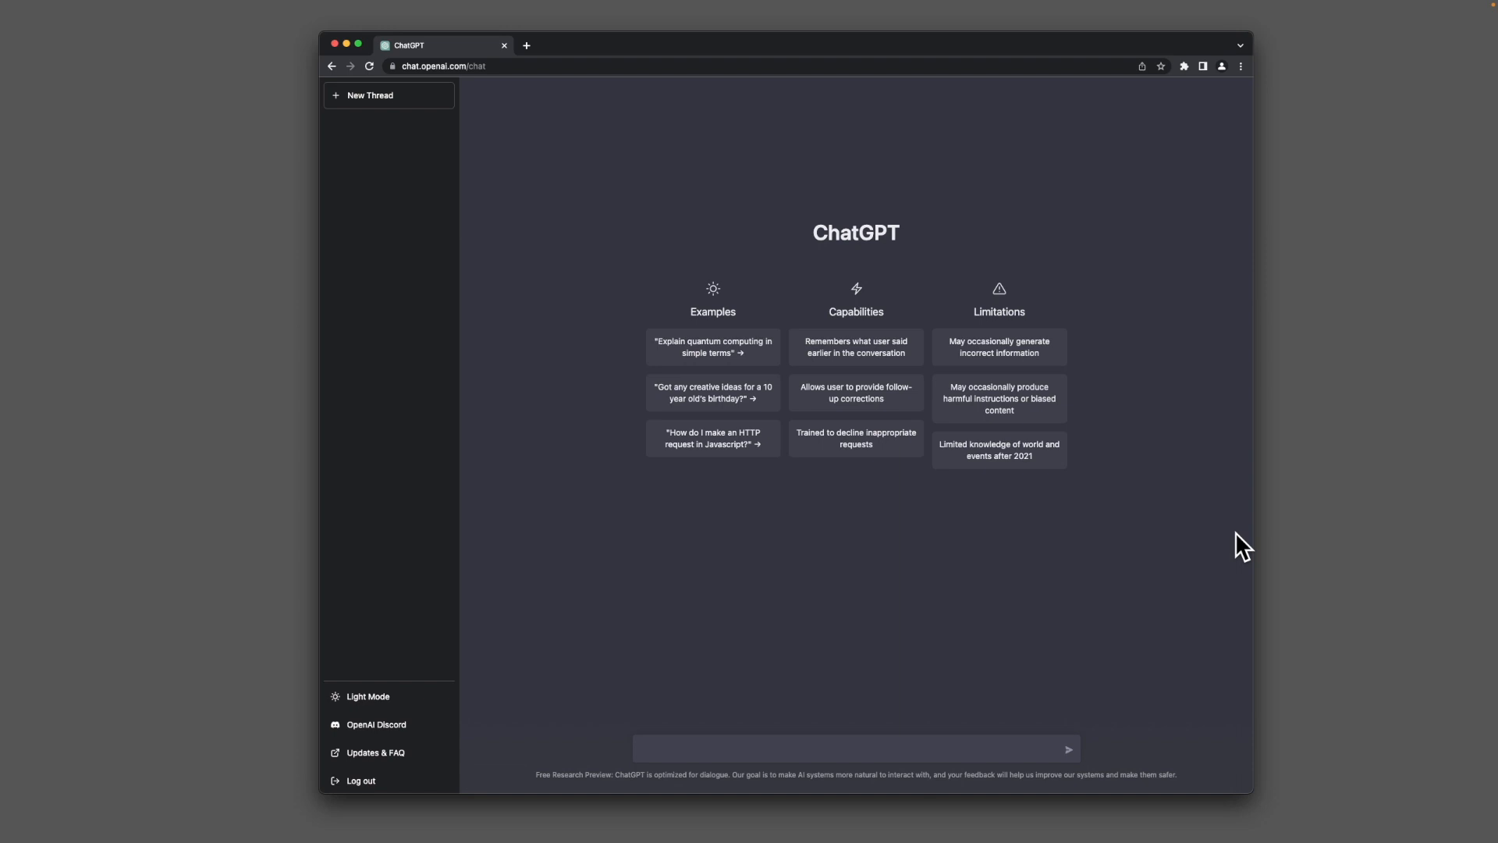
{"action": "mouse_move", "coordinate": [1108, 619]}
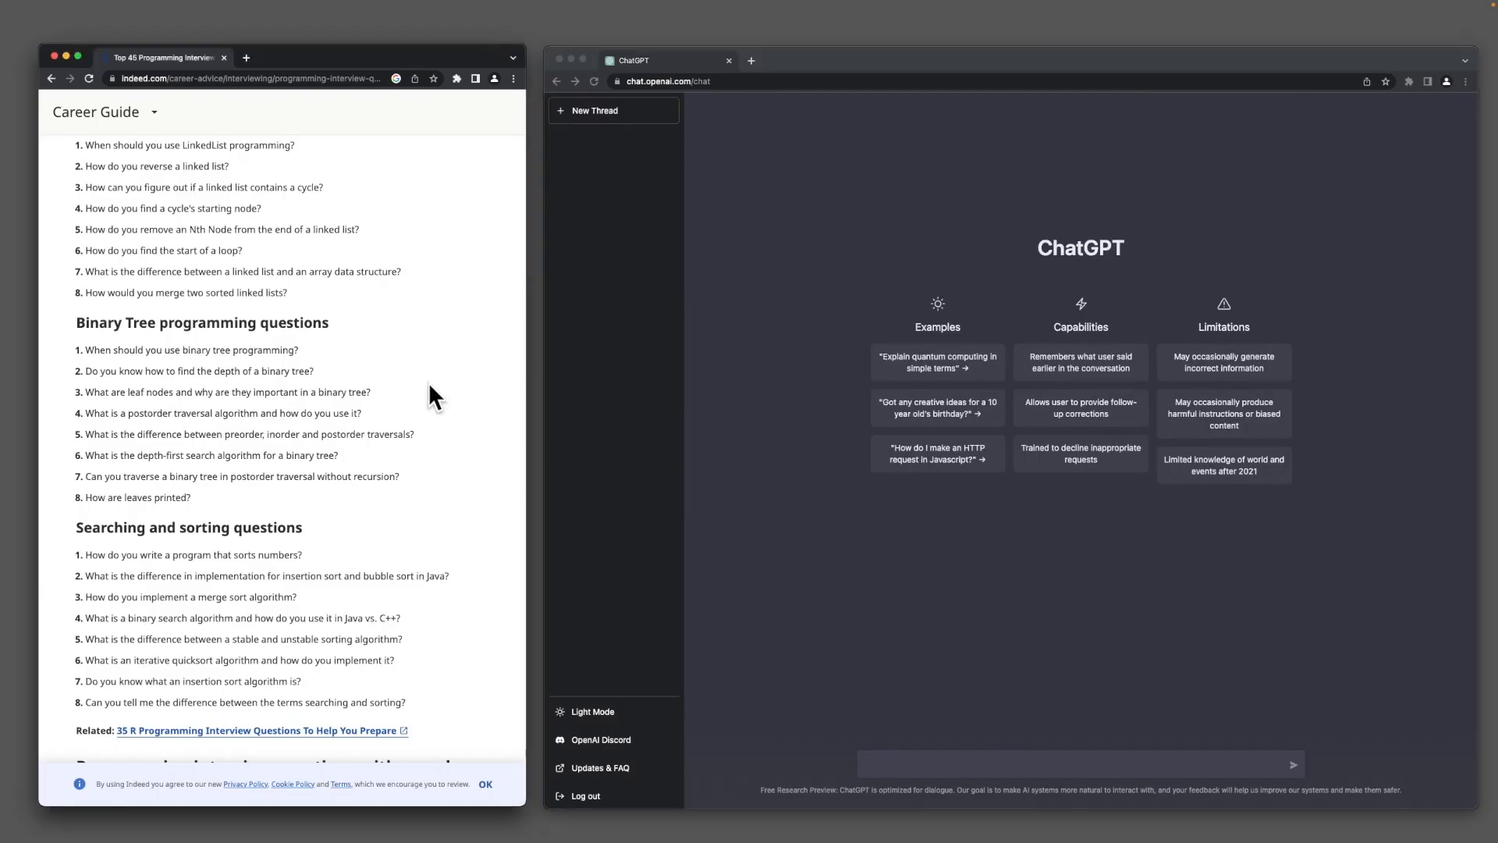
Scroll the Indeed interview questions to find the preorder, inorder and postorder traversal question.
{"action": "scroll", "scroll_direction": "up", "scroll_amount": 3}
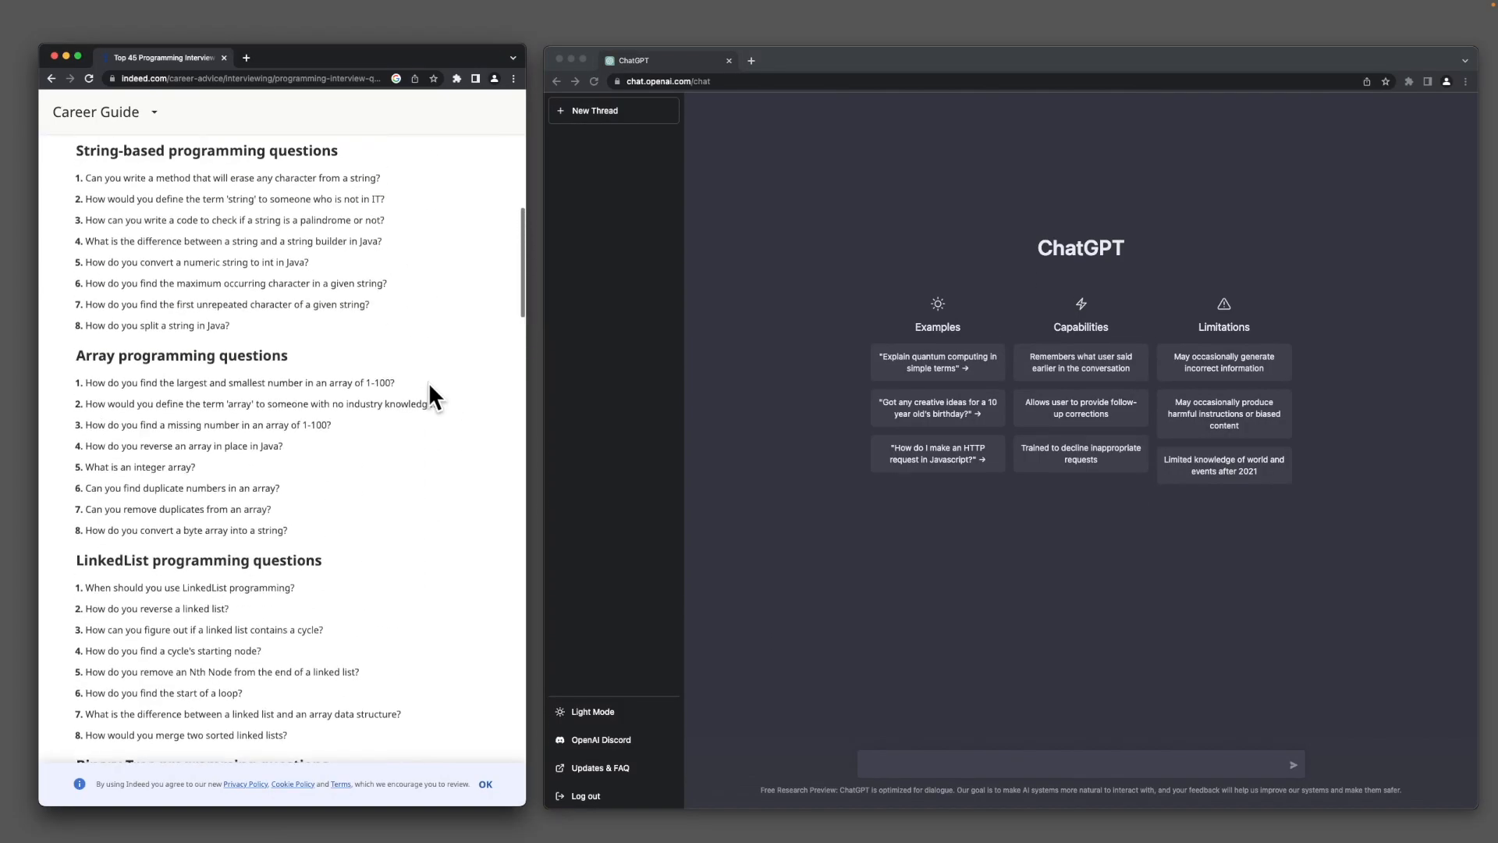
{"action": "scroll", "scroll_direction": "down", "scroll_amount": 3}
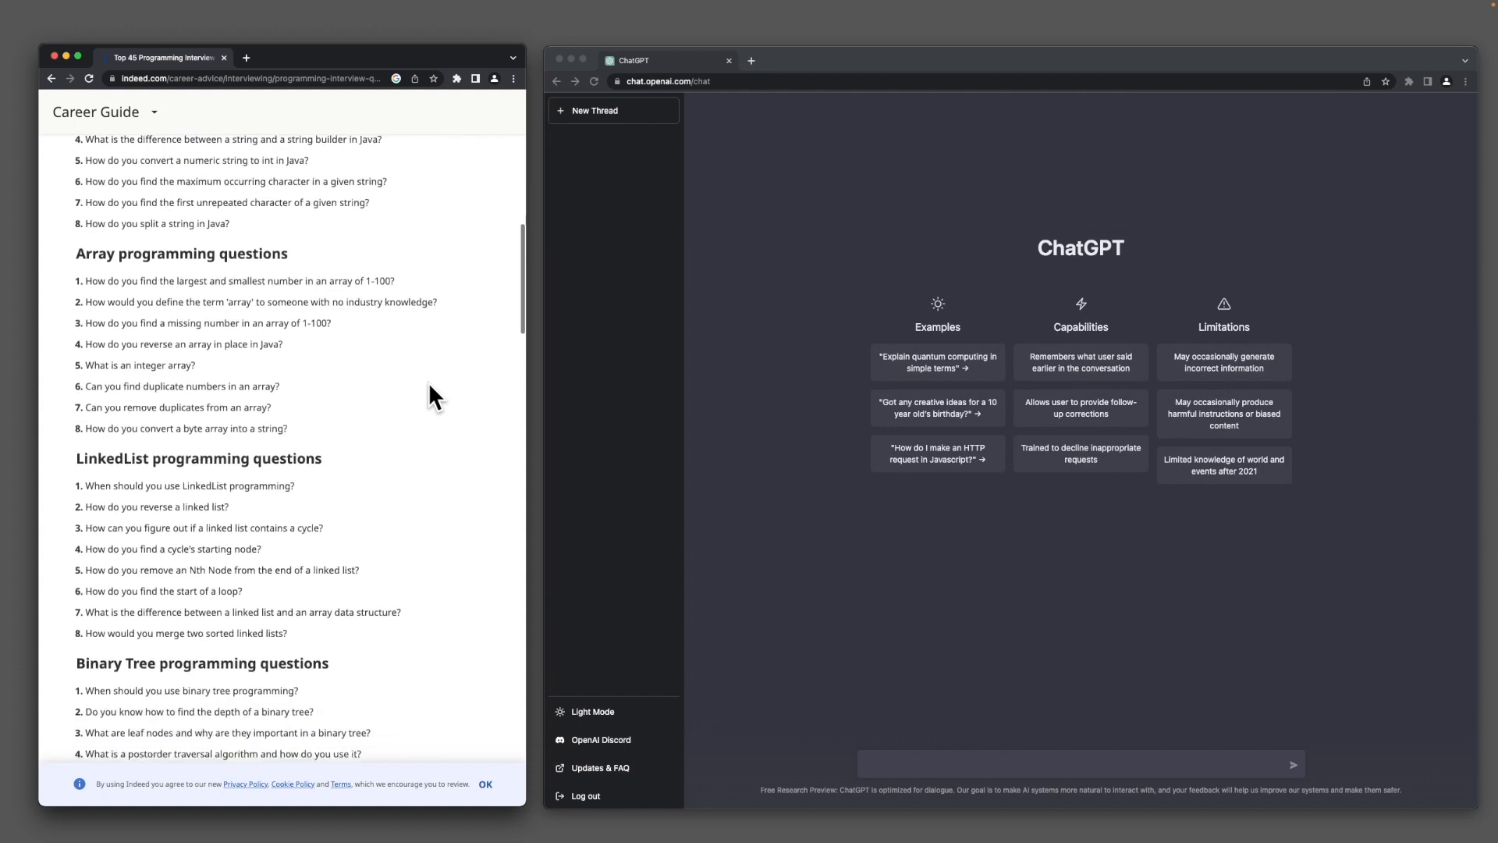
{"action": "scroll", "scroll_direction": "down", "scroll_amount": 3}
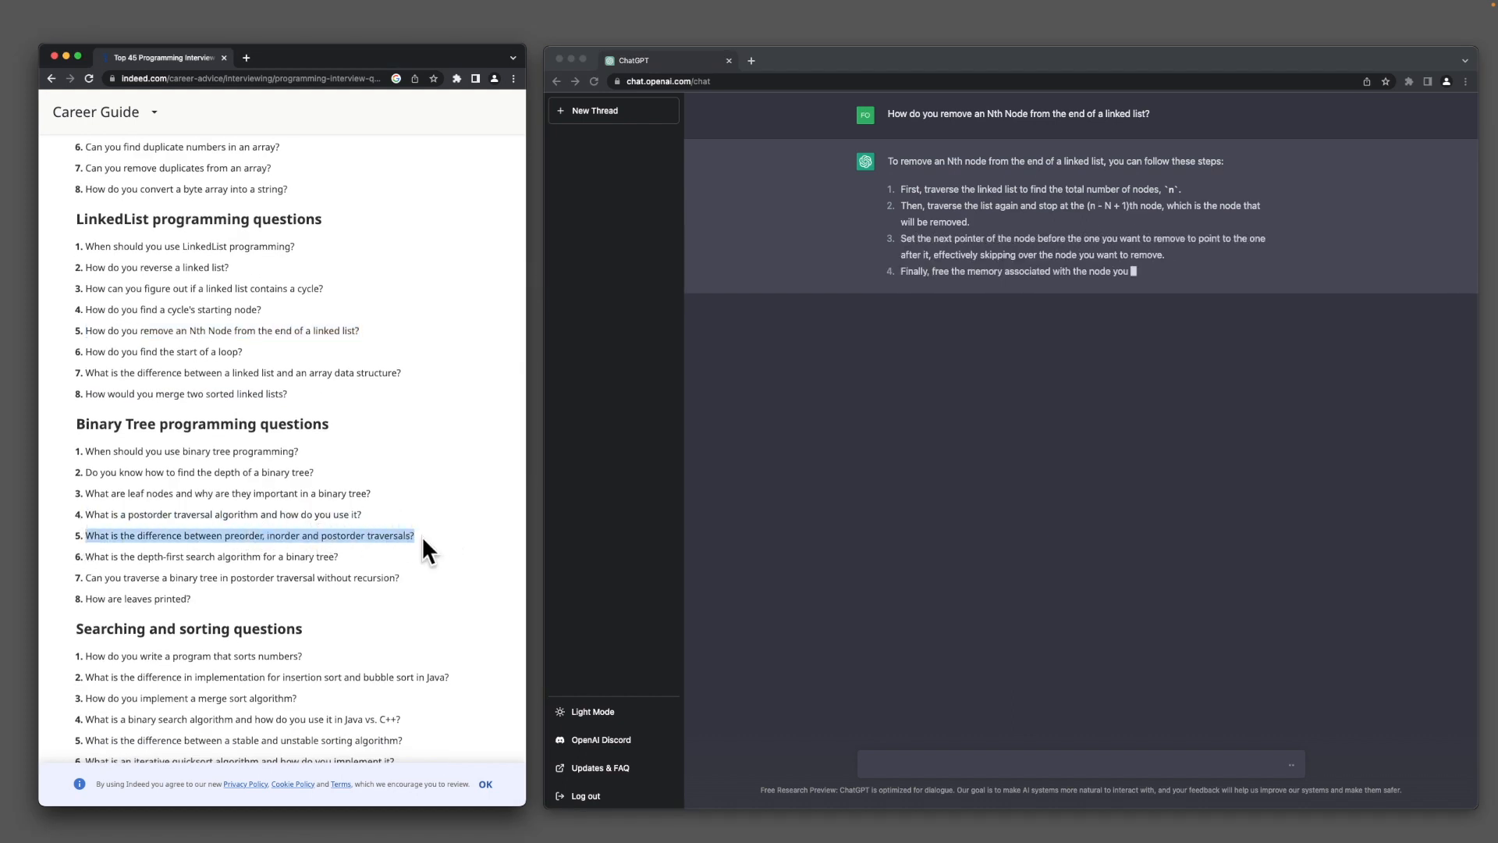
Ask ChatGPT about preorder, inorder and postorder traversals in a new thread, then open another.
{"action": "left_click", "coordinate": [594, 110]}
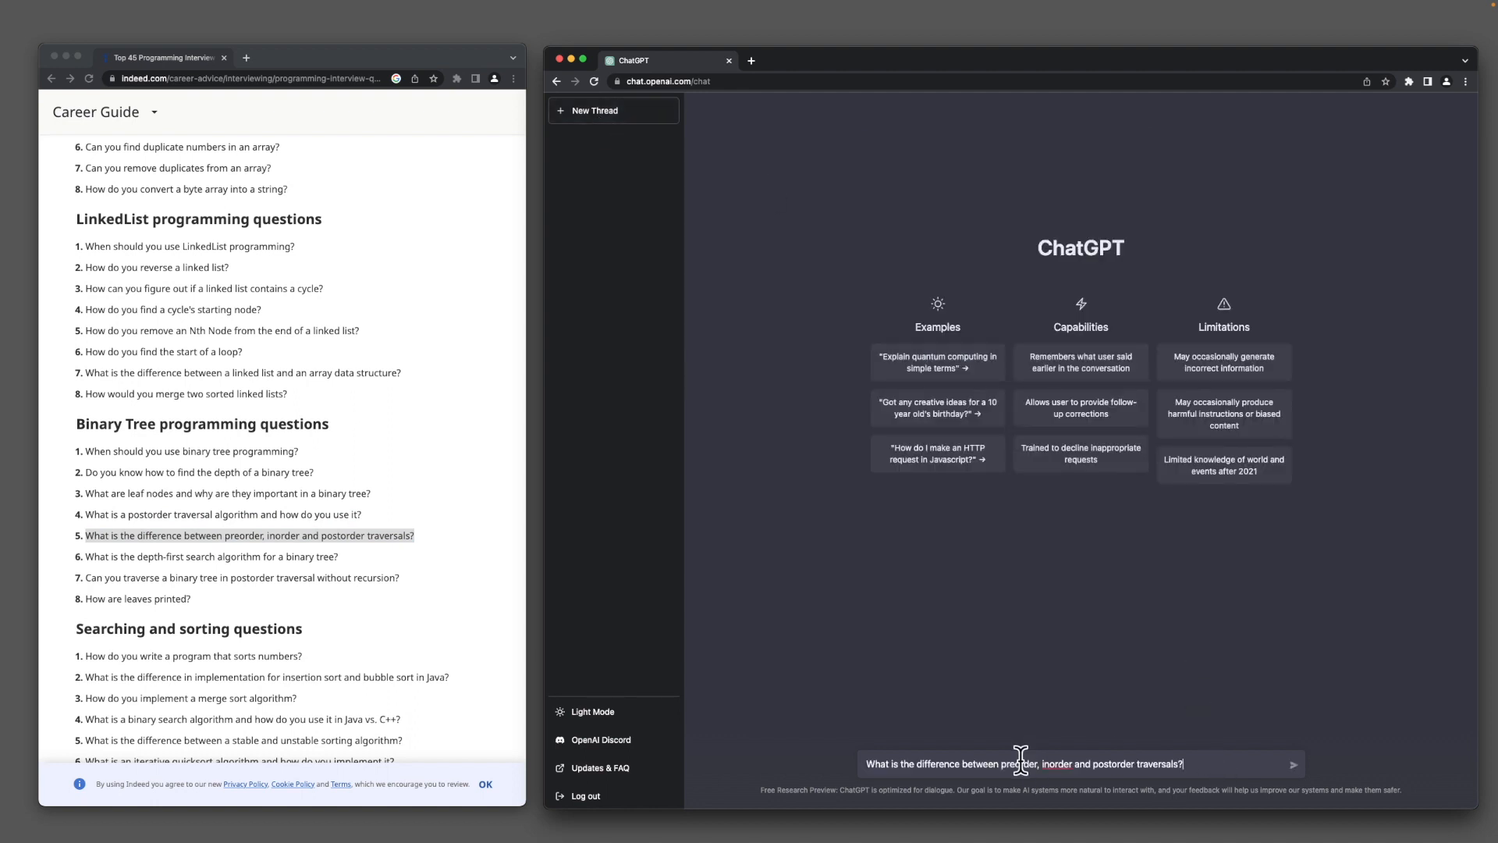
{"action": "left_click", "coordinate": [1293, 763]}
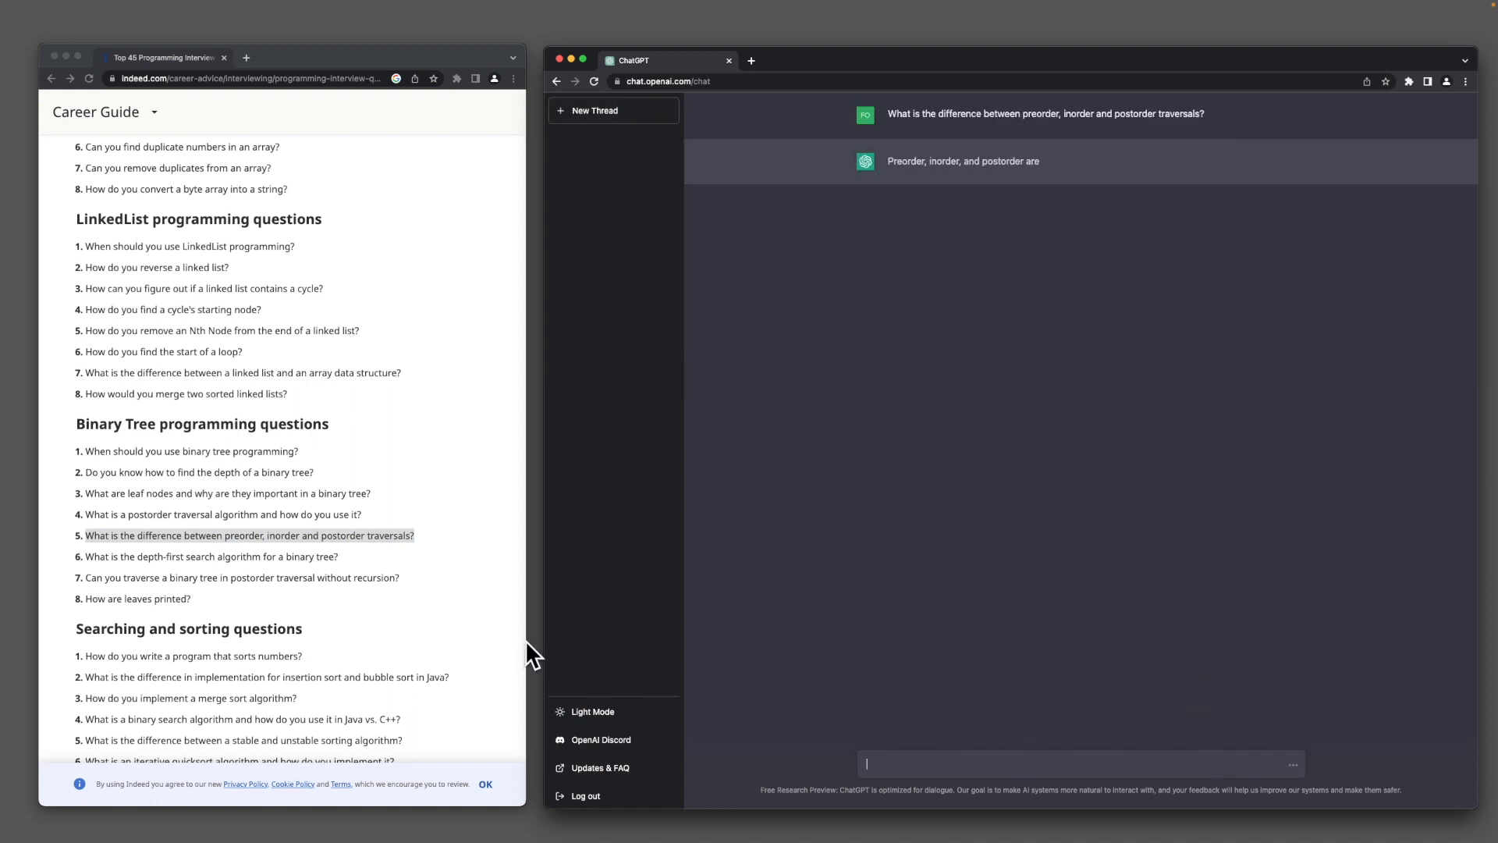
{"action": "scroll", "scroll_direction": "down", "scroll_amount": 3}
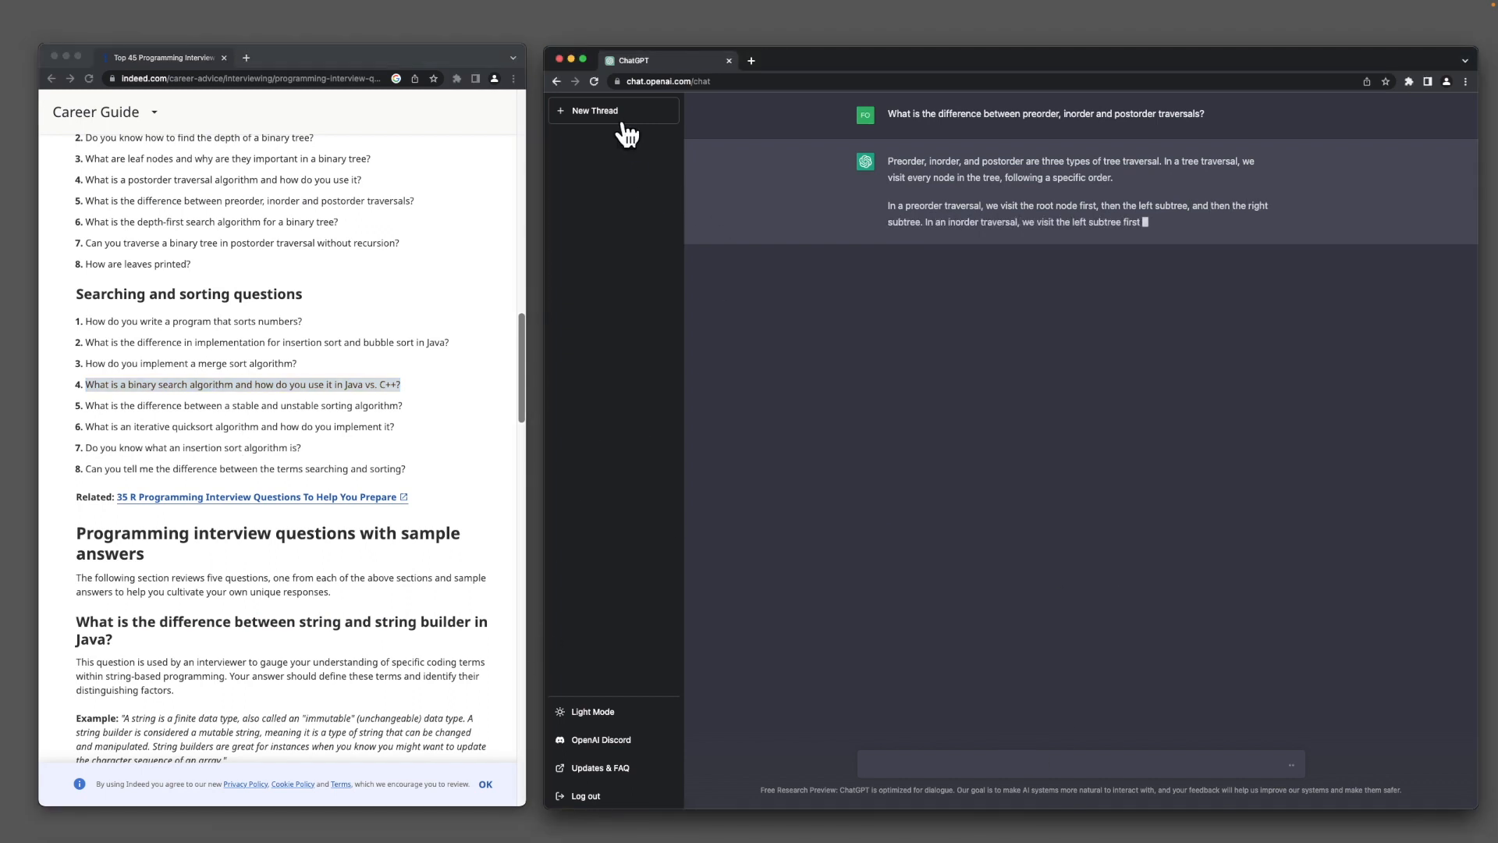
{"action": "left_click", "coordinate": [595, 110]}
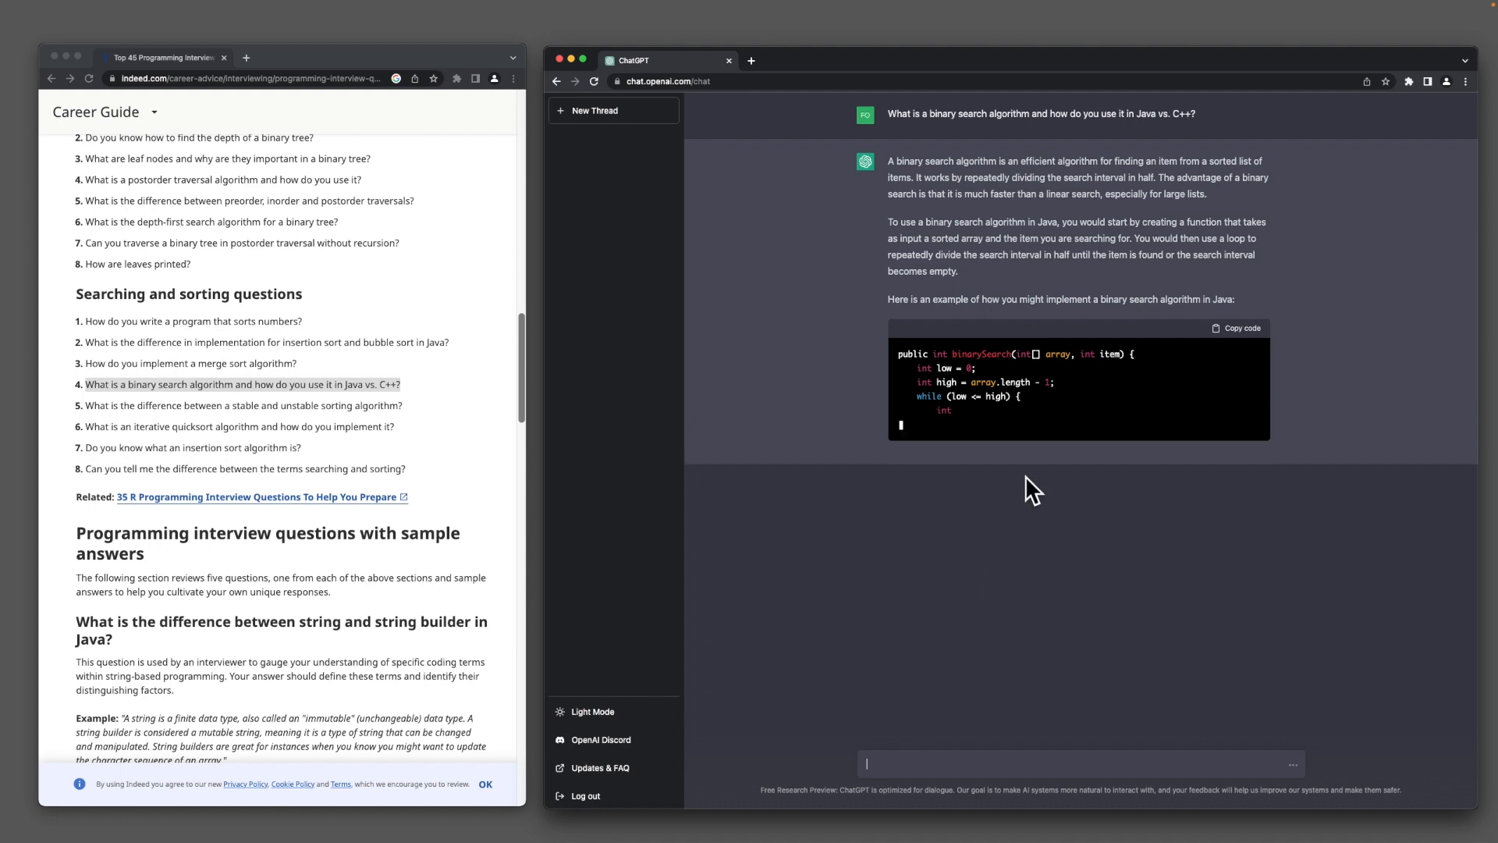
Ask ChatGPT to implement a binary search tree in C++, then start a blank conversation.
{"action": "left_click", "coordinate": [593, 110]}
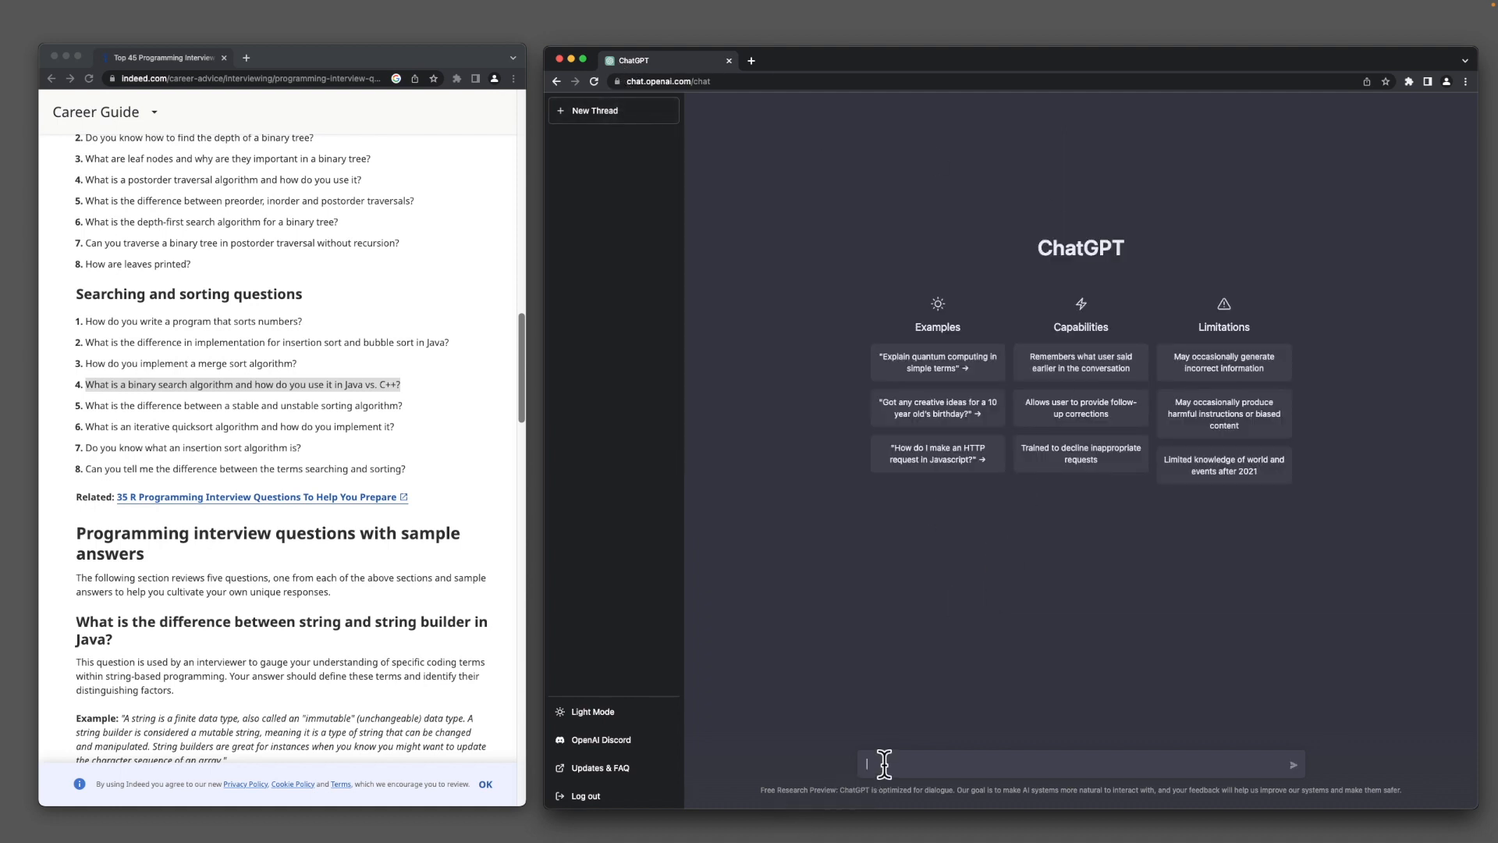
{"action": "type", "text": "implement"}
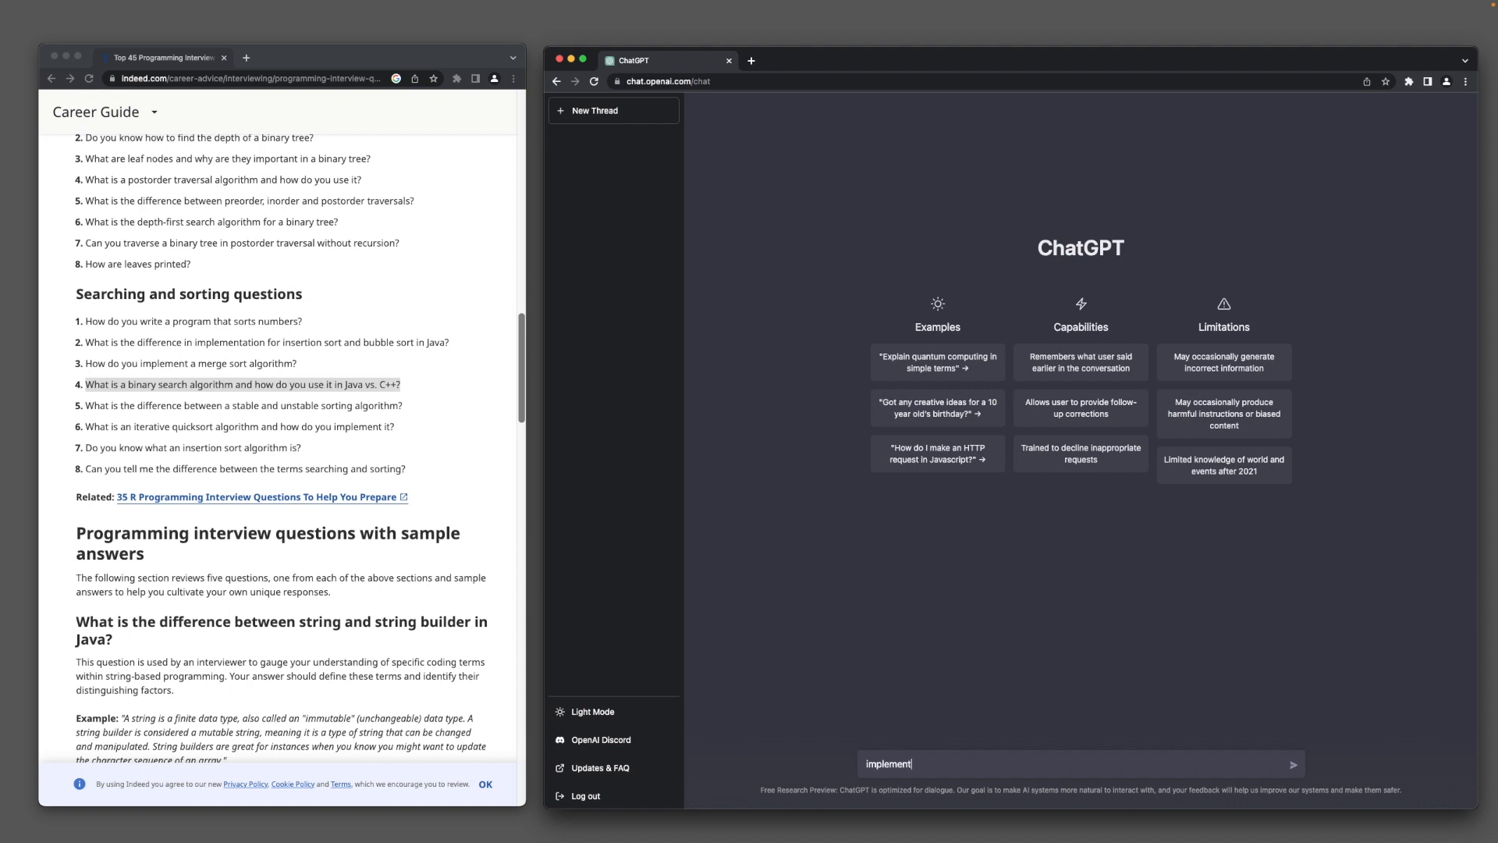
{"action": "type", "text": "a binary search tree"}
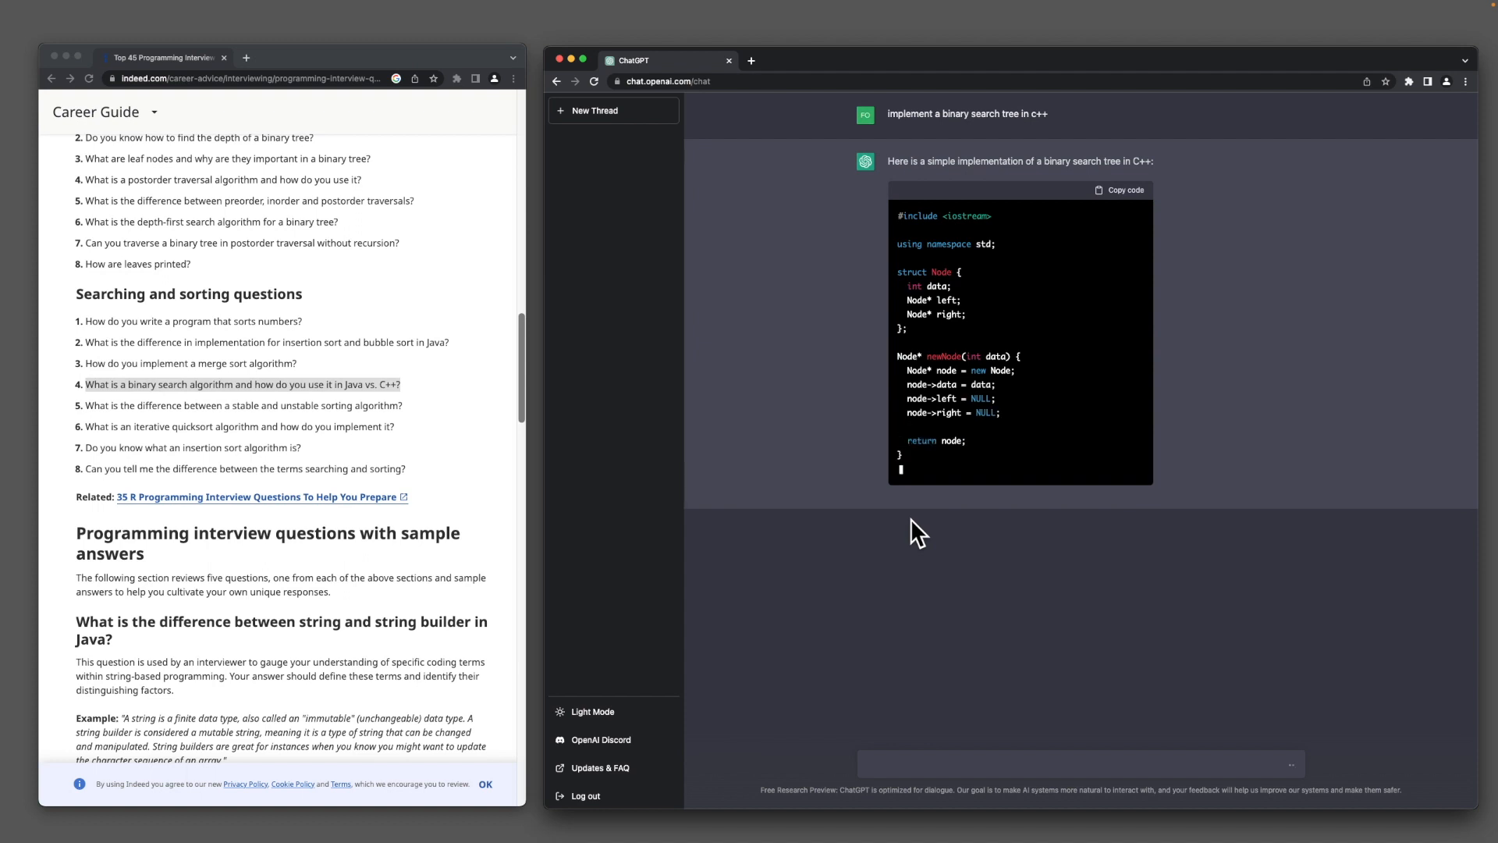
{"action": "left_click", "coordinate": [613, 110]}
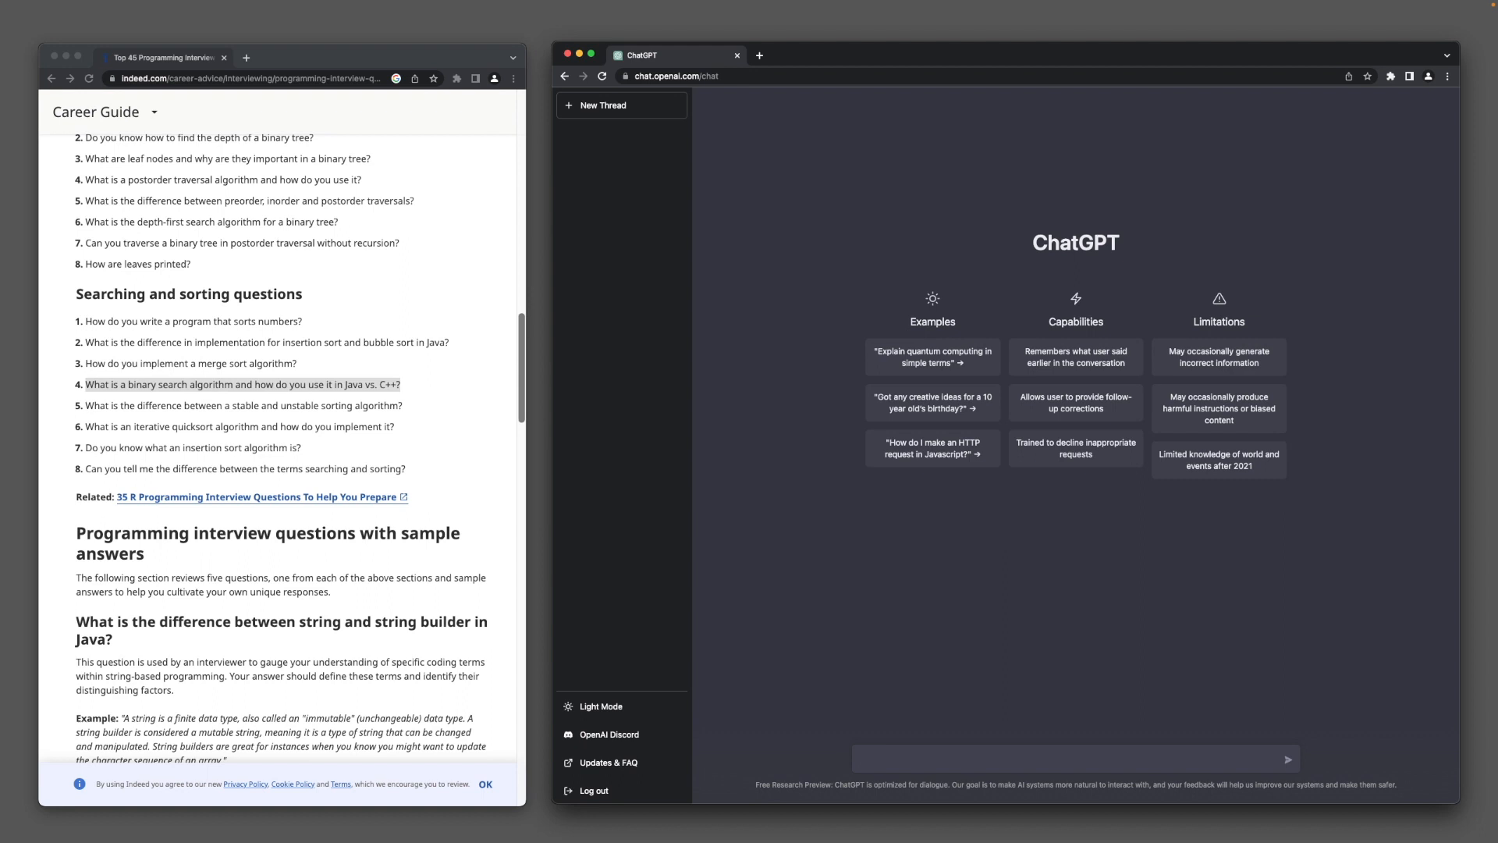
Ask how to take a webcam picture, then record a 5-second video, in JavaScript.
{"action": "type", "text": "how do I take a pi"}
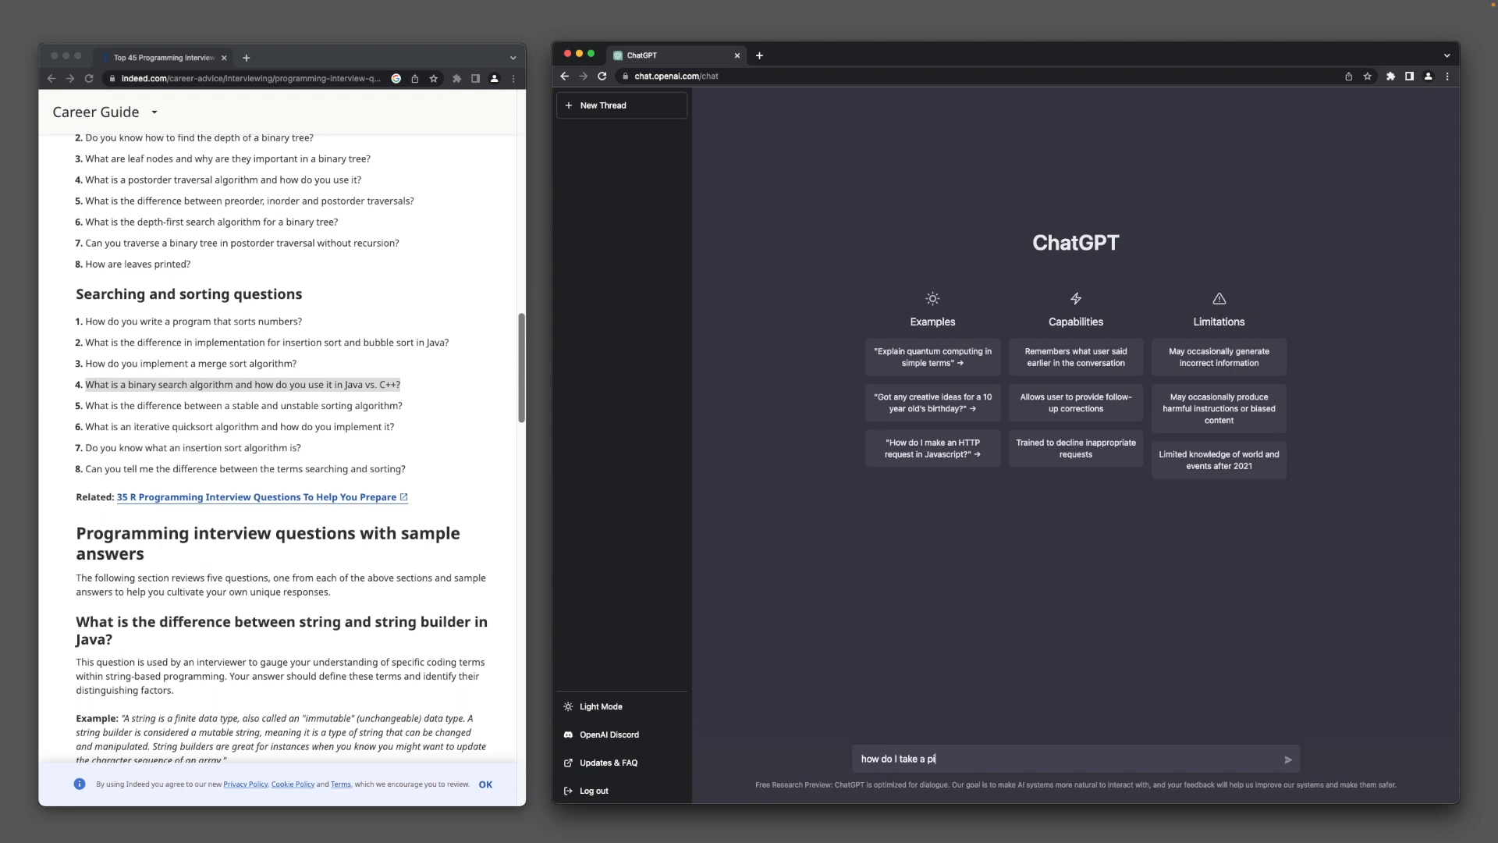
{"action": "type", "text": "cture with my web"}
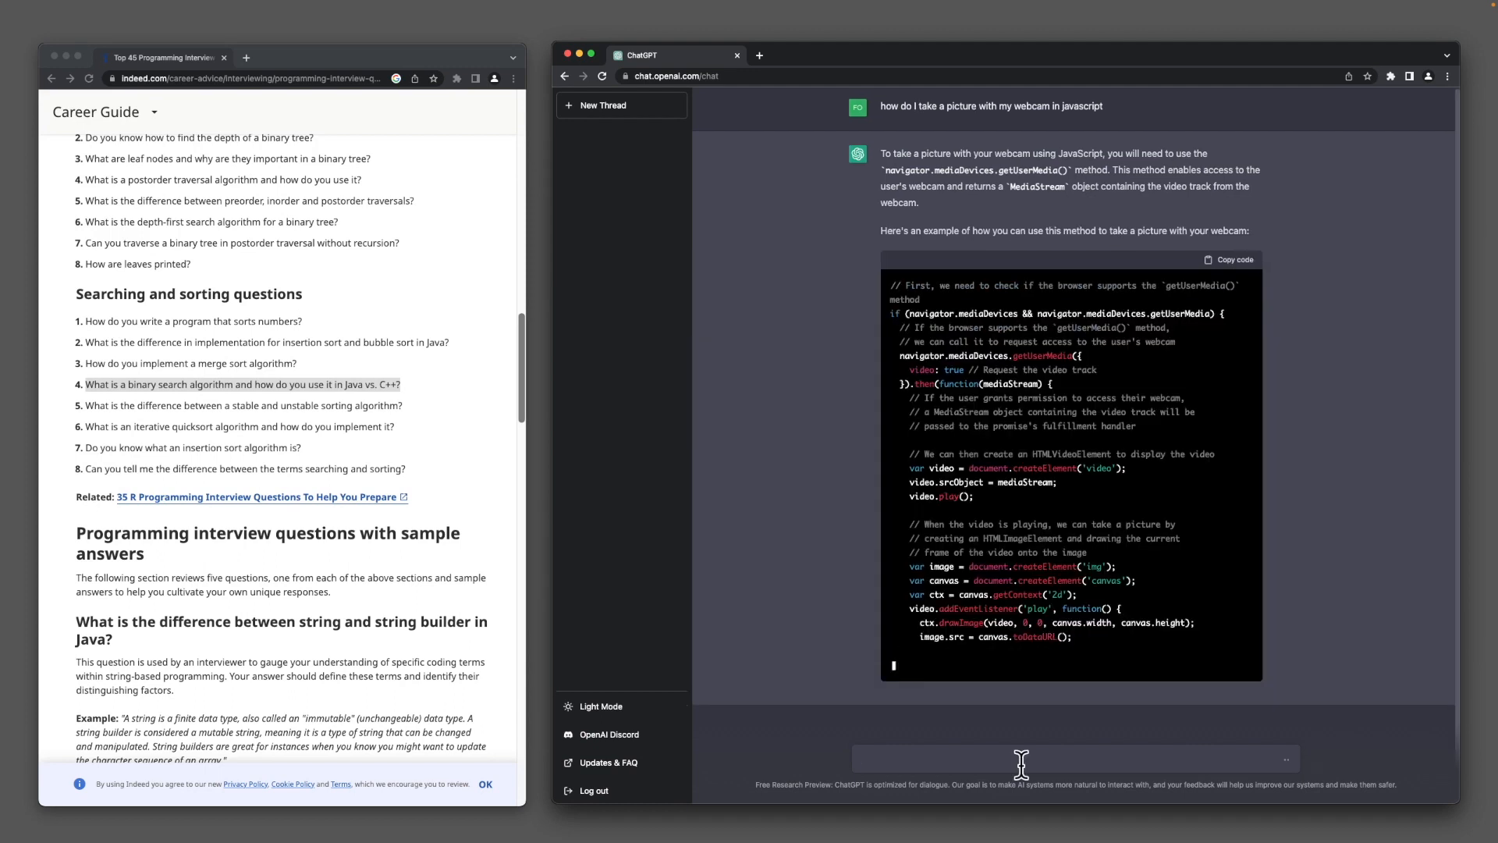
{"action": "scroll", "scroll_direction": "down", "scroll_amount": 3}
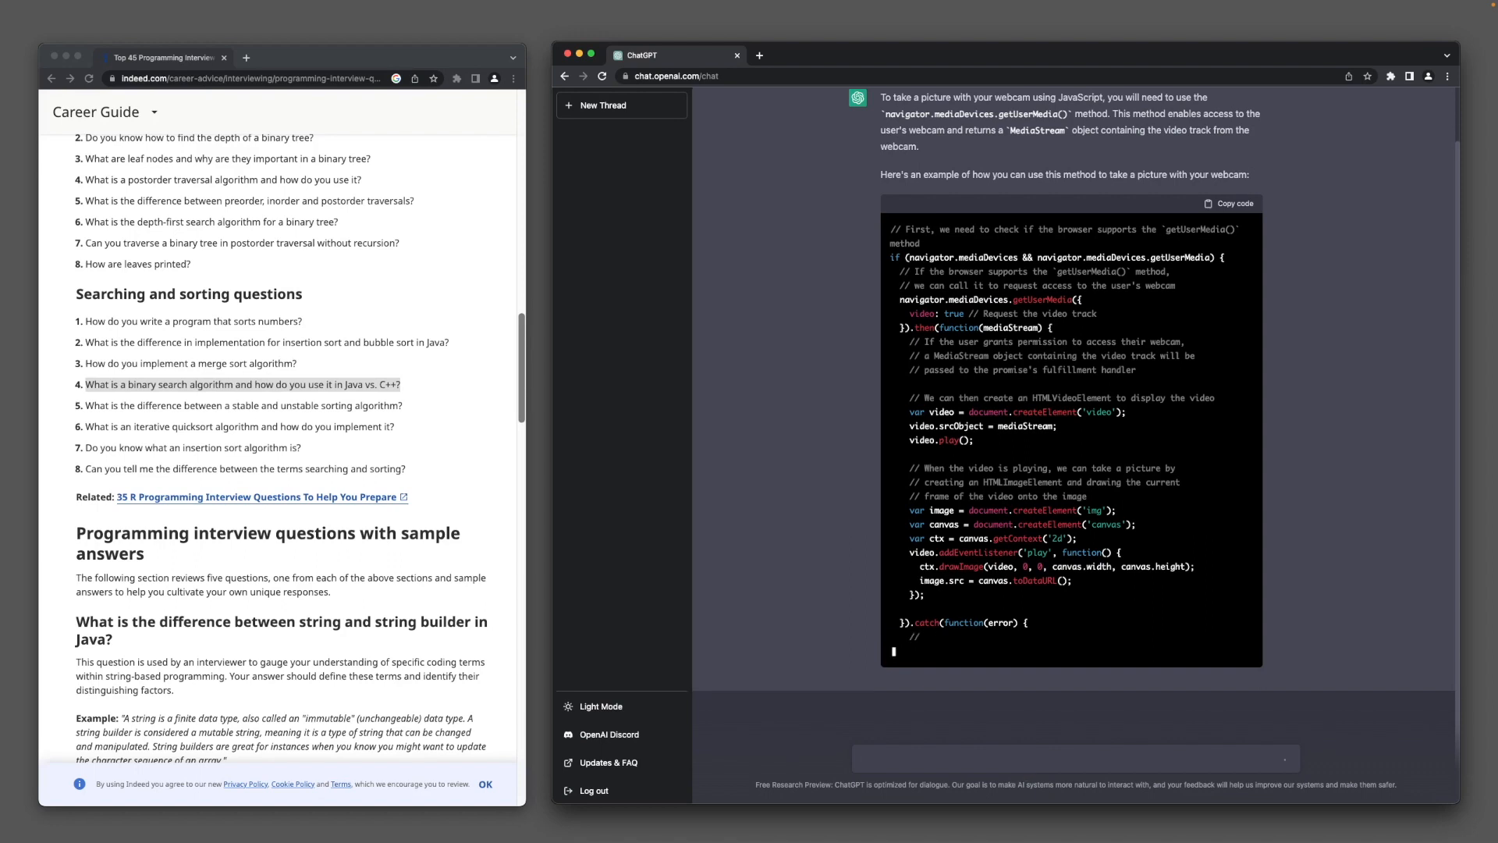
{"action": "type", "text": "in t"}
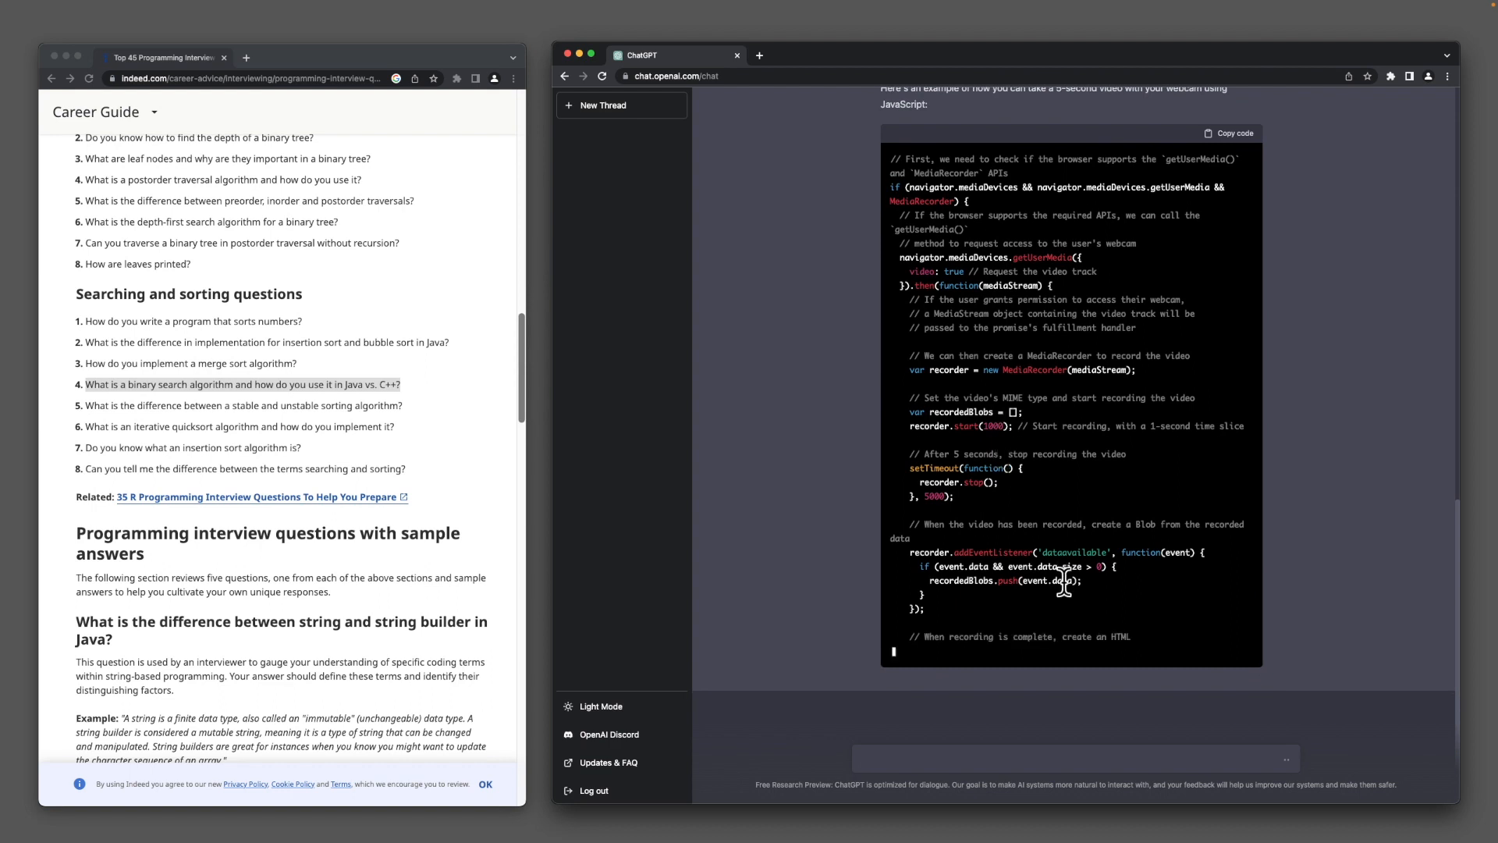
{"action": "left_click", "coordinate": [597, 105]}
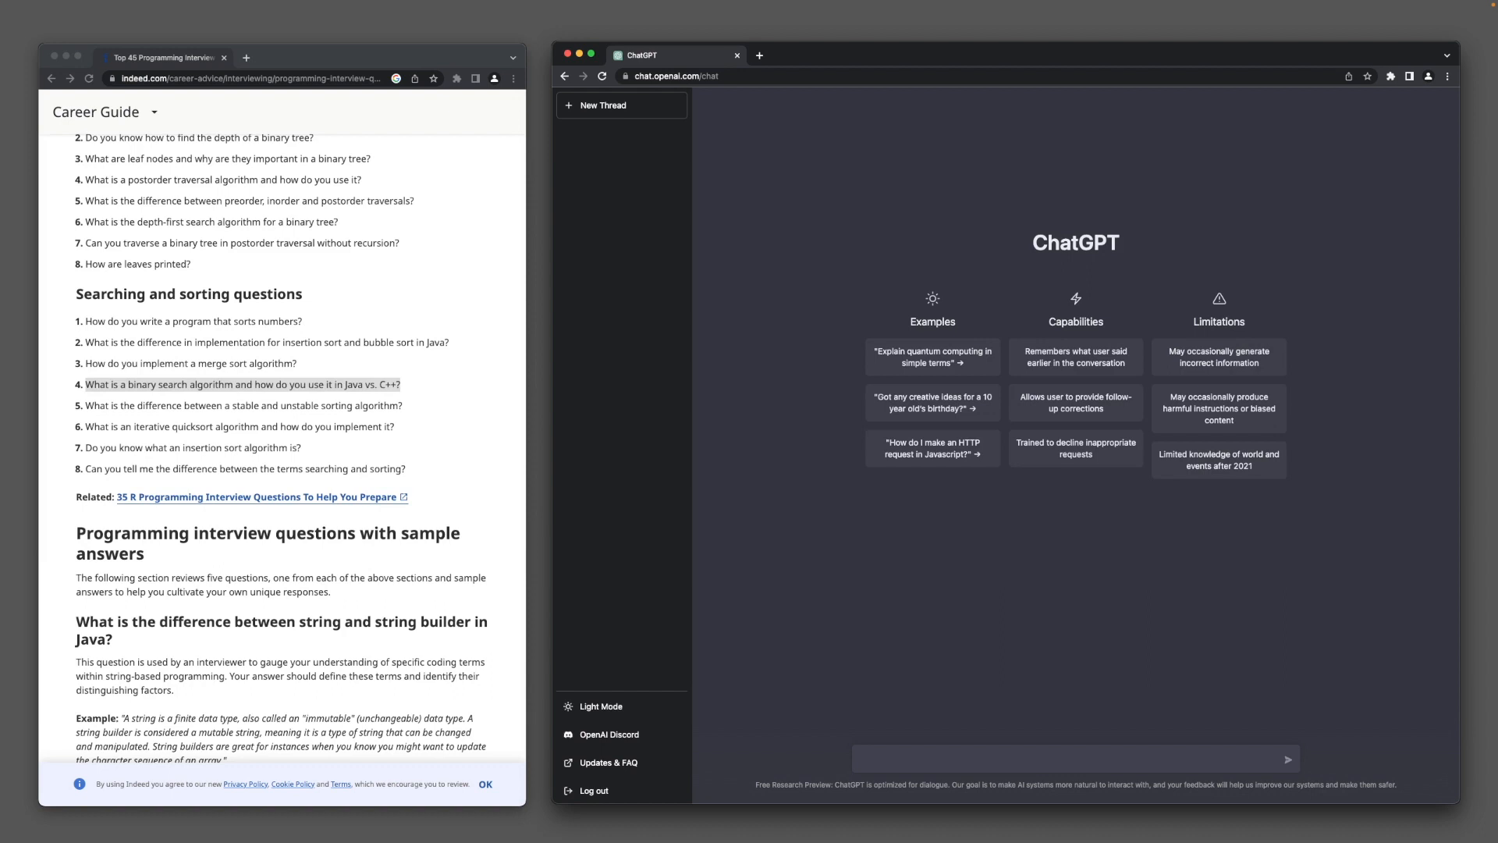
Ask ChatGPT 'what are the different types of joins in sql', then open a blank thread.
{"action": "type", "text": "what are the differe"}
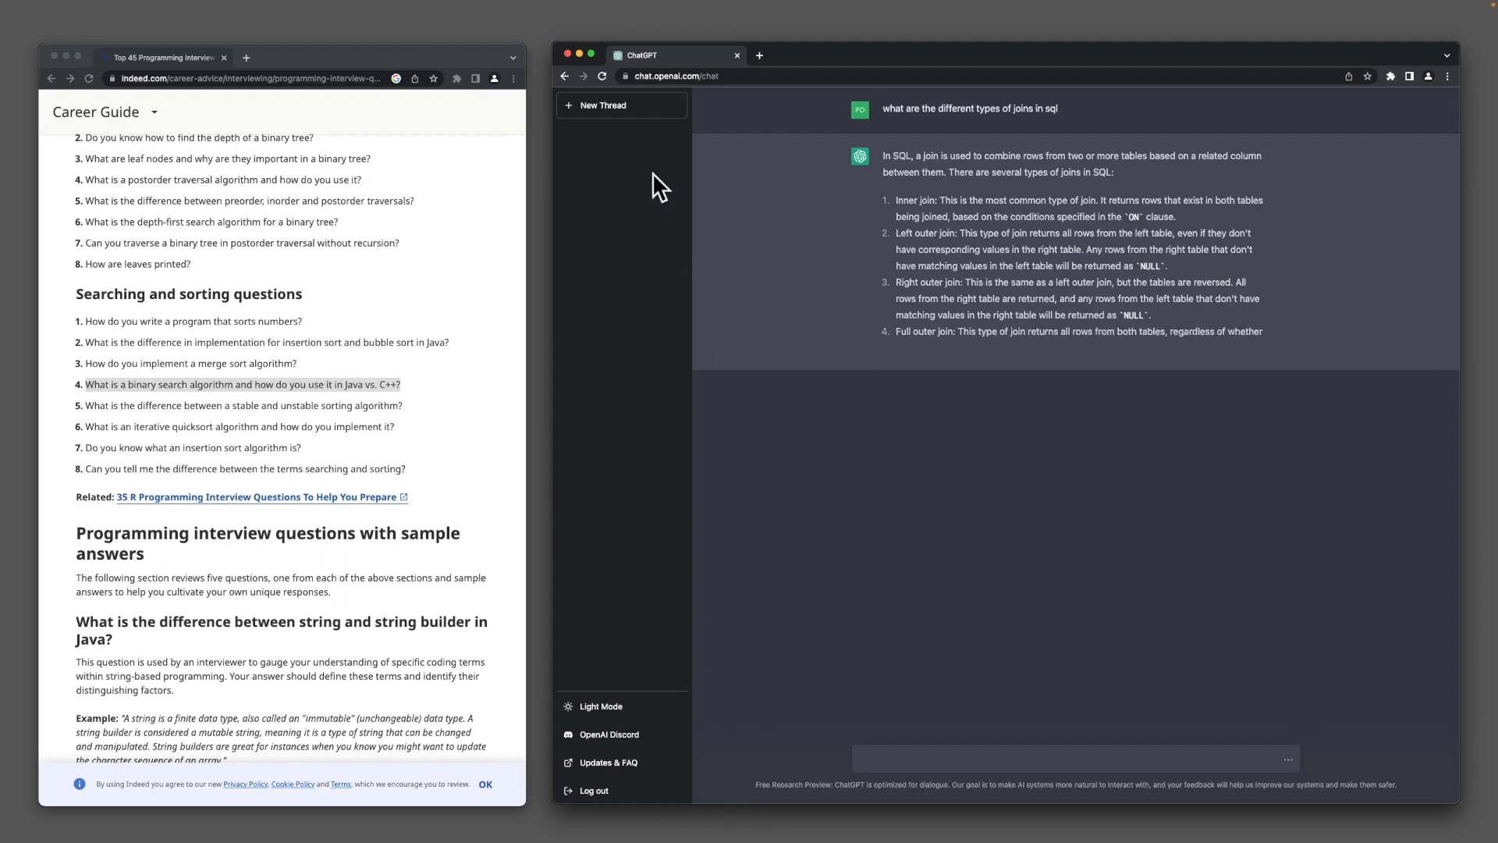
{"action": "left_click", "coordinate": [601, 105]}
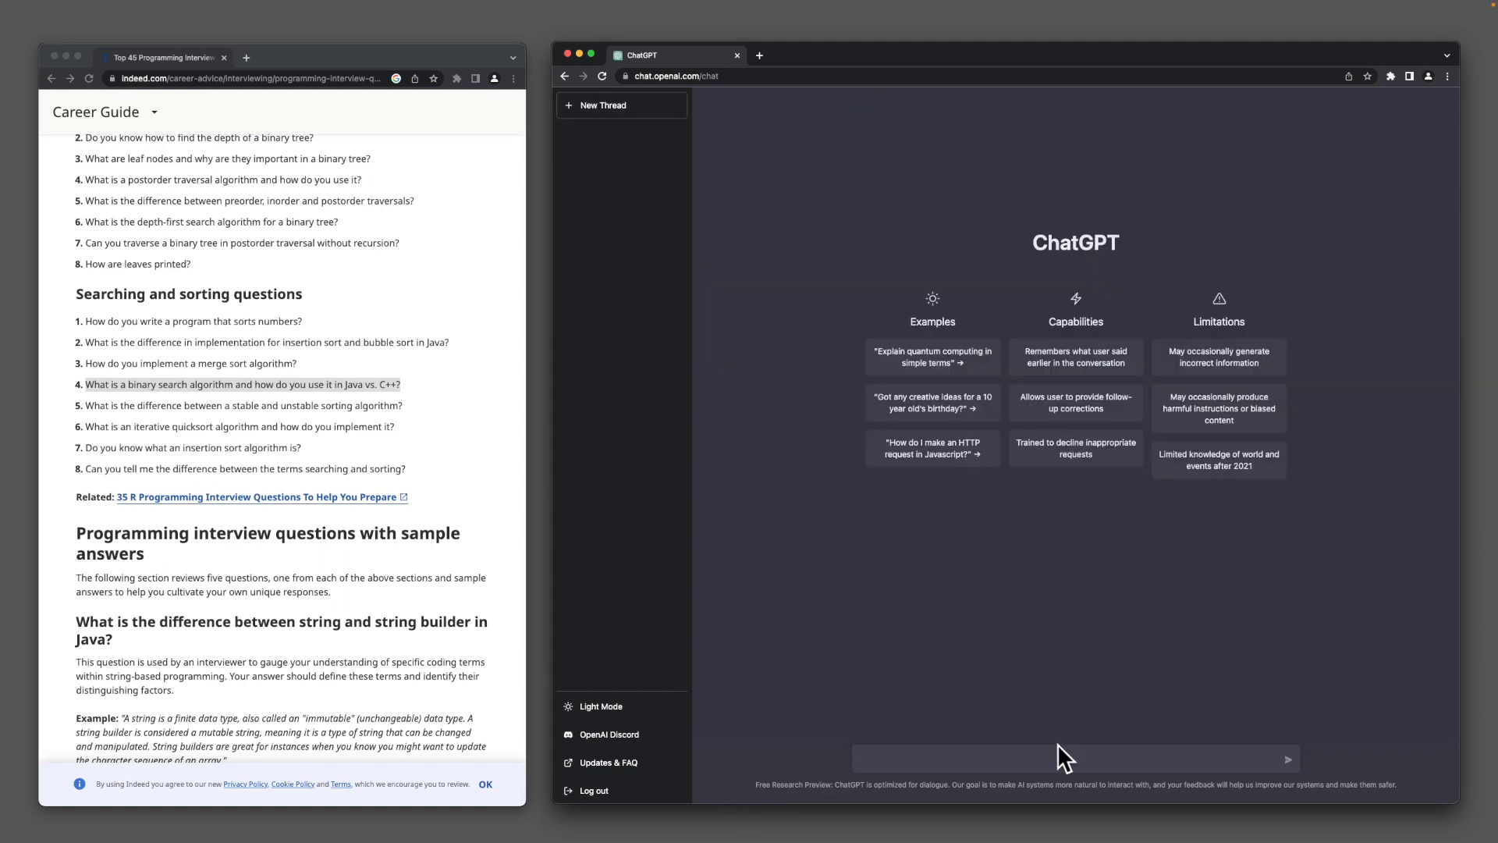
Ask ChatGPT to explain SQL left outer joins, then request a students and teachers example.
{"action": "type", "text": "exp"}
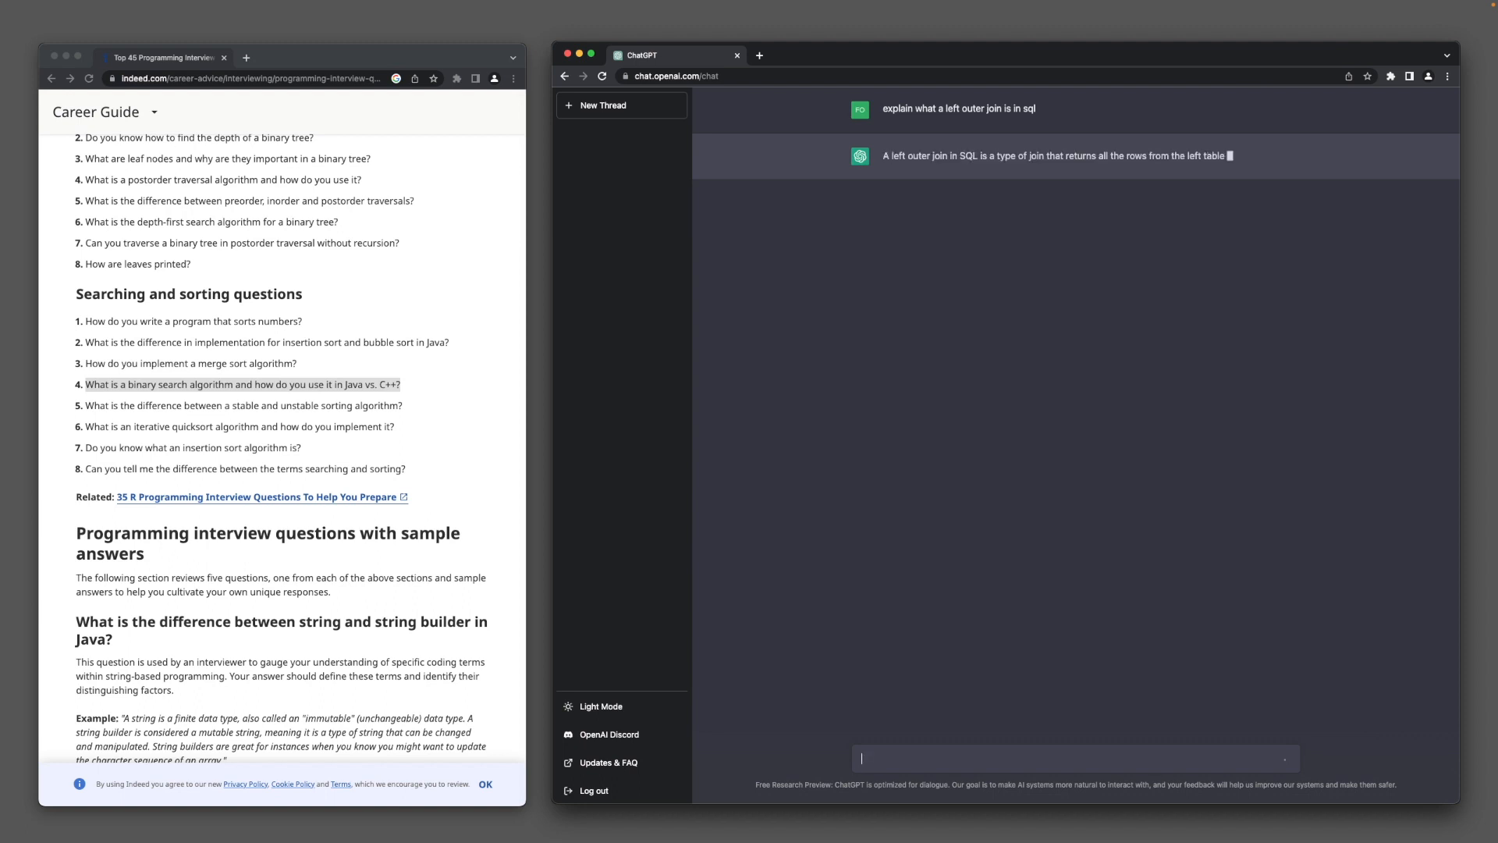
{"action": "type", "text": "give an example of a left outer join in a students"}
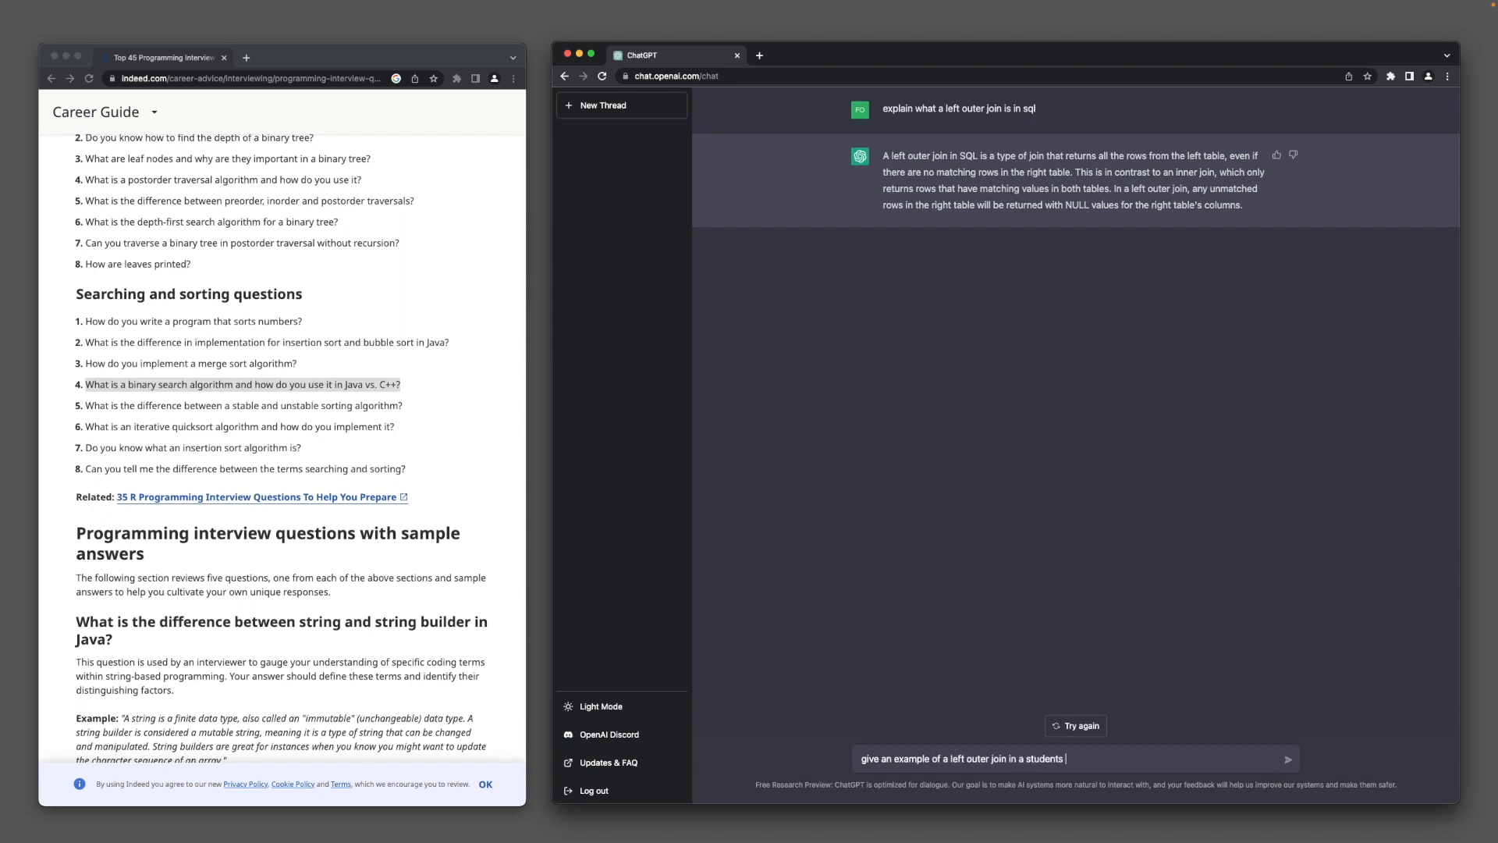
{"action": "type", "text": "and teacher"}
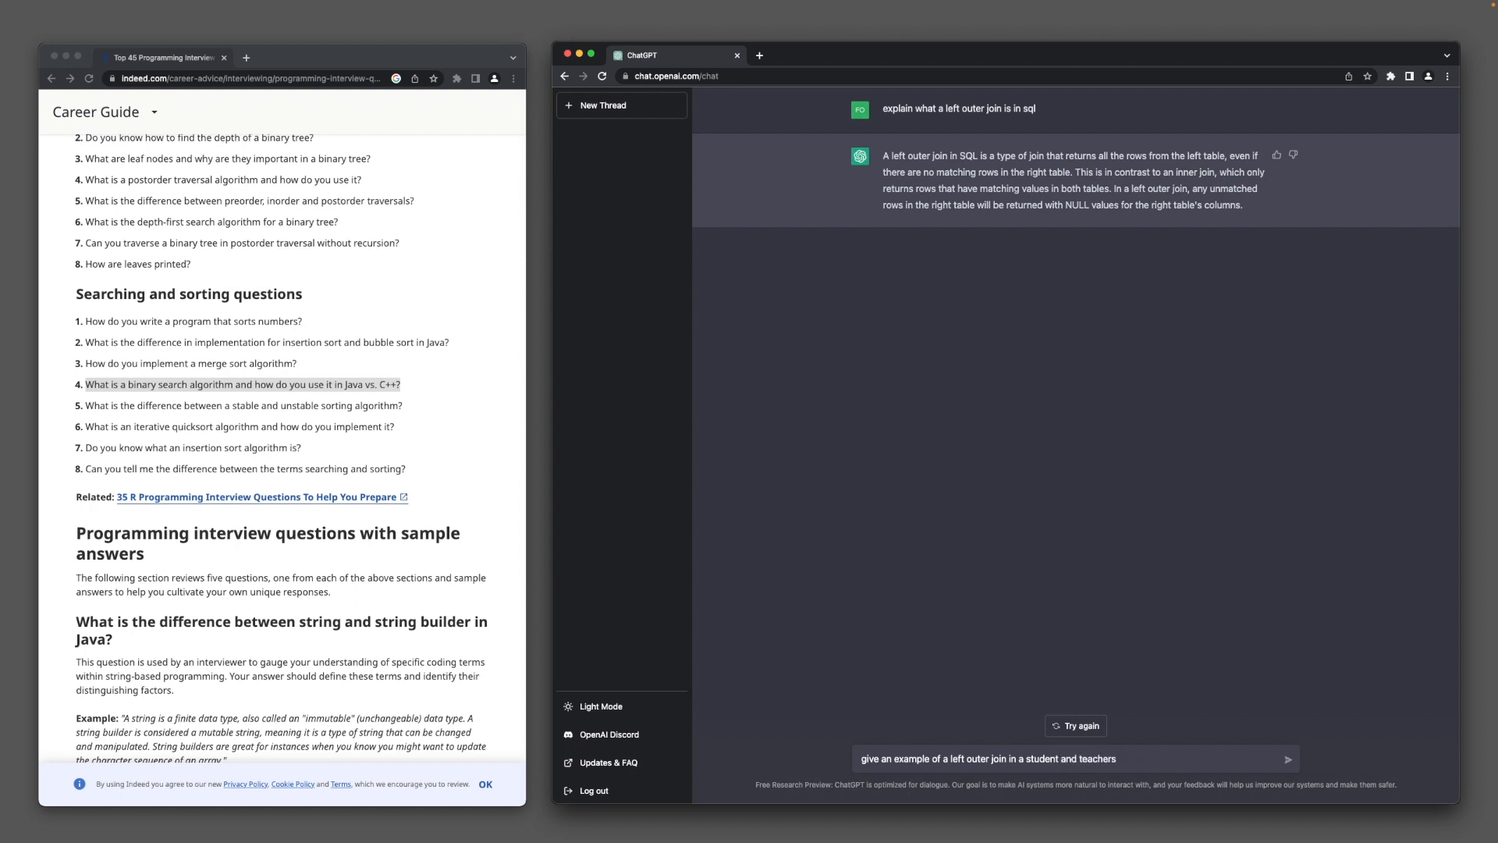
{"action": "left_click", "coordinate": [1286, 758]}
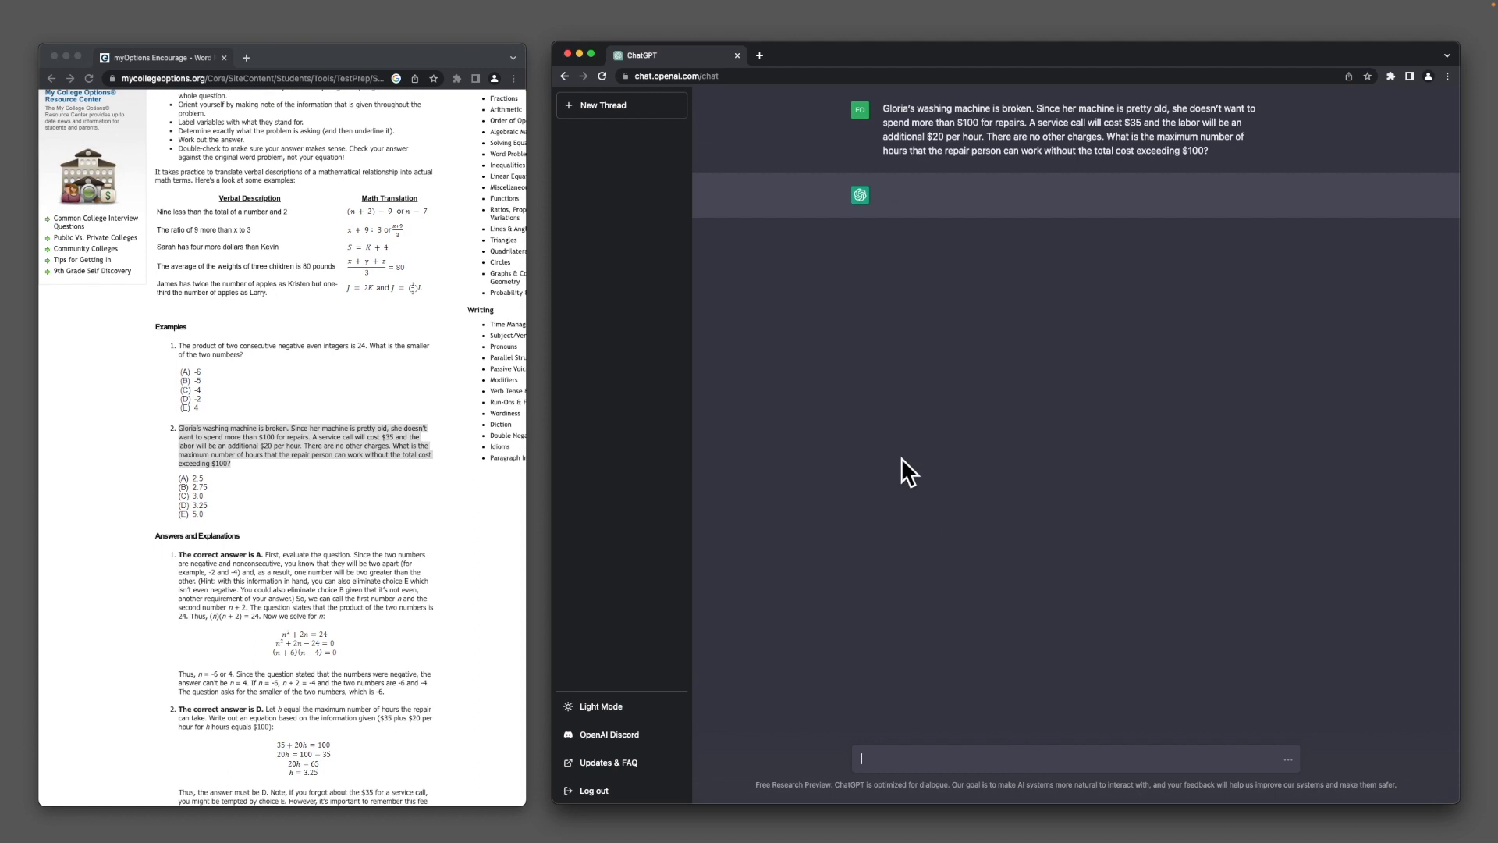
Scroll through ChatGPT's answer to the washing machine repair labour-hours problem.
{"action": "scroll", "scroll_direction": "down", "scroll_amount": 3}
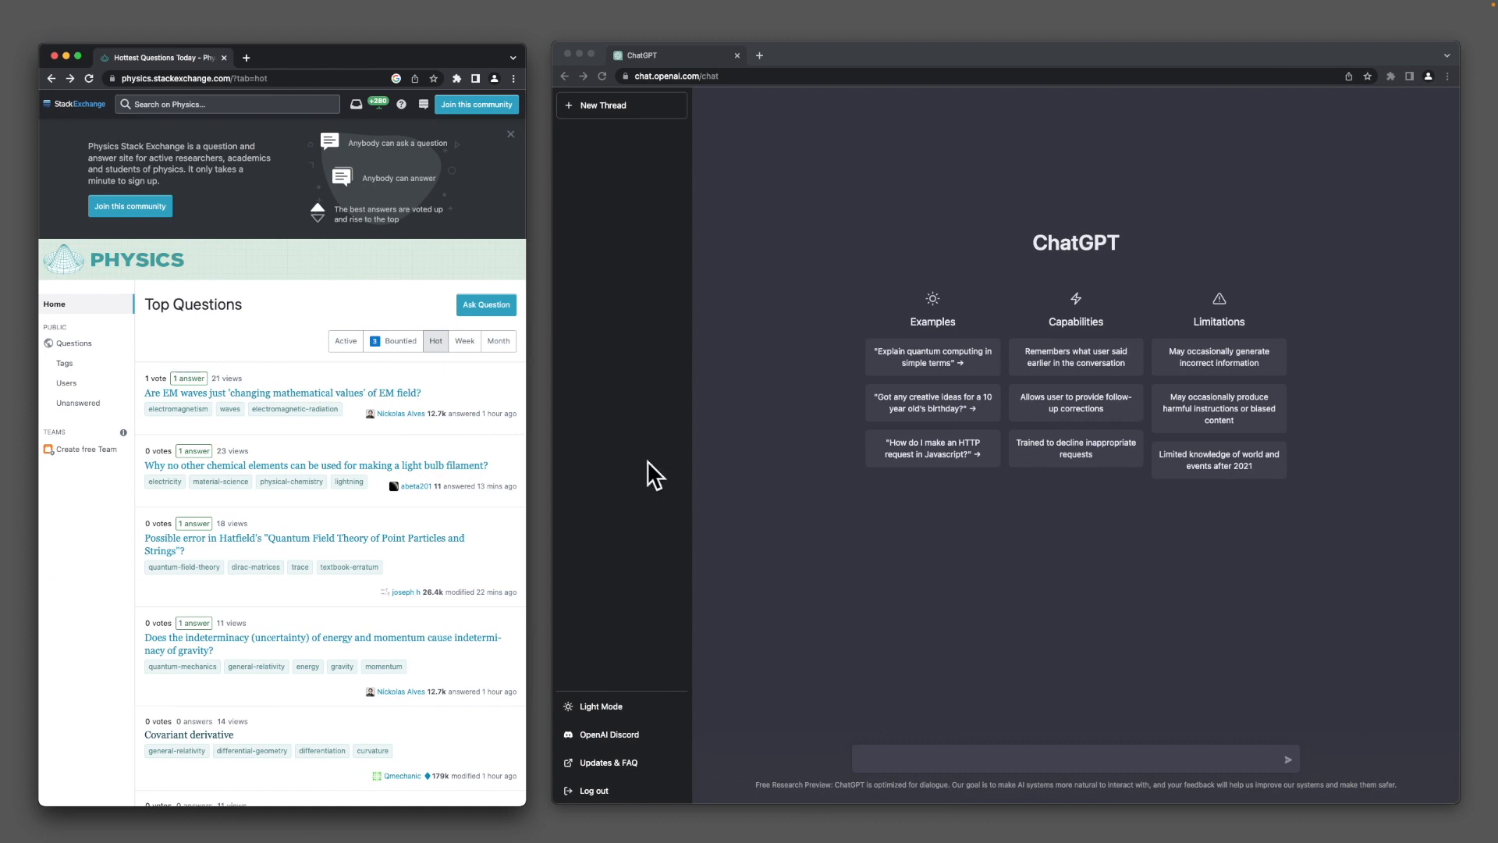
Find the Grassmann numbers question on Physics Stack Exchange and ask ChatGPT what Grassmann numbers are.
{"action": "scroll", "scroll_direction": "down", "scroll_amount": 3}
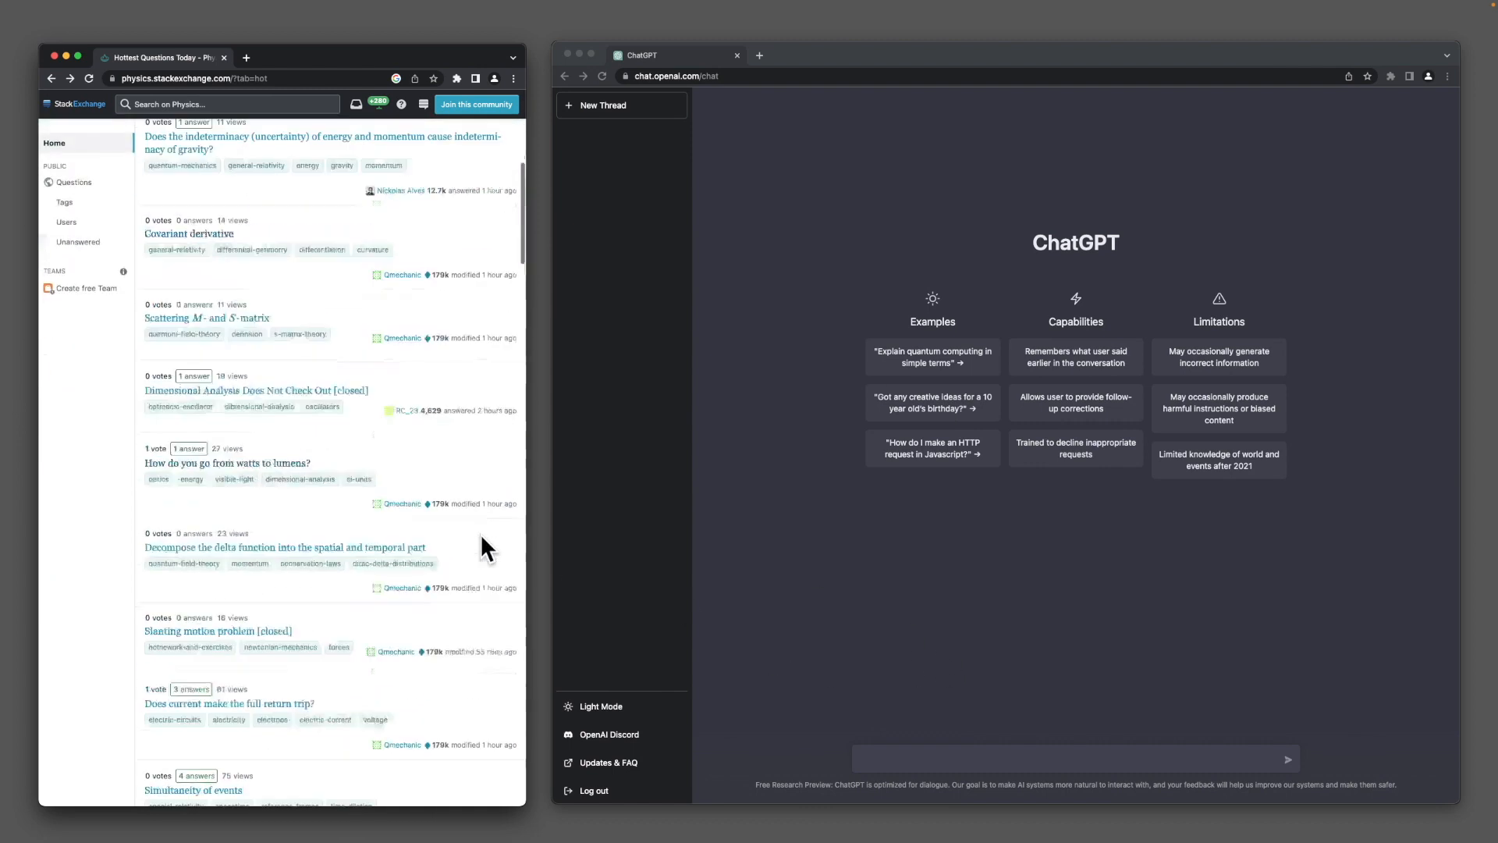
{"action": "scroll", "scroll_direction": "down", "scroll_amount": 3}
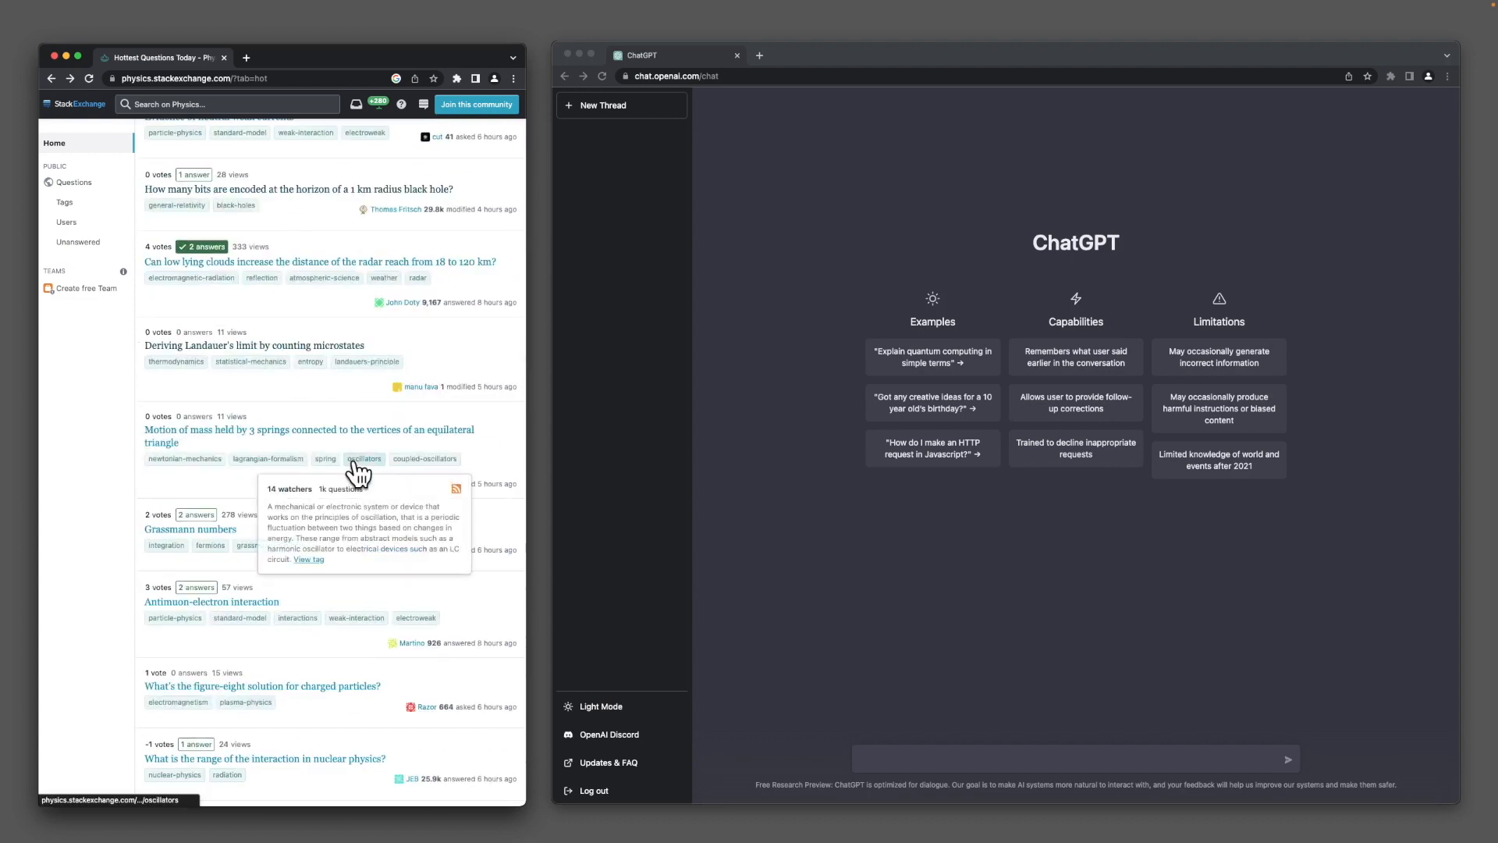
{"action": "mouse_move", "coordinate": [274, 538]}
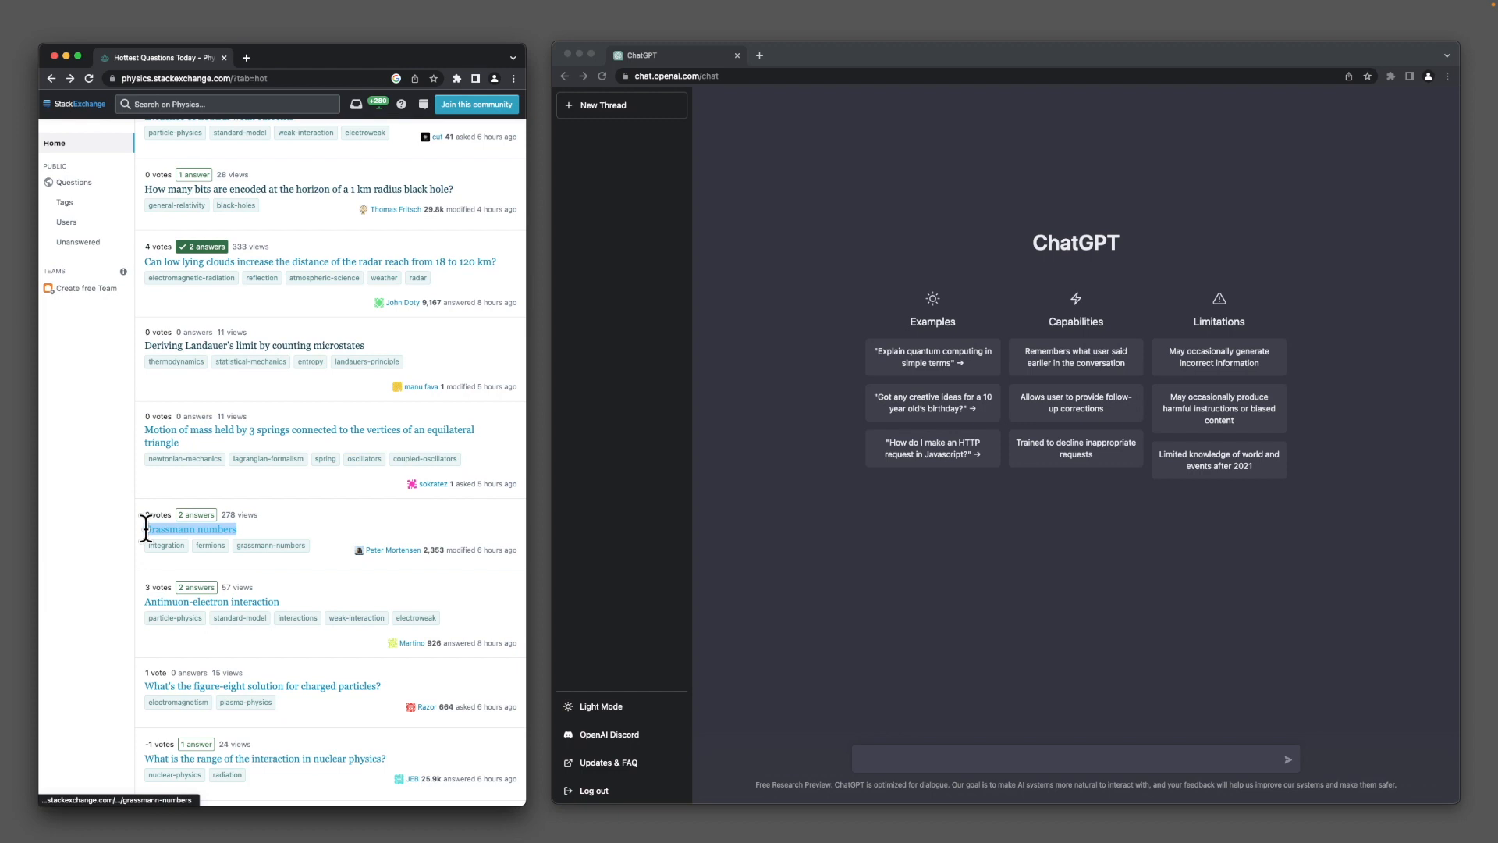
{"action": "type", "text": "Grassmann numbers"}
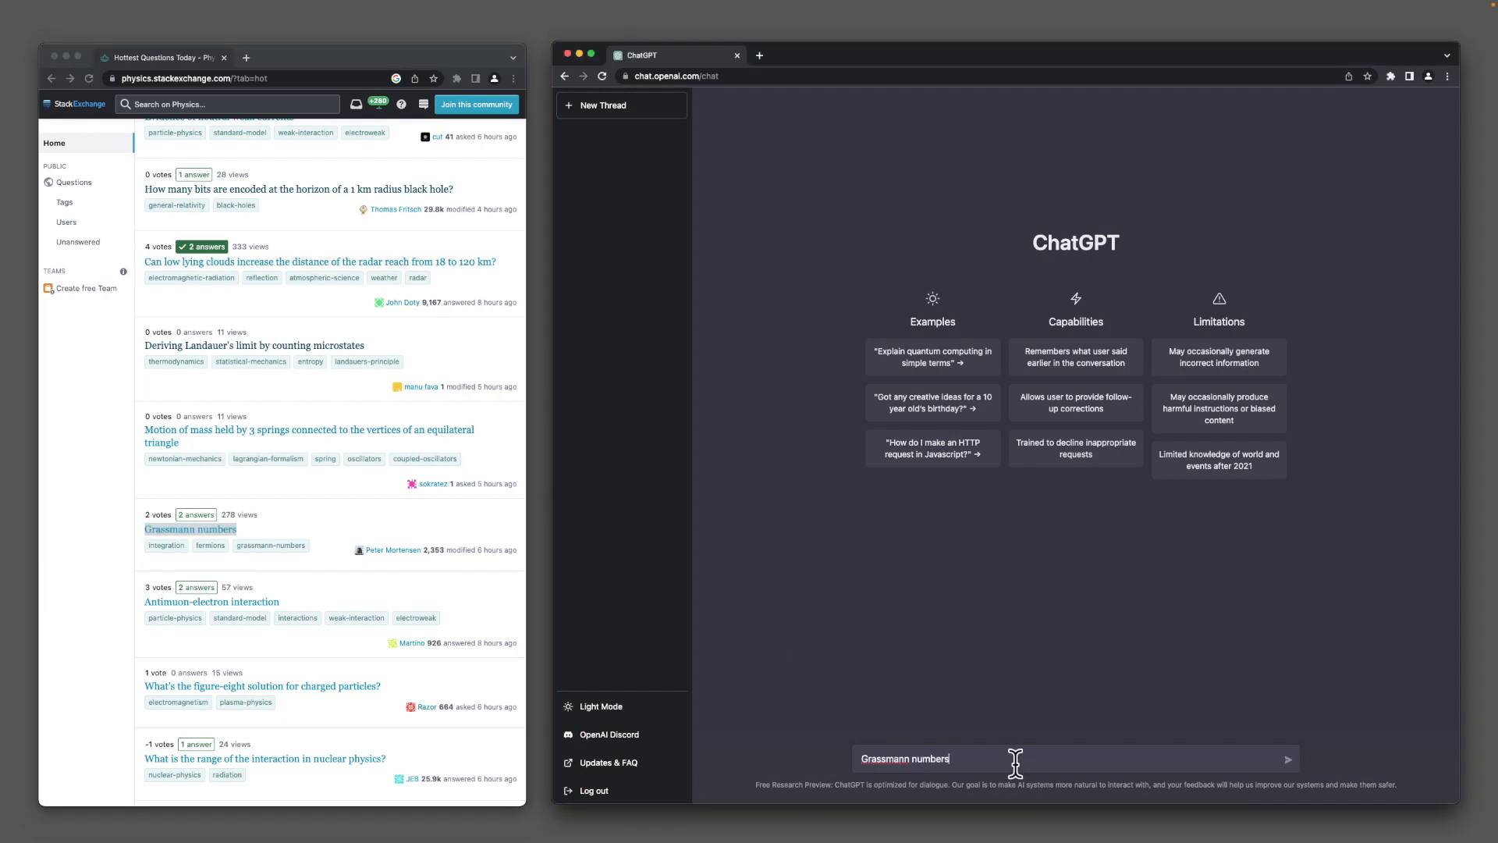
{"action": "type", "text": "w"}
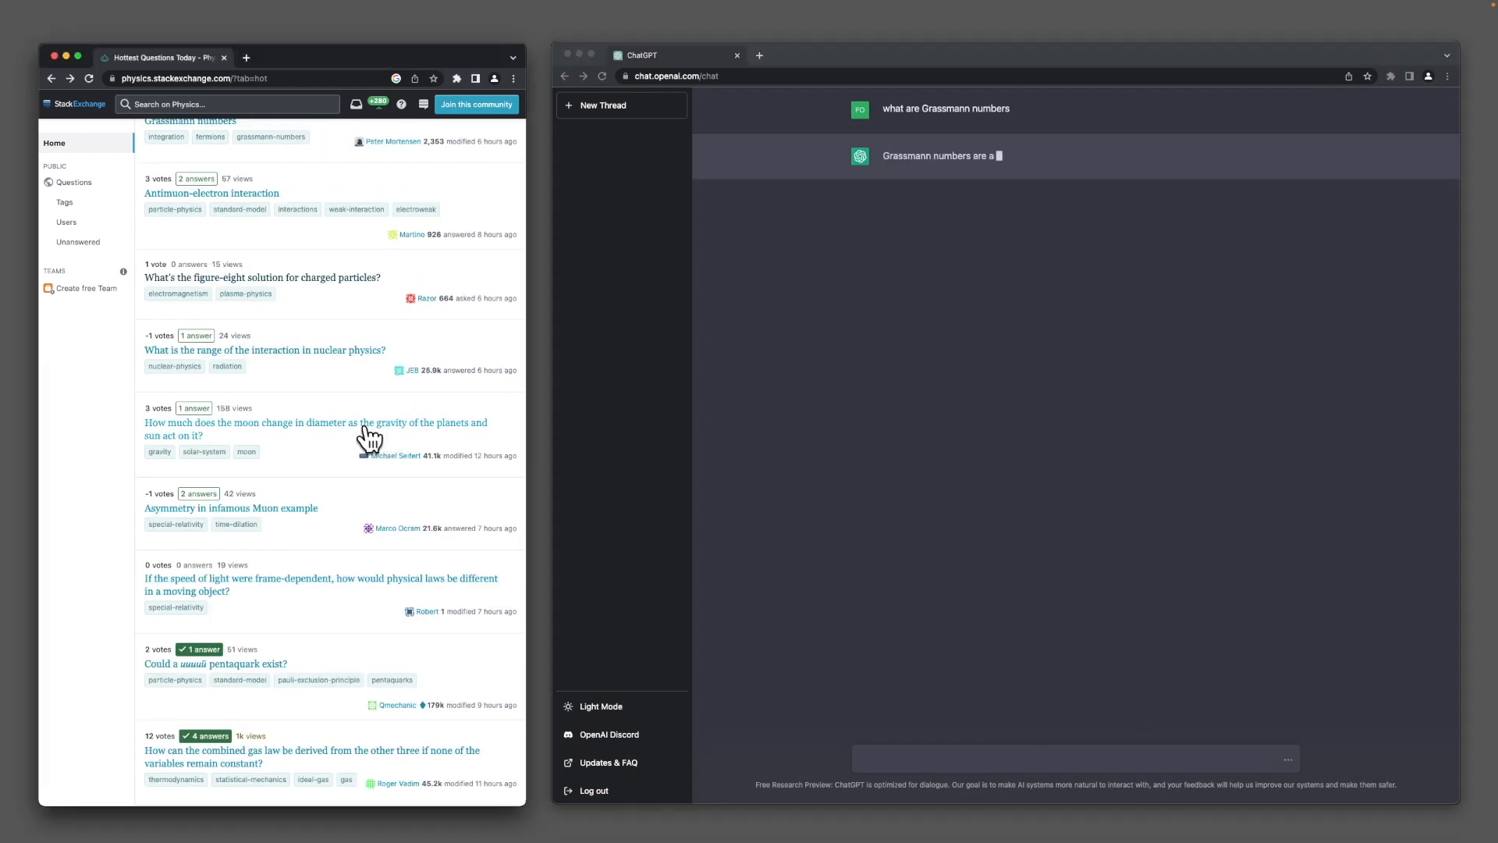
Open the Physics Stack Exchange question about the Moon's changing diameter.
{"action": "left_click", "coordinate": [315, 429]}
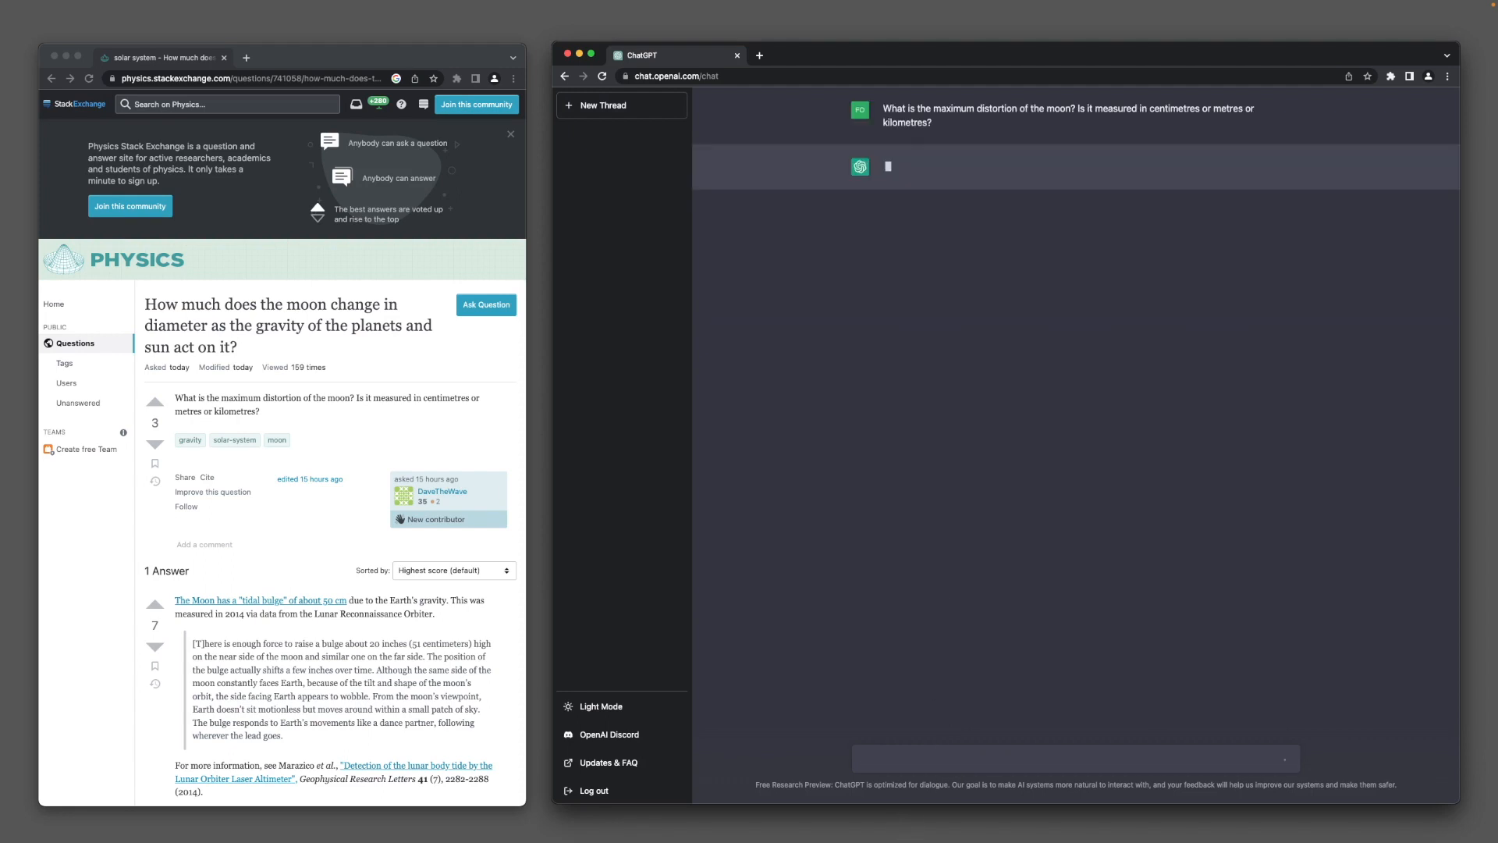
{"action": "mouse_move", "coordinate": [1124, 103]}
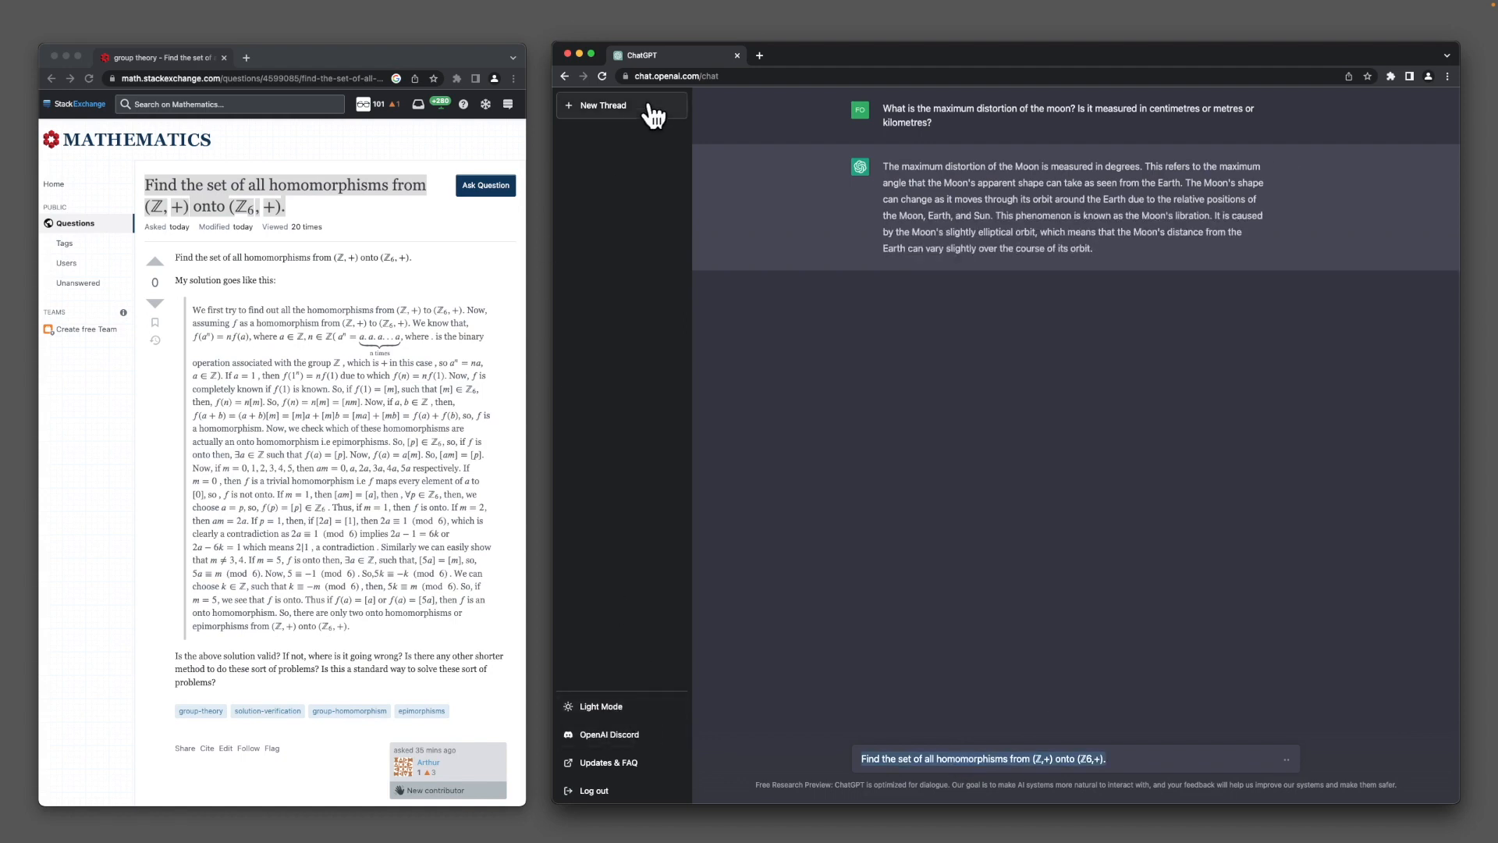
Send the (Z,+) onto (Z6,+) homomorphisms question in a new thread, then open another.
{"action": "left_click", "coordinate": [596, 105]}
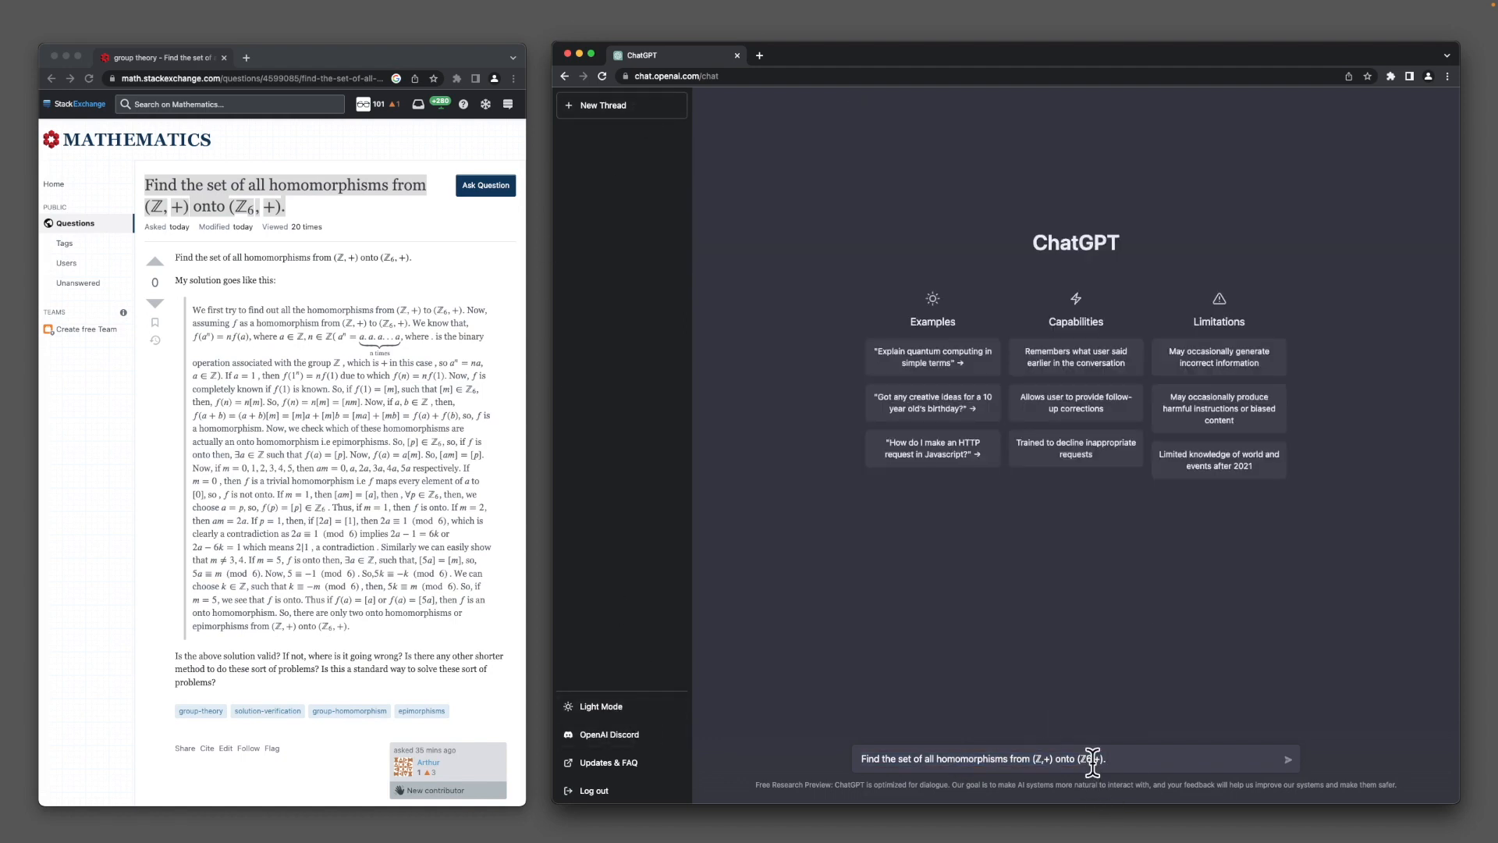
{"action": "left_click", "coordinate": [1287, 759]}
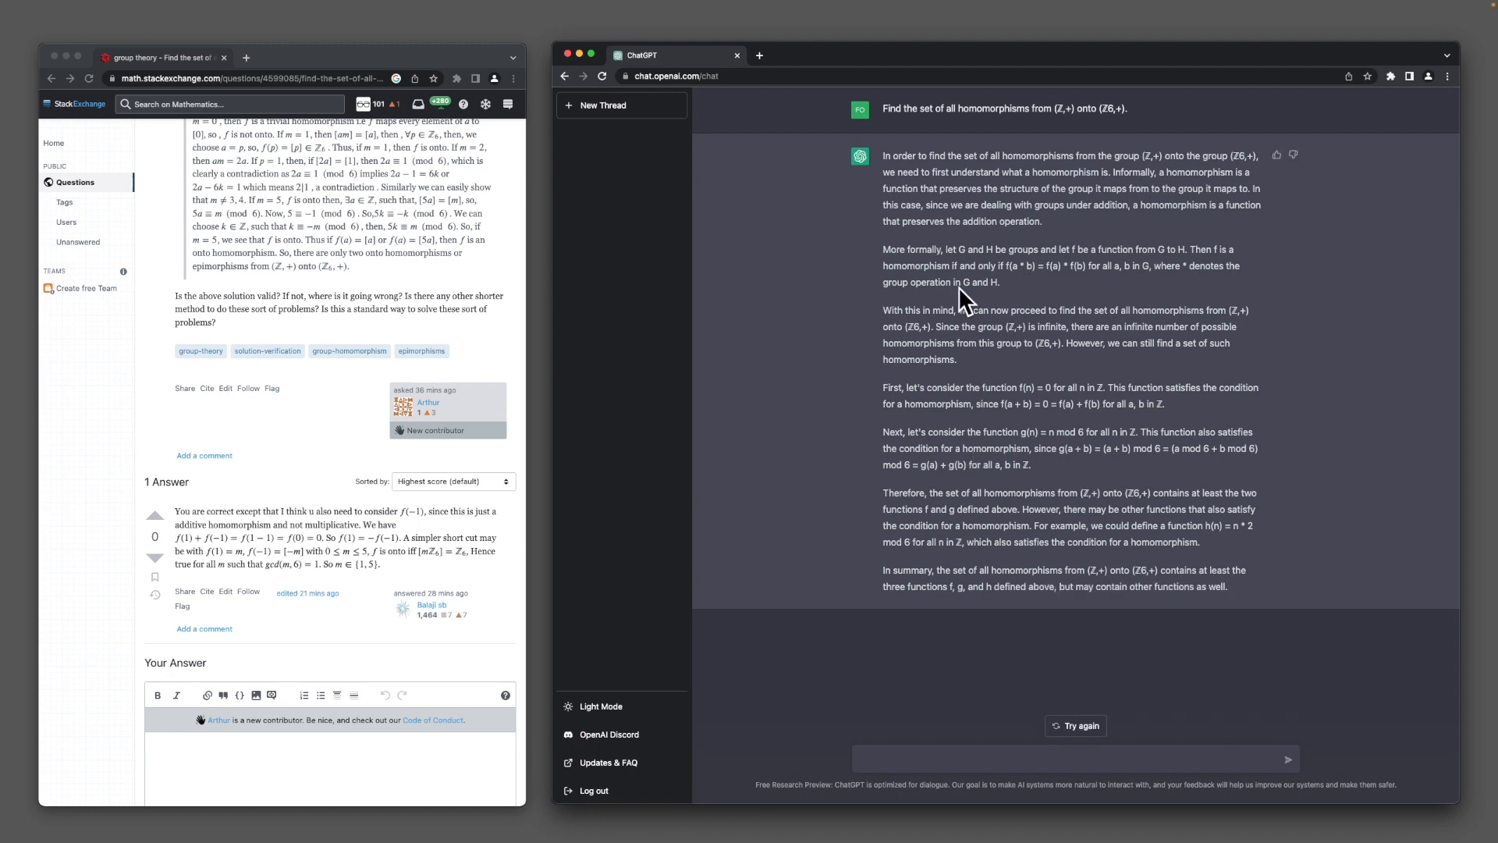
{"action": "mouse_move", "coordinate": [1196, 611]}
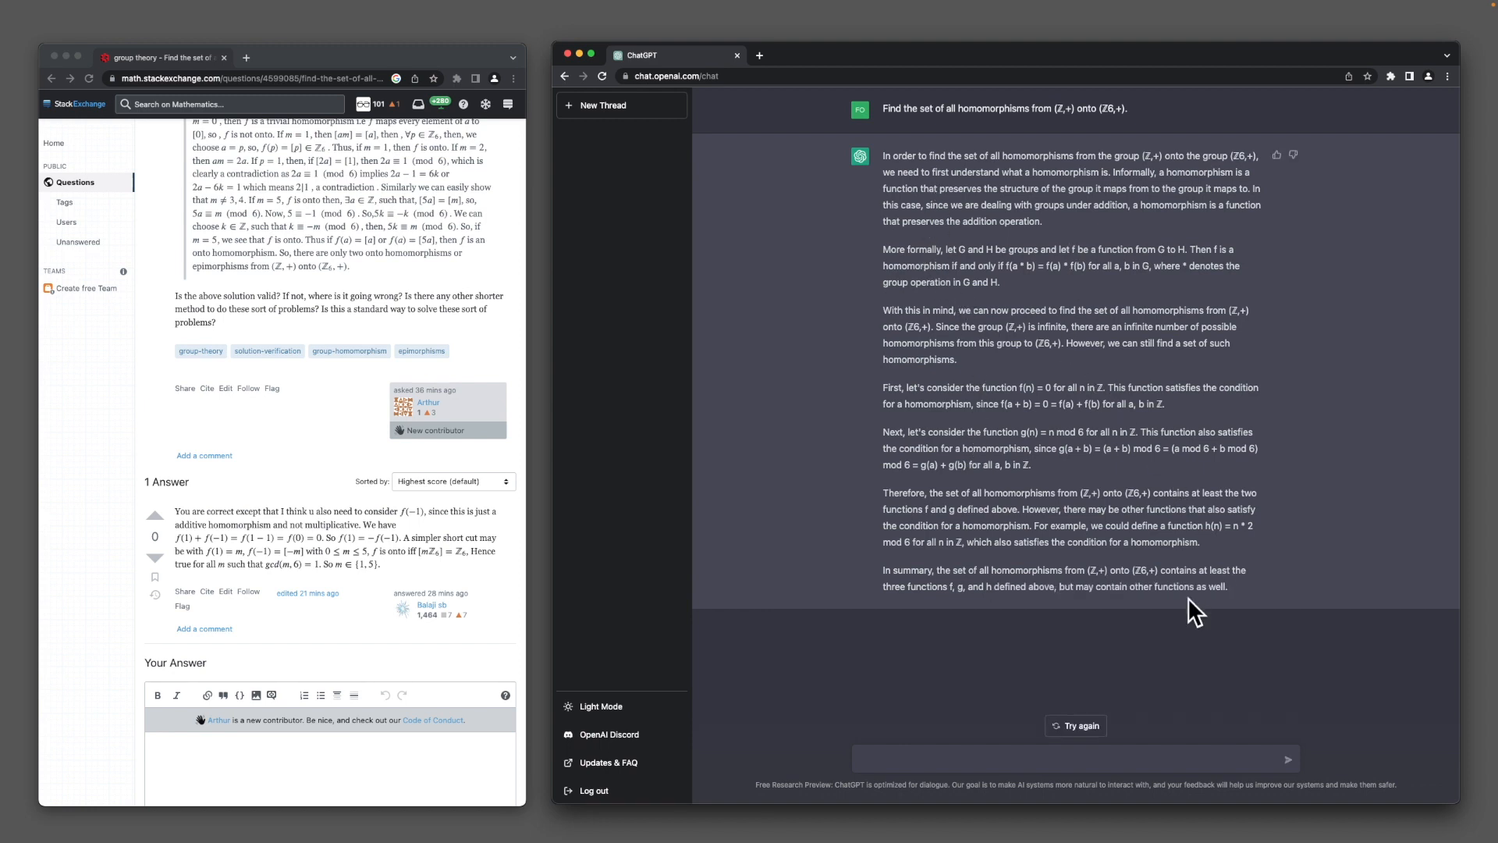
{"action": "mouse_move", "coordinate": [1168, 661]}
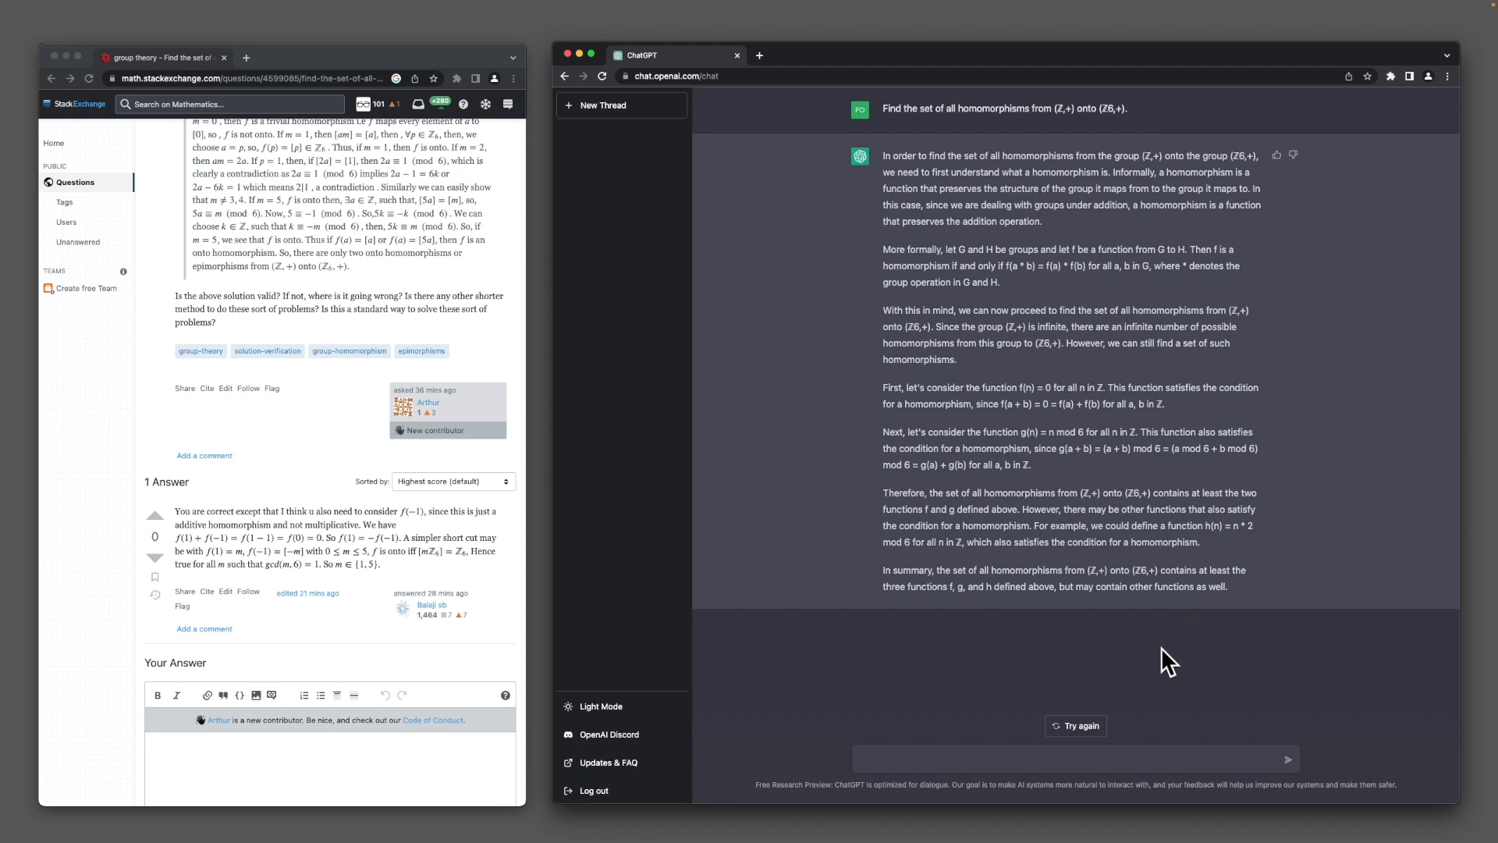
{"action": "left_click", "coordinate": [597, 105]}
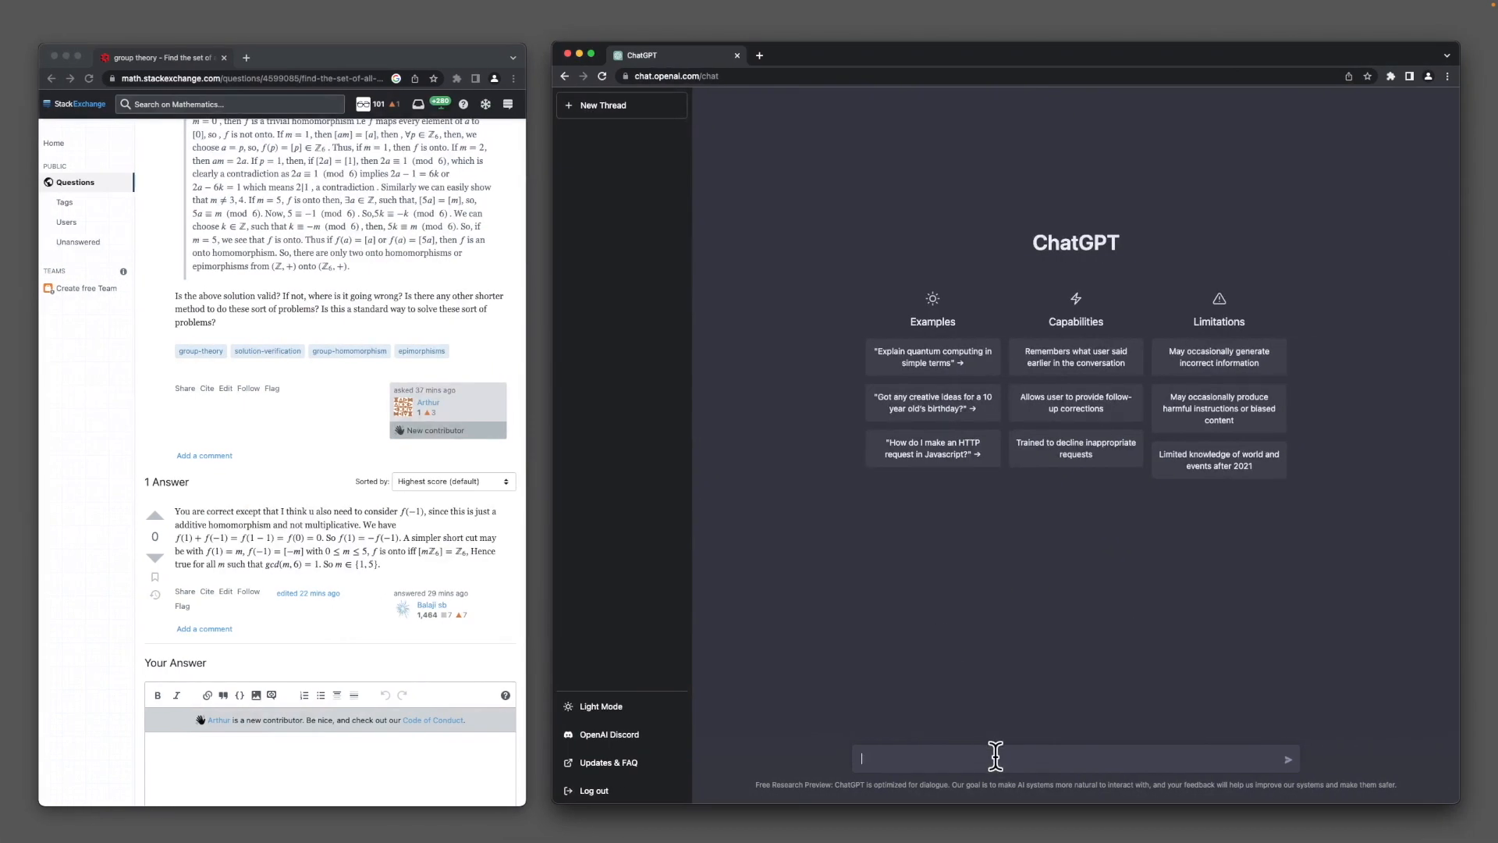
Ask ChatGPT to fetch student JSON and write each name and grade into an HTML table.
{"action": "type", "text": "fetch"}
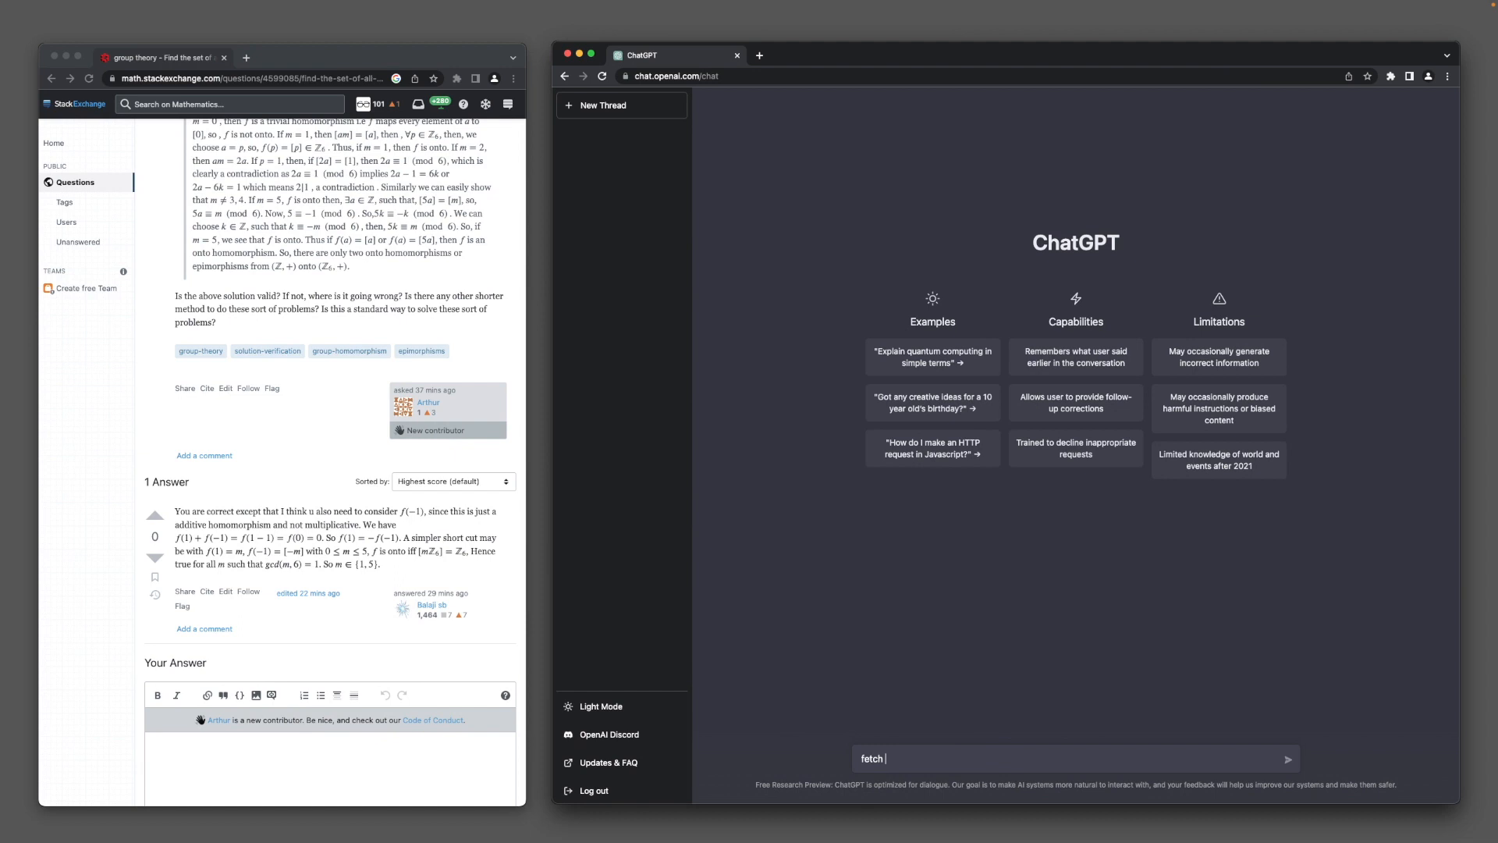
{"action": "type", "text": "json from the server, it will be a list of"}
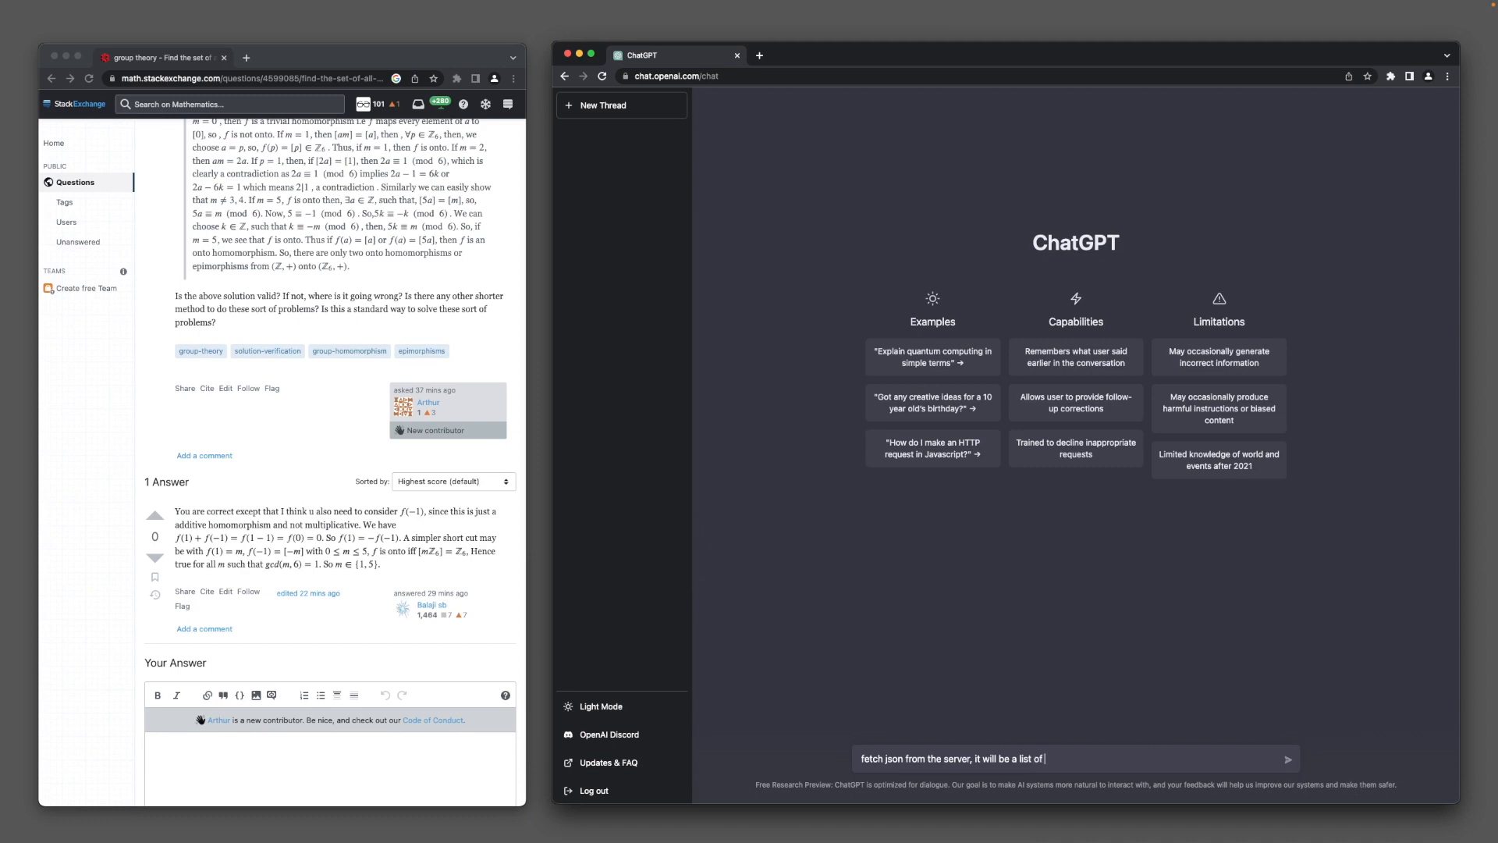
{"action": "type", "text": "objects of"}
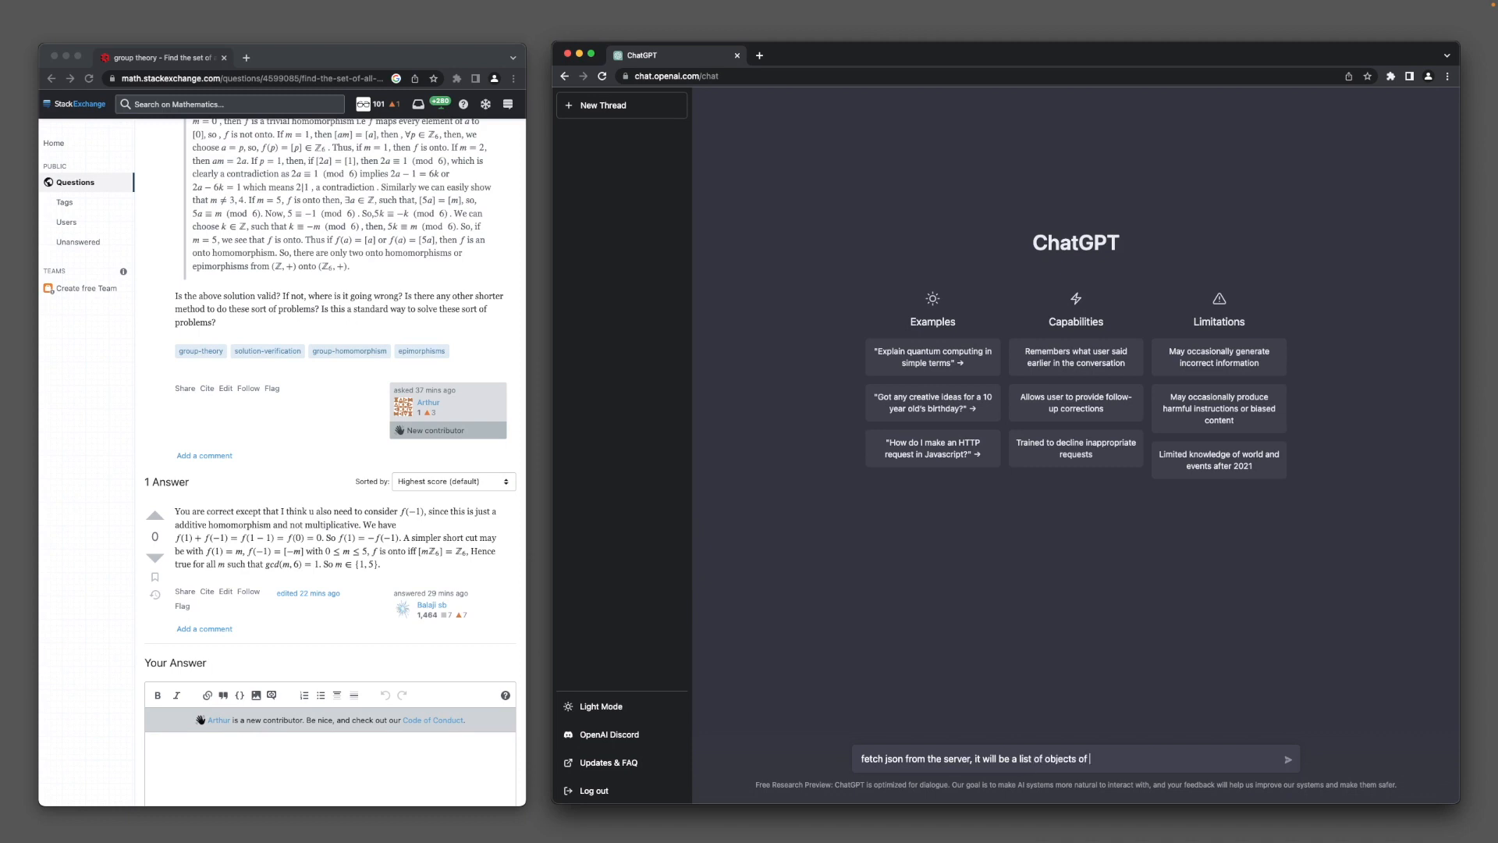
{"action": "type", "text": "a student, write"}
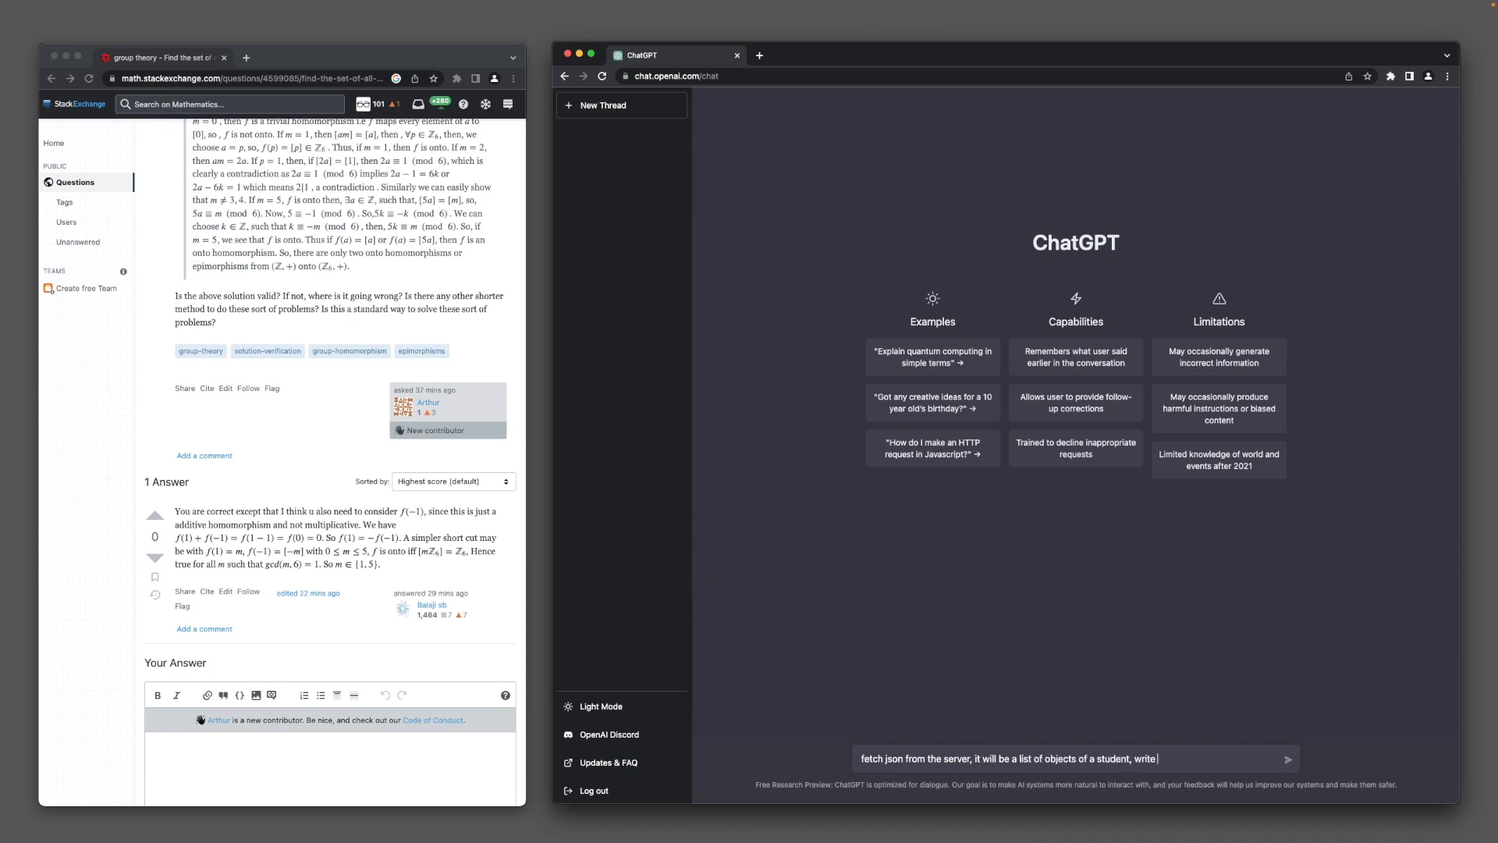
{"action": "type", "text": "the name"}
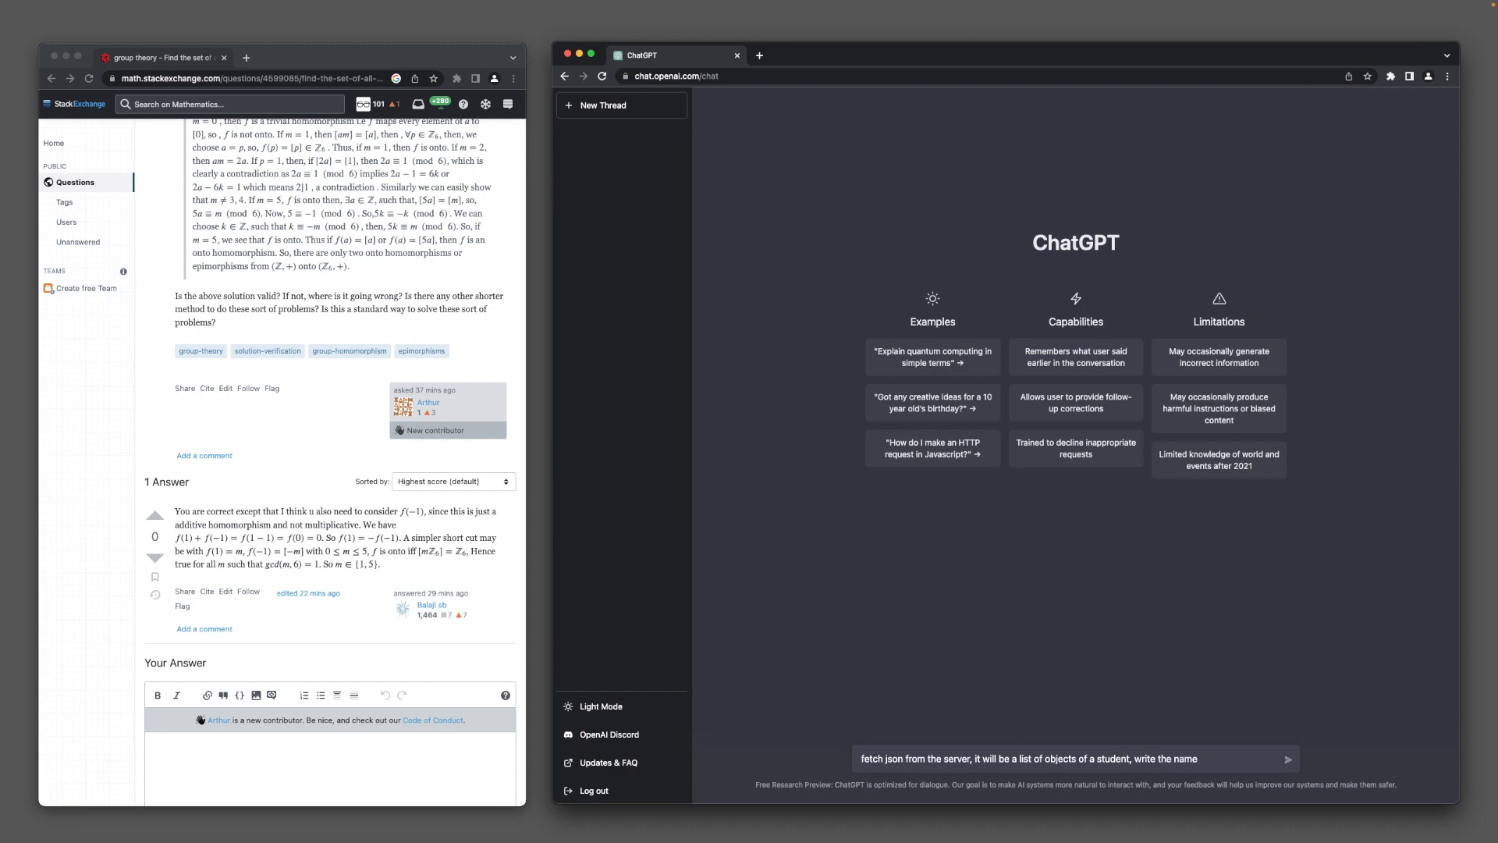
{"action": "type", "text": "and grade of each"}
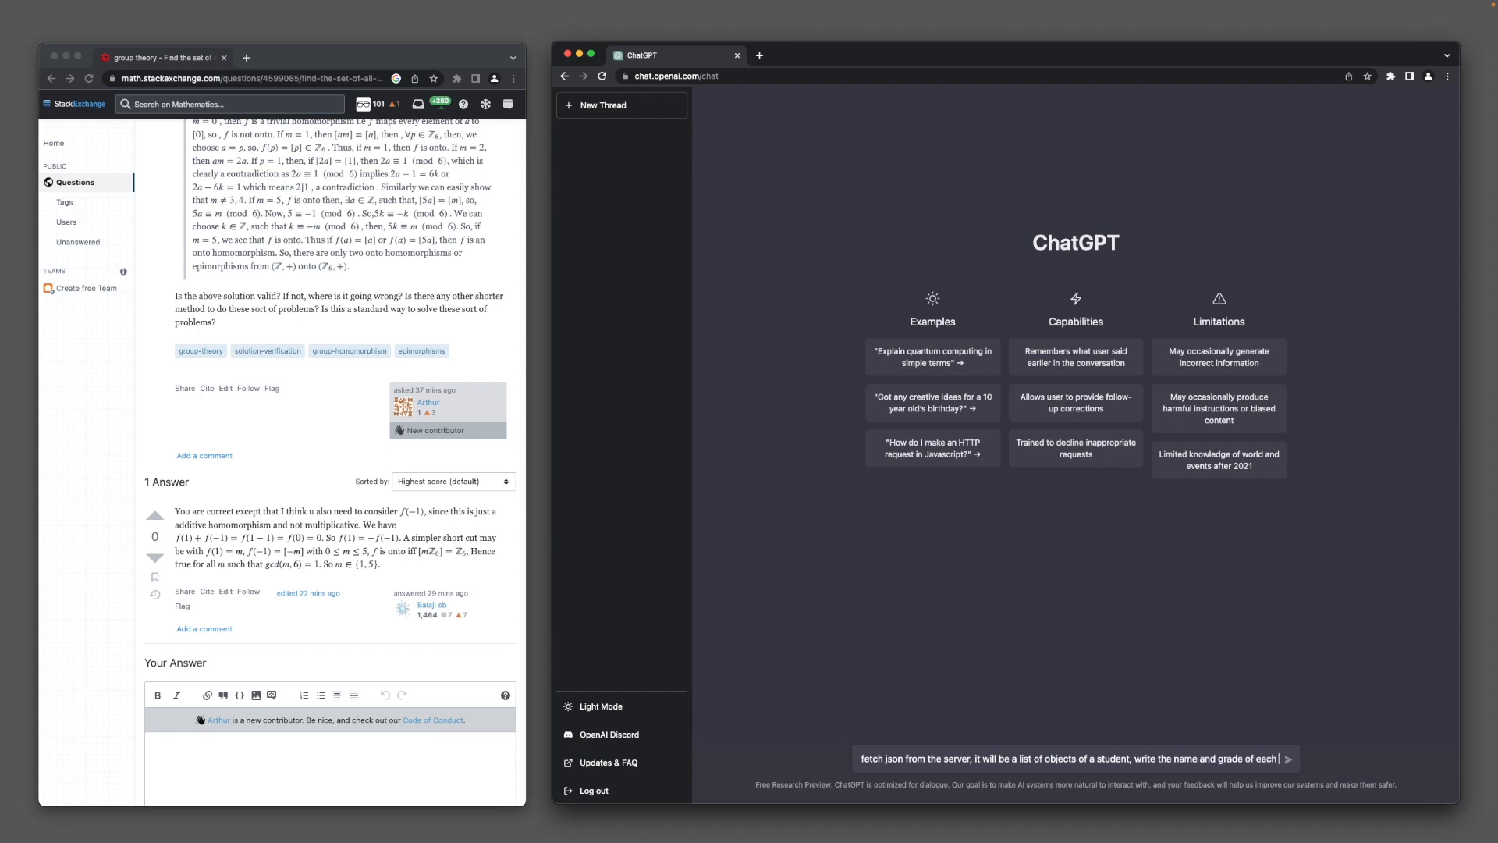
{"action": "type", "text": "student into"}
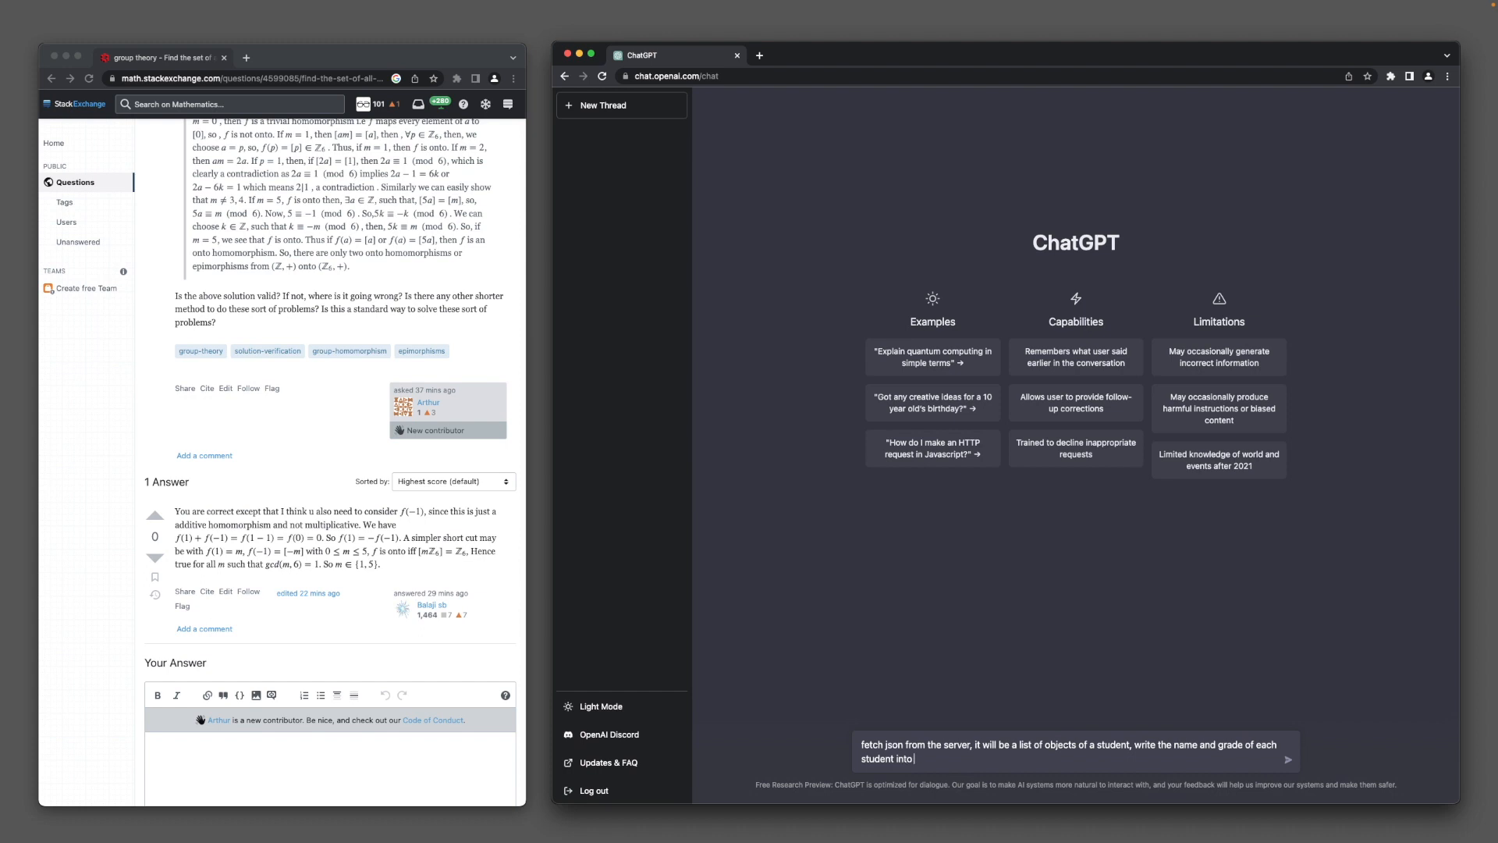
{"action": "type", "text": "an html table"}
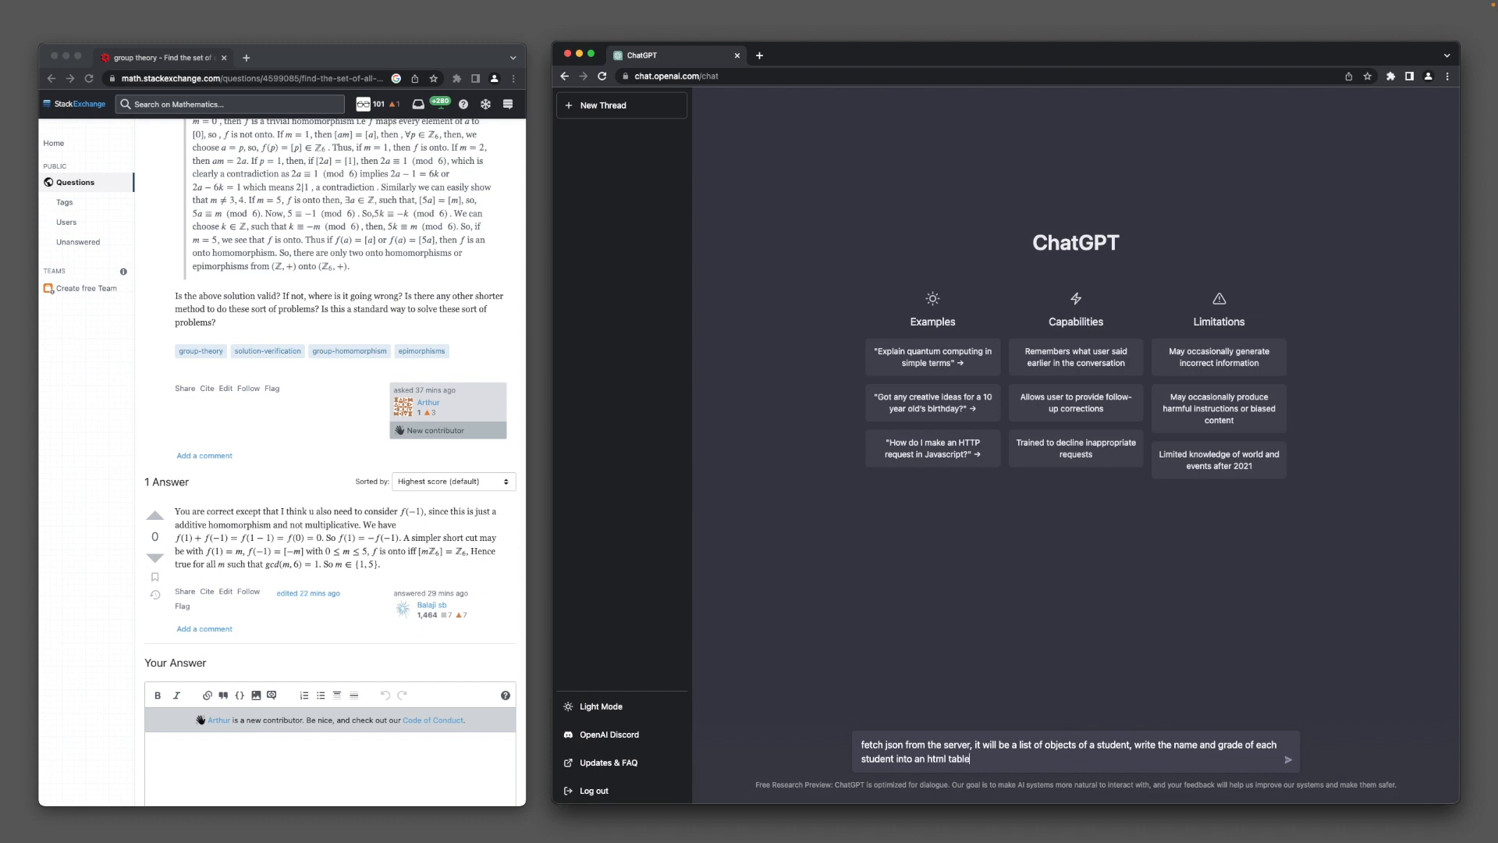
{"action": "type", "text": "from this datas"}
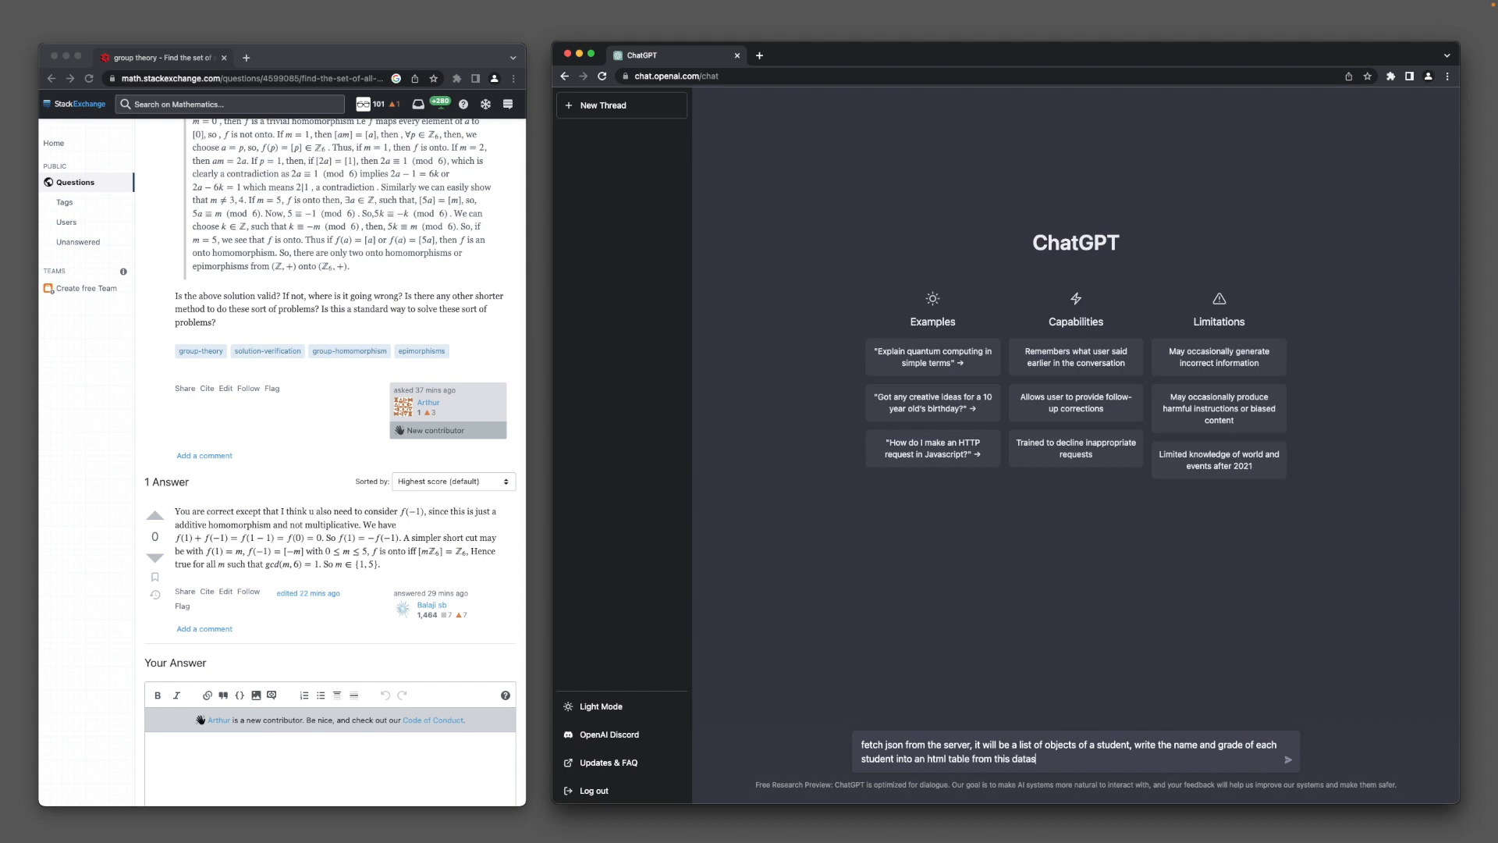
{"action": "left_click", "coordinate": [1286, 759]}
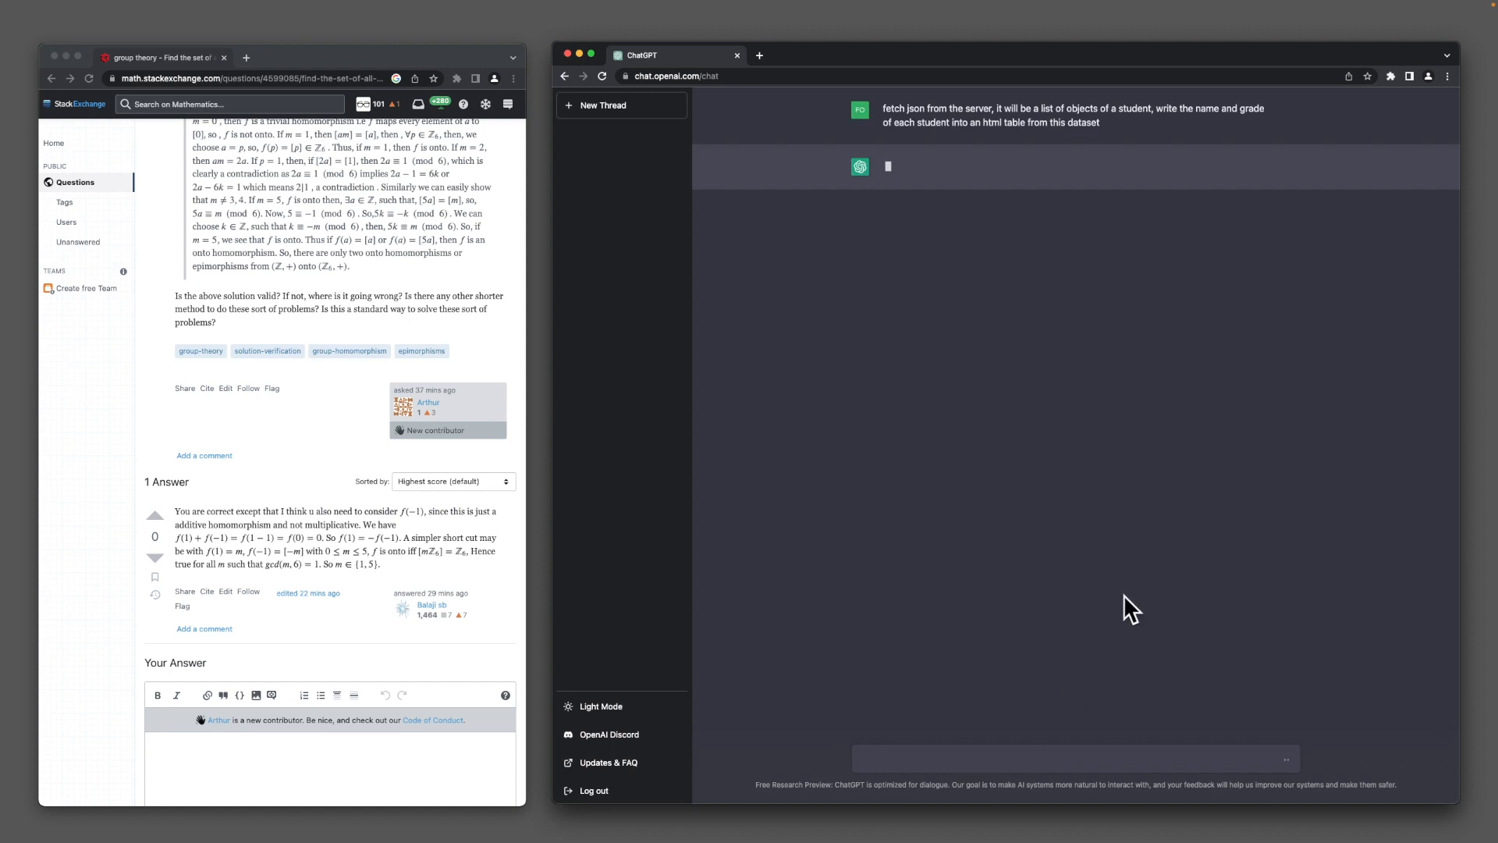
{"action": "mouse_move", "coordinate": [1145, 590]}
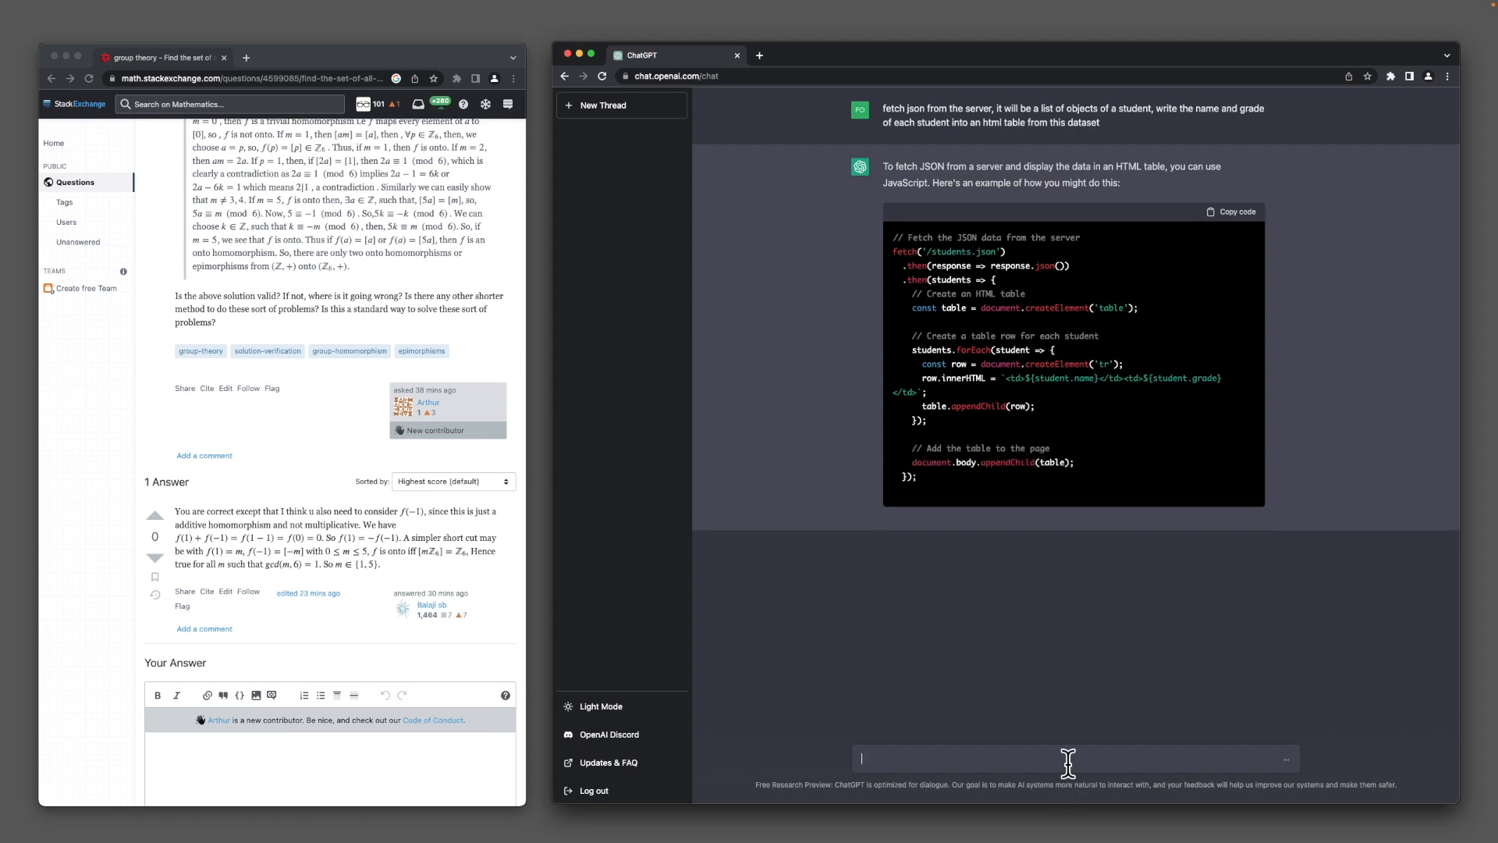
Request 'do the above example, but use await with the fetch response' and follow the reply.
{"action": "type", "text": "do the above"}
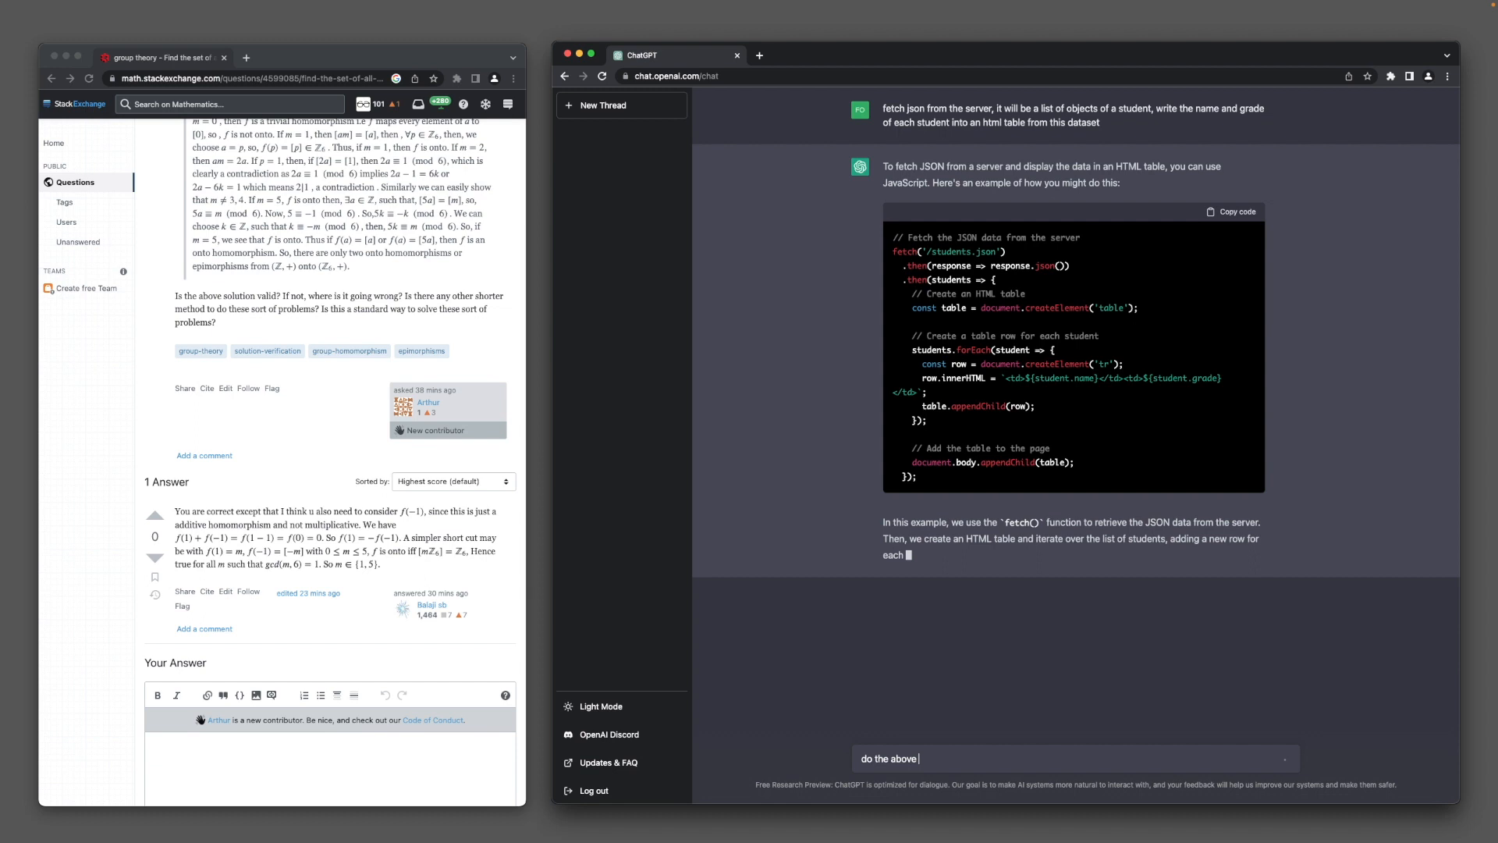
{"action": "type", "text": "example, but use"}
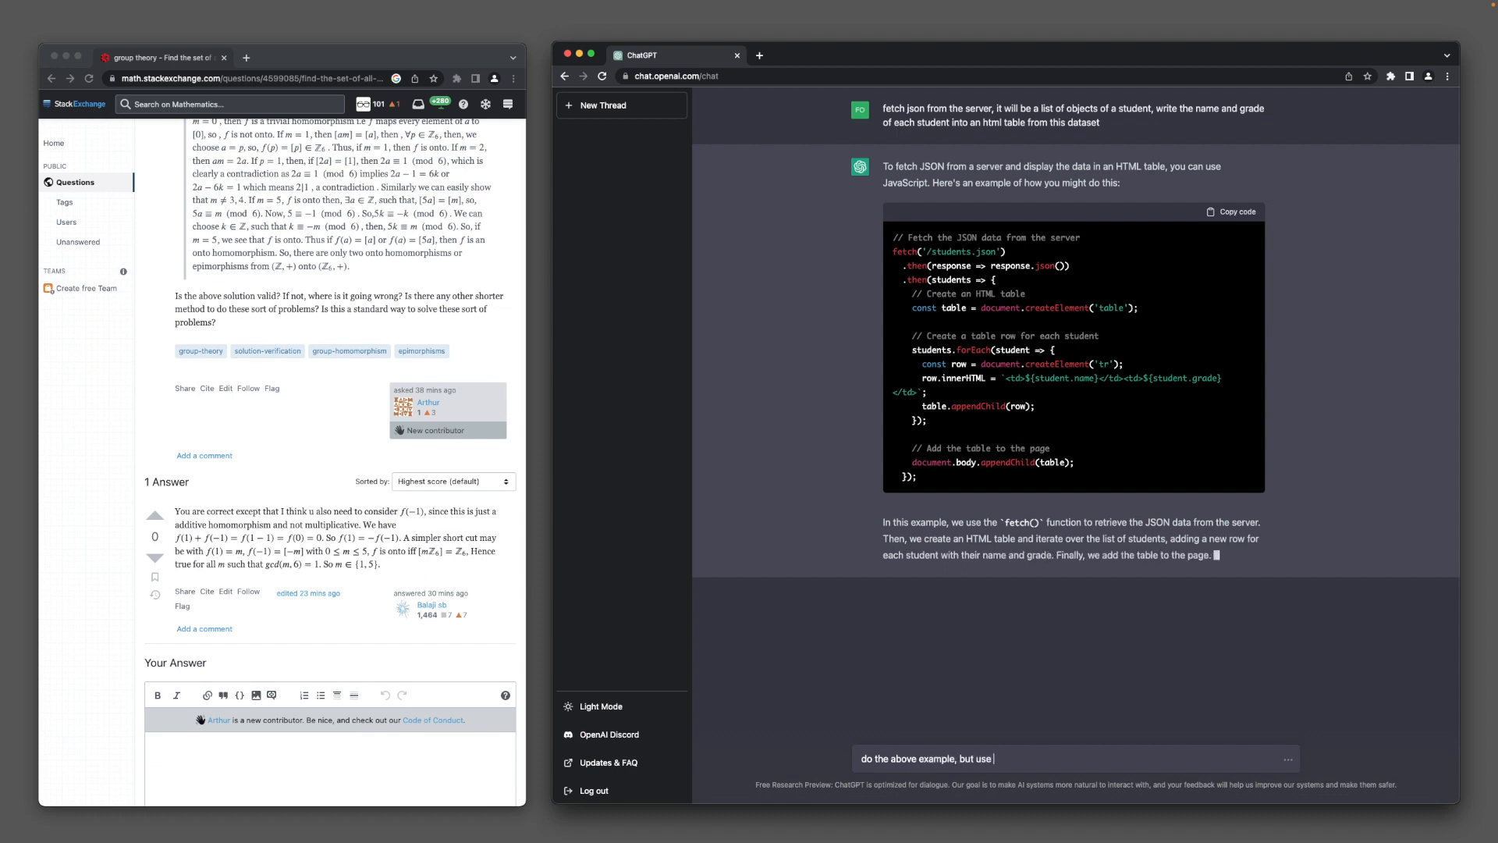
{"action": "type", "text": "await"}
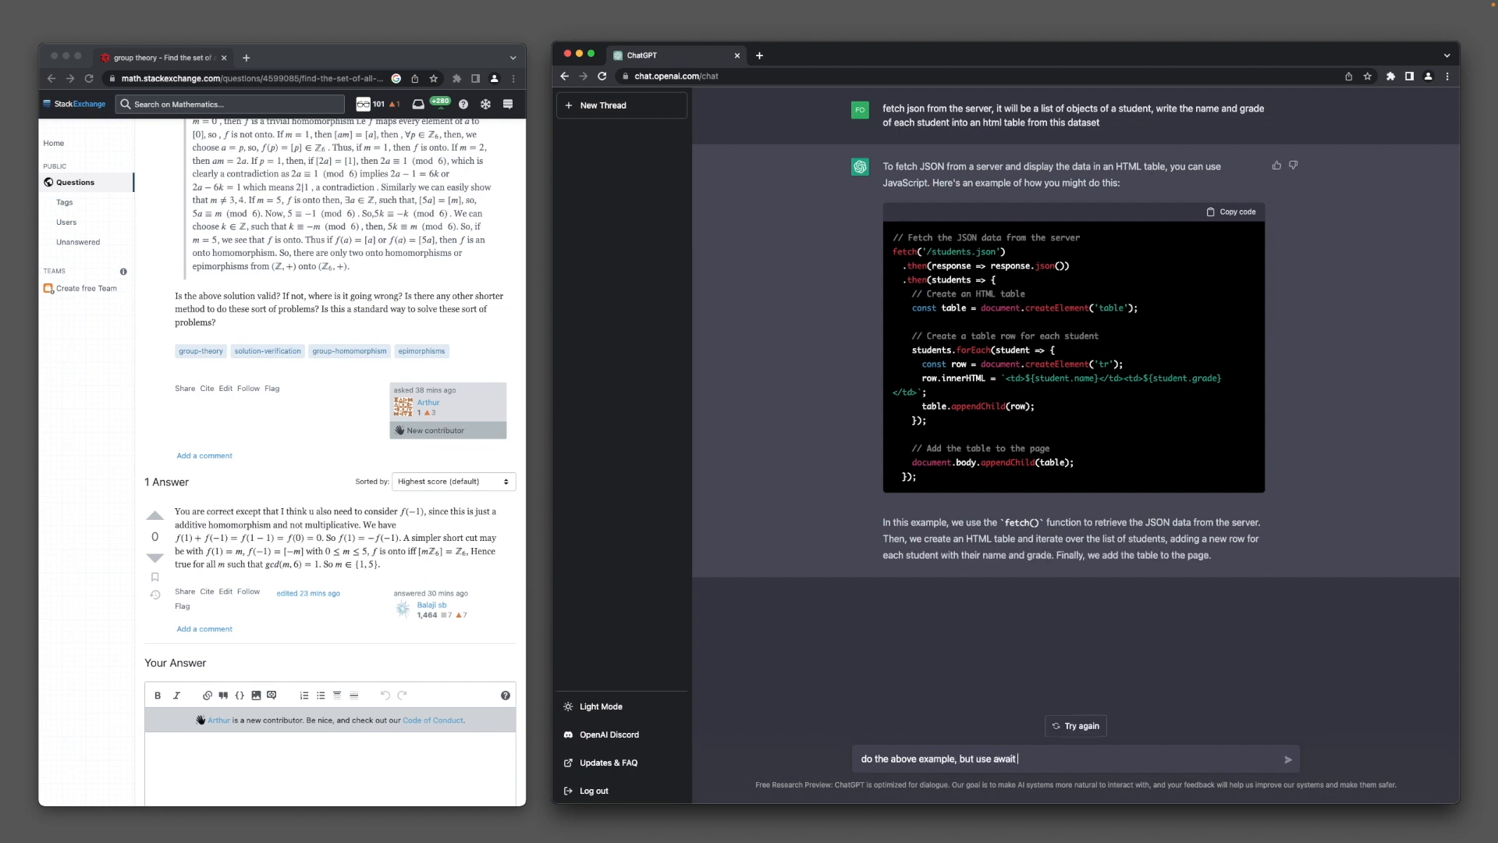
{"action": "type", "text": "with the fetch"}
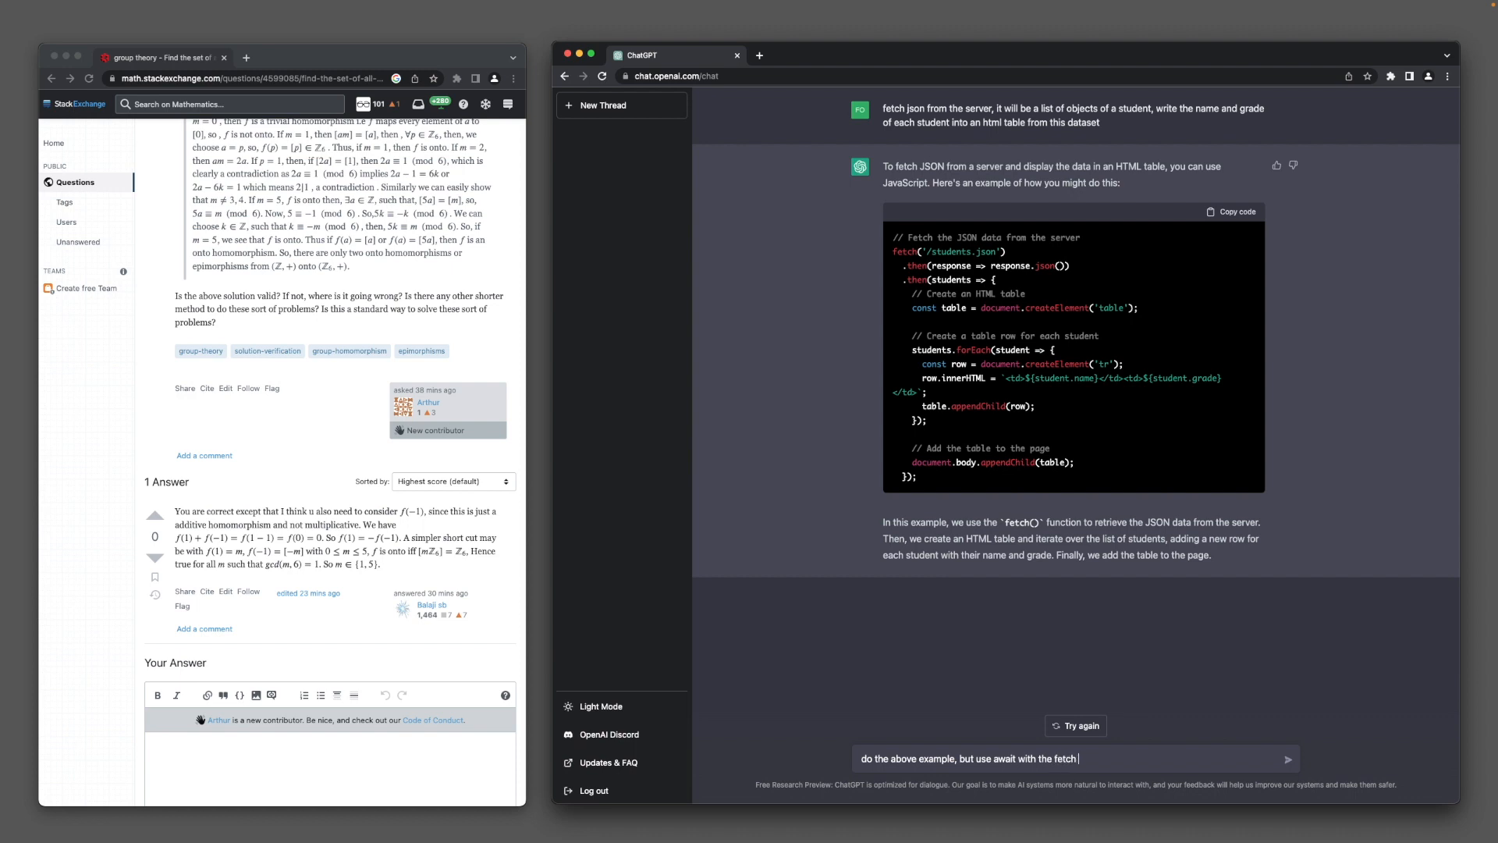
{"action": "type", "text": "response"}
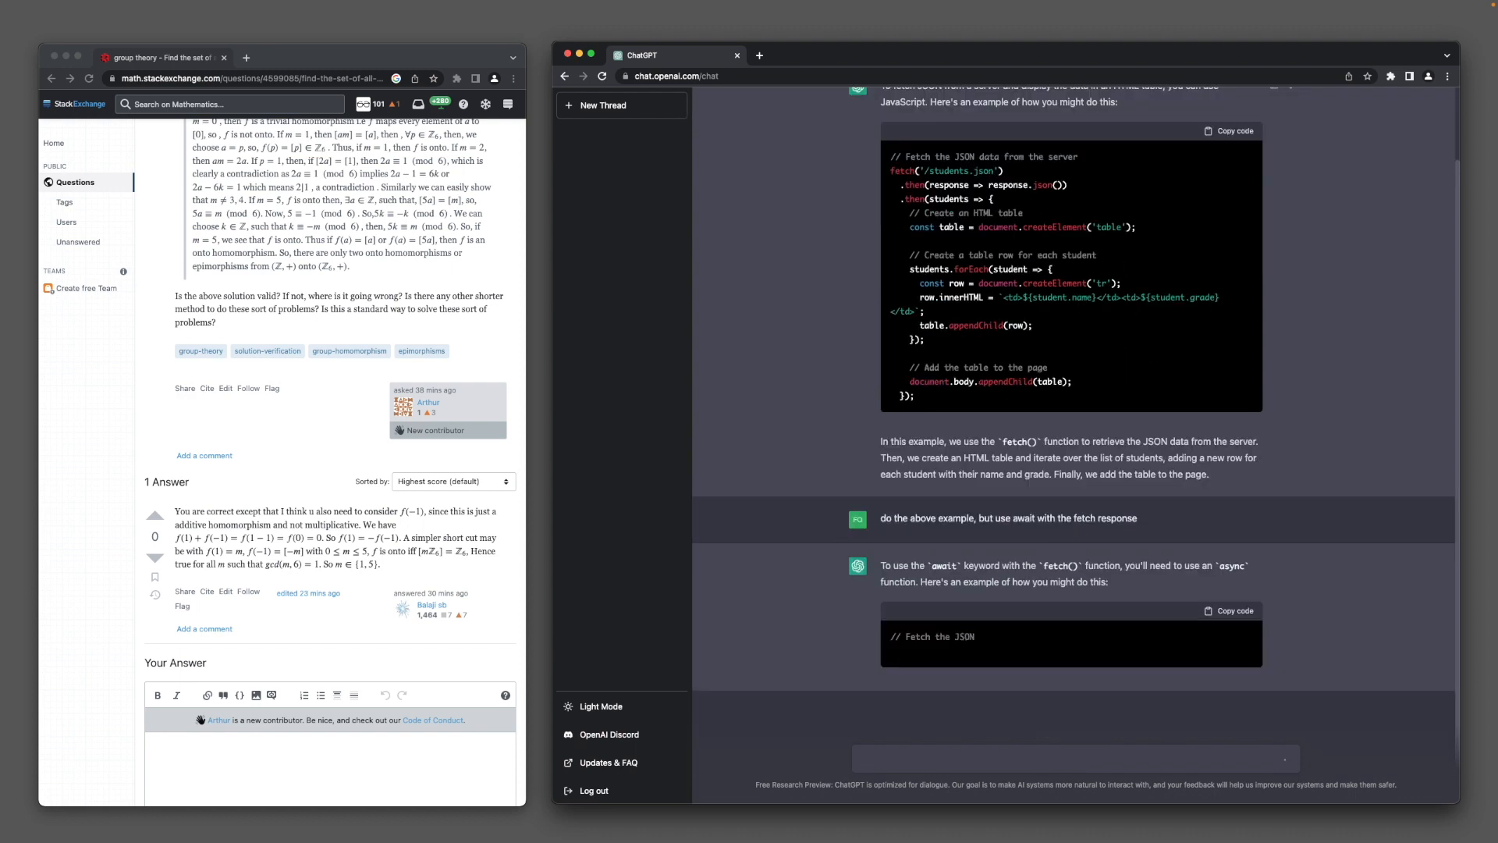
{"action": "scroll", "scroll_direction": "down", "scroll_amount": 3}
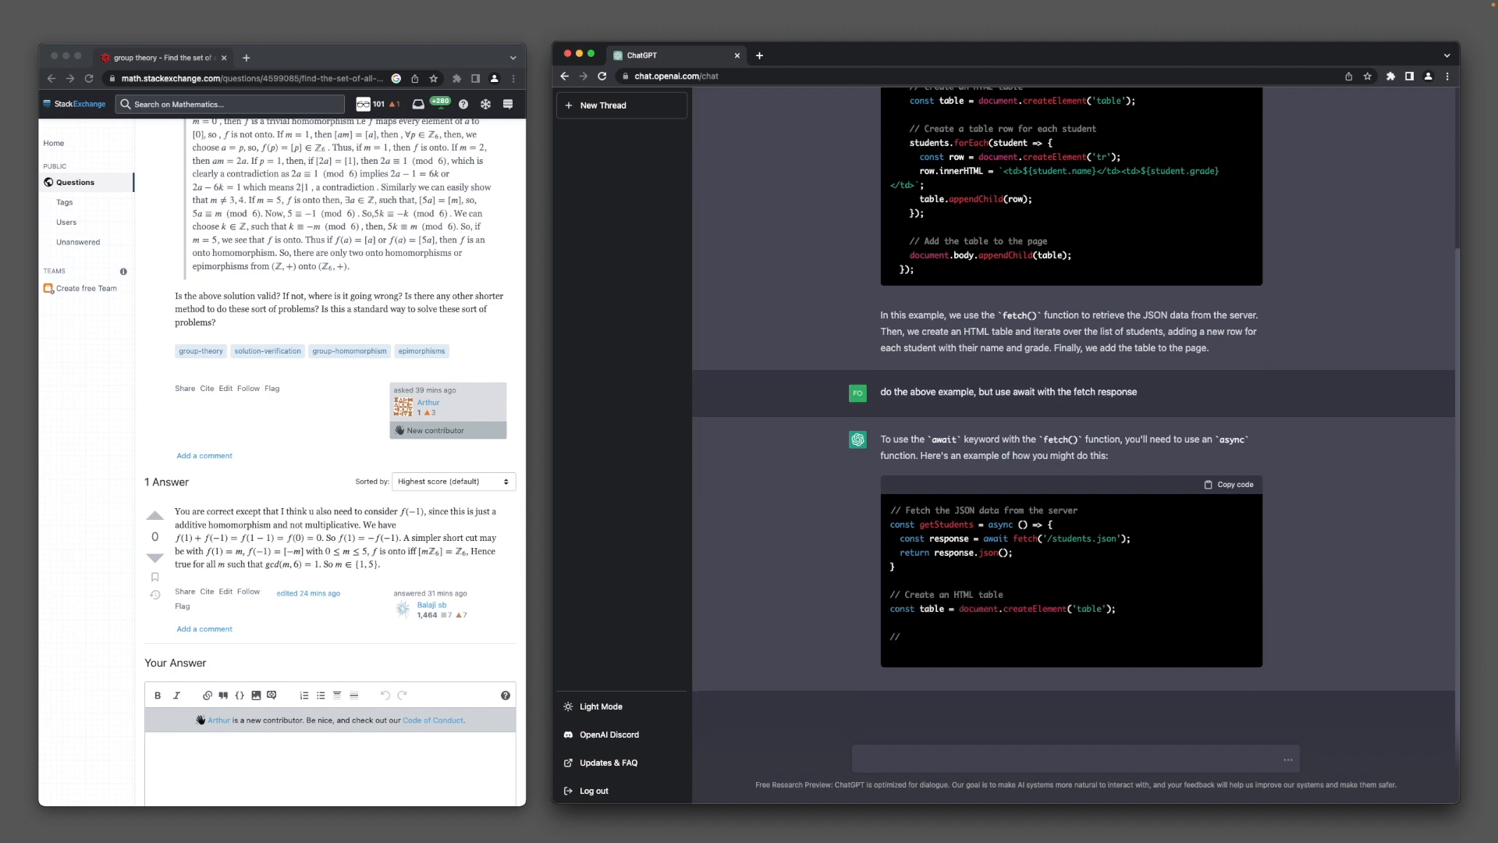
{"action": "scroll", "scroll_direction": "down", "scroll_amount": 3}
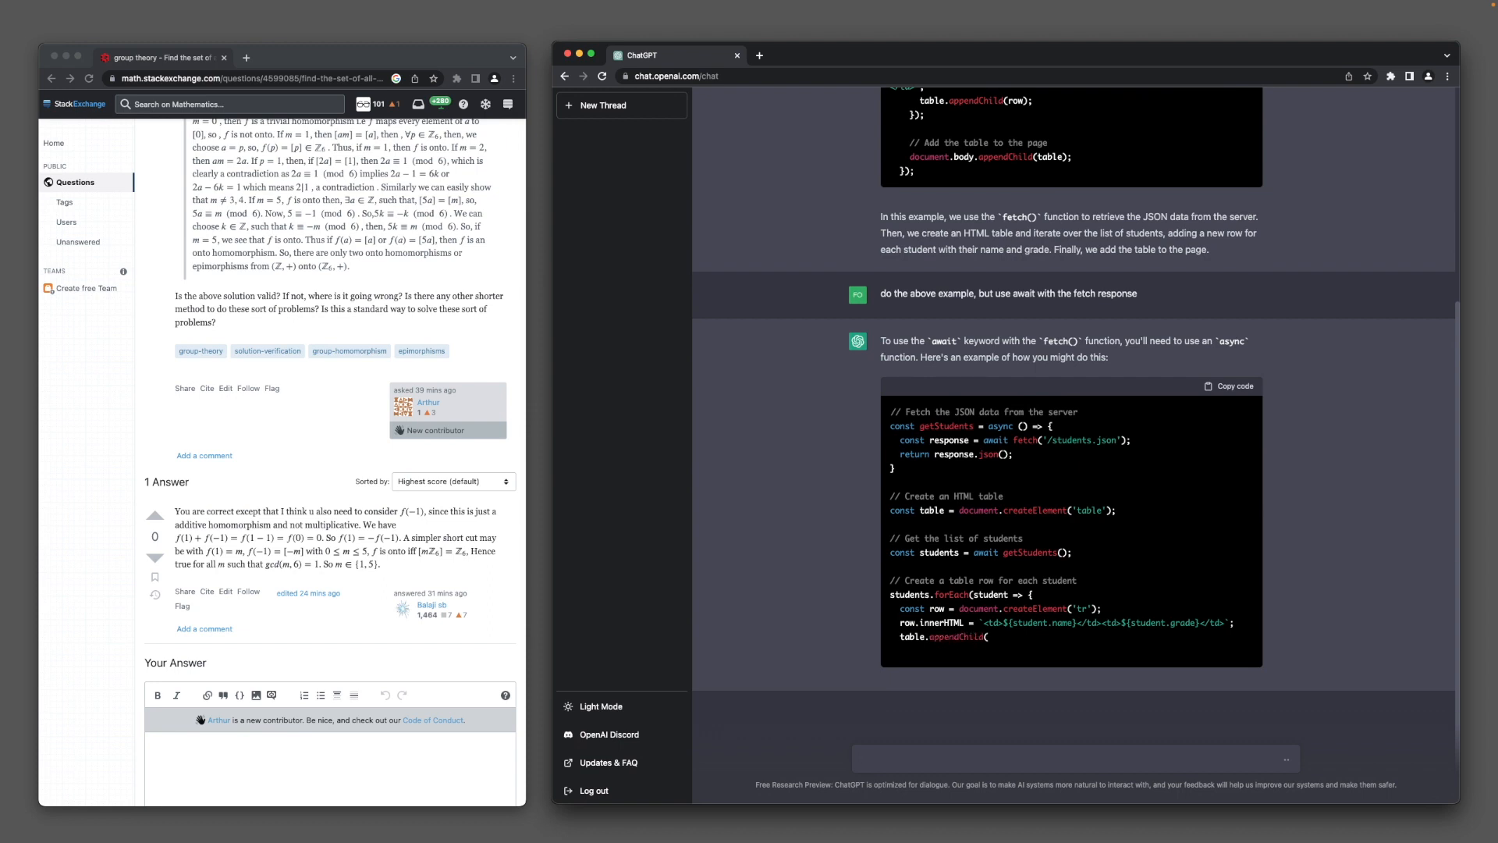
Ask to redo the last example by just creating table strings, and follow the reply.
{"action": "type", "text": "do the last eample, but don't create elements"}
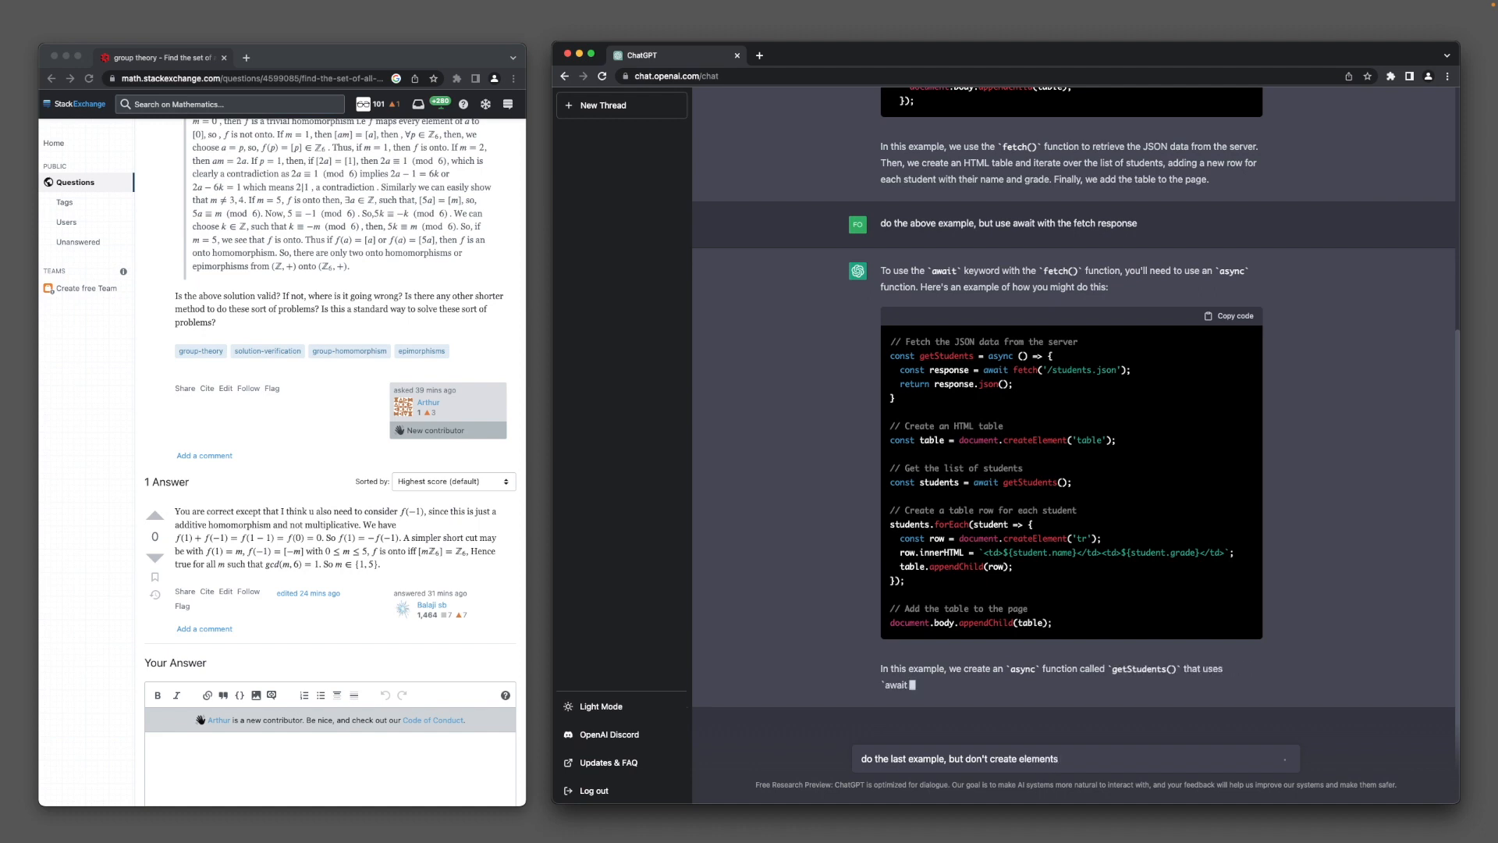
{"action": "type", "text": "just create strings of table, tr, etc."}
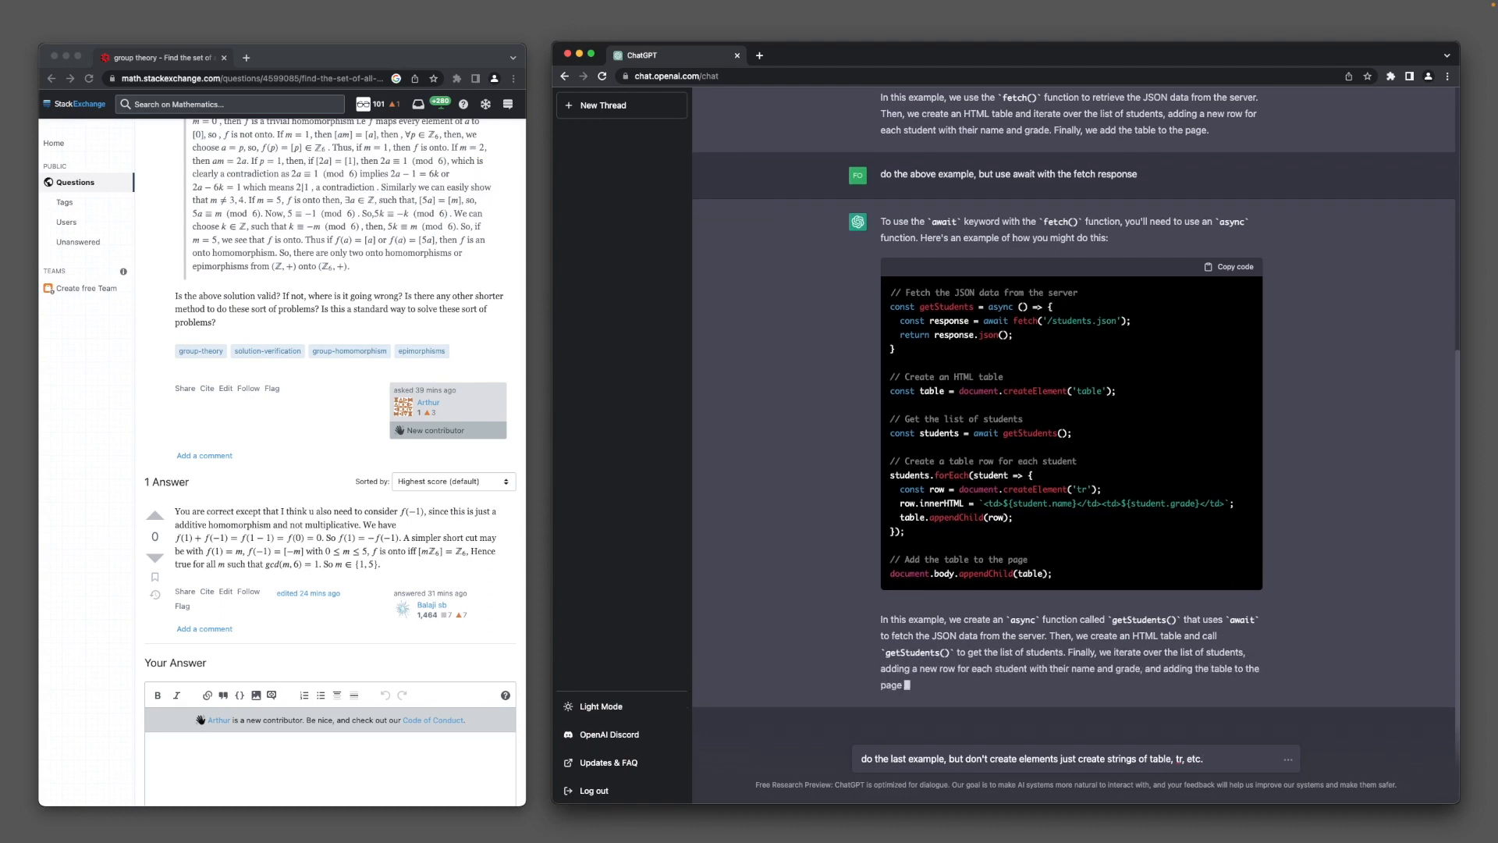
{"action": "scroll", "scroll_direction": "down", "scroll_amount": 3}
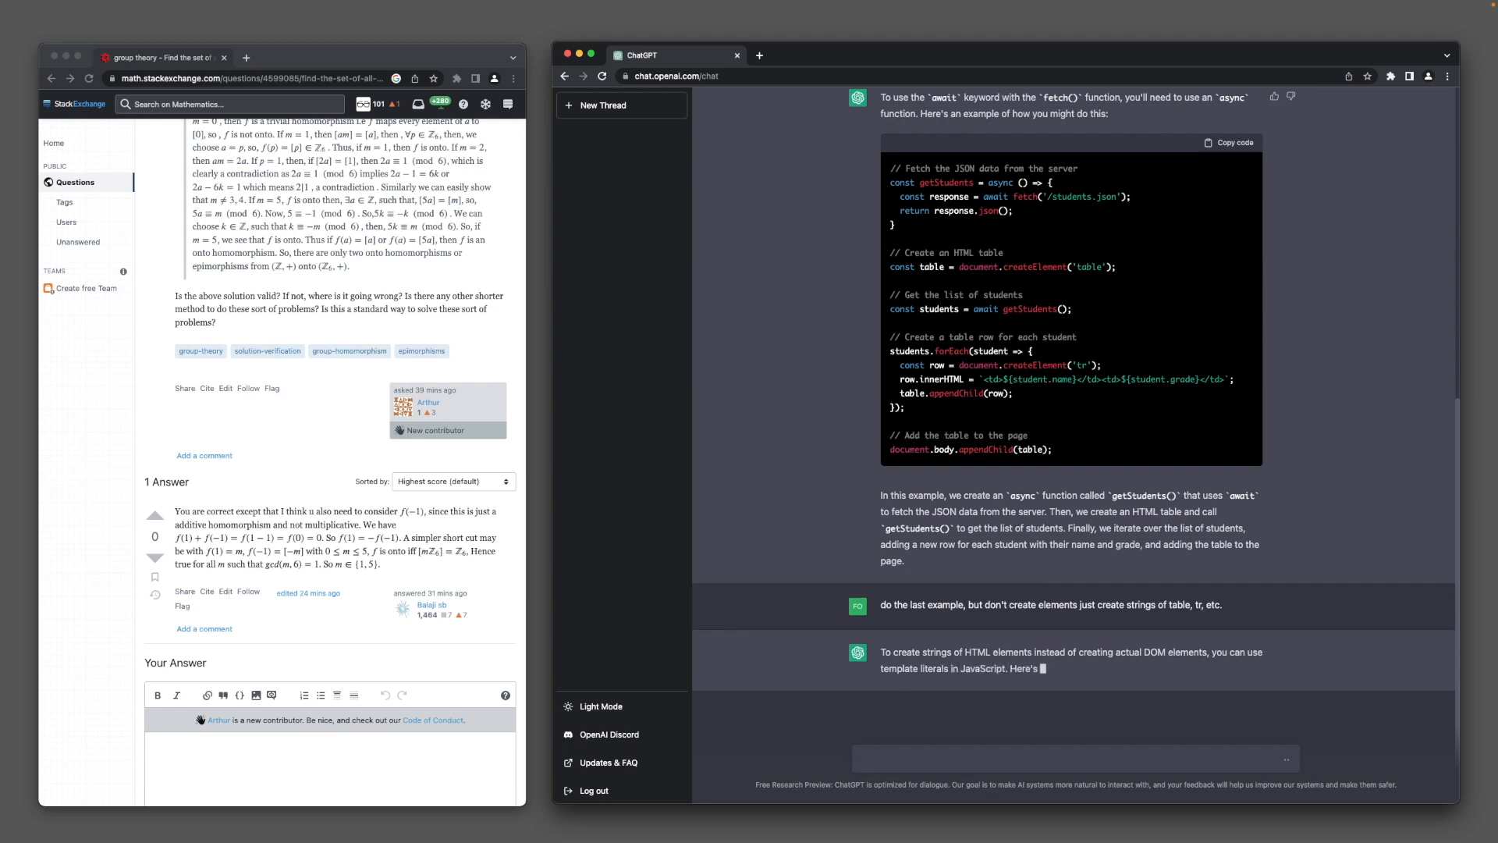
{"action": "scroll", "scroll_direction": "down", "scroll_amount": 3}
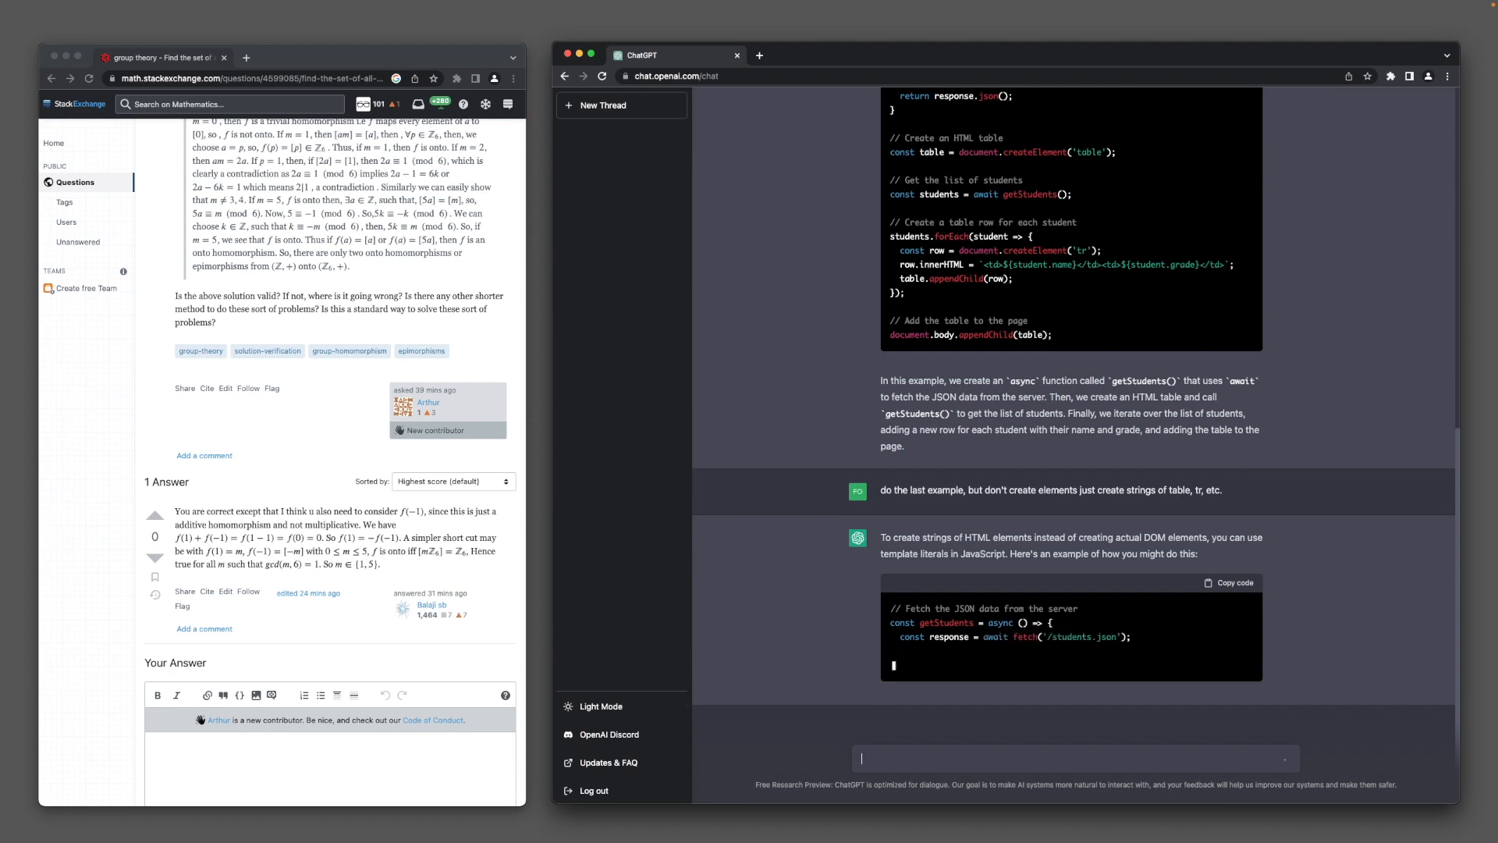
{"action": "scroll", "scroll_direction": "down", "scroll_amount": 3}
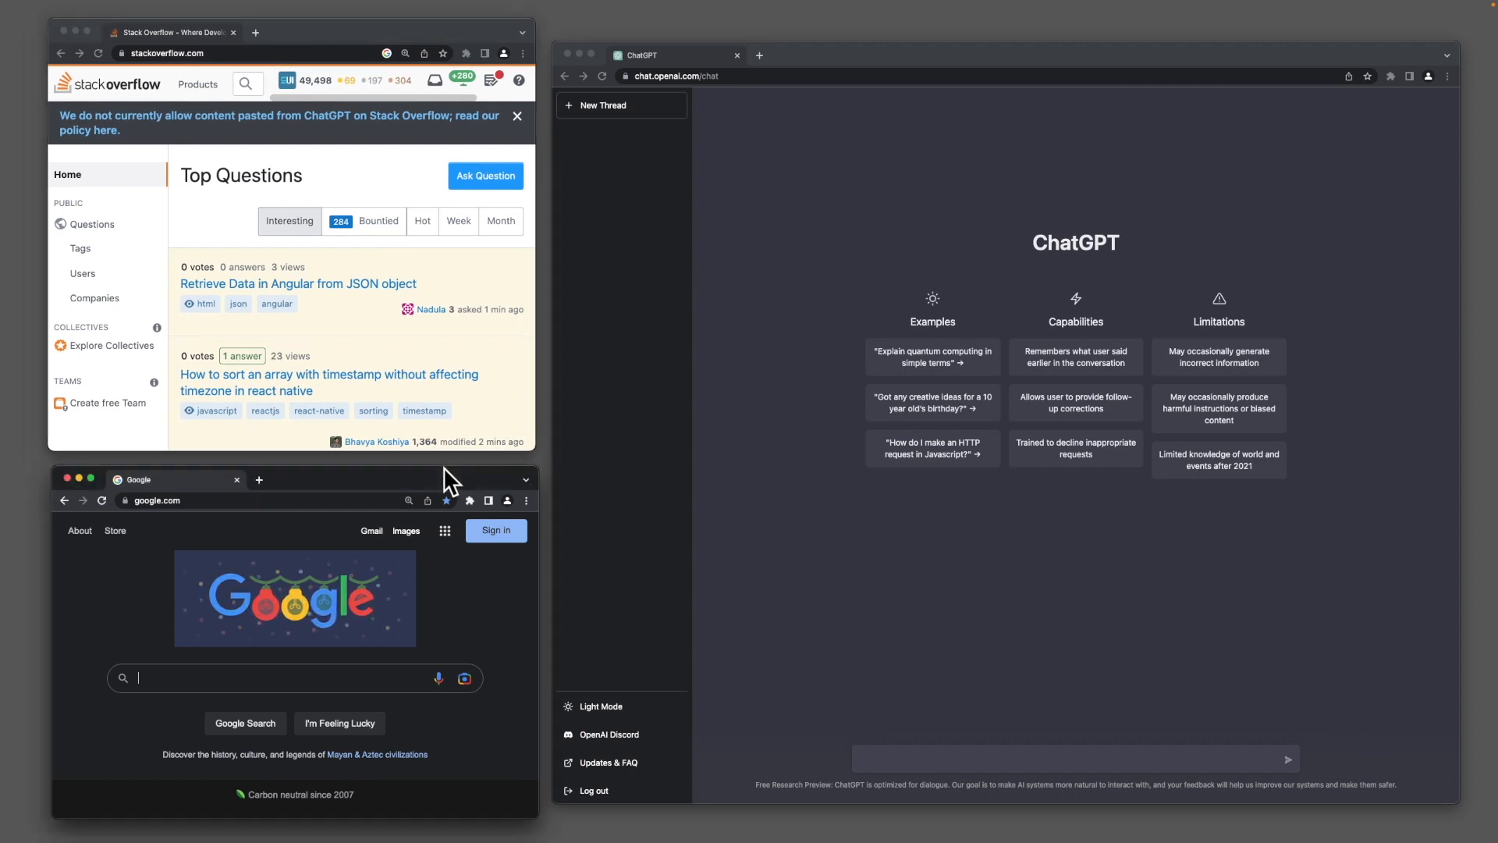
{"action": "mouse_move", "coordinate": [409, 289]}
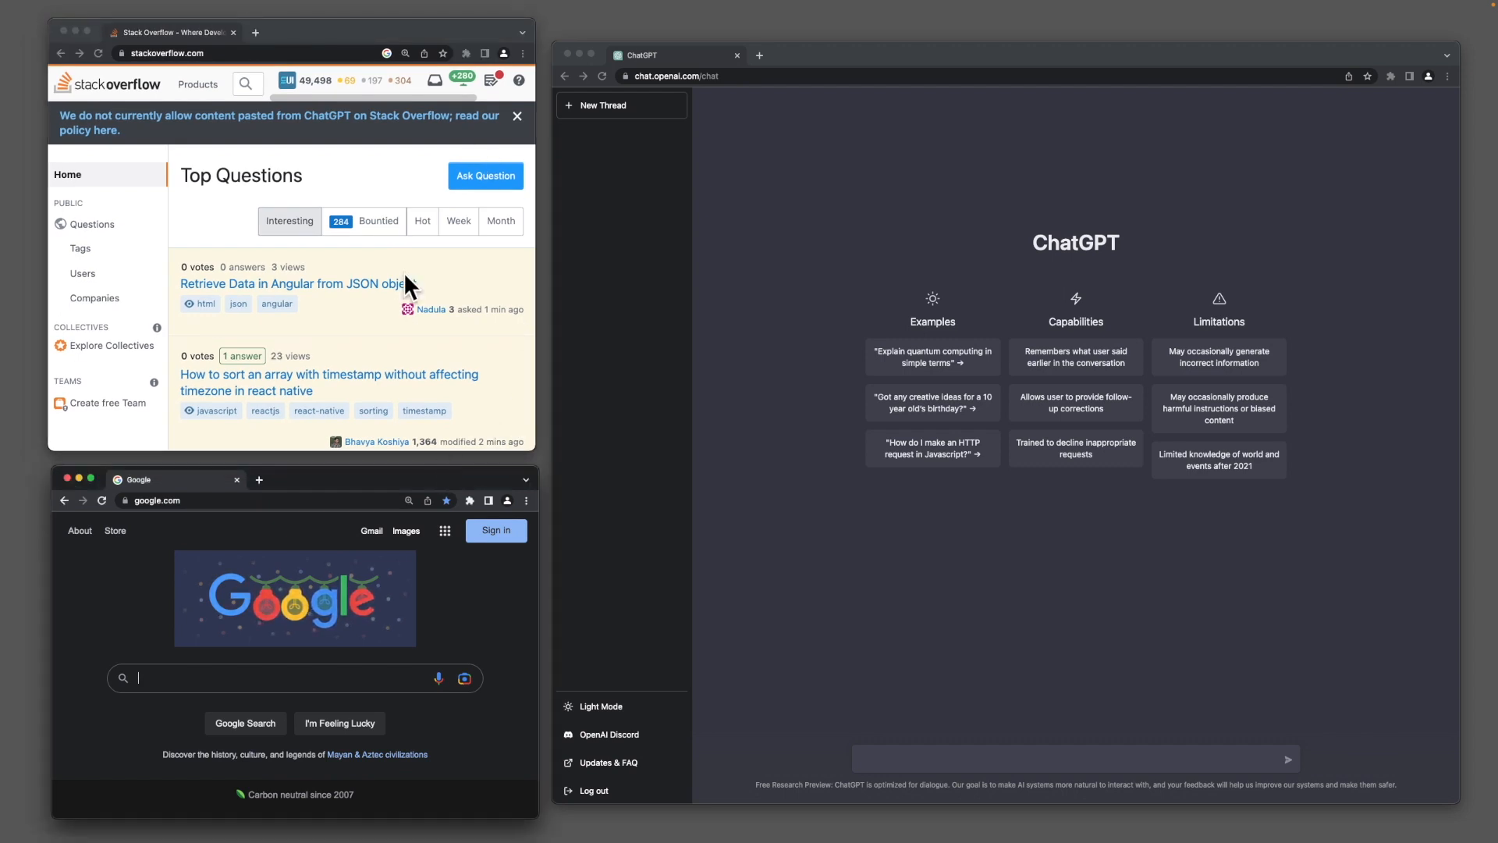
Scroll Stack Overflow's Top Questions list to reveal more entries.
{"action": "scroll", "scroll_direction": "down", "scroll_amount": 3}
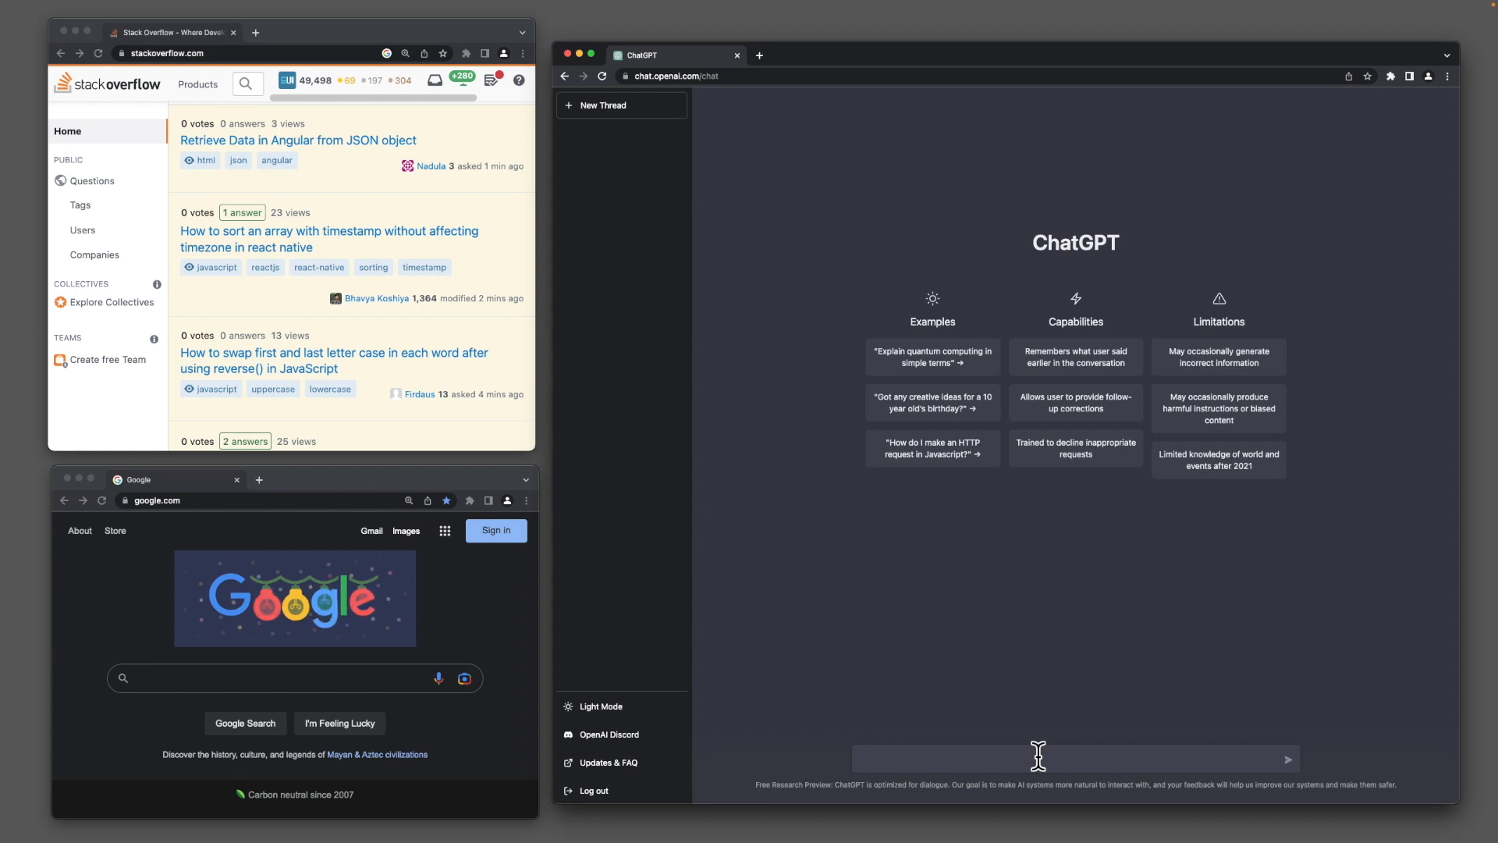
{"action": "mouse_move", "coordinate": [1039, 612]}
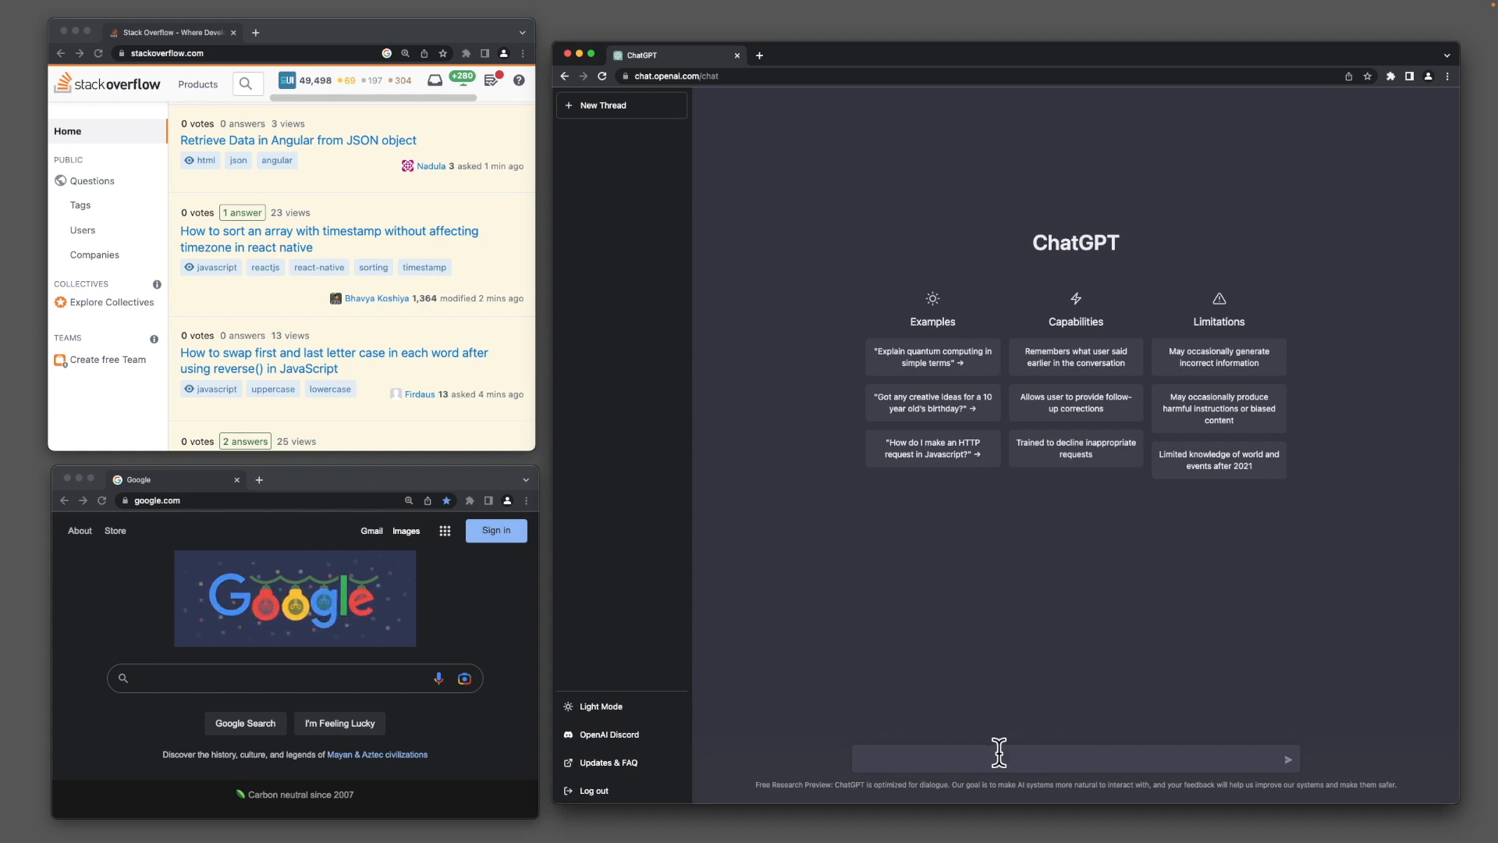
{"action": "mouse_move", "coordinate": [554, 258]}
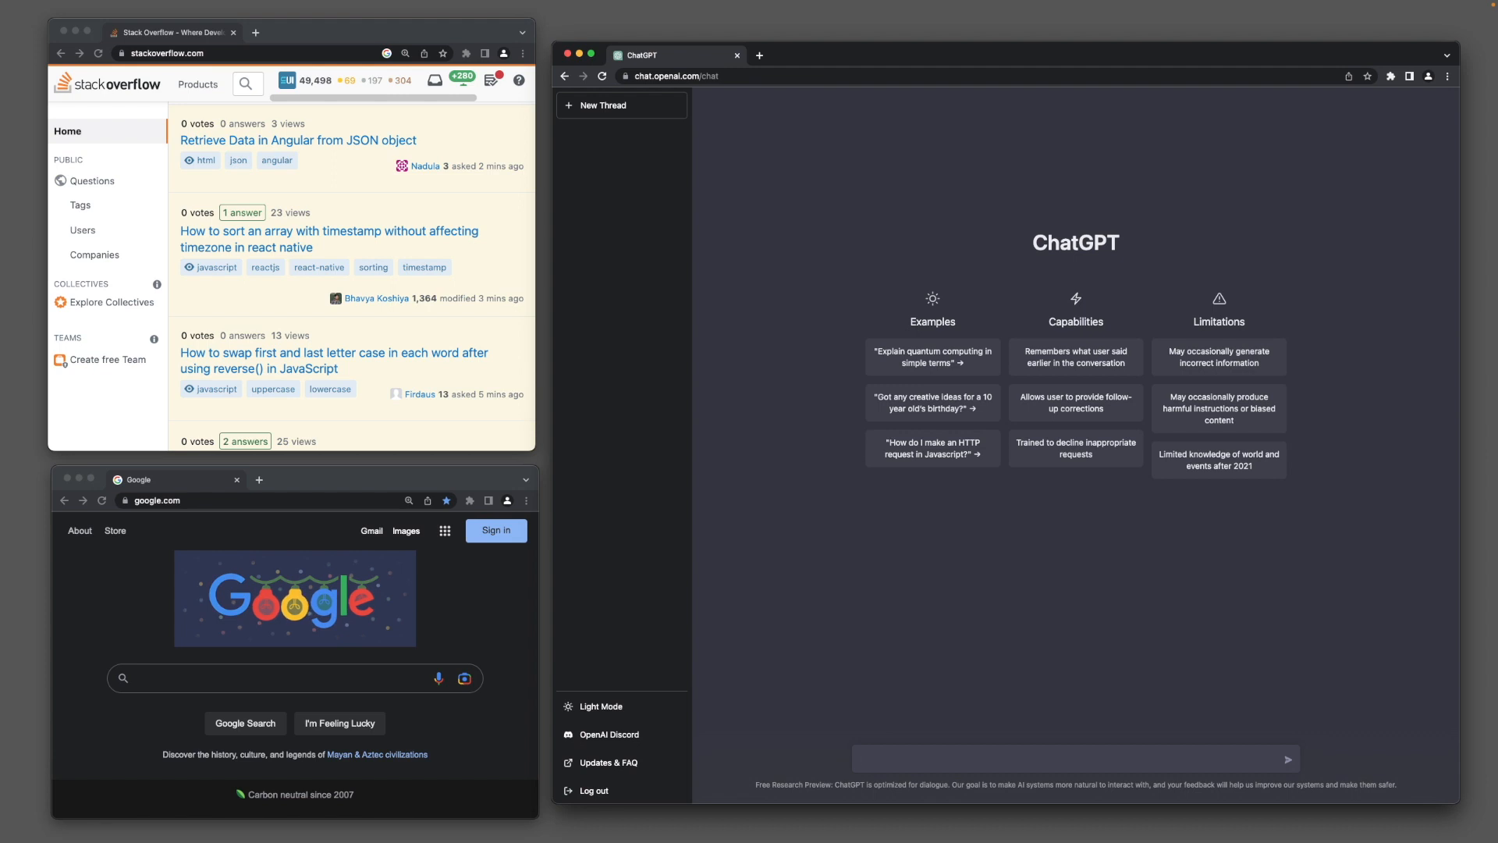
Ask ChatGPT how to create a synthesizer and scroll through the Web Audio answer.
{"action": "type", "text": "how to c"}
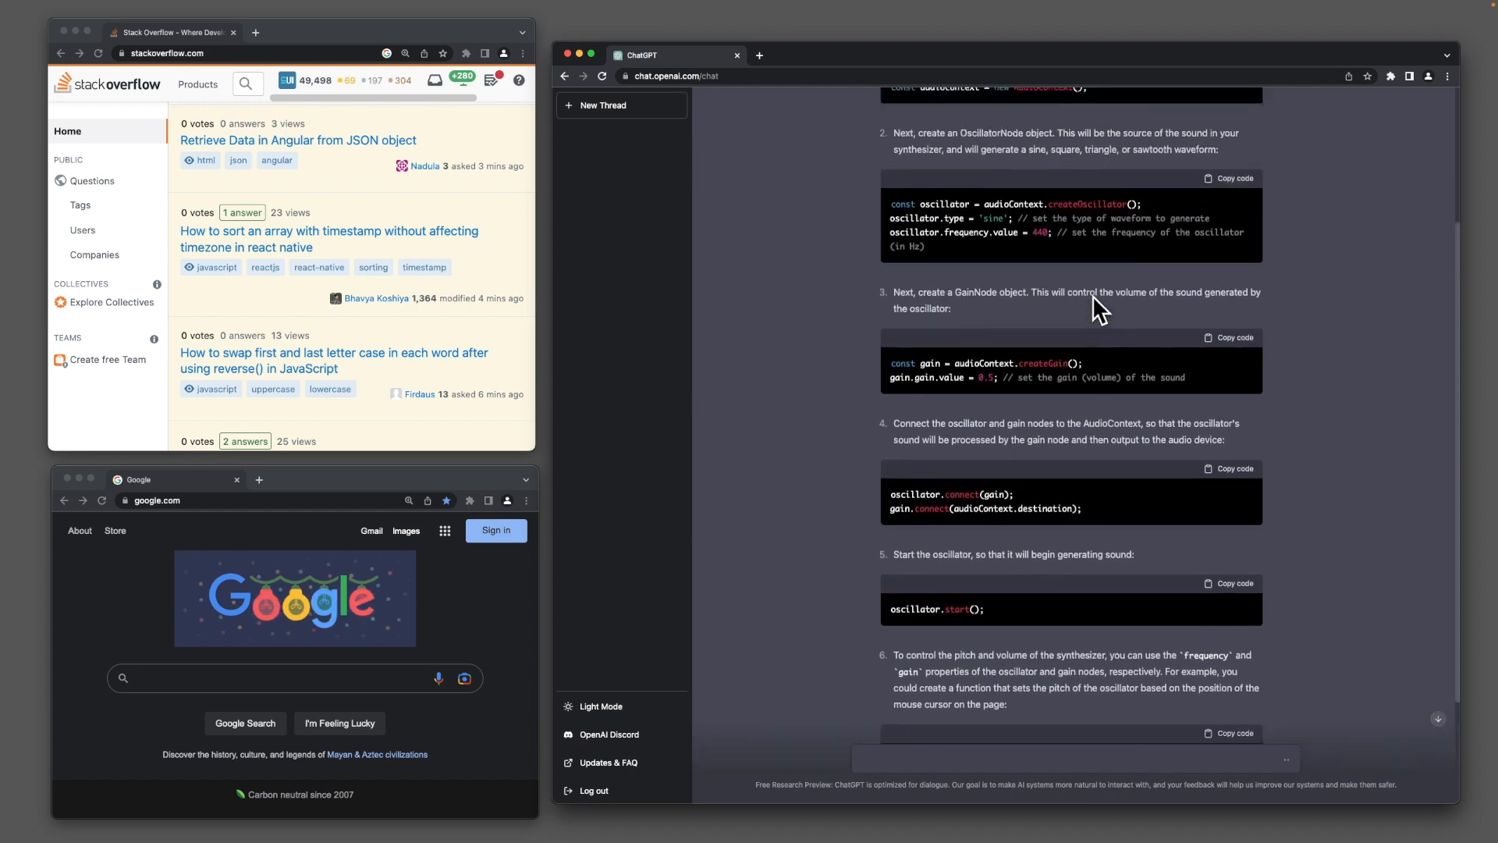
{"action": "scroll", "scroll_direction": "down", "scroll_amount": 3}
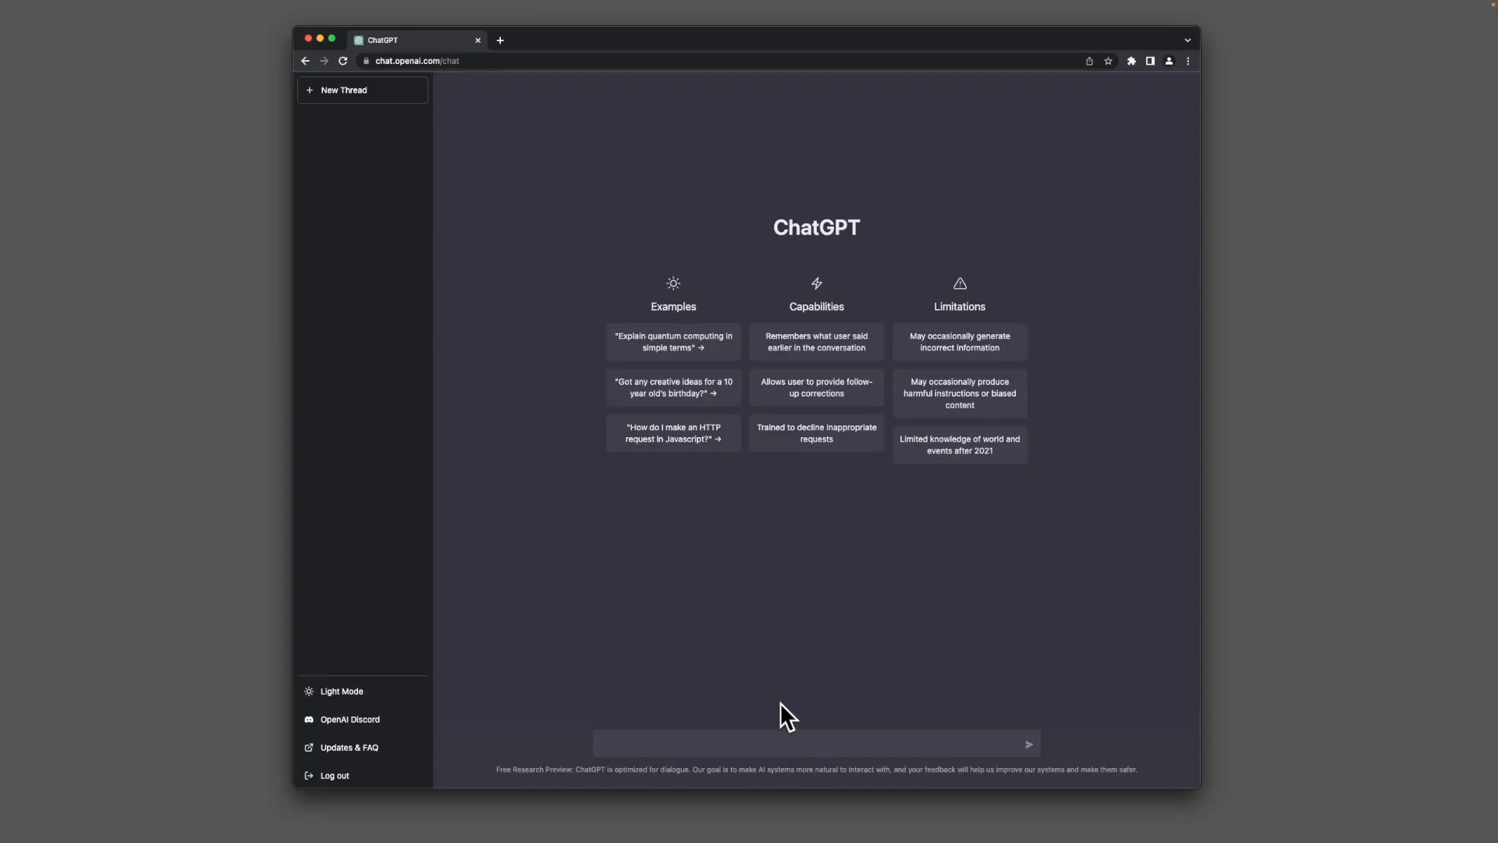
{"action": "mouse_move", "coordinate": [827, 646]}
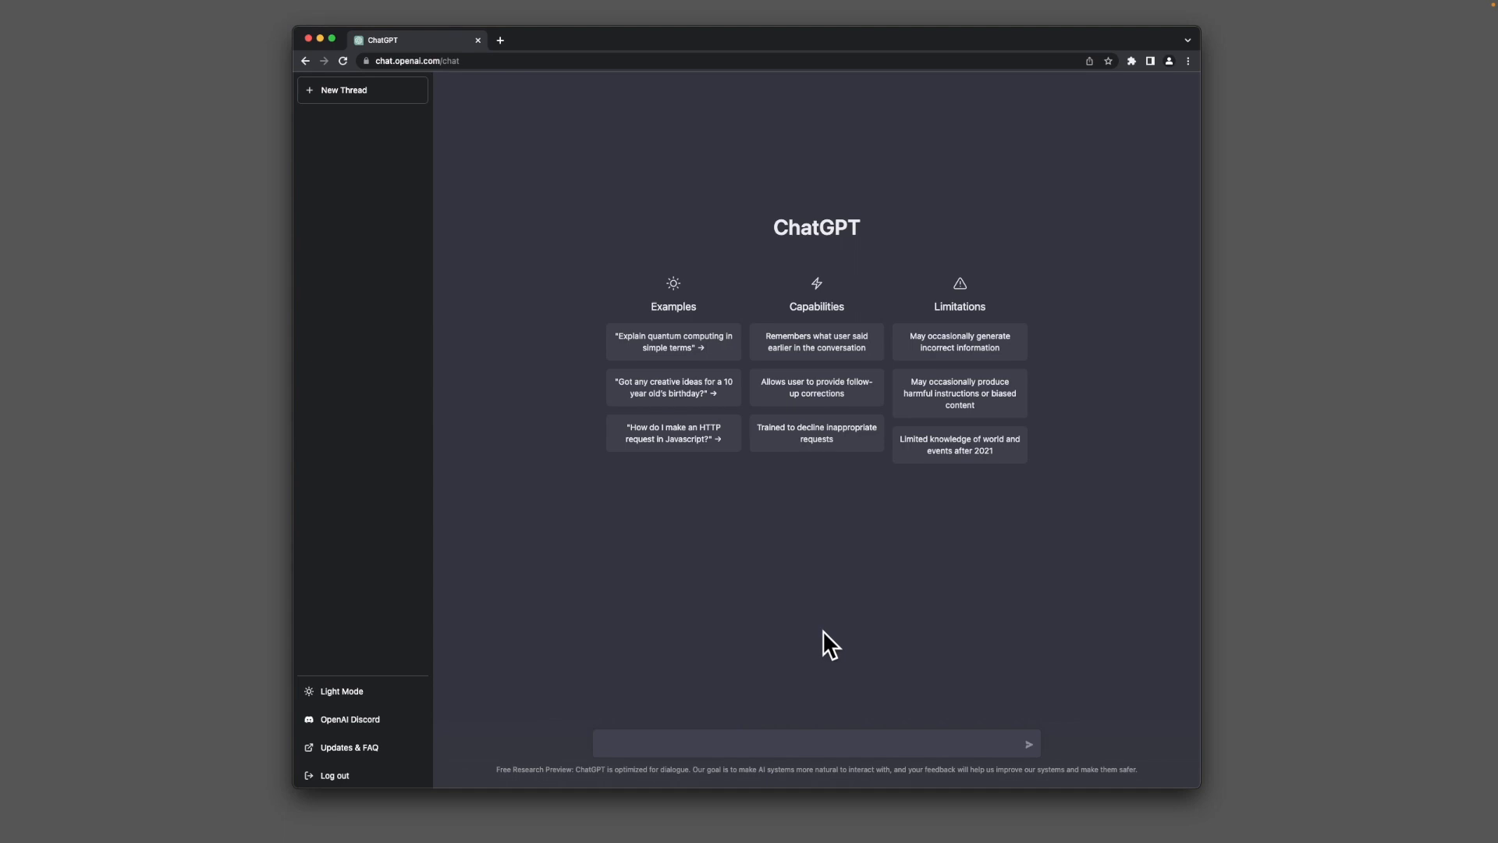
{"action": "mouse_move", "coordinate": [787, 724]}
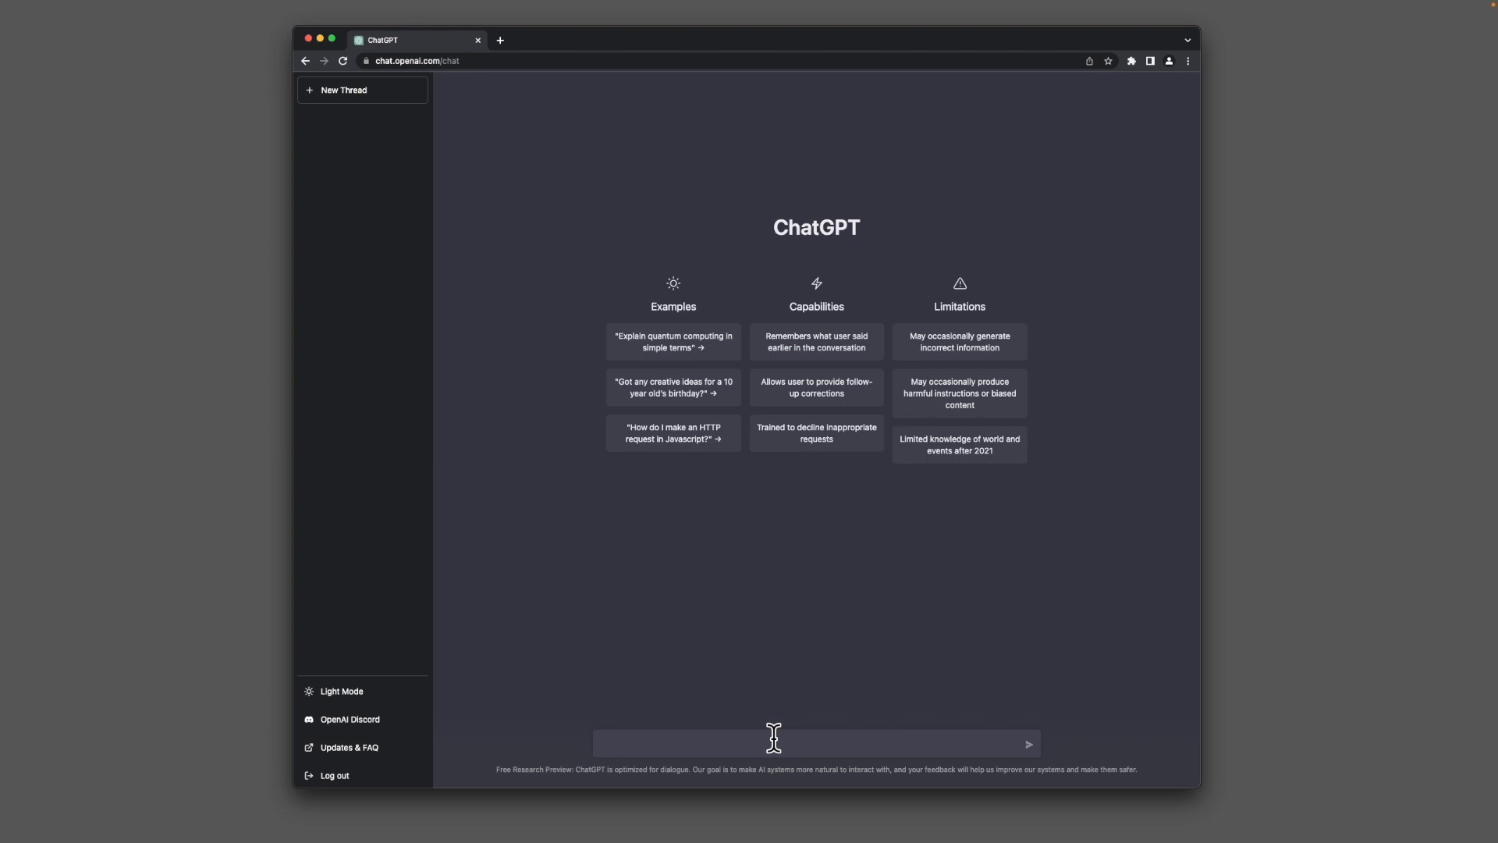
{"action": "mouse_move", "coordinate": [837, 702]}
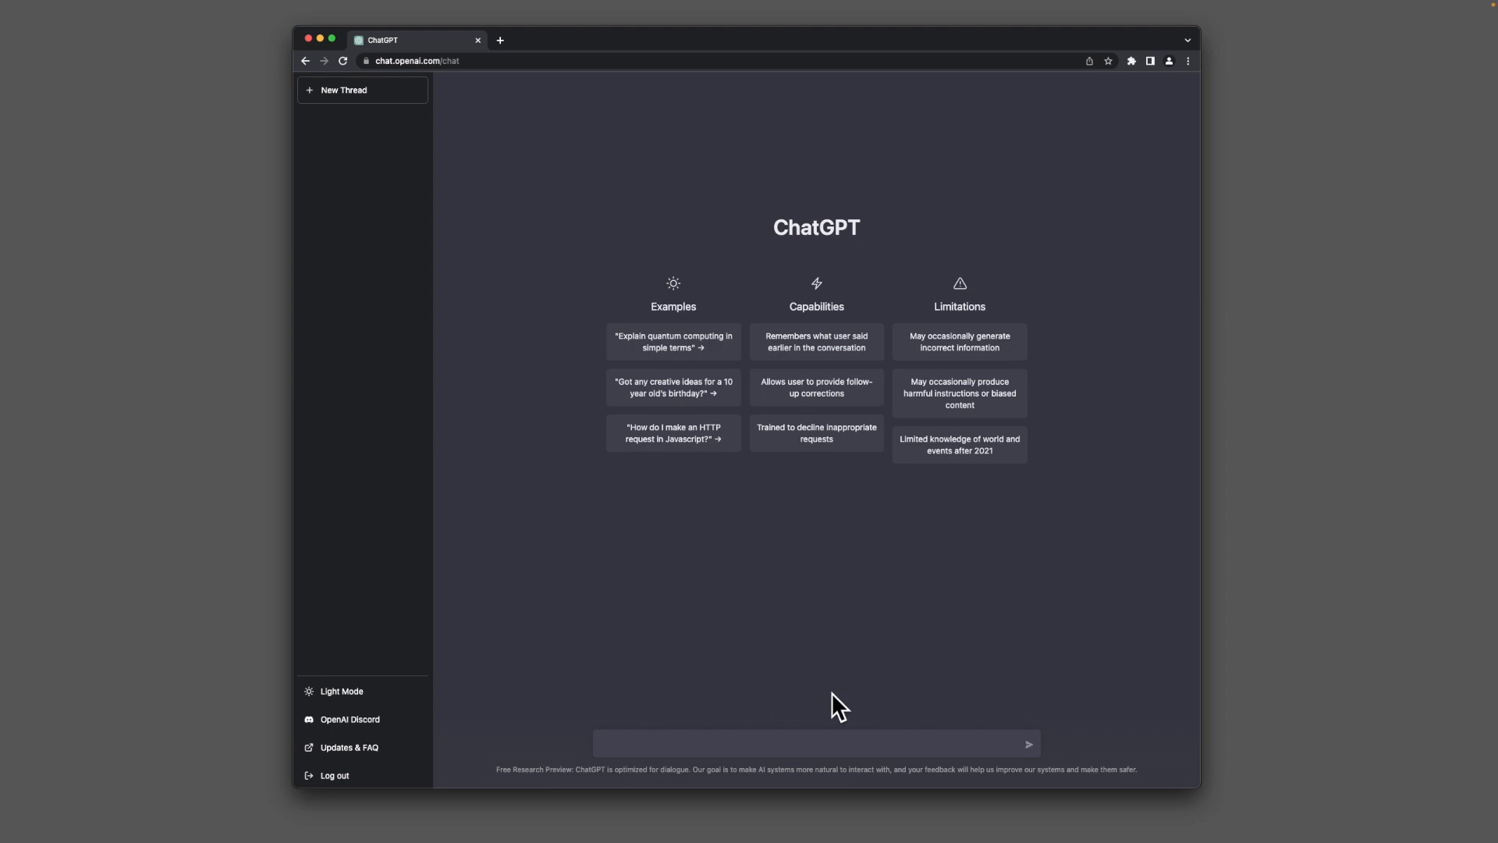
{"action": "mouse_move", "coordinate": [877, 752]}
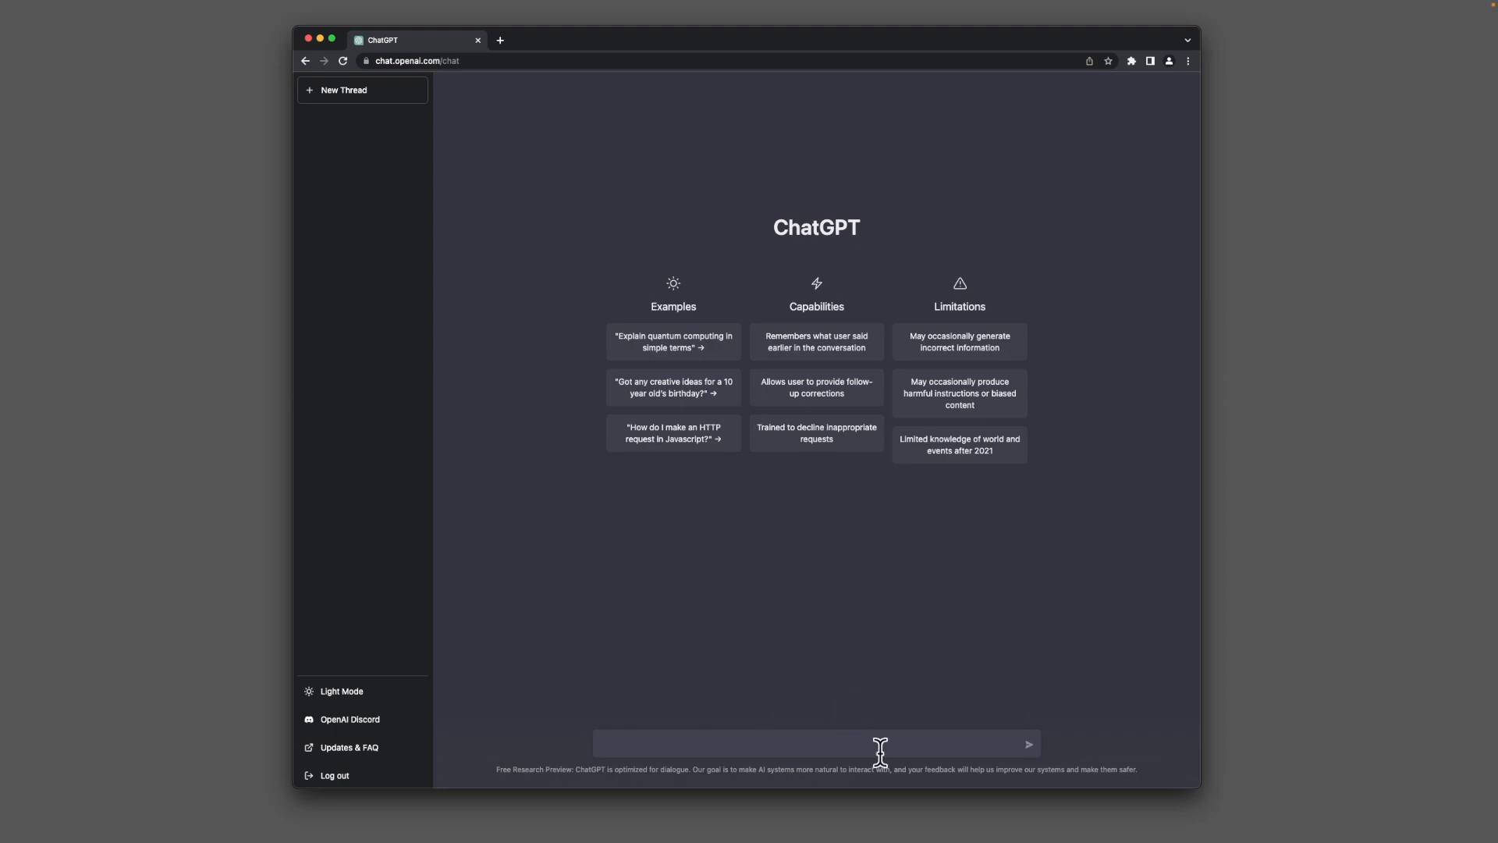
{"action": "mouse_move", "coordinate": [917, 392]}
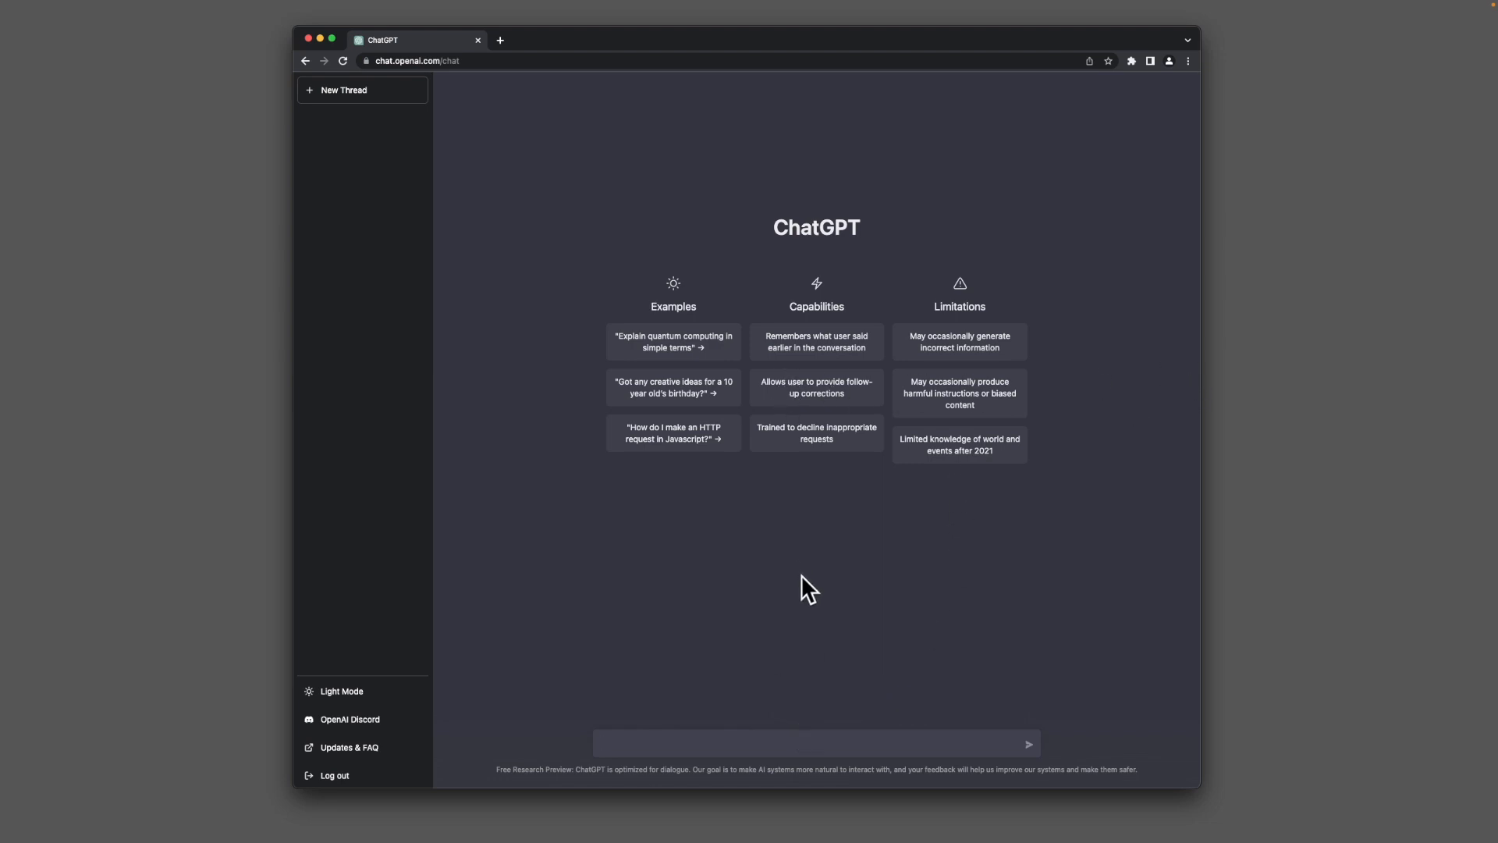
{"action": "mouse_move", "coordinate": [744, 580]}
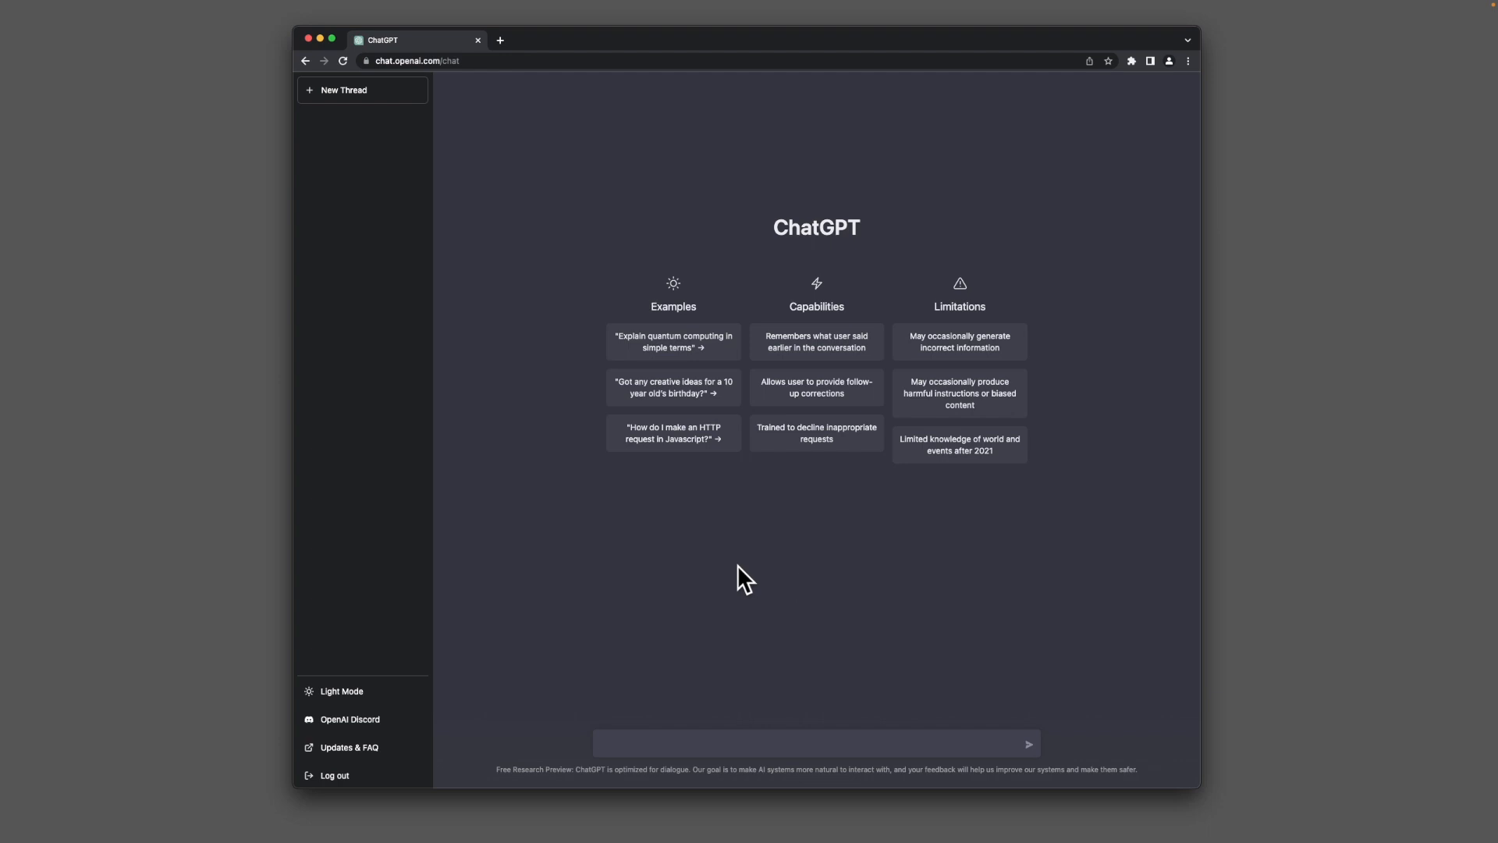
{"action": "mouse_move", "coordinate": [454, 337]}
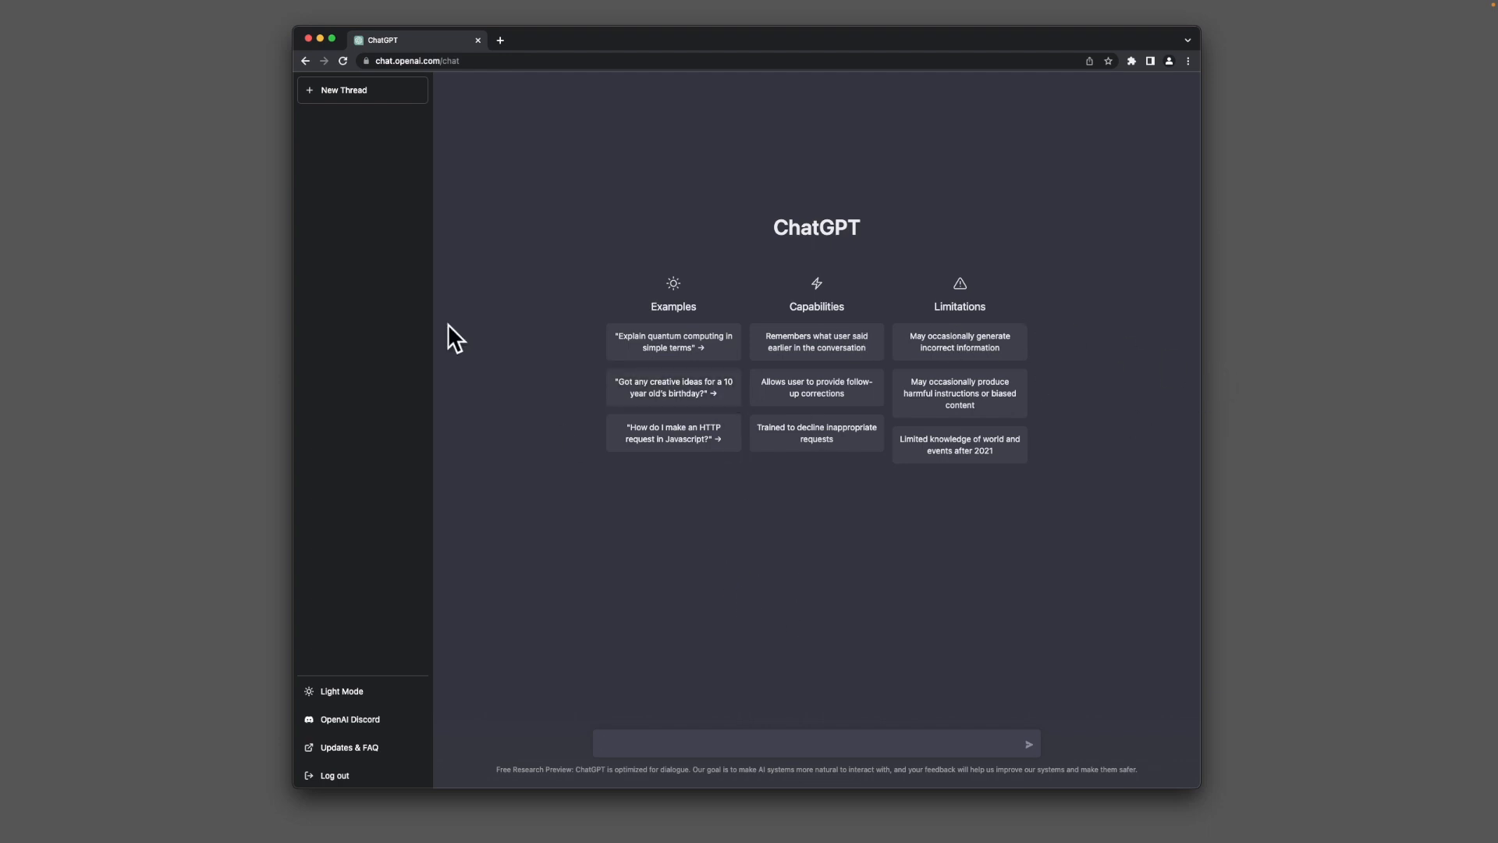
{"action": "mouse_move", "coordinate": [312, 368]}
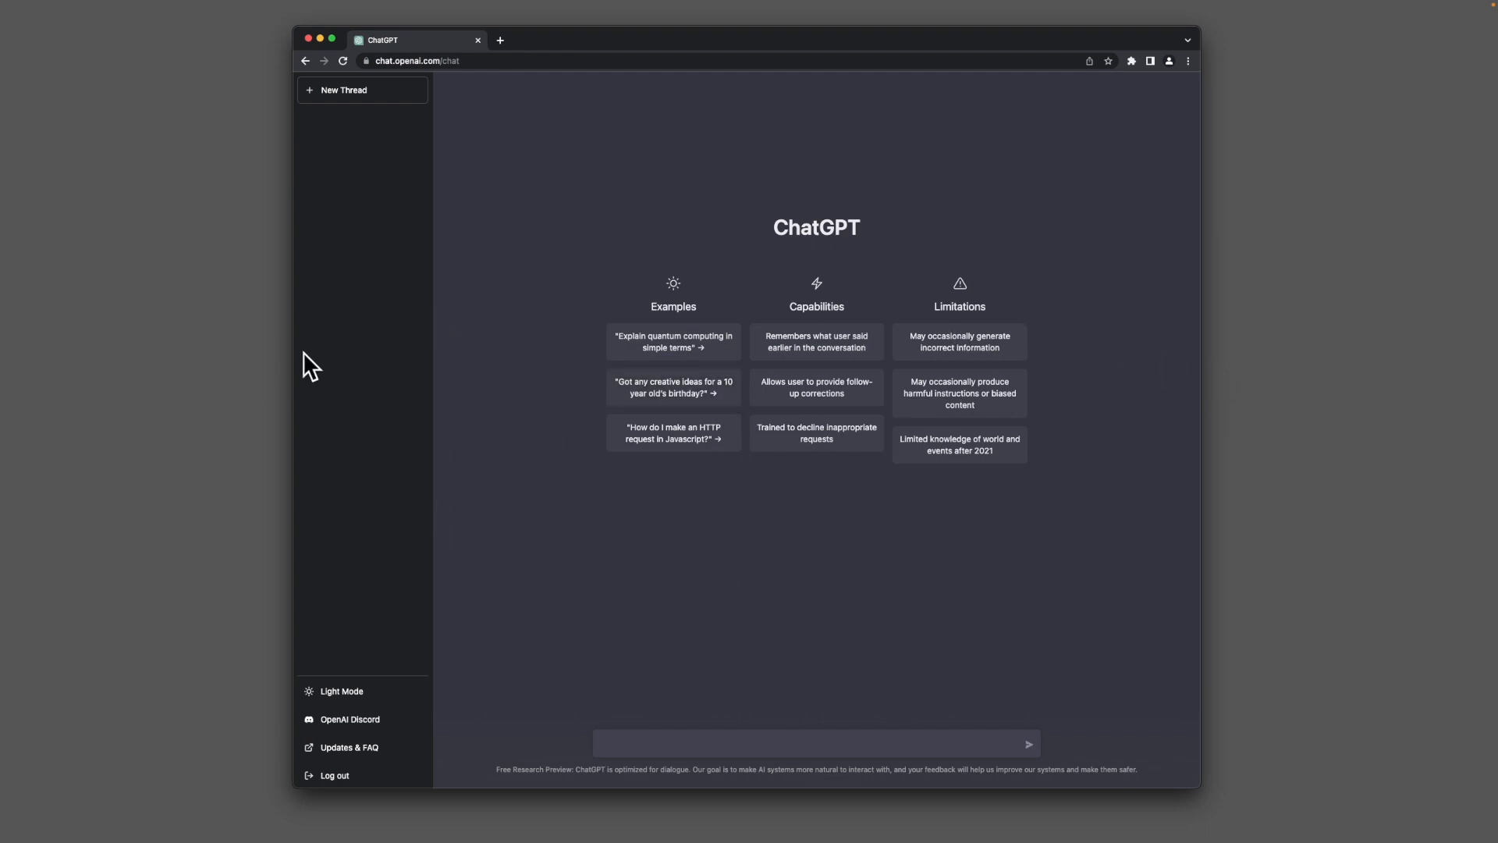
{"action": "mouse_move", "coordinate": [583, 603]}
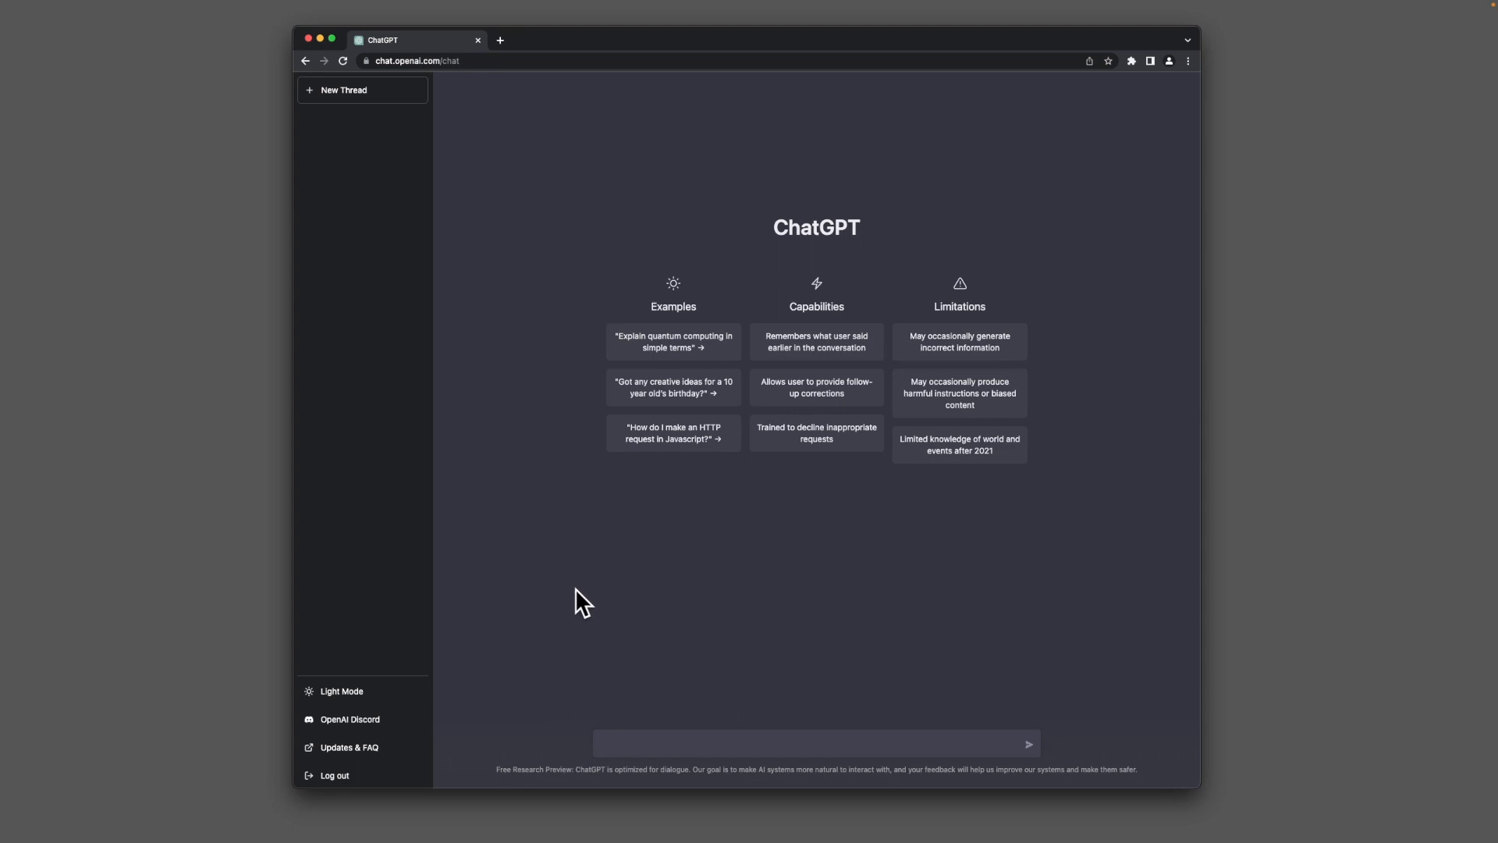
{"action": "mouse_move", "coordinate": [709, 604]}
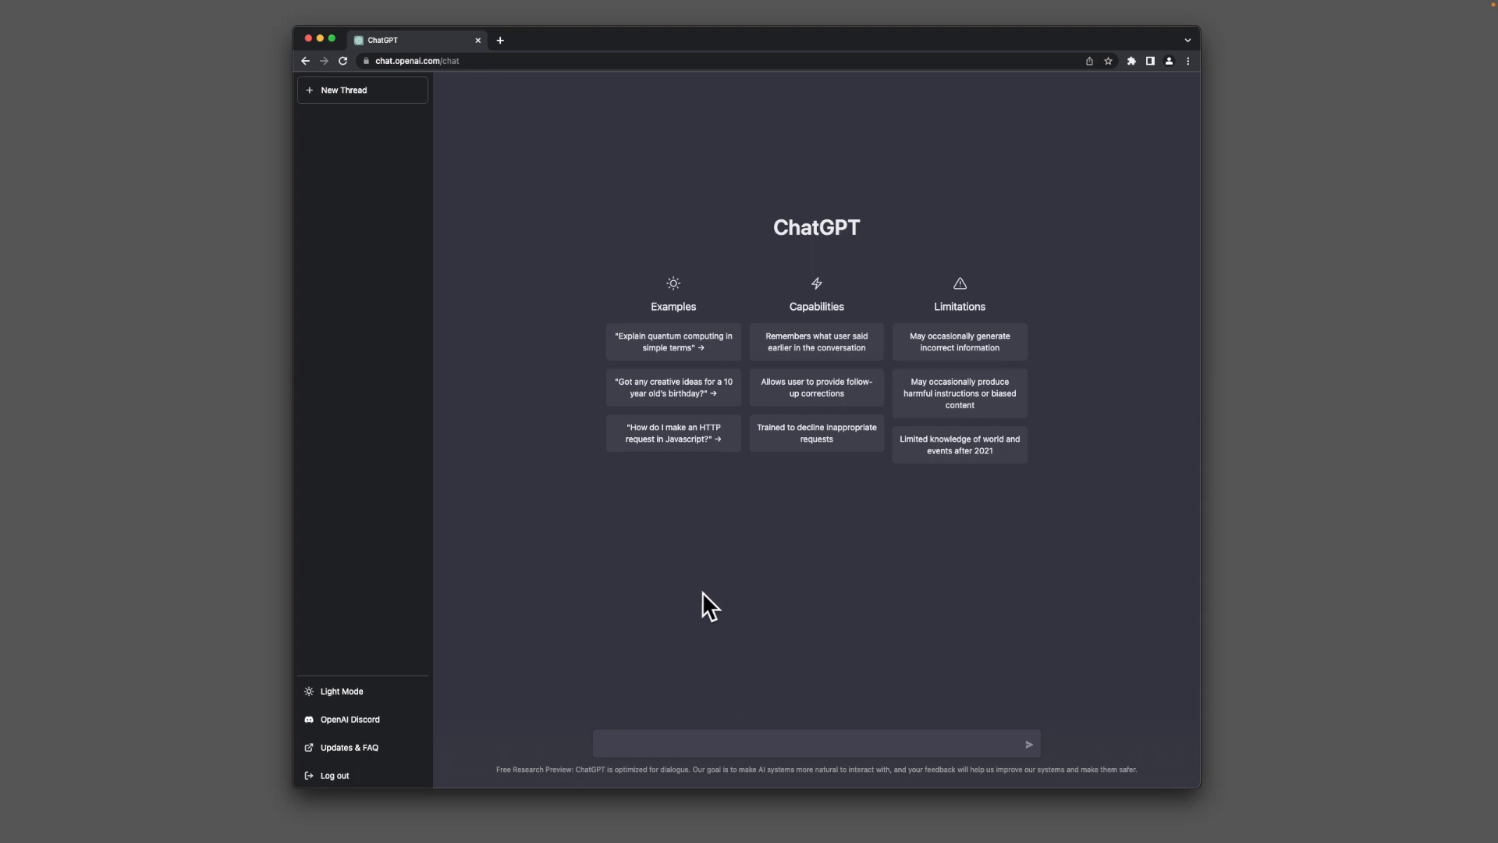
{"action": "mouse_move", "coordinate": [703, 723]}
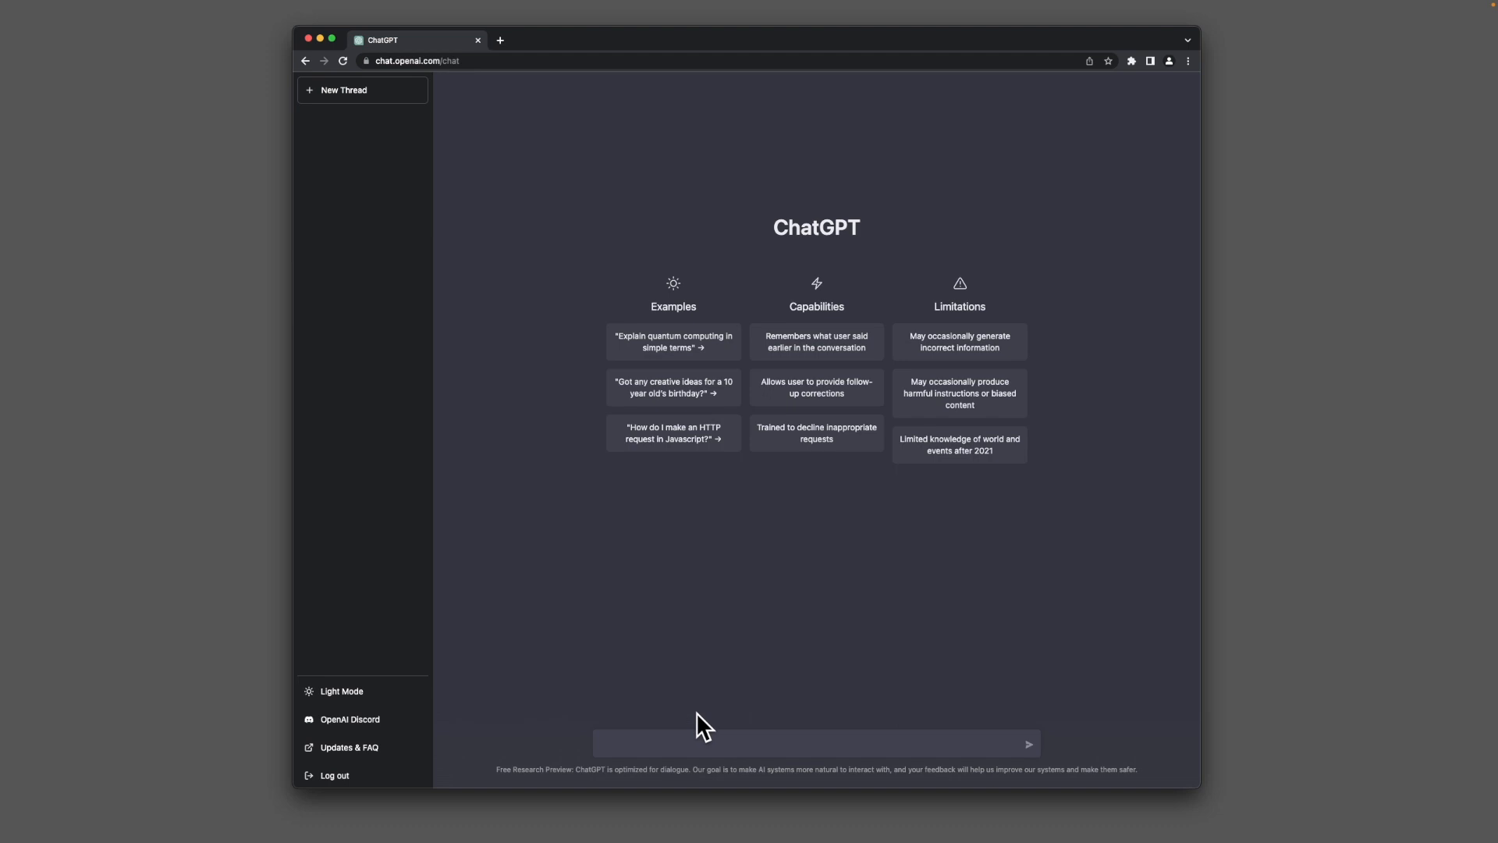
{"action": "mouse_move", "coordinate": [687, 744]}
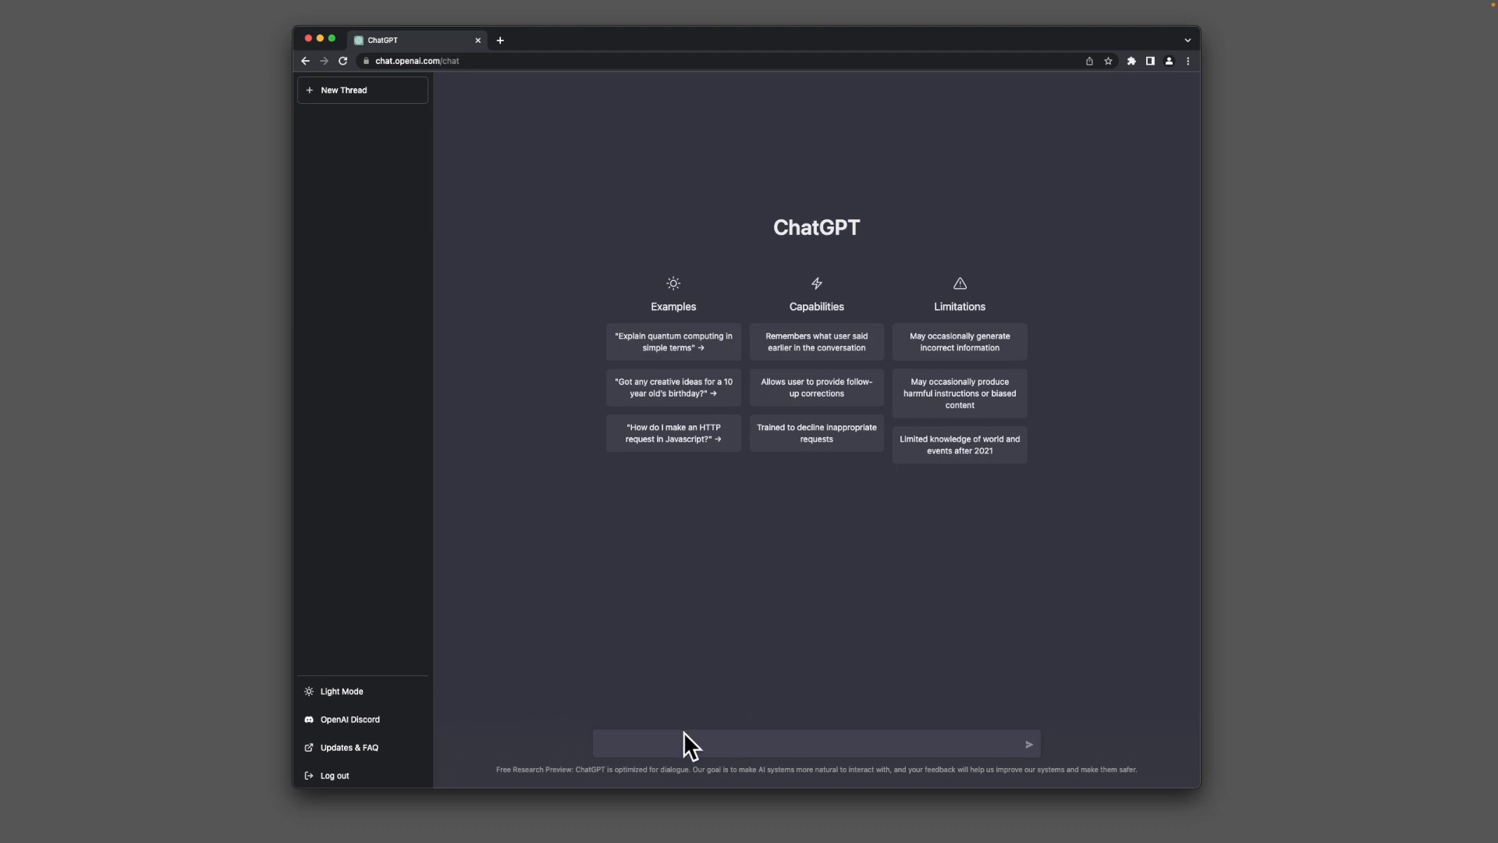
{"action": "mouse_move", "coordinate": [769, 201]}
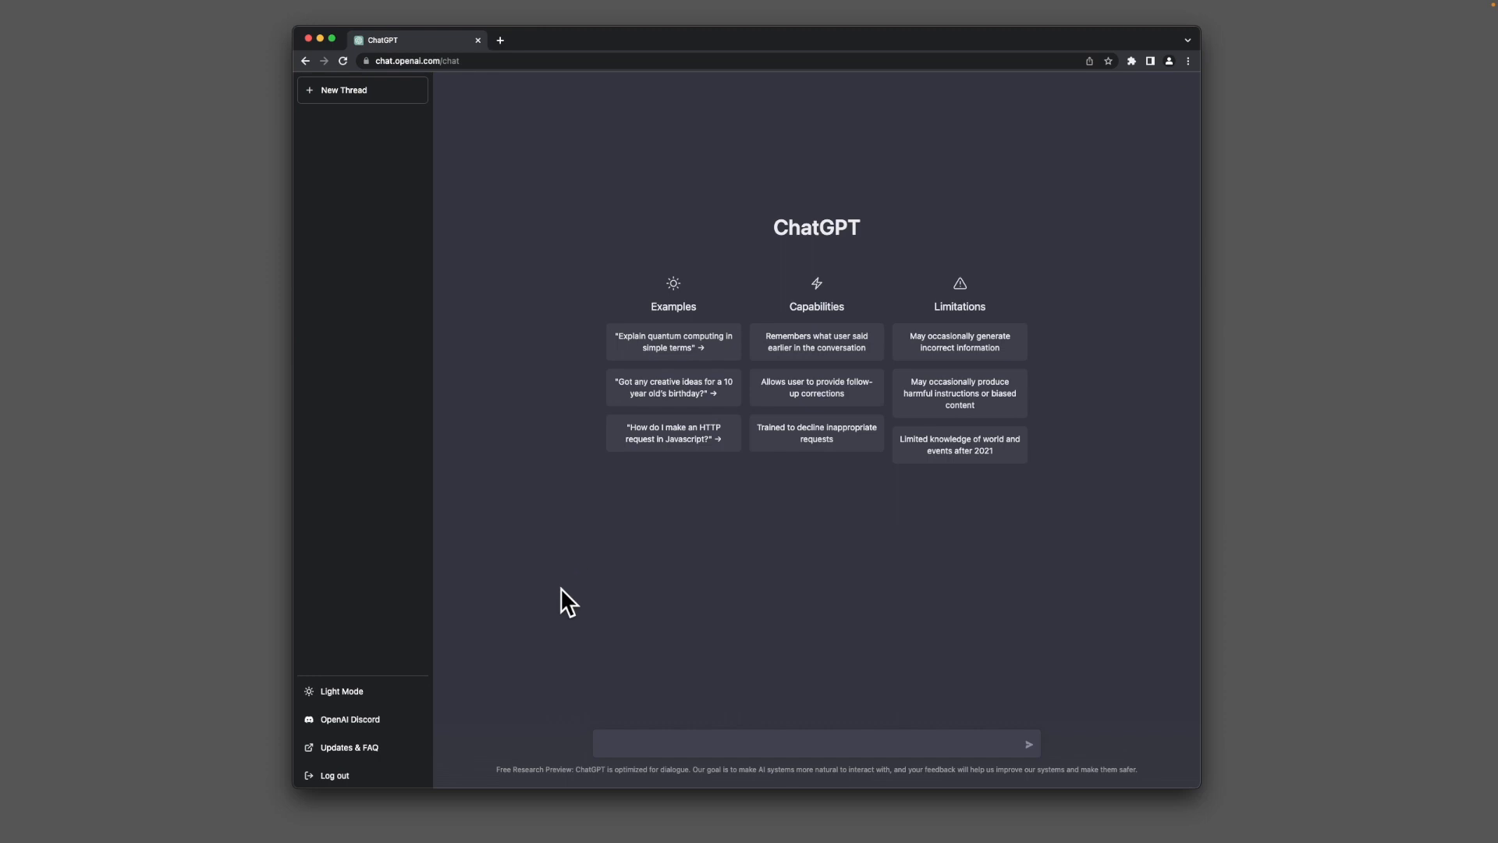
{"action": "mouse_move", "coordinate": [917, 707]}
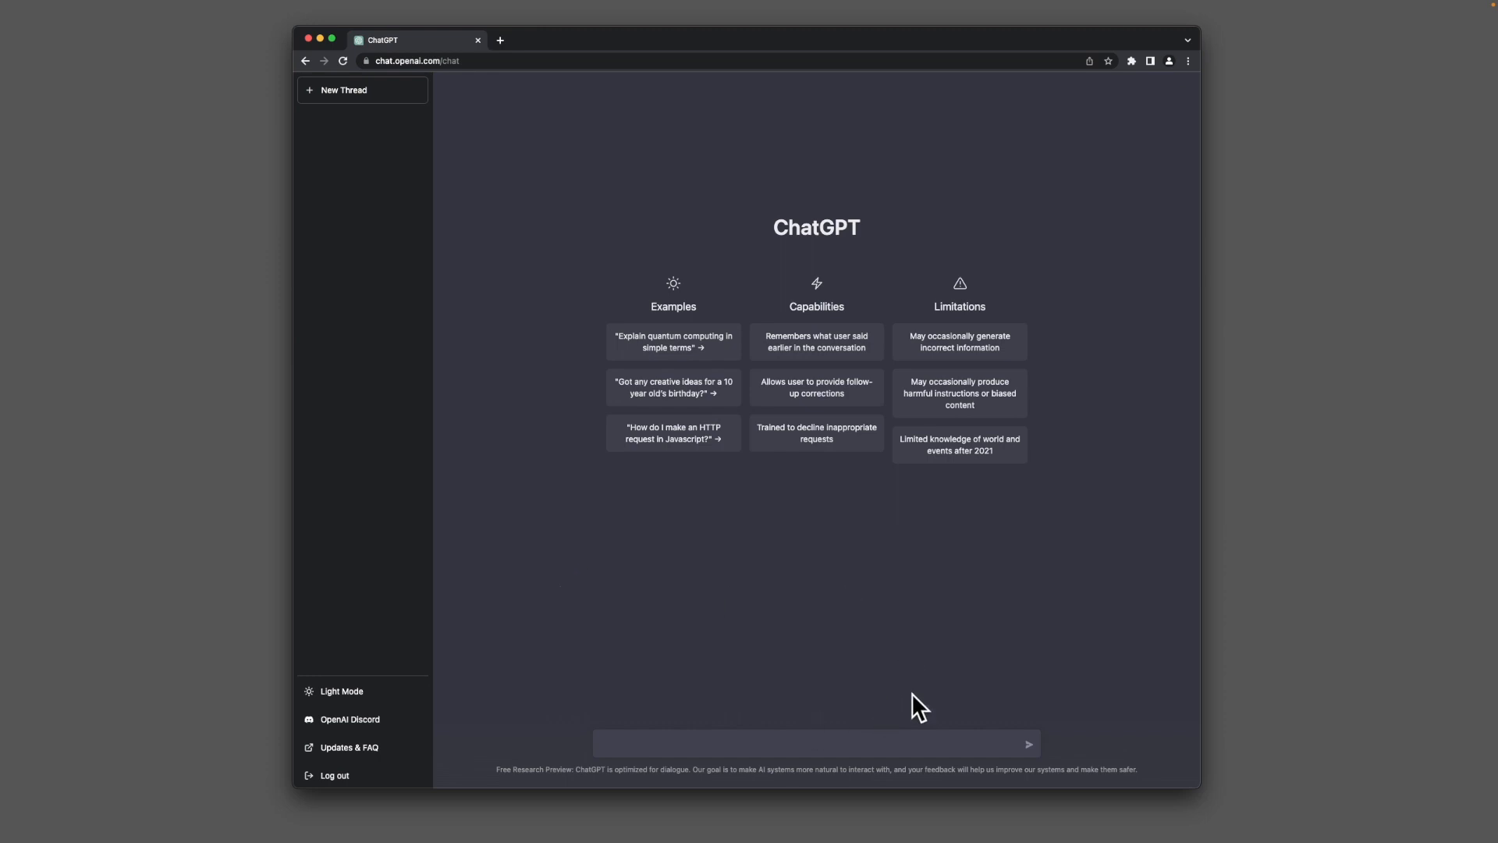
{"action": "mouse_move", "coordinate": [838, 552]}
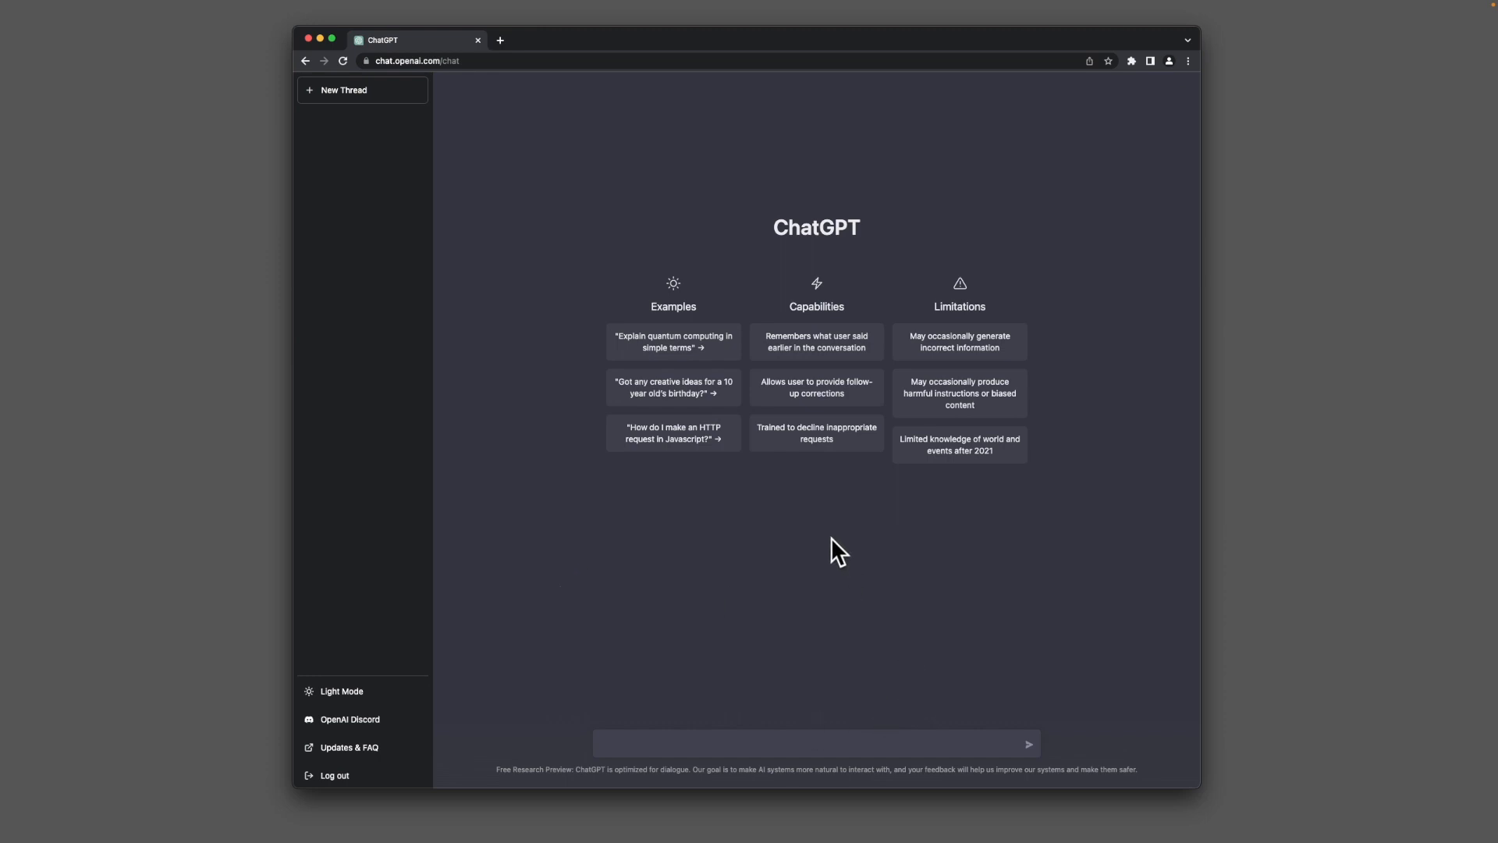
{"action": "mouse_move", "coordinate": [1027, 668]}
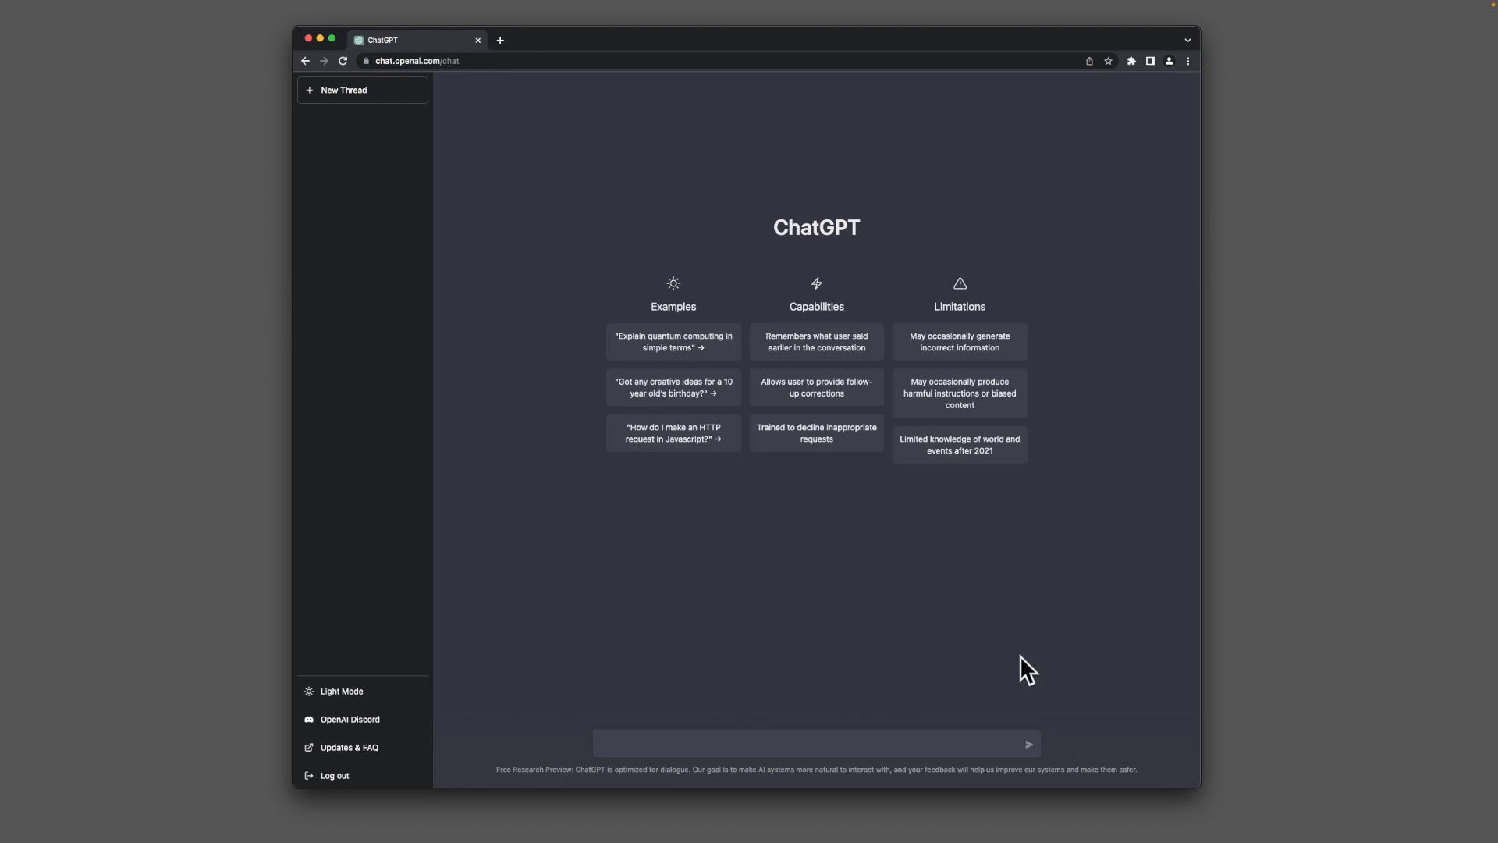
{"action": "mouse_move", "coordinate": [863, 739]}
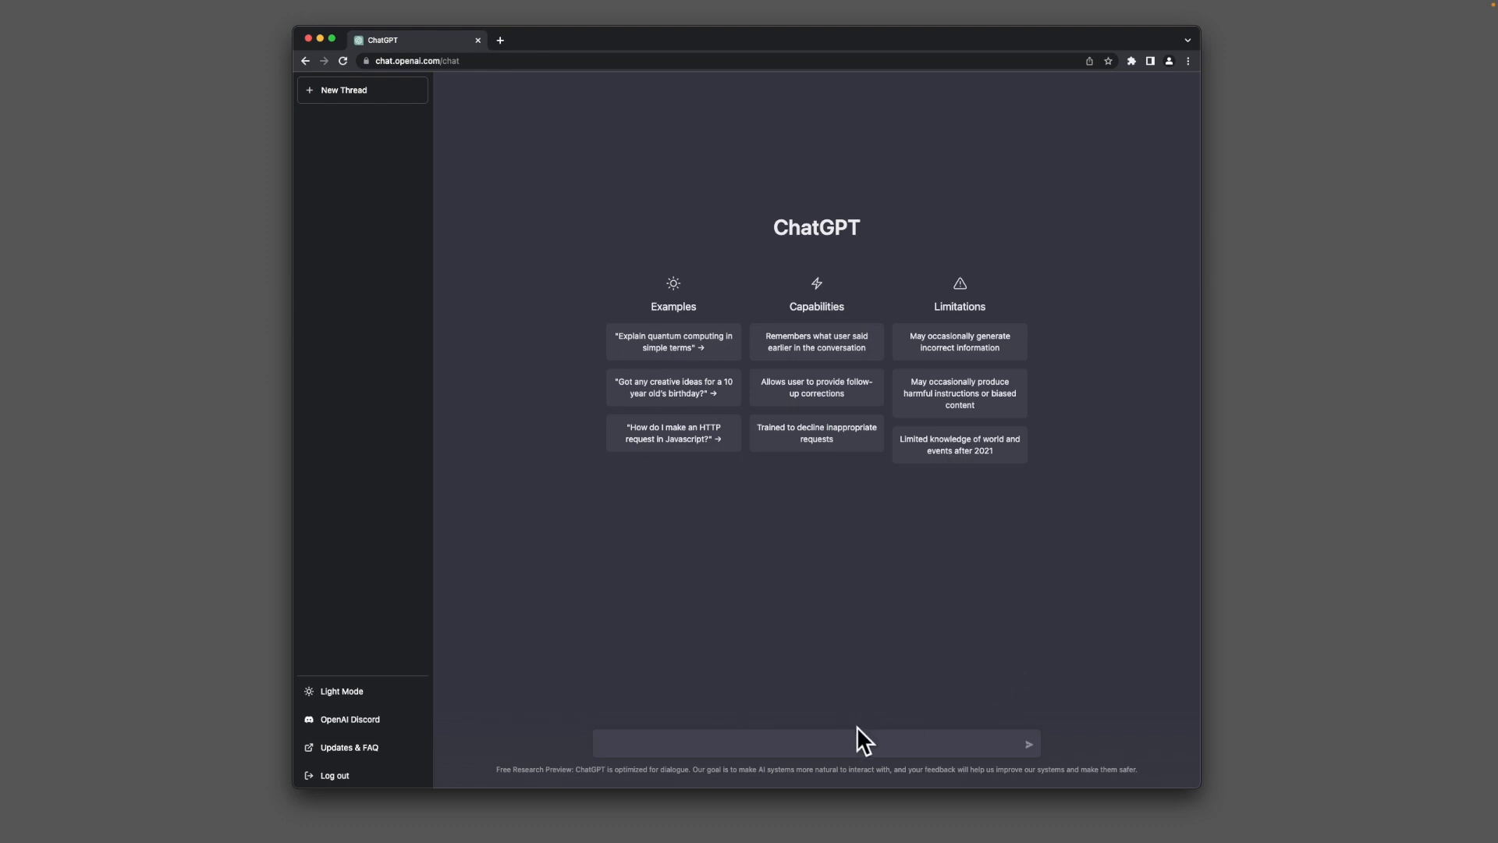
{"action": "mouse_move", "coordinate": [855, 742]}
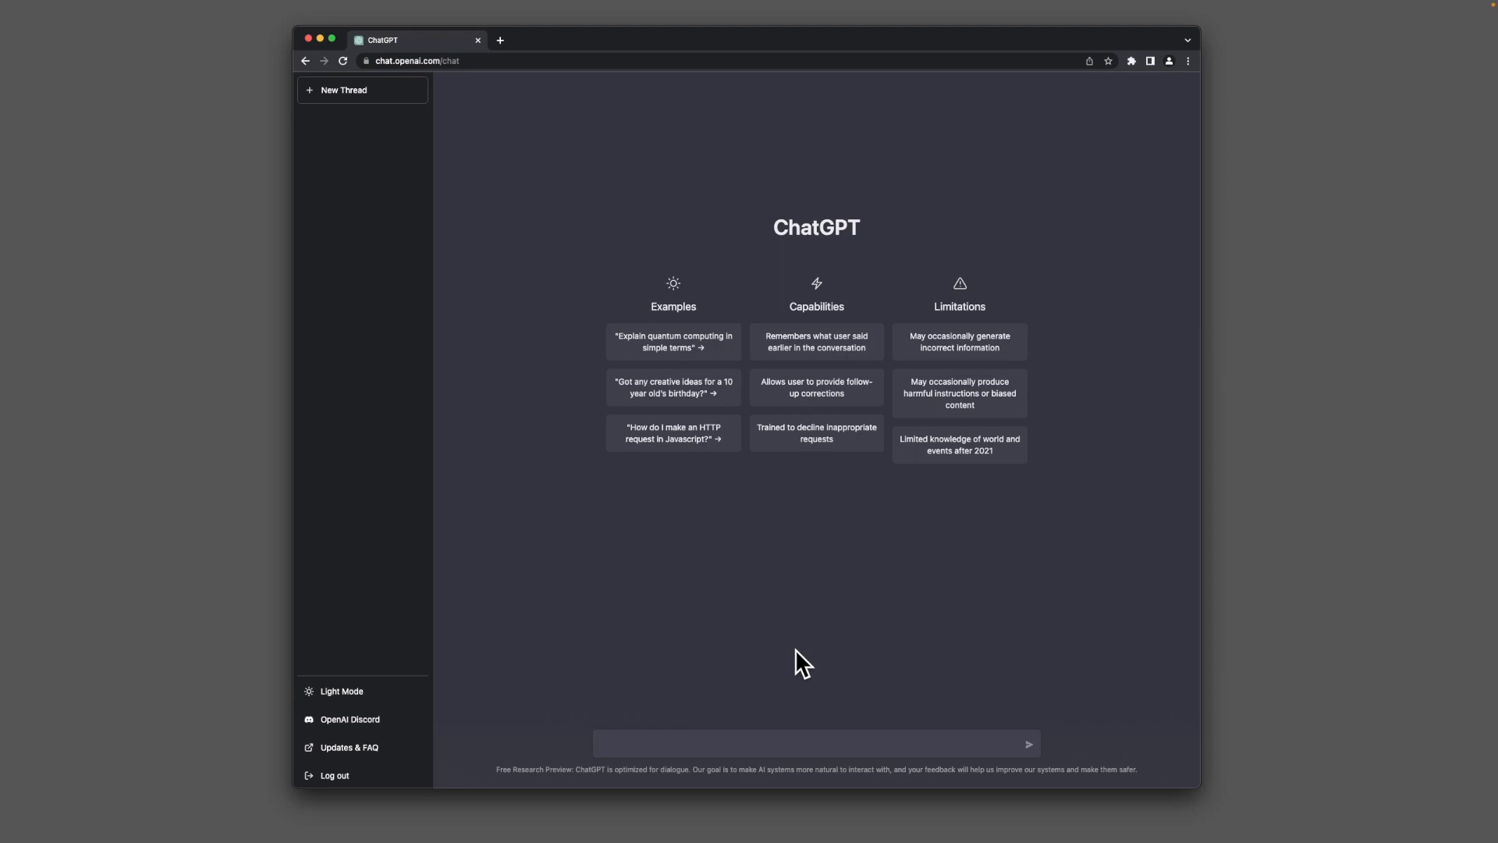
{"action": "mouse_move", "coordinate": [818, 698]}
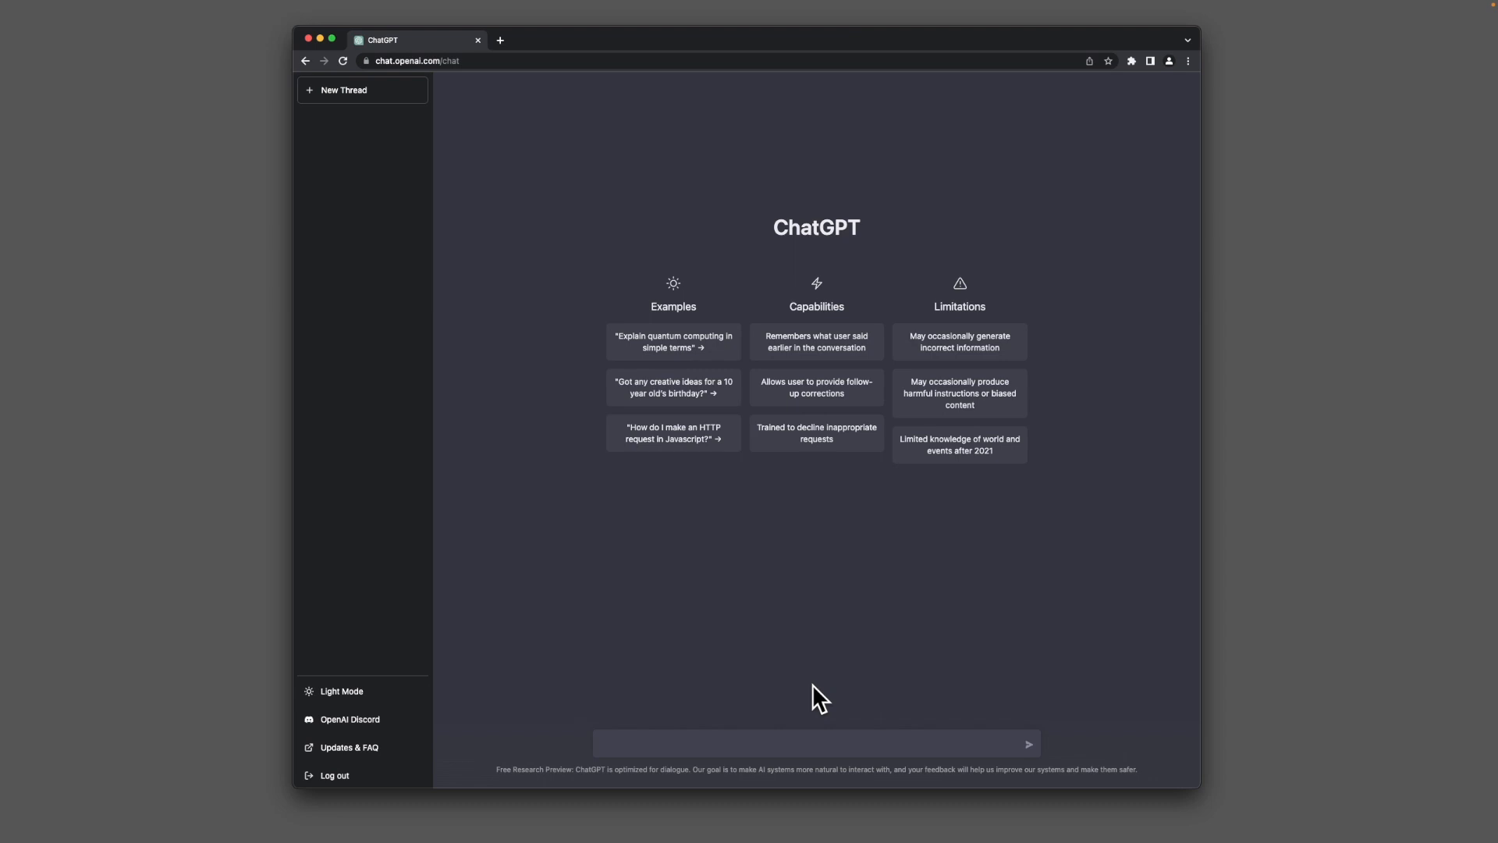
{"action": "mouse_move", "coordinate": [971, 528]}
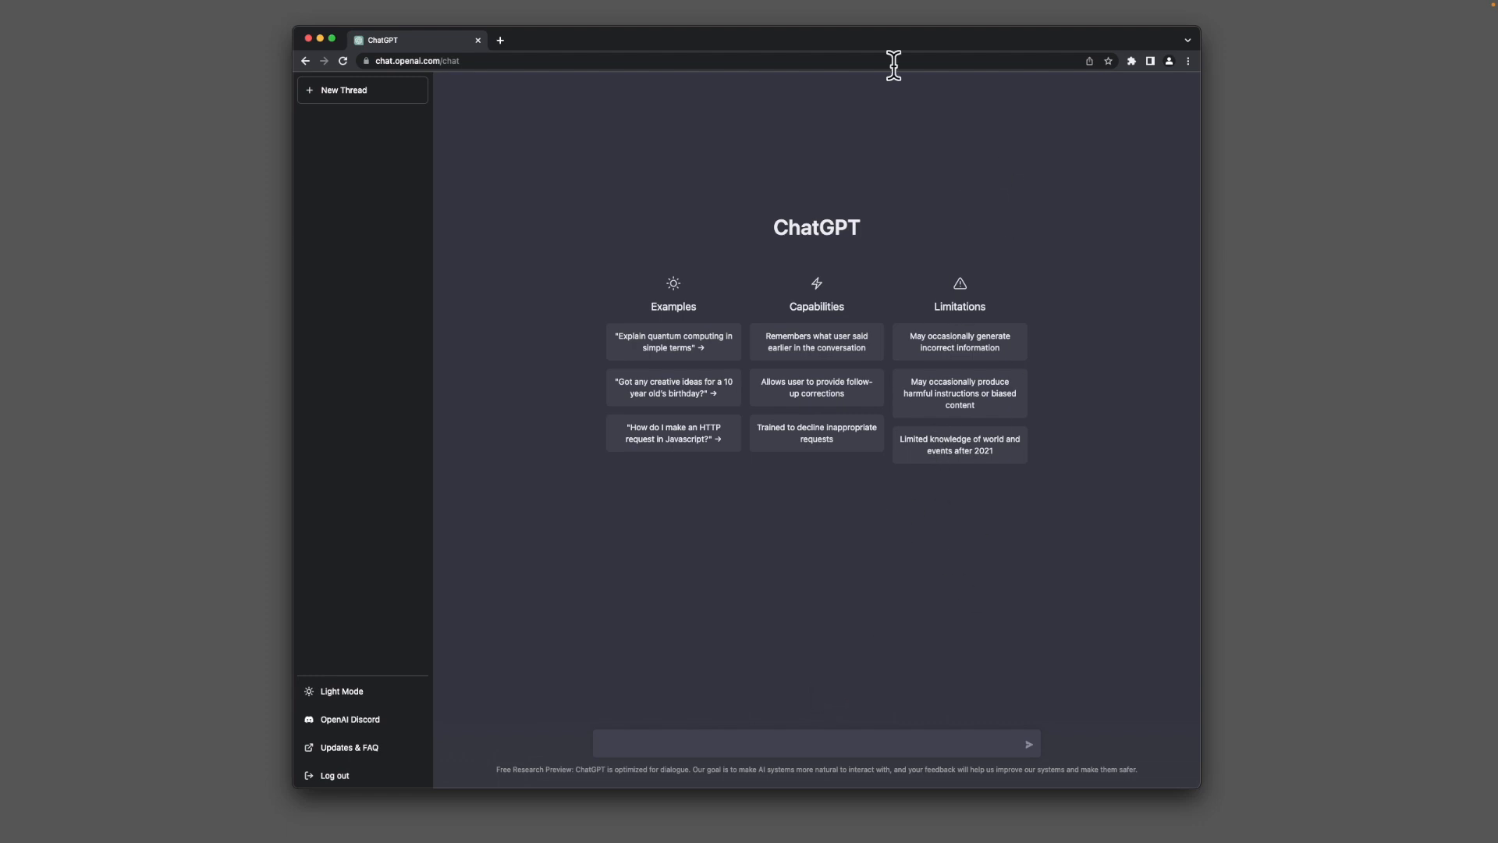
{"action": "mouse_move", "coordinate": [1087, 618]}
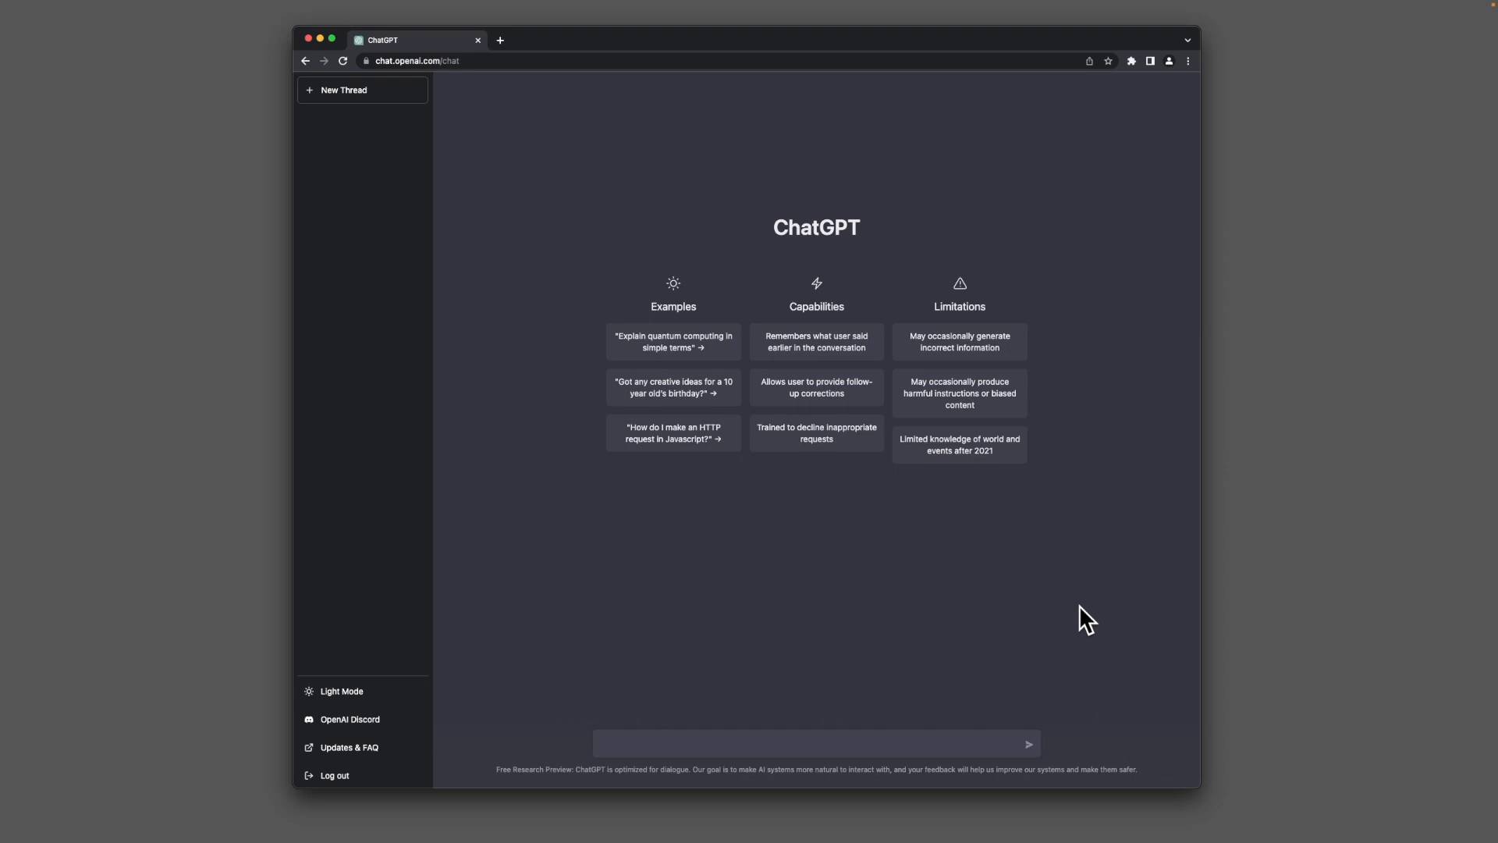
{"action": "mouse_move", "coordinate": [788, 537]}
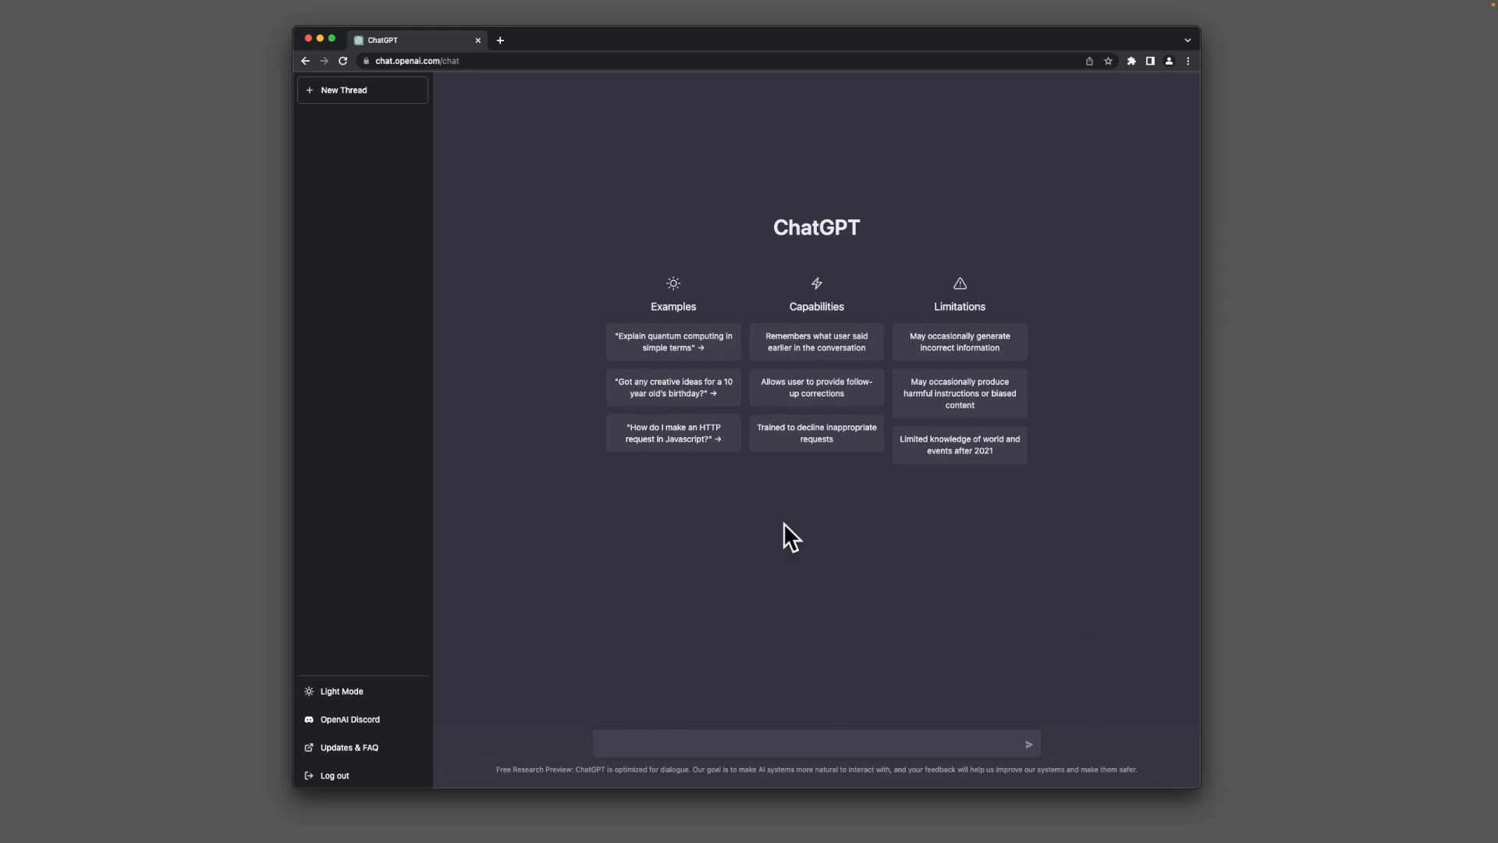
{"action": "mouse_move", "coordinate": [778, 560]}
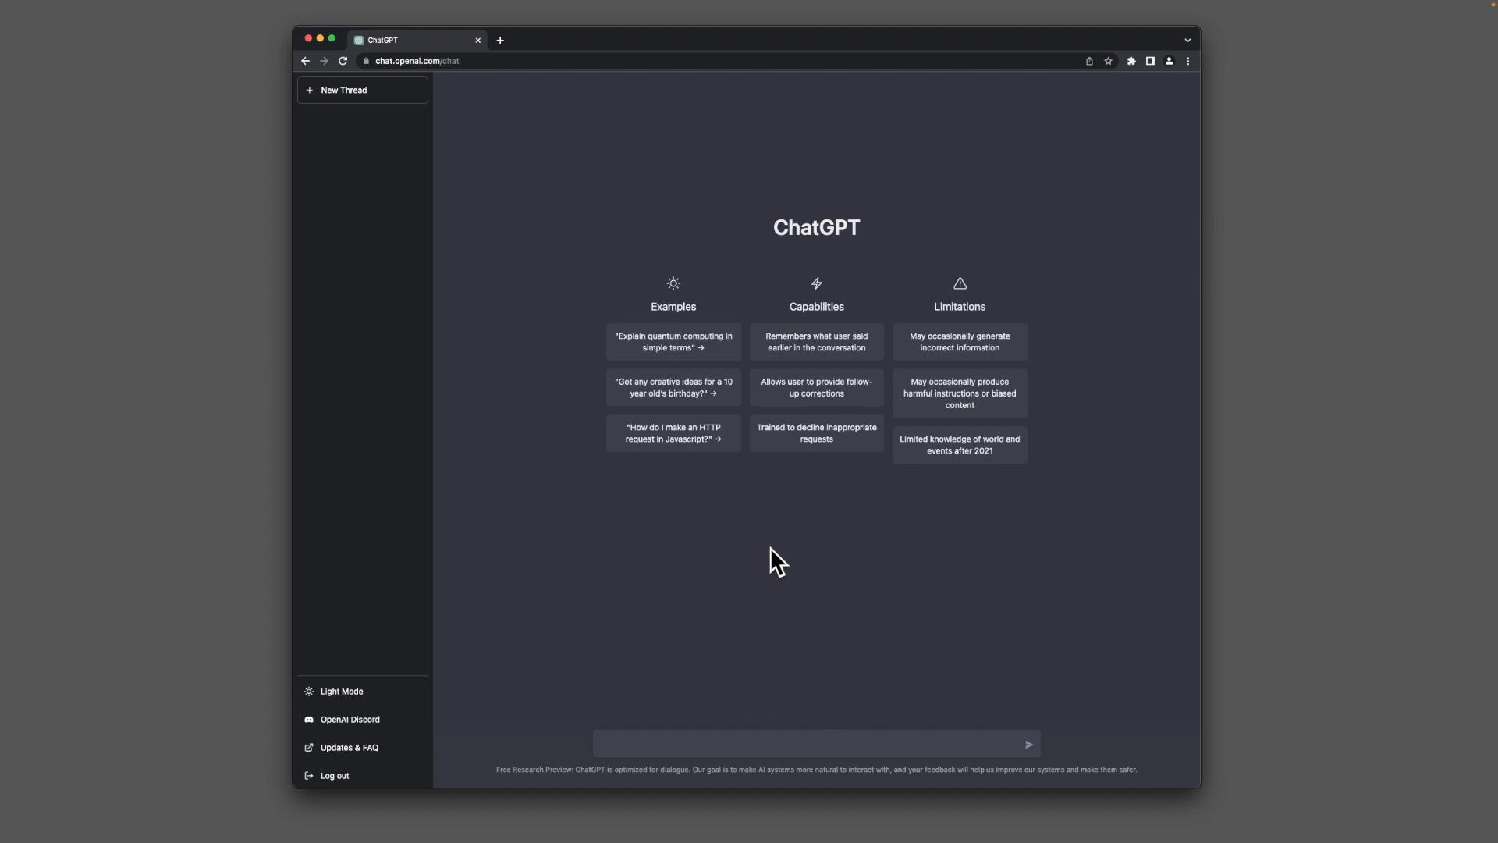
{"action": "mouse_move", "coordinate": [792, 561]}
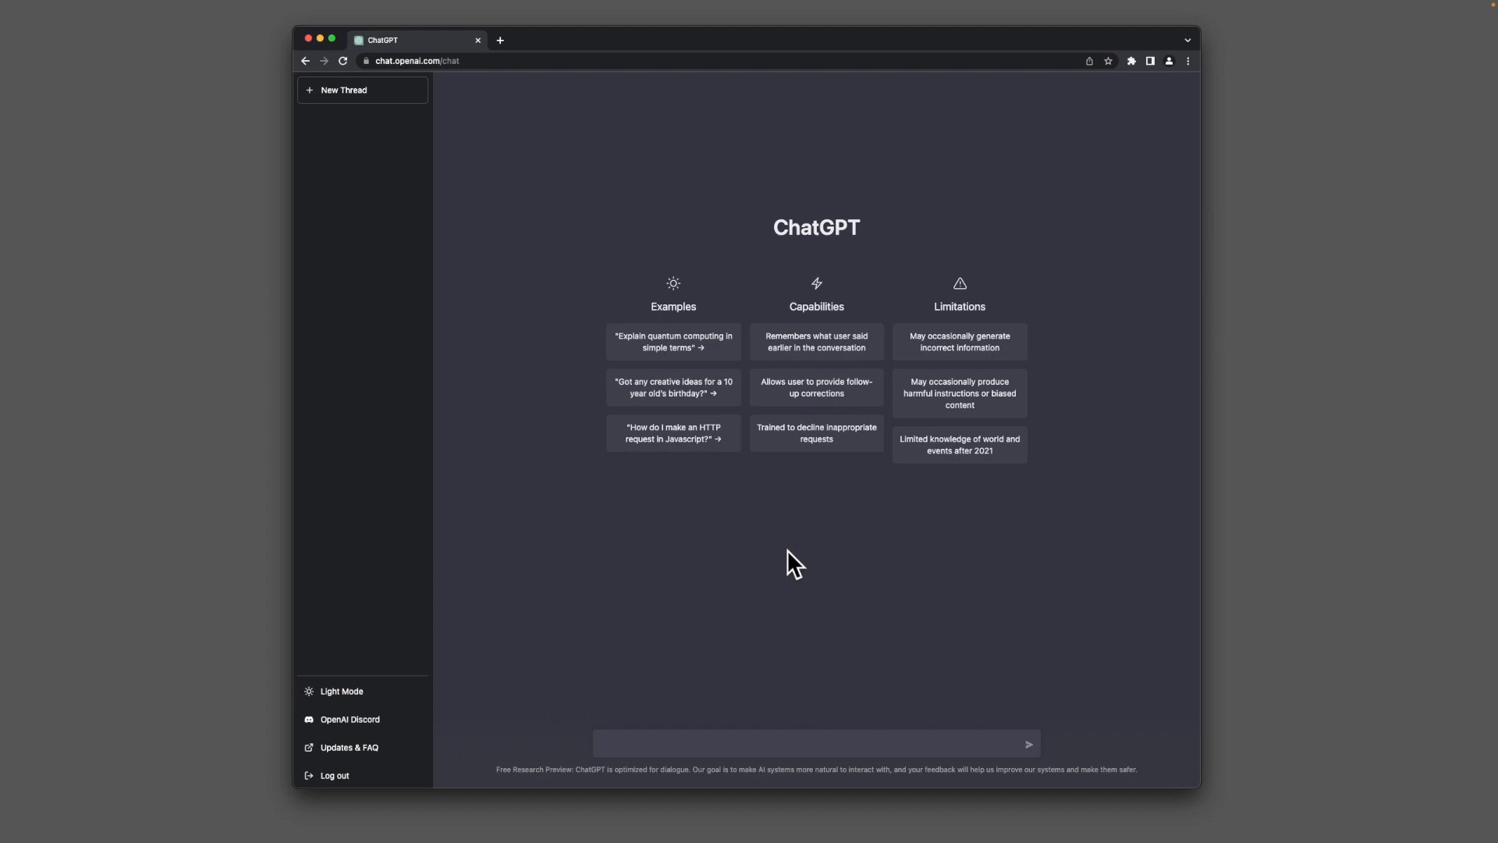
{"action": "mouse_move", "coordinate": [805, 141]}
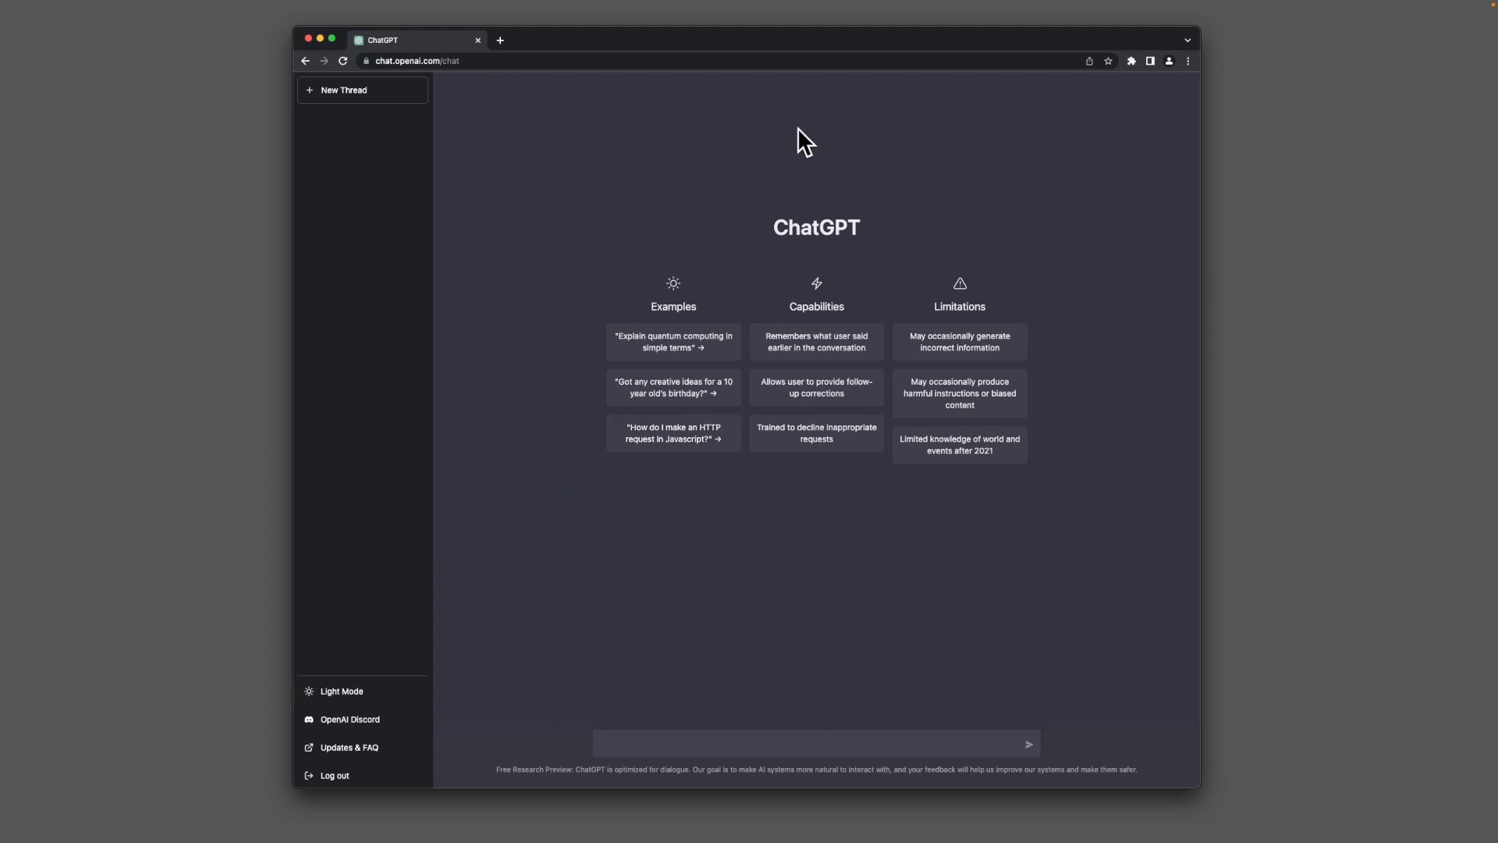
{"action": "mouse_move", "coordinate": [707, 580]}
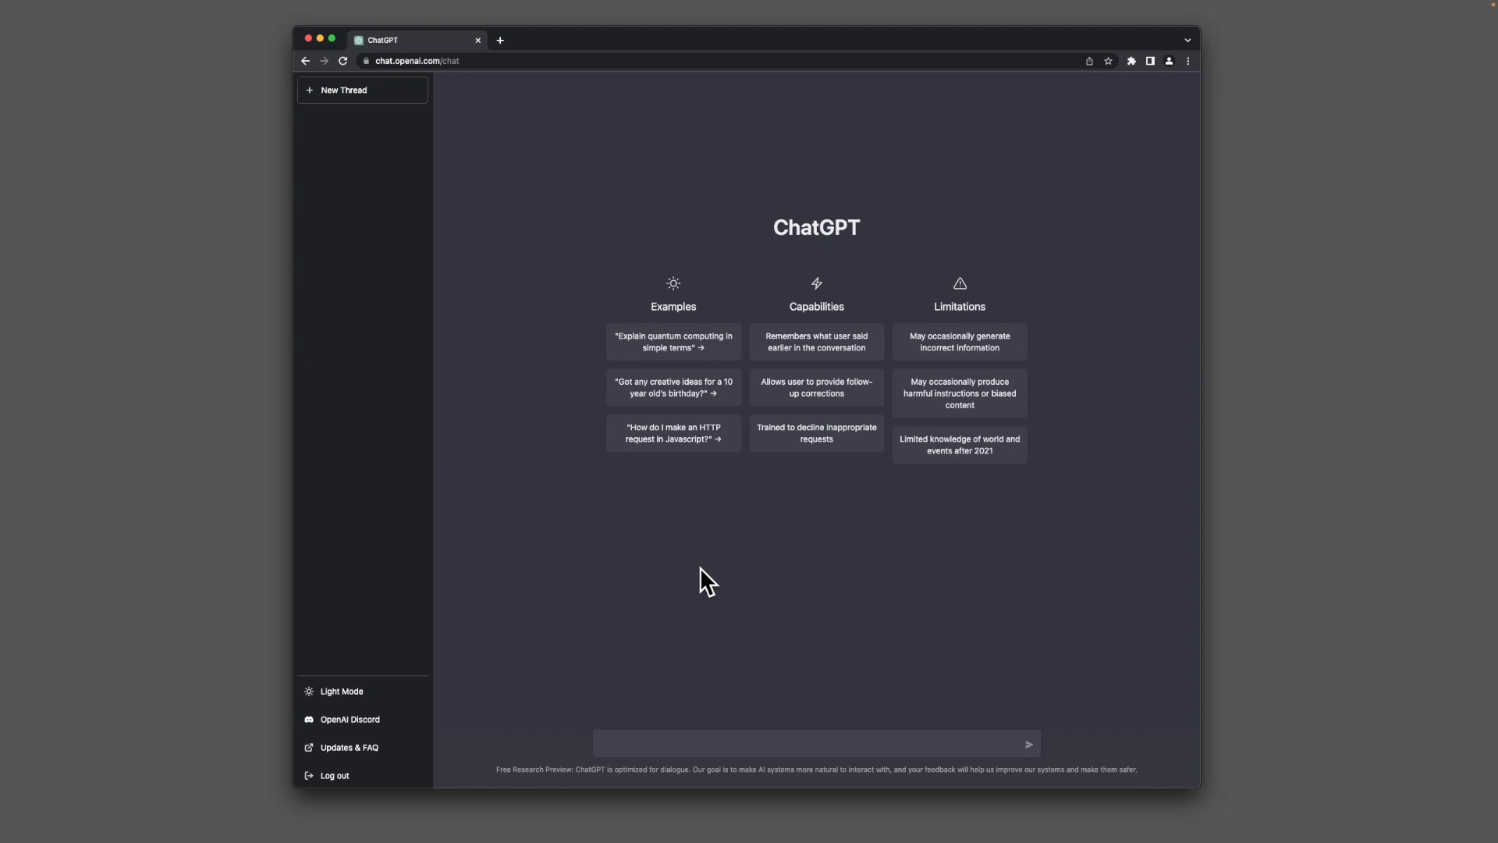
{"action": "mouse_move", "coordinate": [1068, 640]}
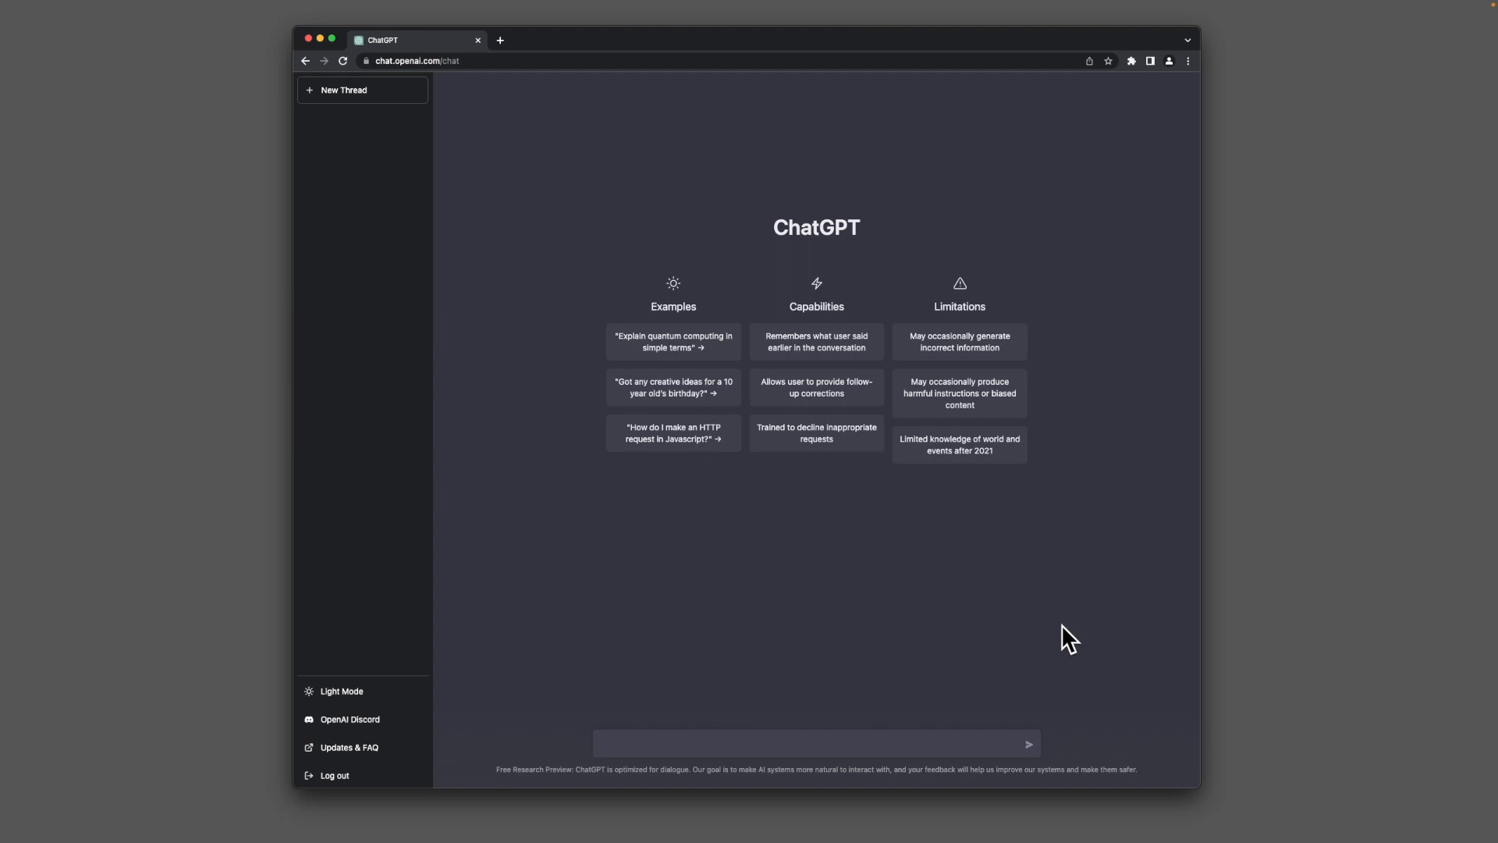
{"action": "mouse_move", "coordinate": [694, 490]}
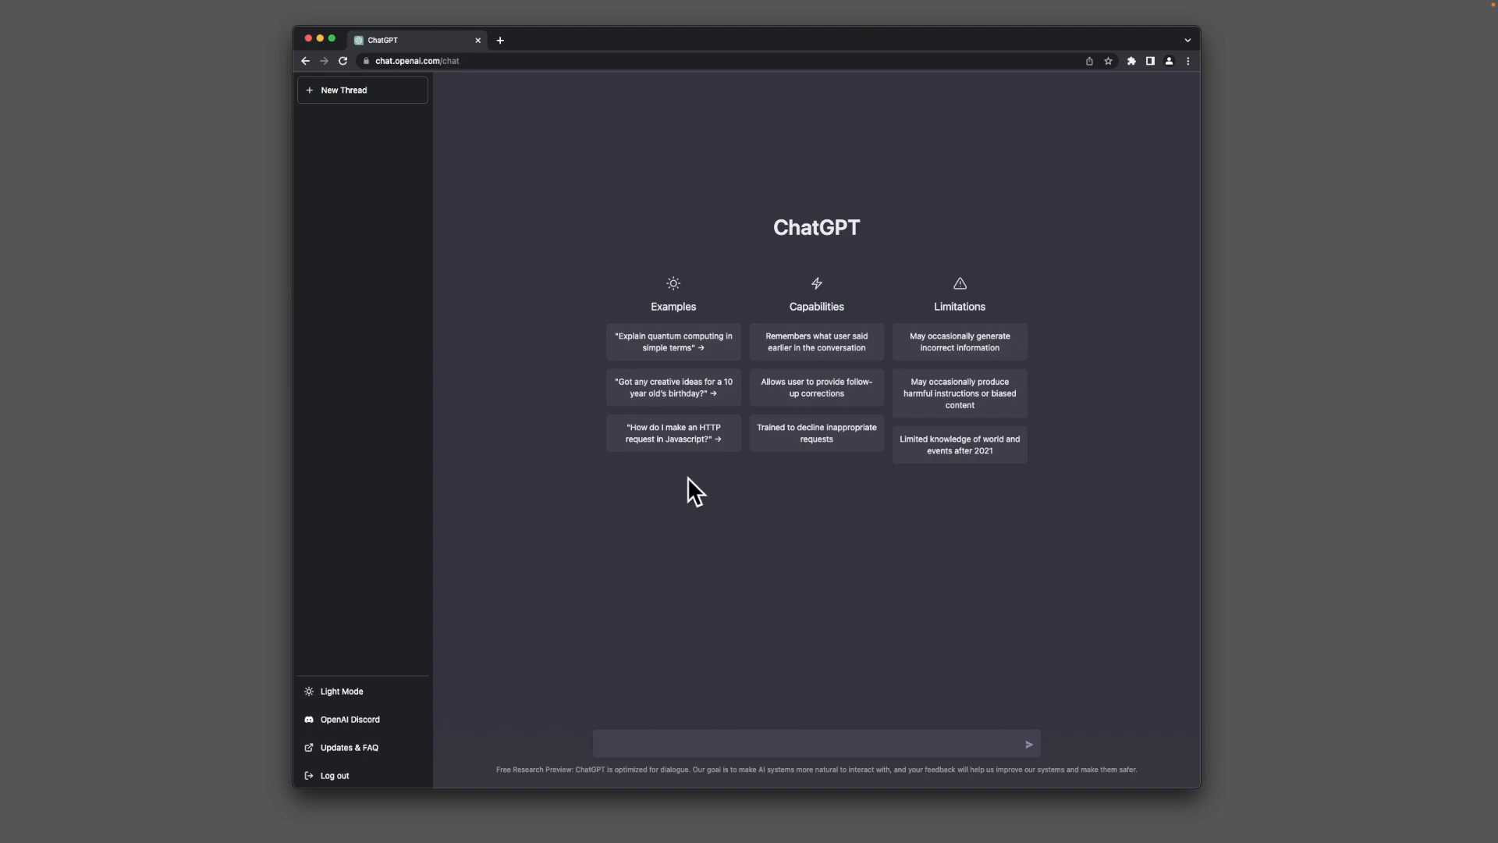
{"action": "mouse_move", "coordinate": [807, 535]}
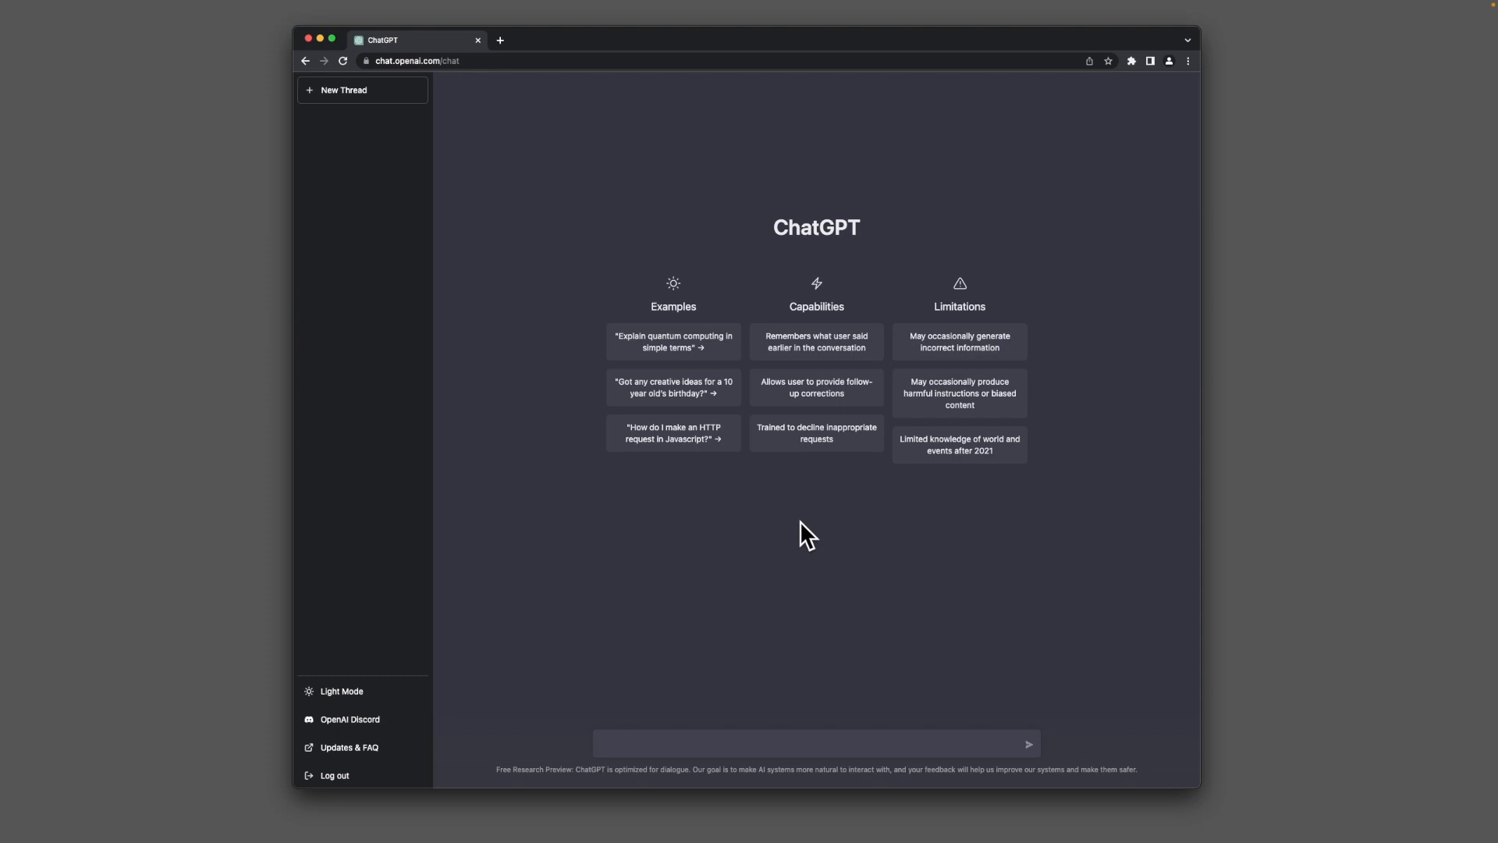
{"action": "mouse_move", "coordinate": [711, 654]}
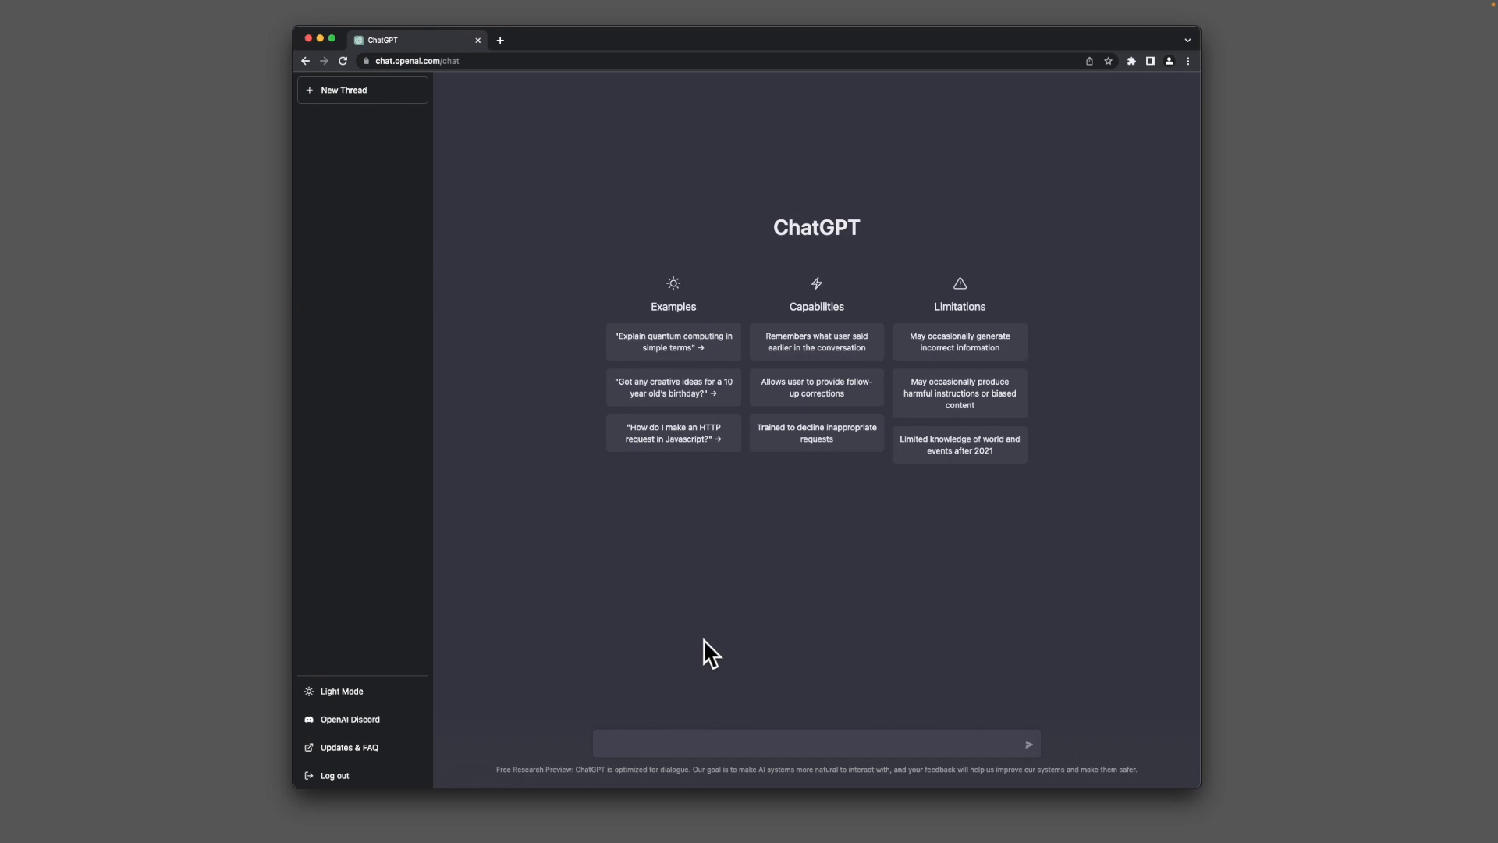
{"action": "mouse_move", "coordinate": [869, 659]}
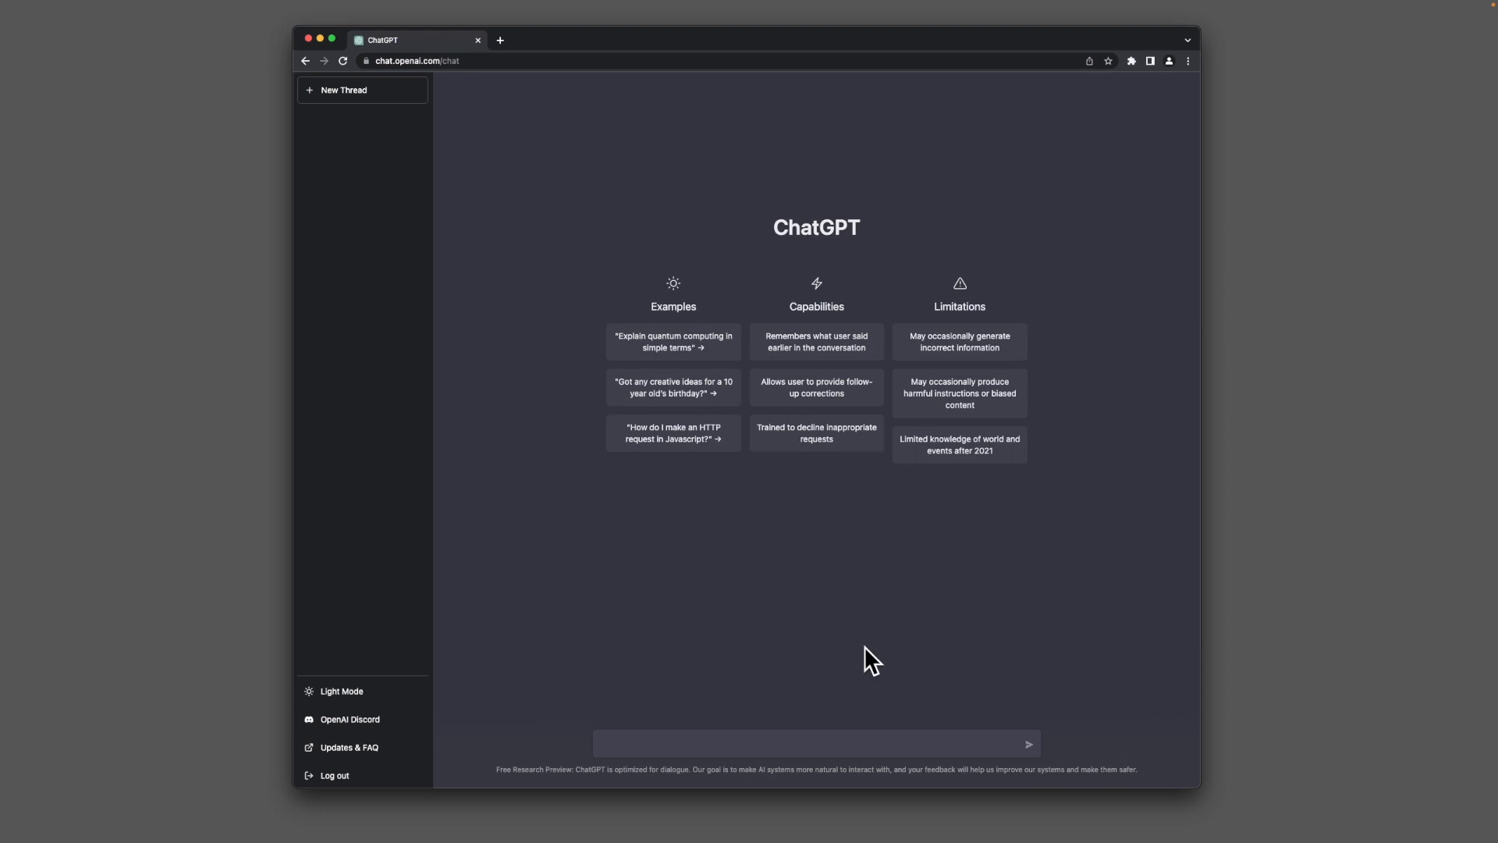
{"action": "mouse_move", "coordinate": [833, 738]}
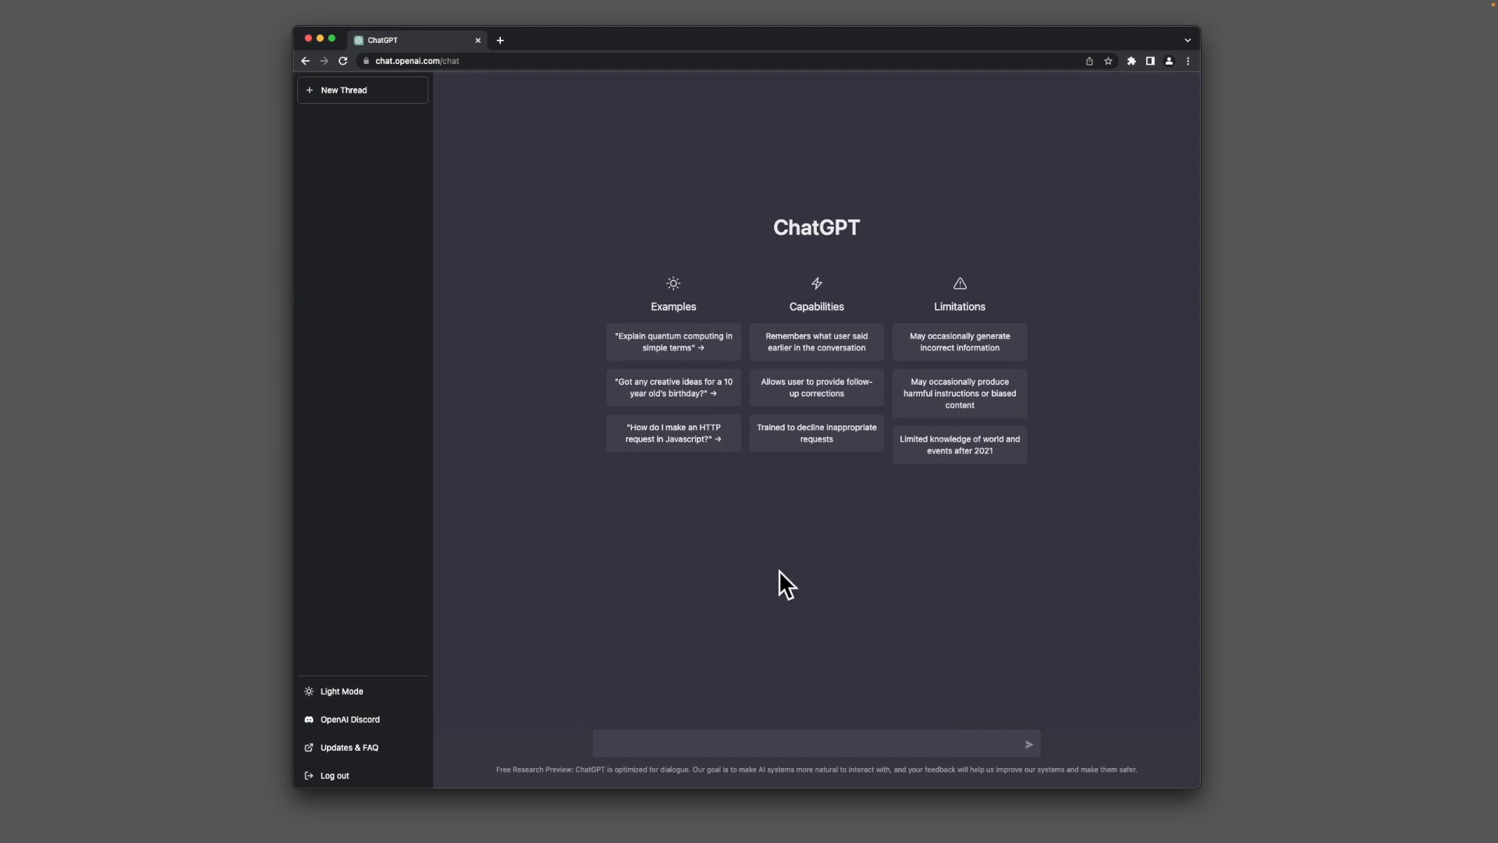
{"action": "mouse_move", "coordinate": [902, 720]}
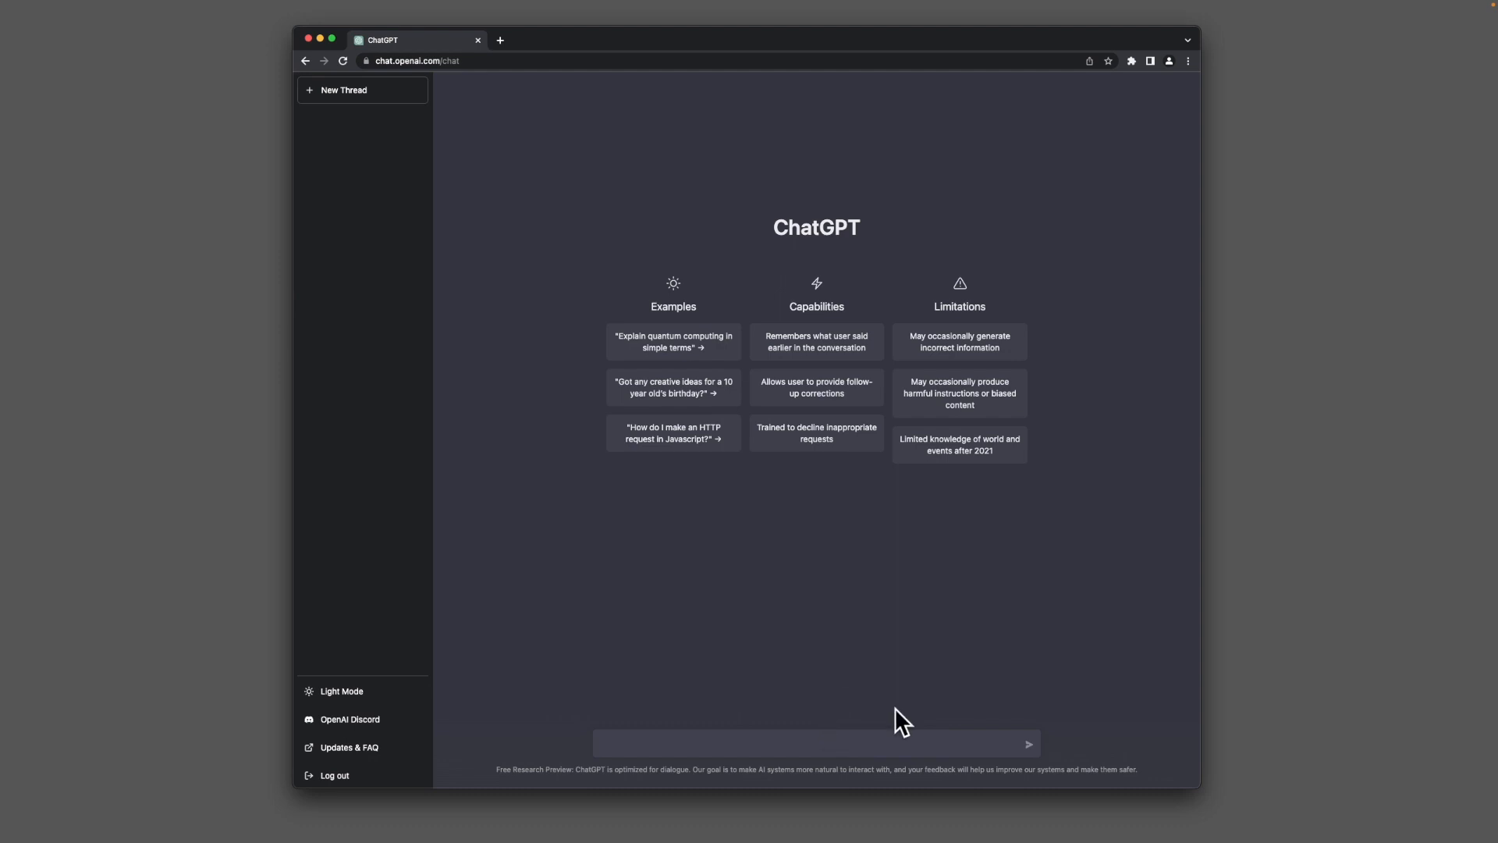
{"action": "mouse_move", "coordinate": [557, 638]}
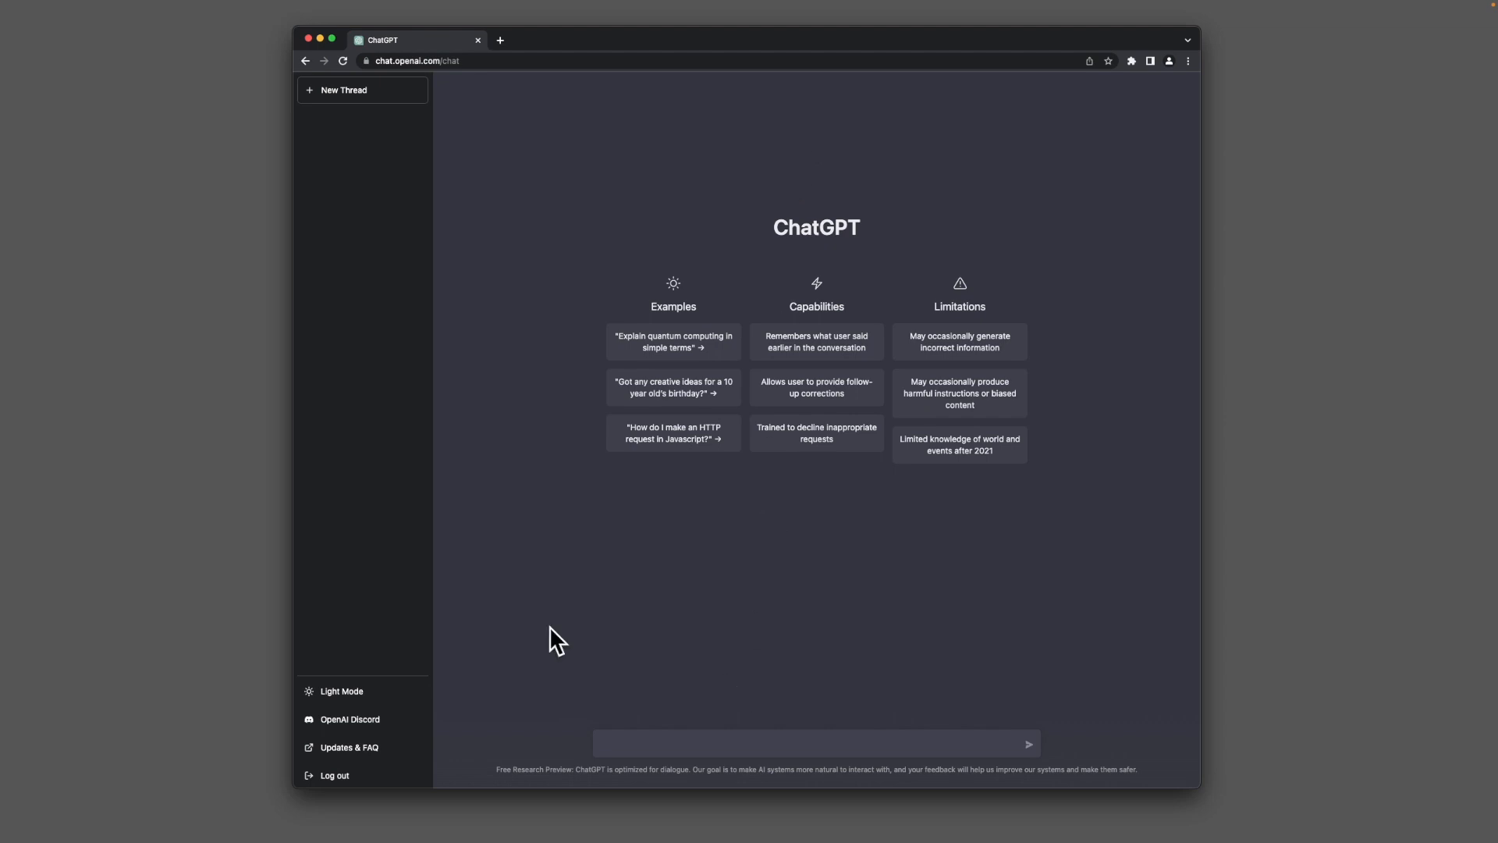
{"action": "mouse_move", "coordinate": [1045, 605]}
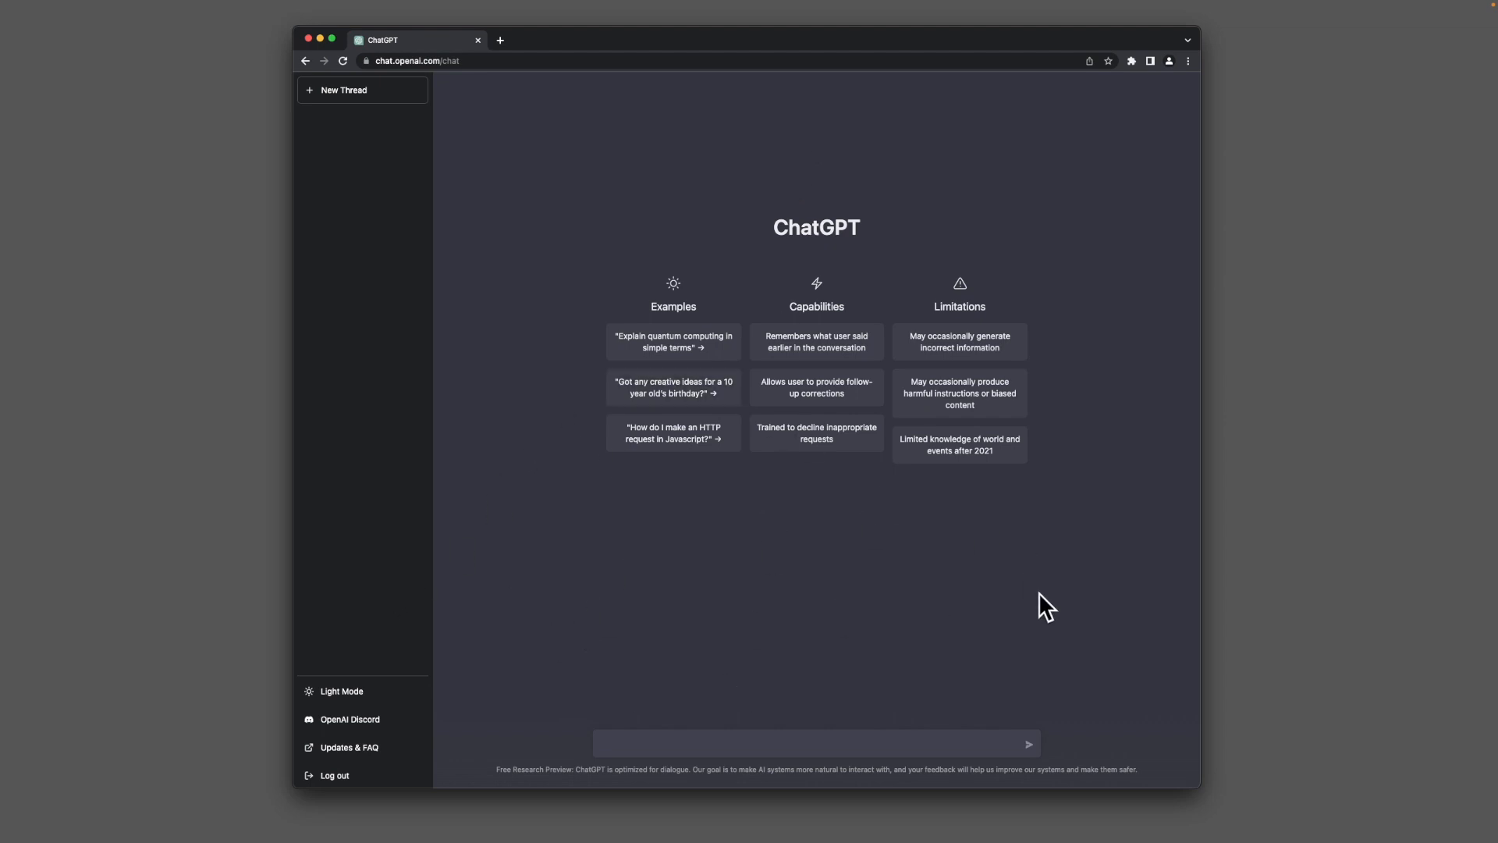
{"action": "mouse_move", "coordinate": [828, 642]}
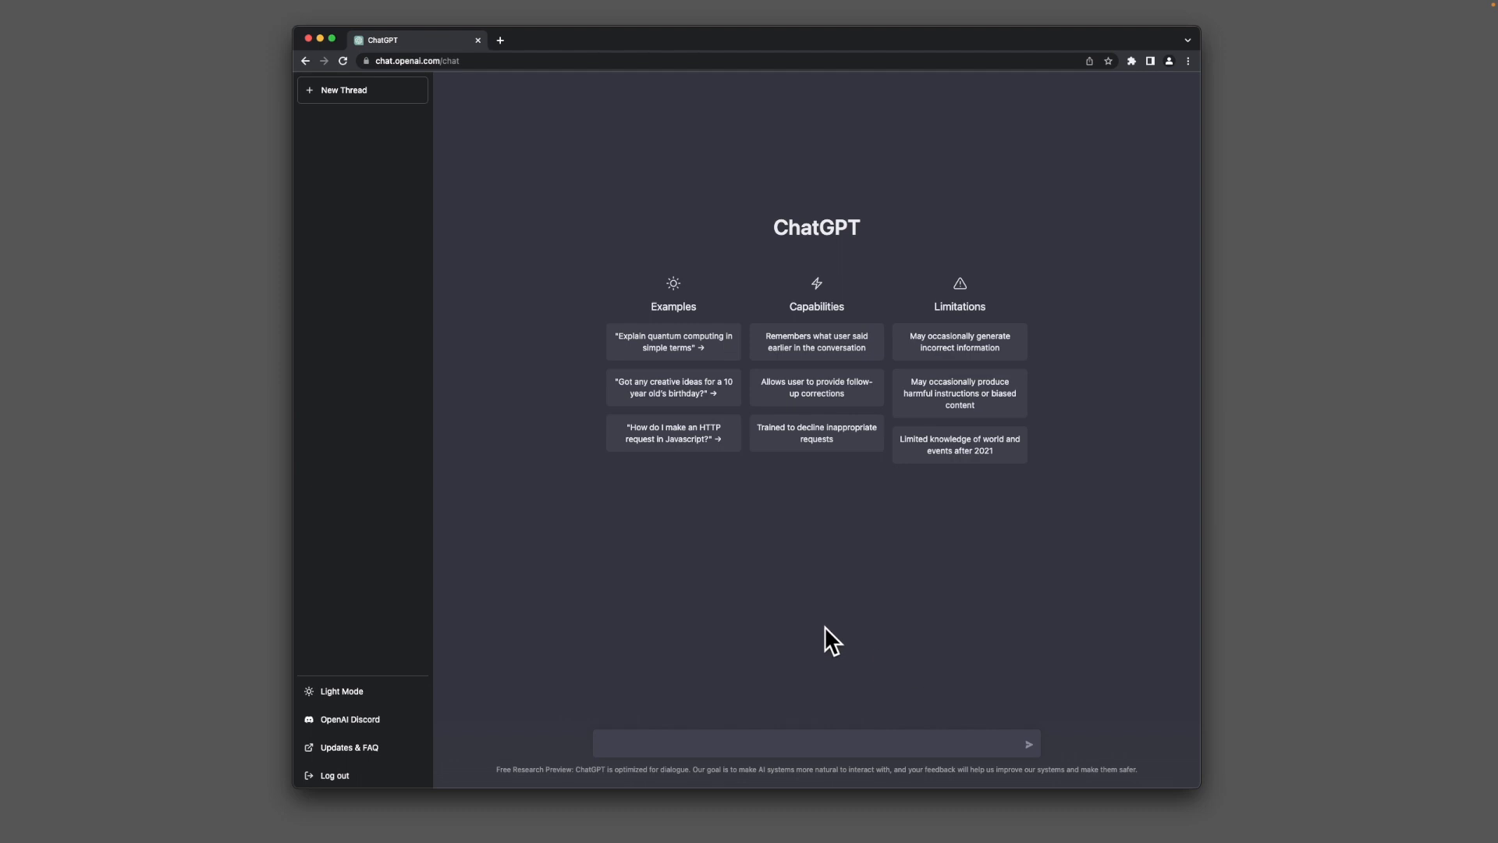
{"action": "mouse_move", "coordinate": [814, 621]}
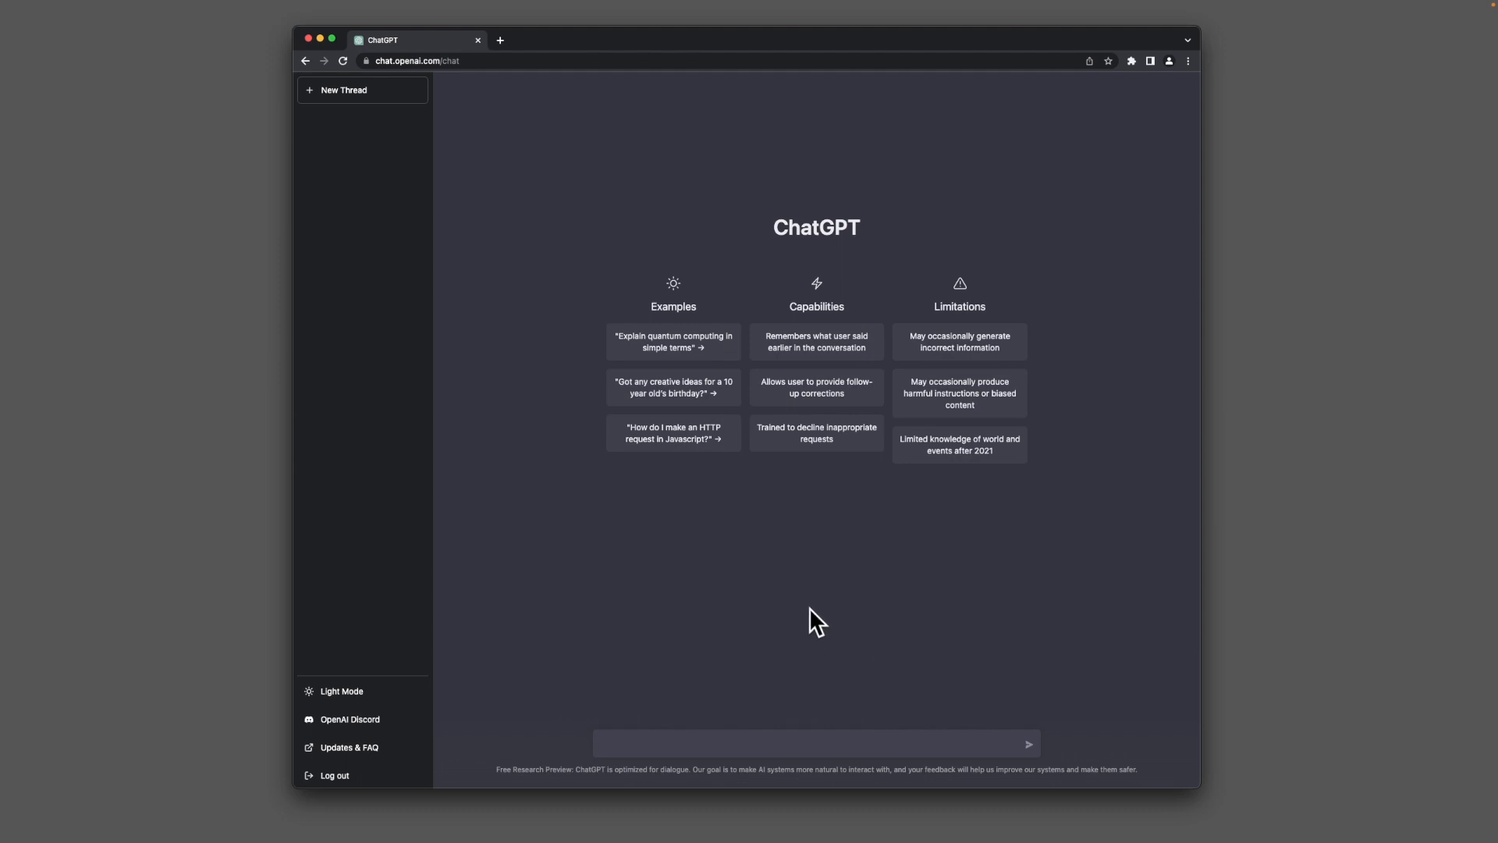
{"action": "mouse_move", "coordinate": [819, 643]}
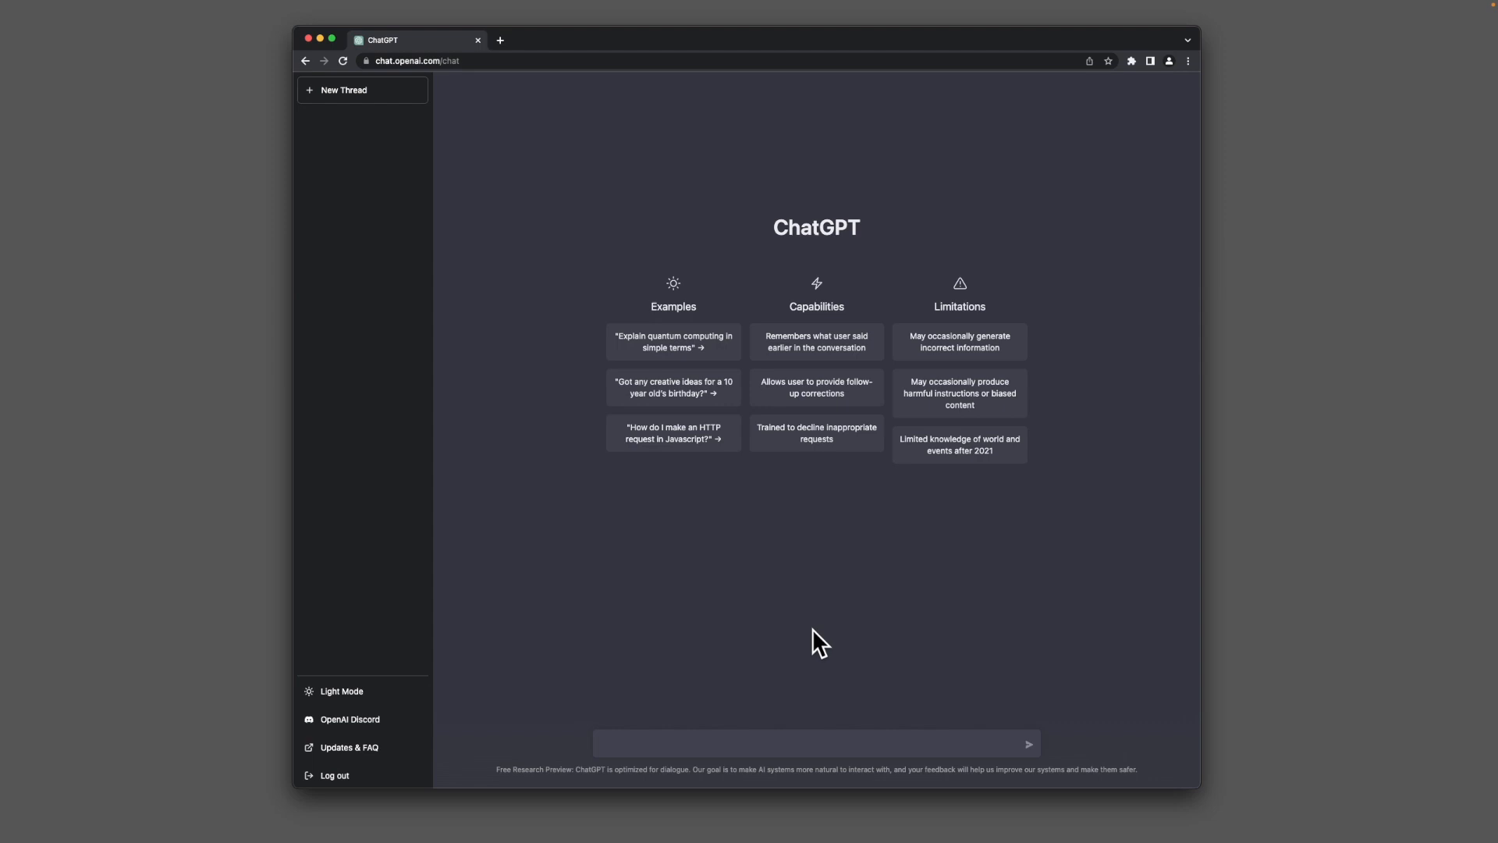
{"action": "mouse_move", "coordinate": [853, 683]}
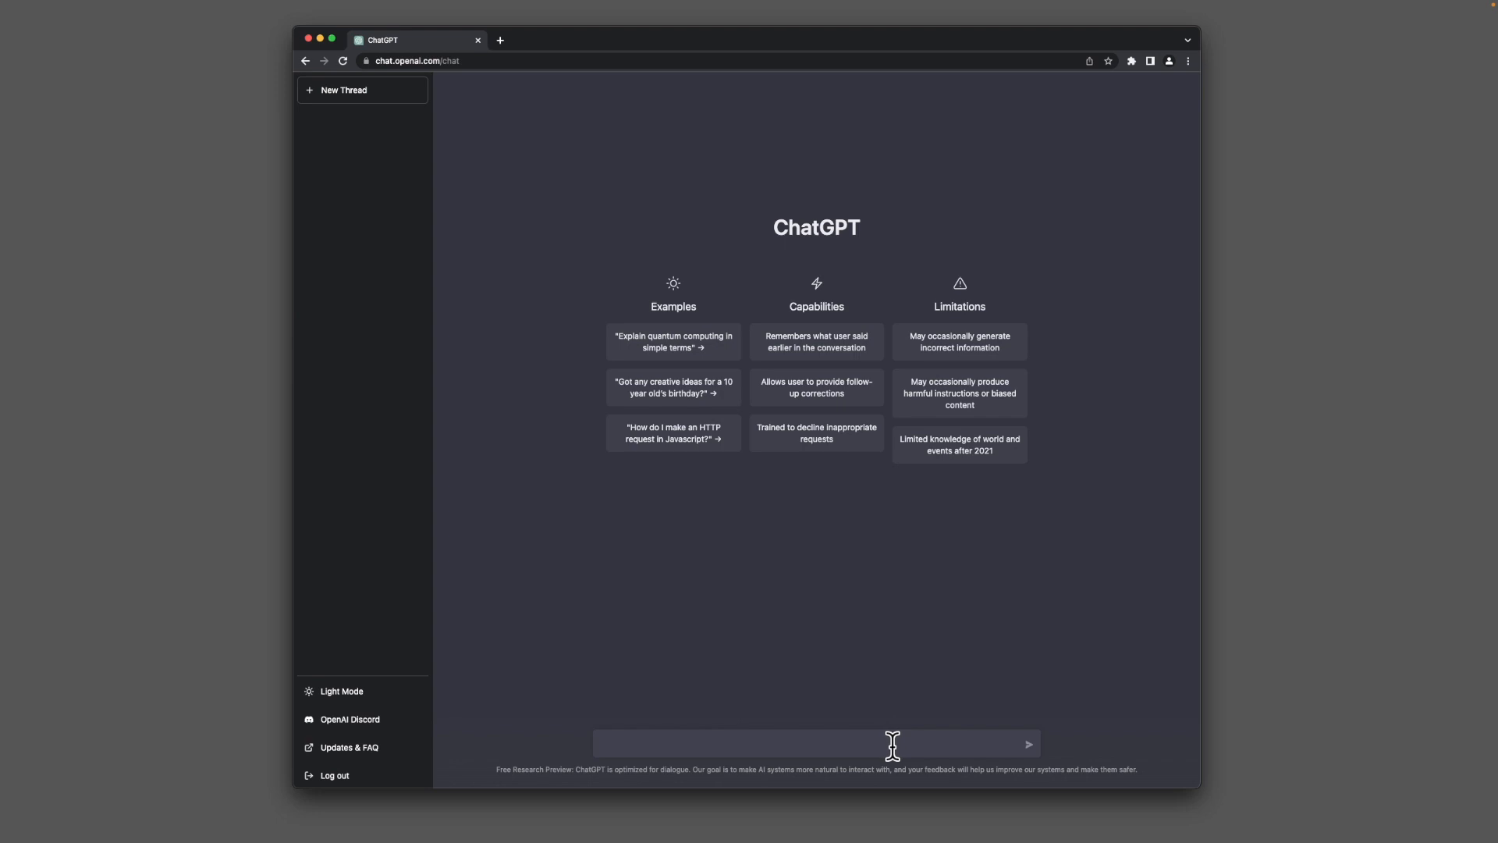
{"action": "mouse_move", "coordinate": [879, 646]}
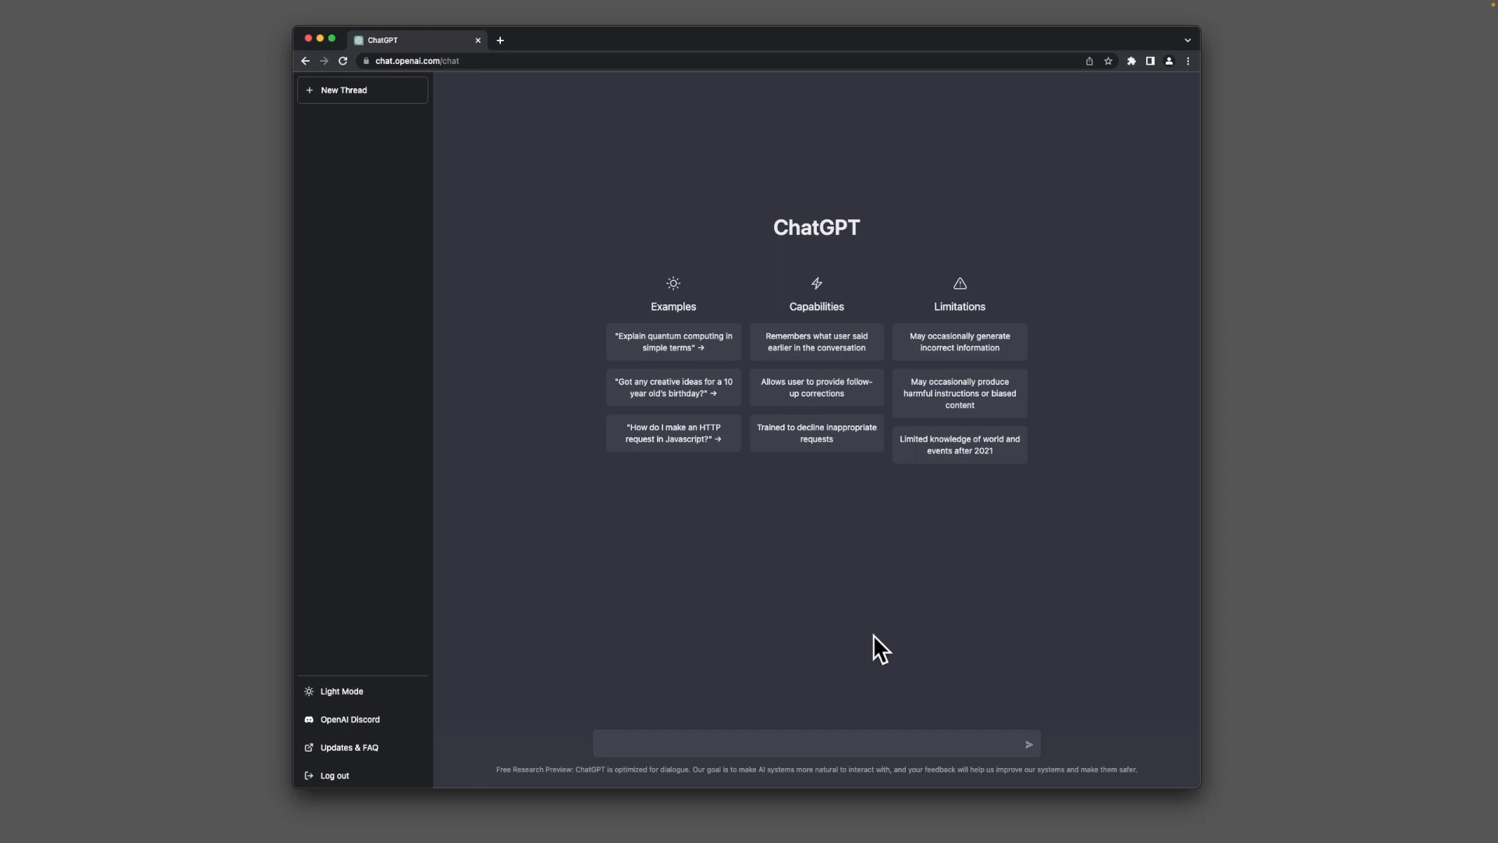
{"action": "mouse_move", "coordinate": [829, 123]}
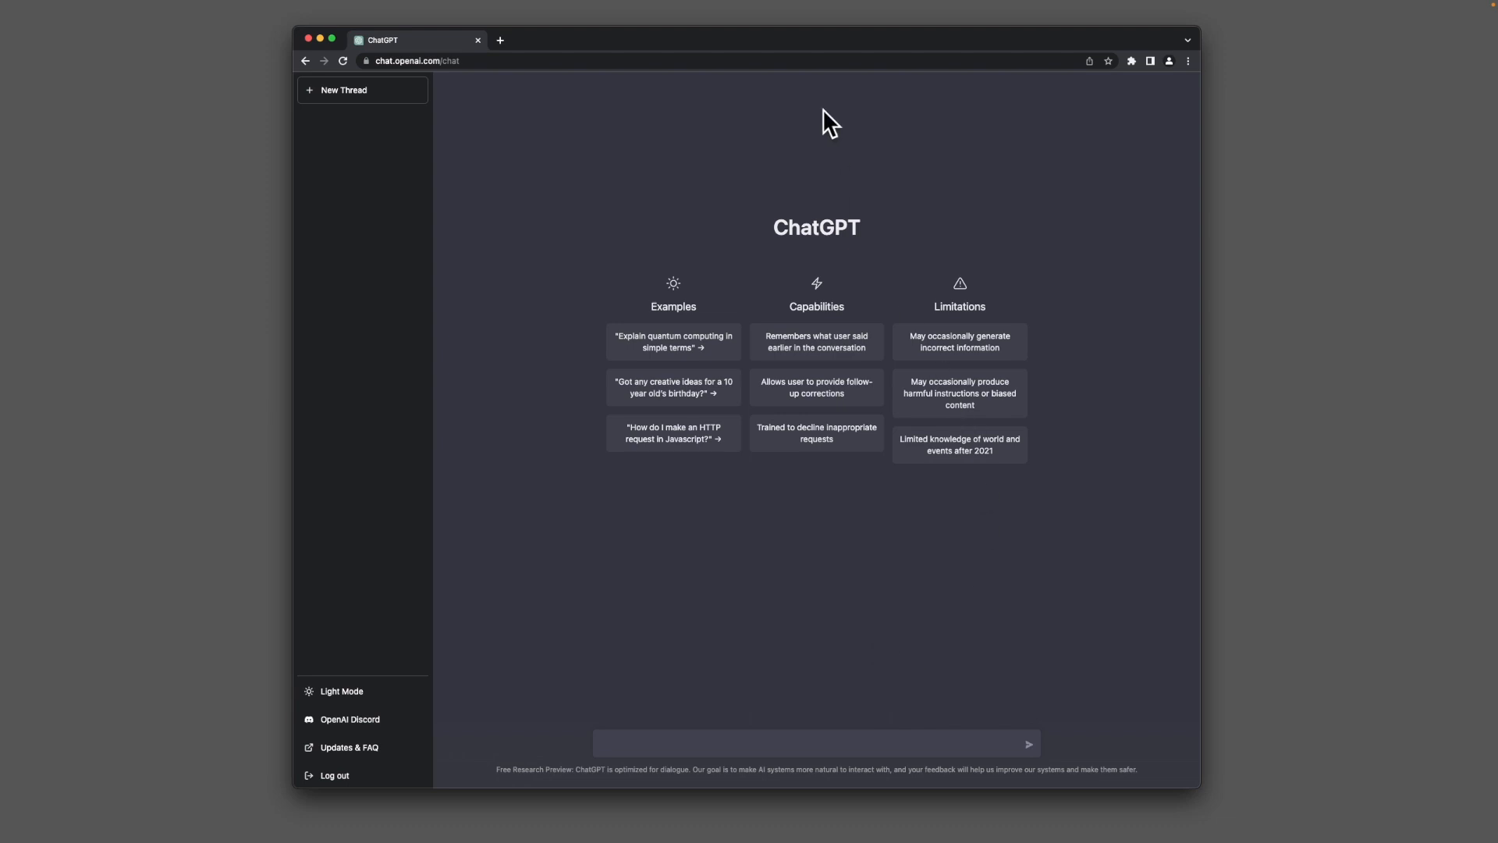
{"action": "mouse_move", "coordinate": [808, 692]}
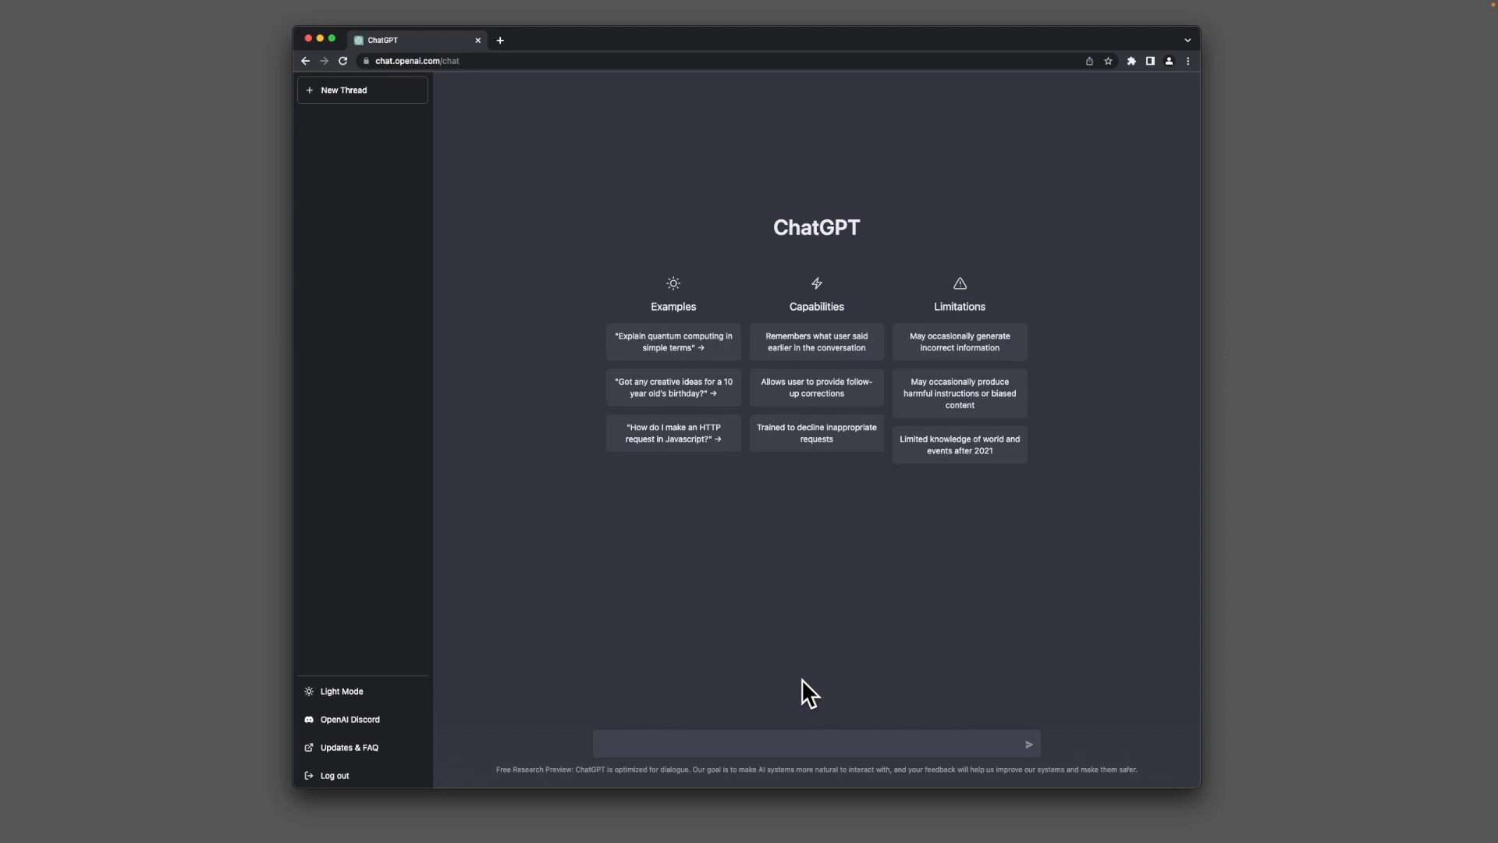
{"action": "mouse_move", "coordinate": [345, 90]}
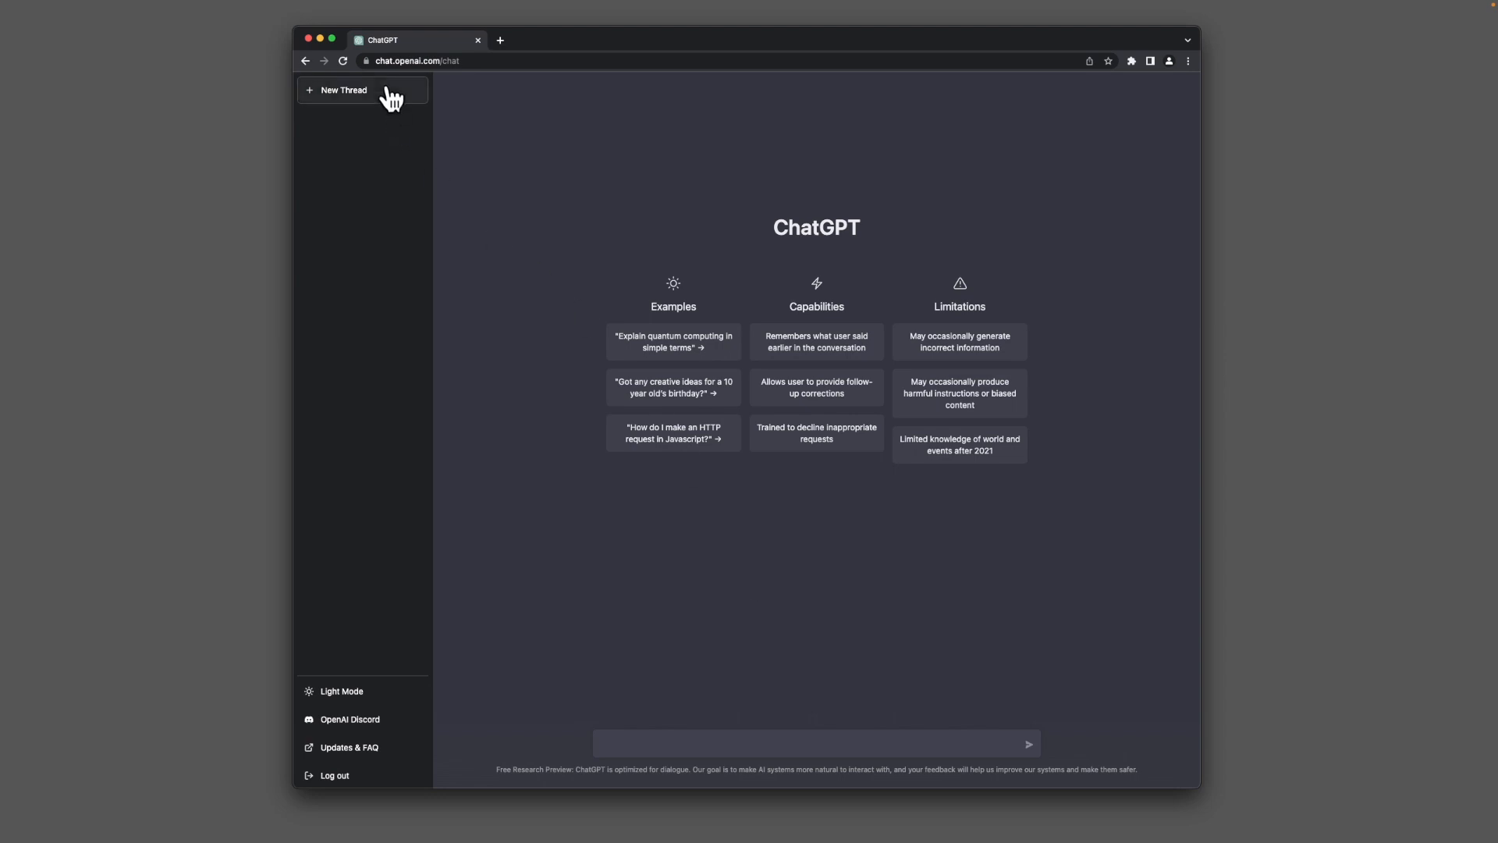
{"action": "mouse_move", "coordinate": [776, 527]}
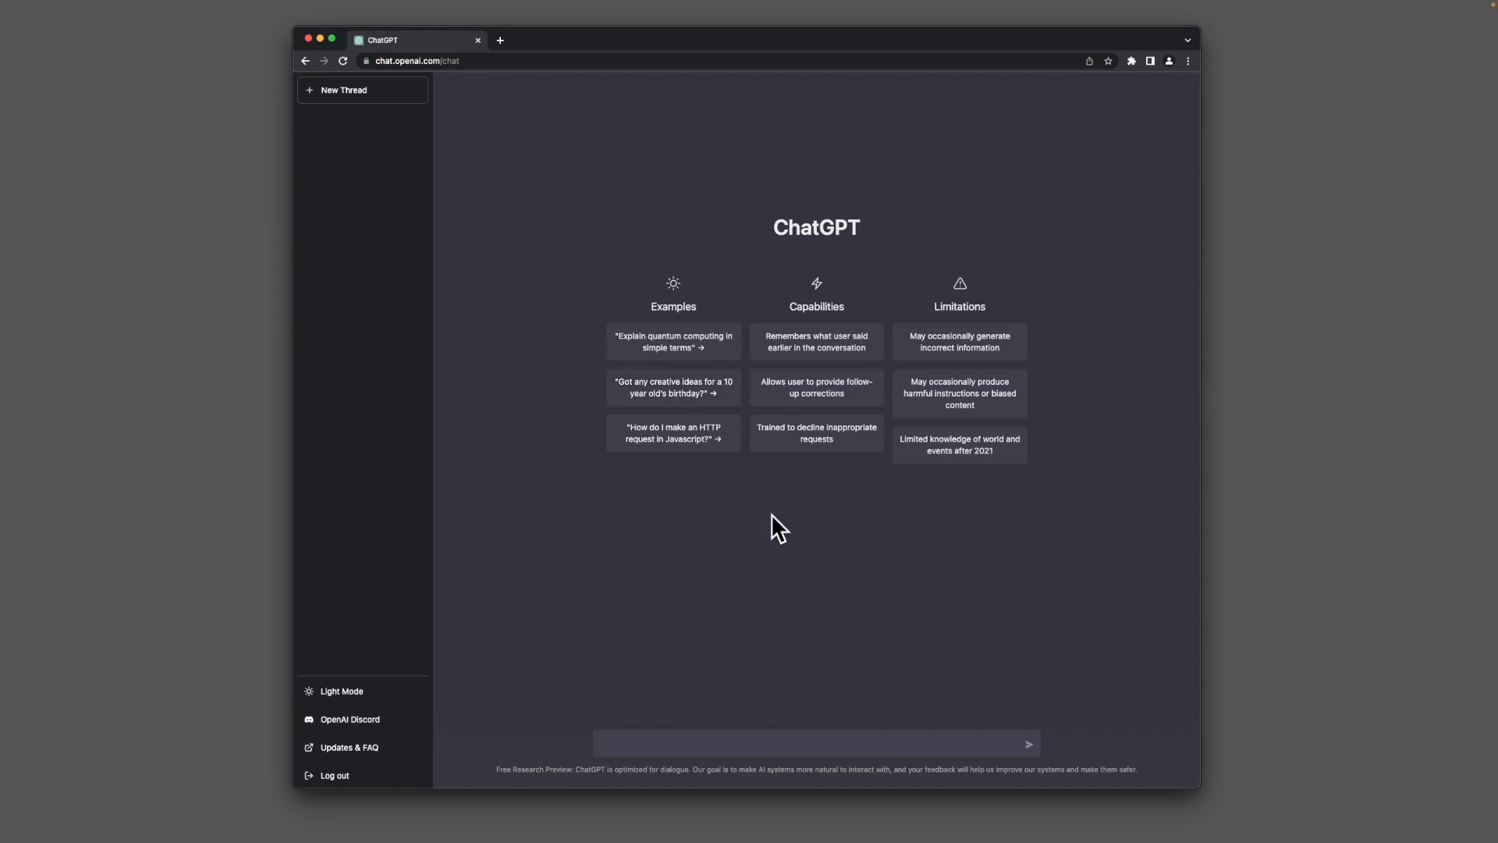